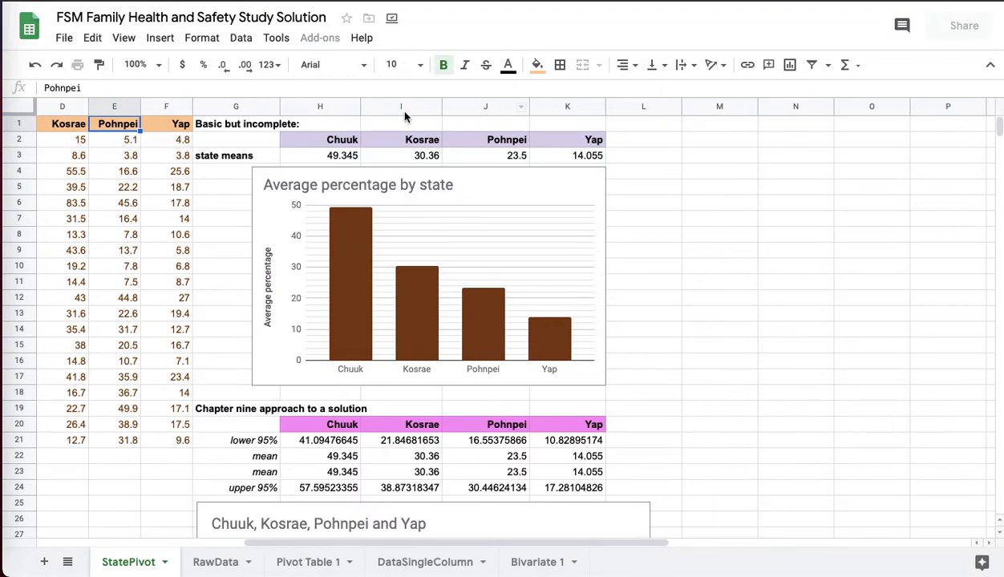
Step: Inspect the state means row formulas for Chuuk, Kosrae and Pohnpei
click(236, 124)
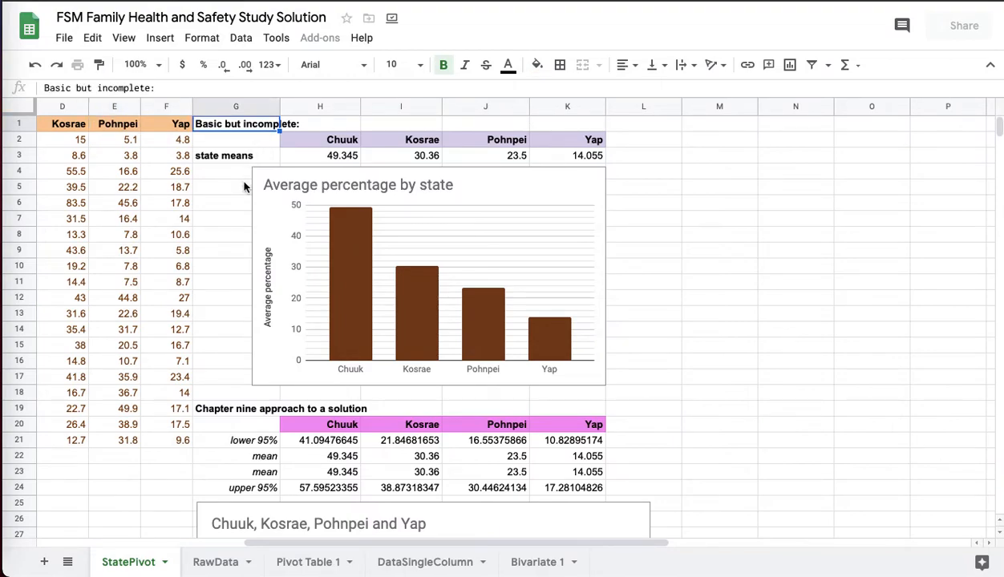
click(236, 155)
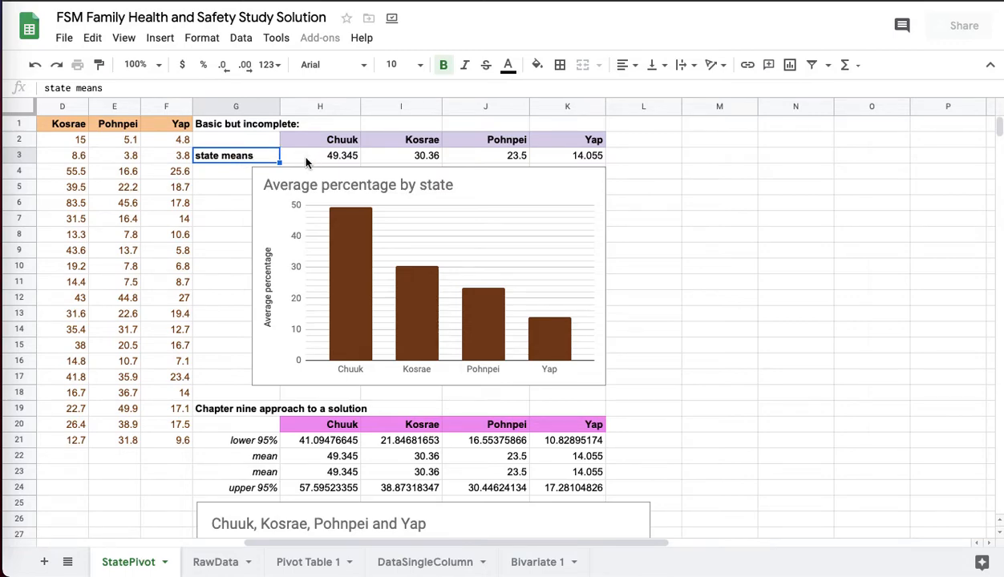
click(319, 154)
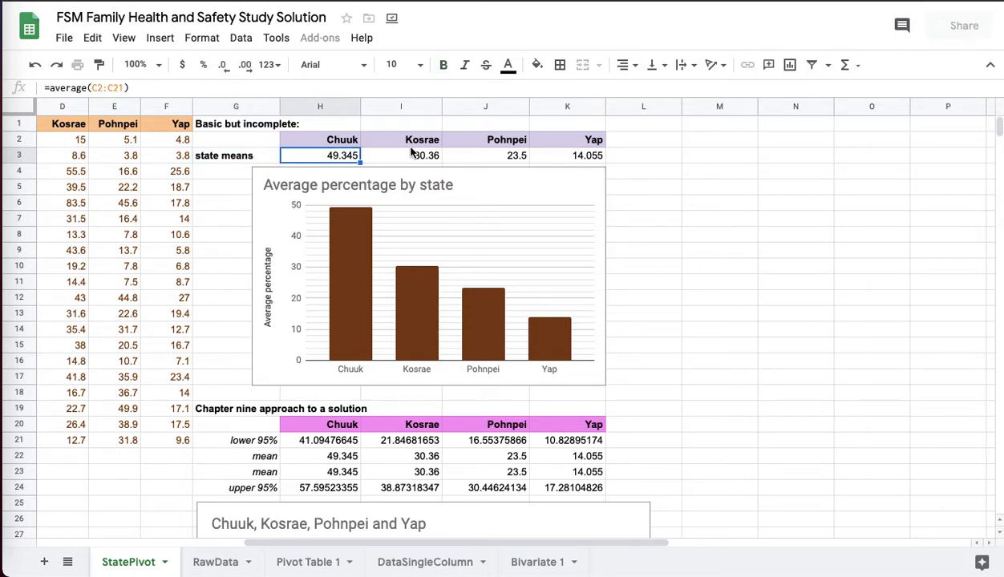
click(485, 156)
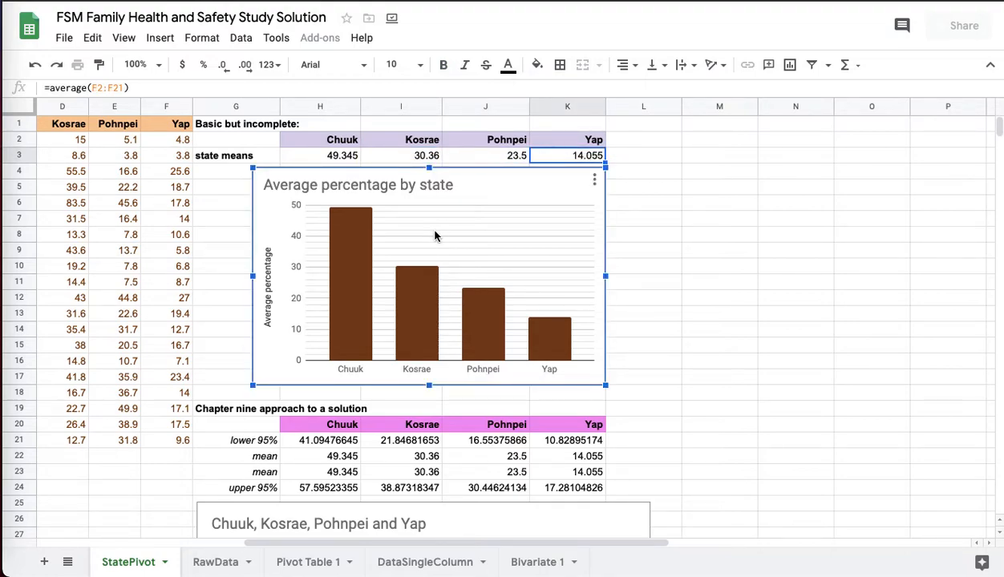
mouse_move(392, 153)
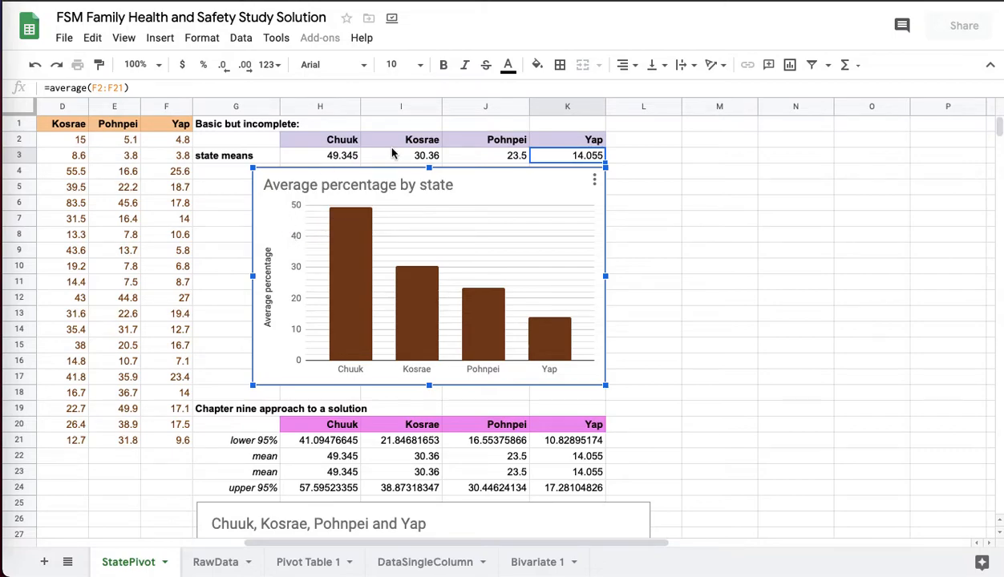
click(483, 155)
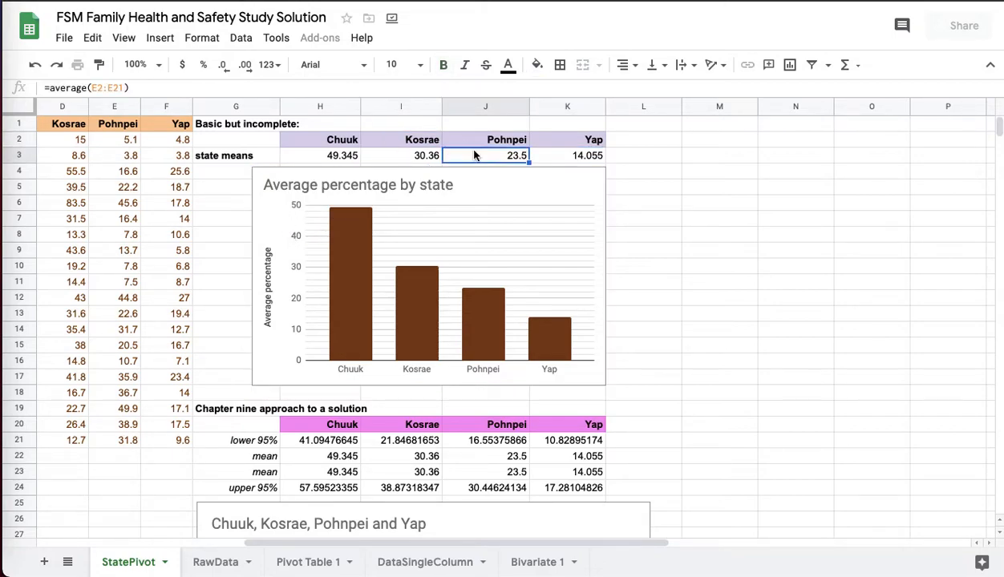
click(485, 139)
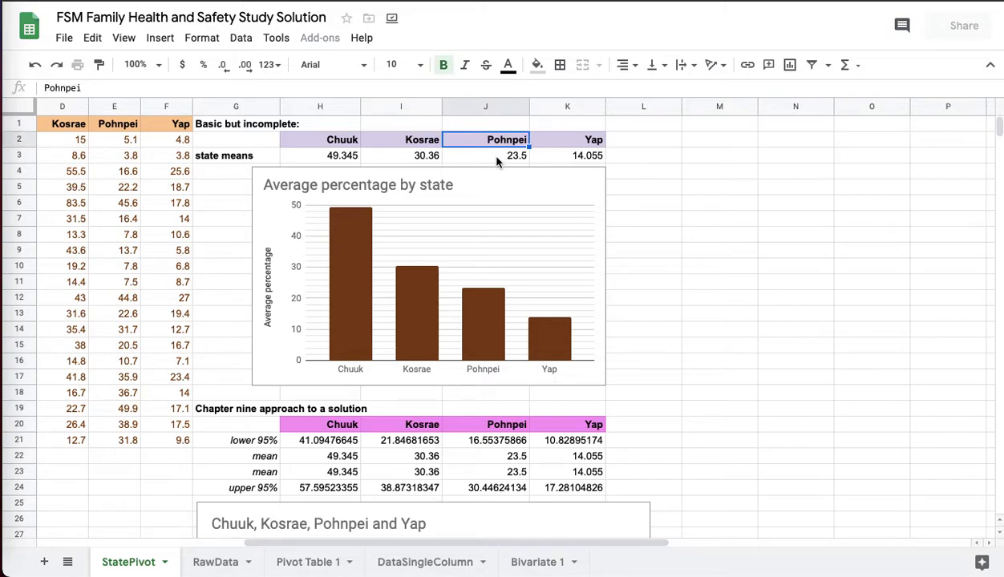
click(485, 155)
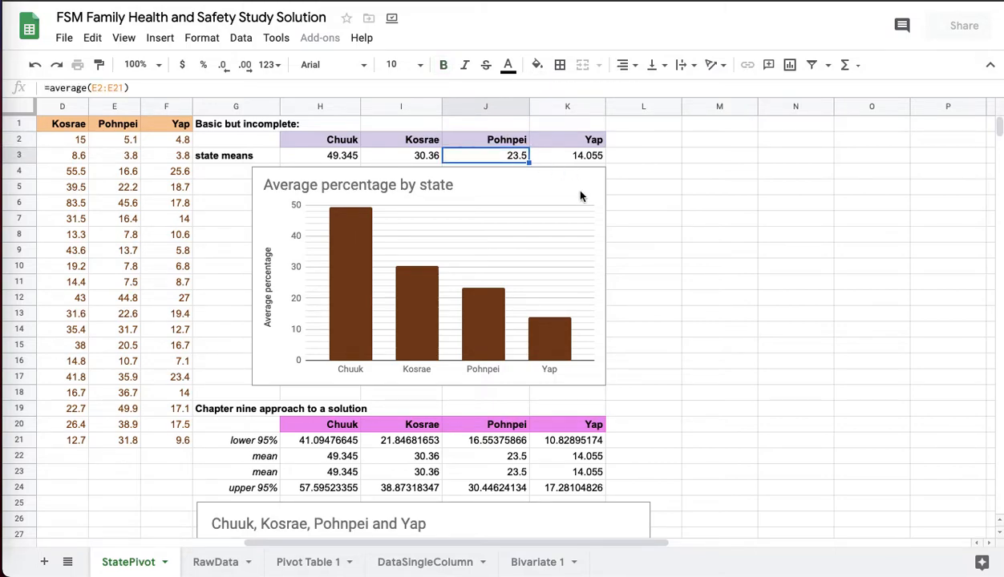
click(401, 140)
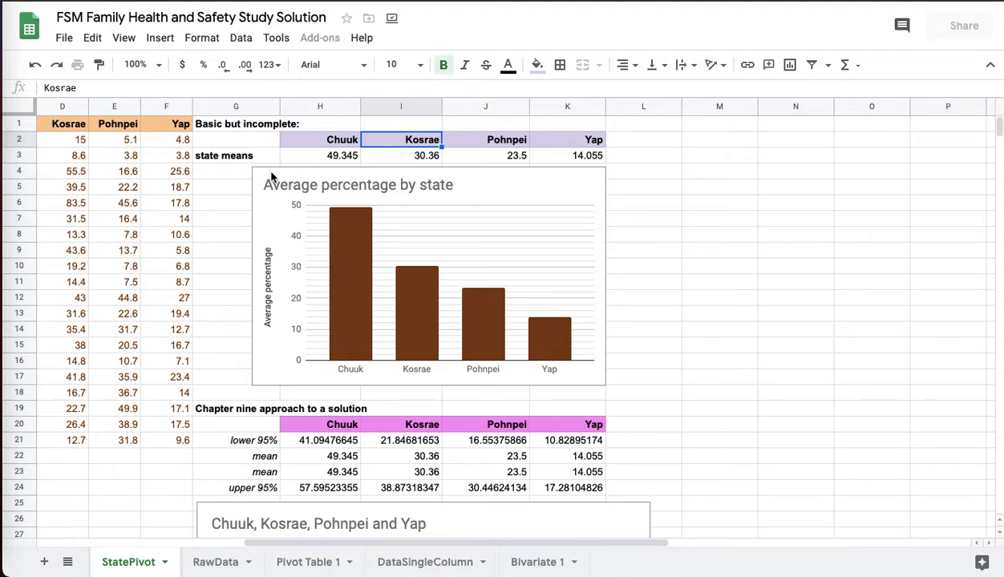
click(236, 155)
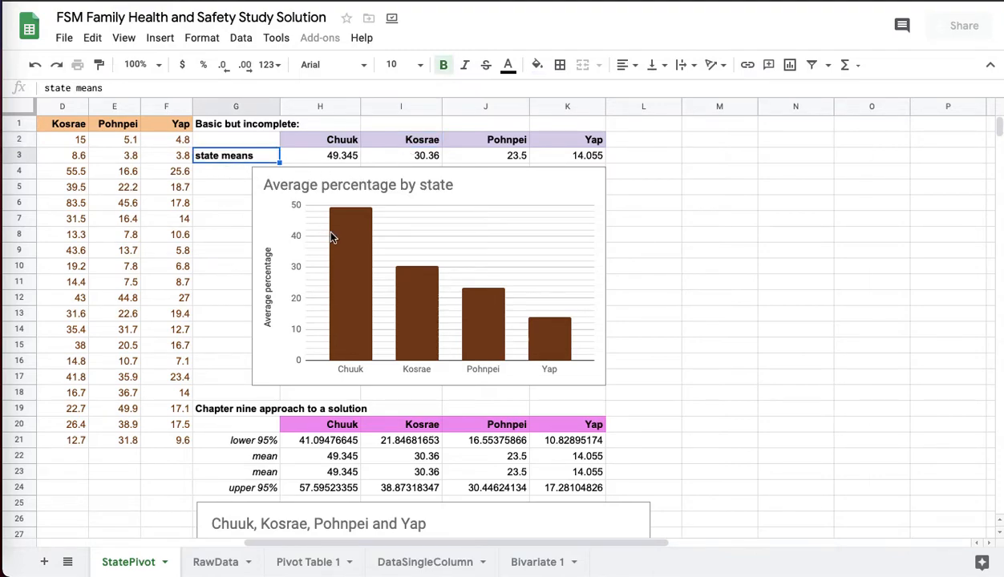
mouse_move(557, 353)
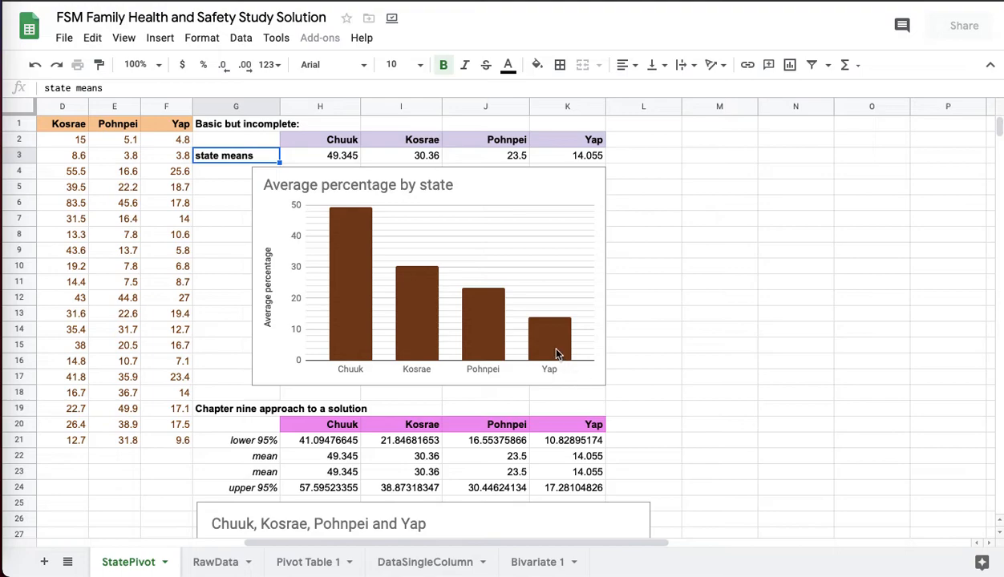
mouse_move(583, 346)
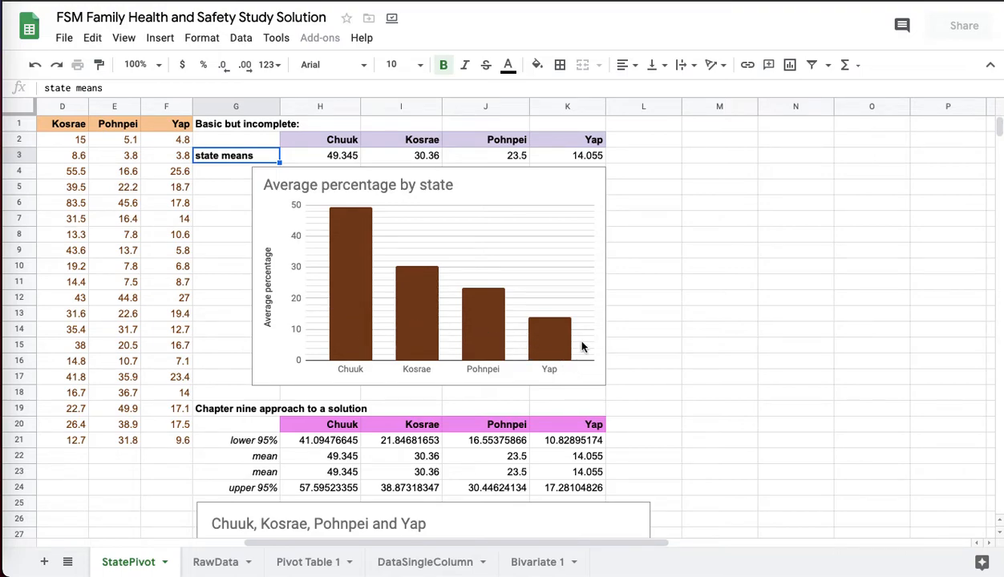
Step: Scroll past the Chapter nine approach heading to the spread-in-the-data scatter chart
scroll(down, 3)
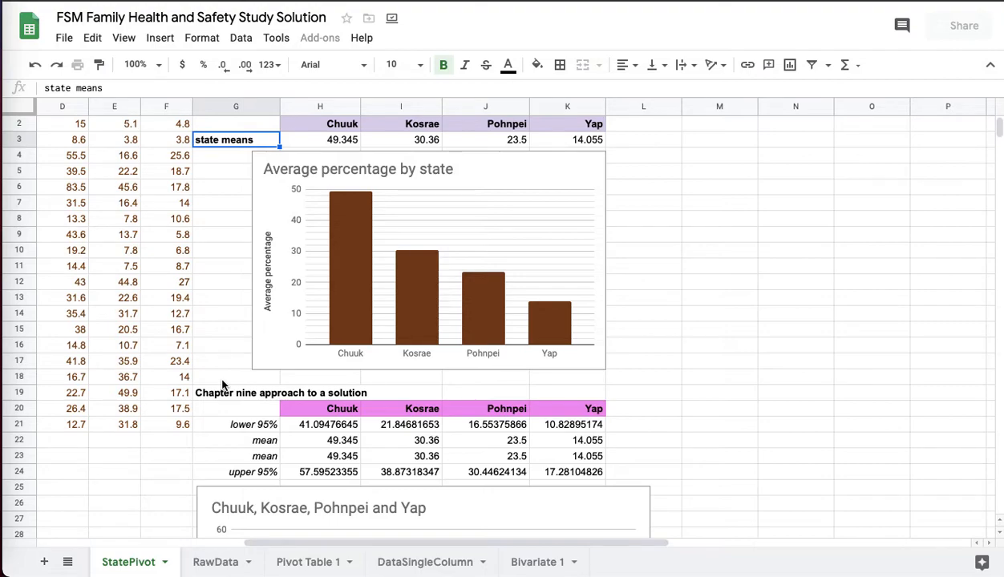
click(224, 392)
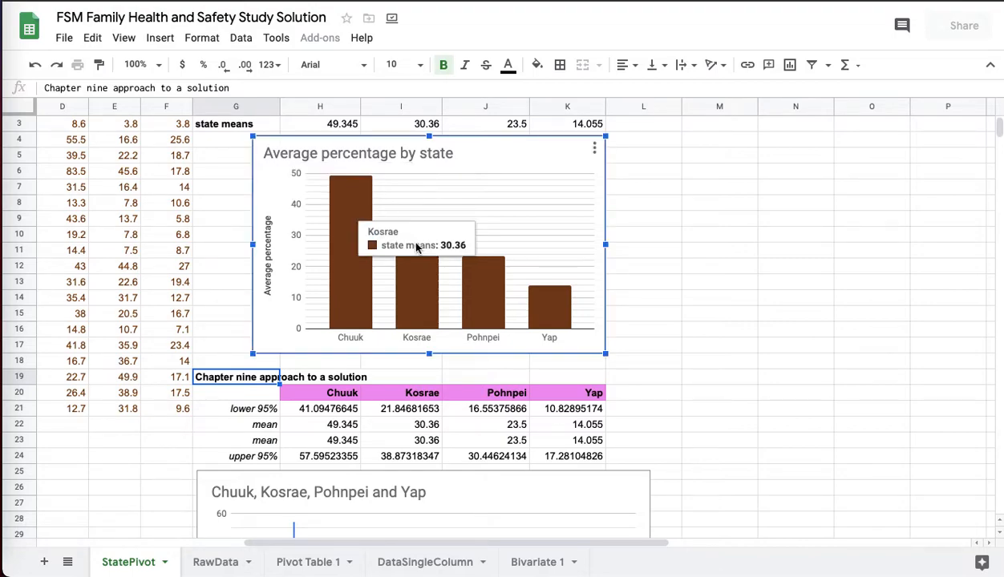
mouse_move(409, 242)
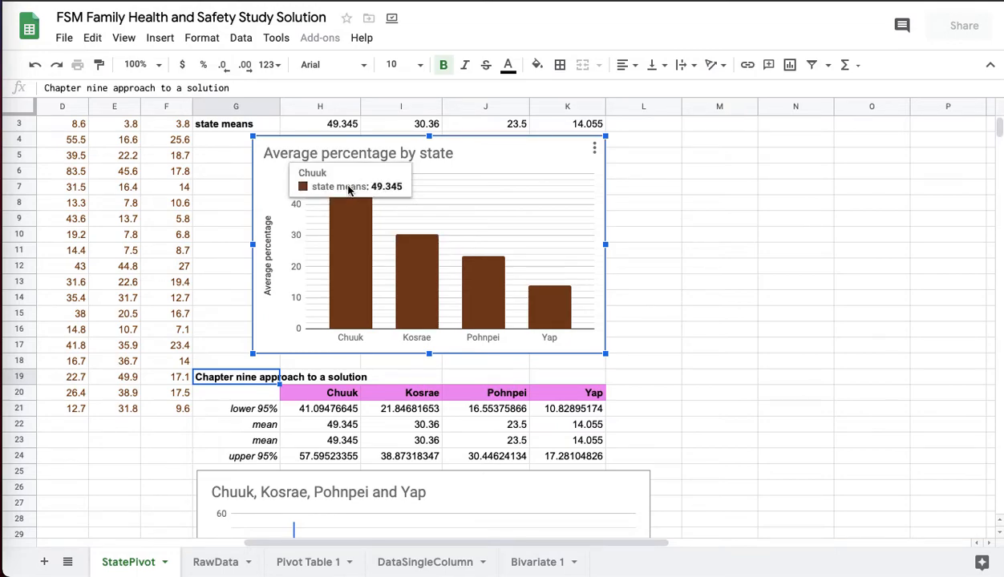
mouse_move(188, 260)
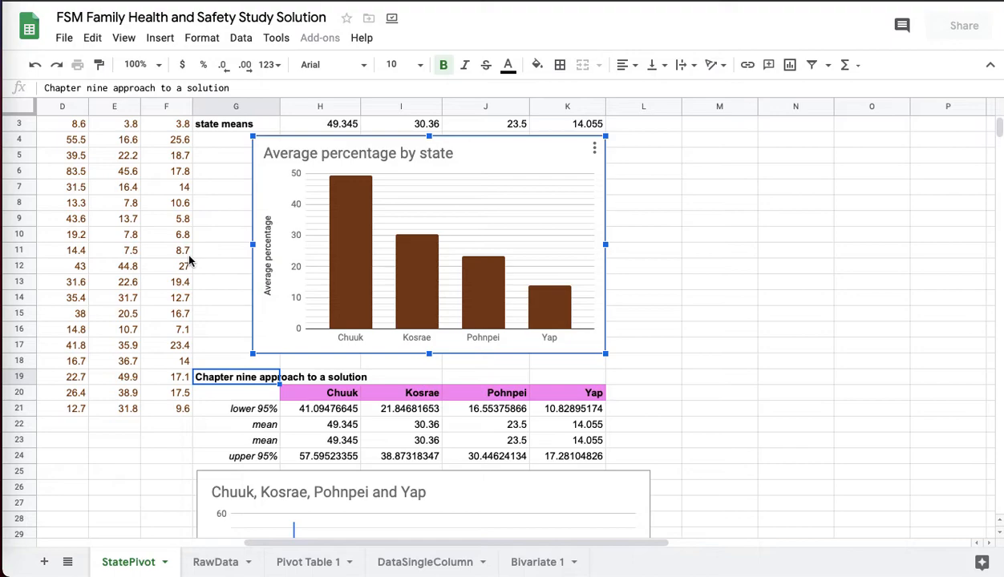
mouse_move(460, 285)
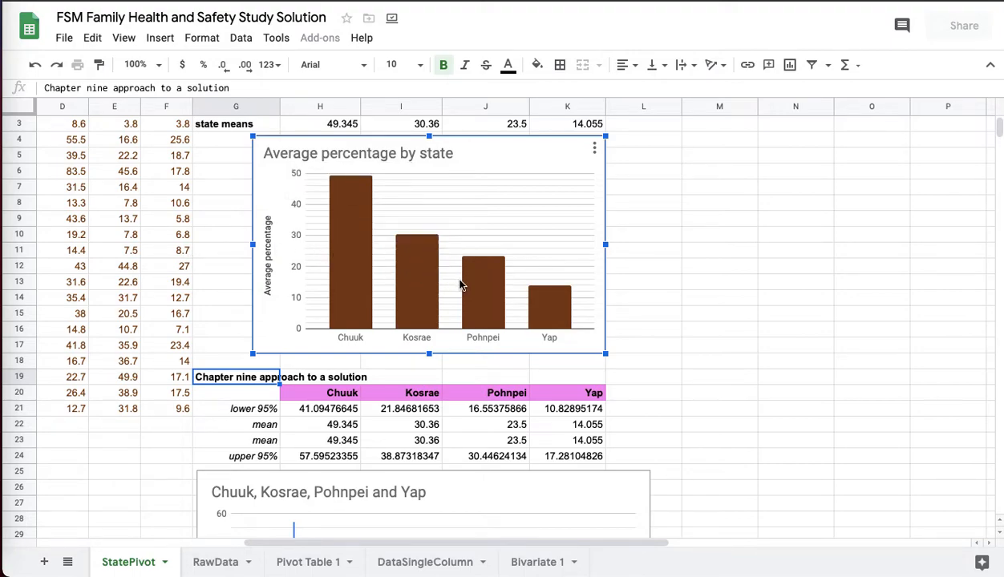
mouse_move(281, 260)
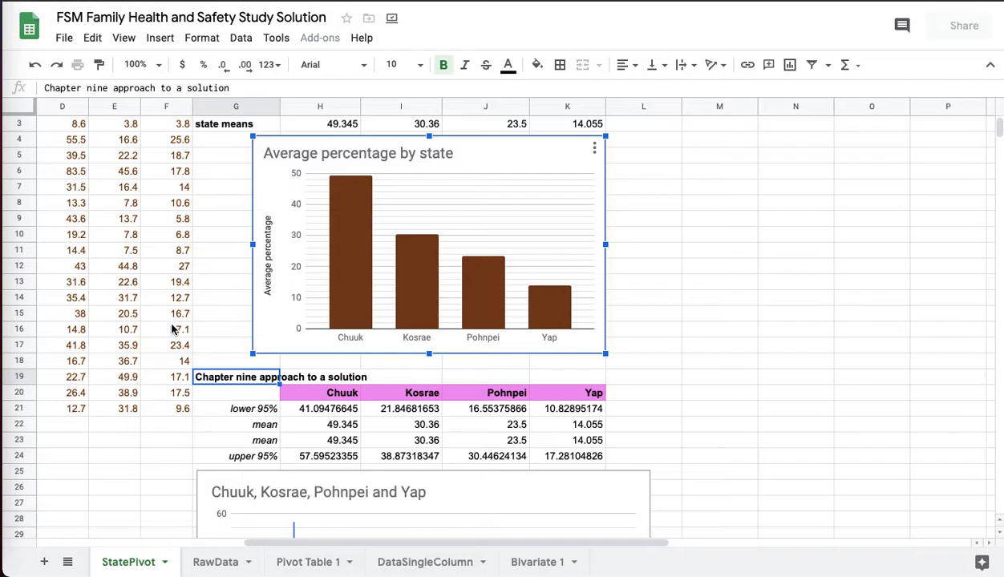
scroll(left, 3)
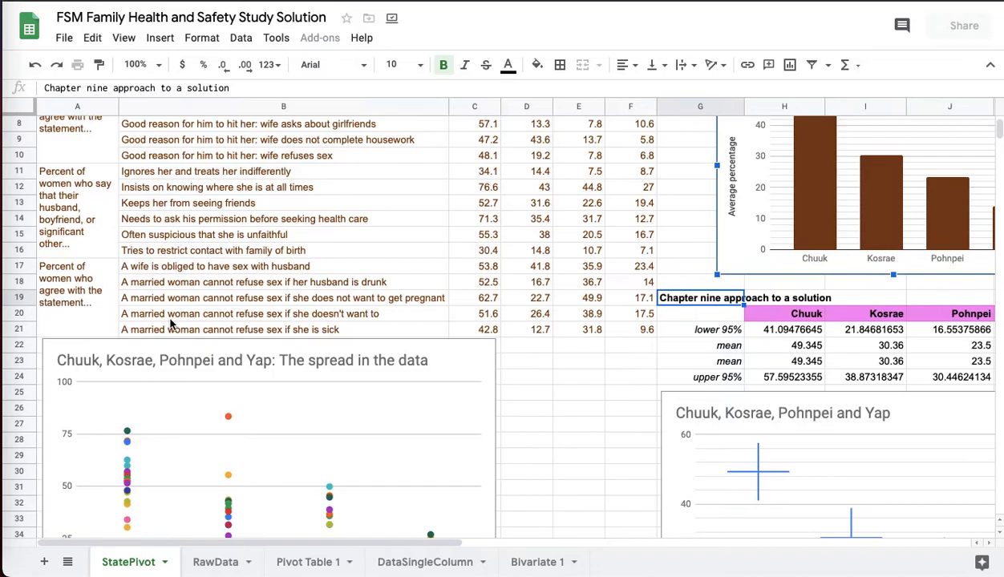
scroll(down, 3)
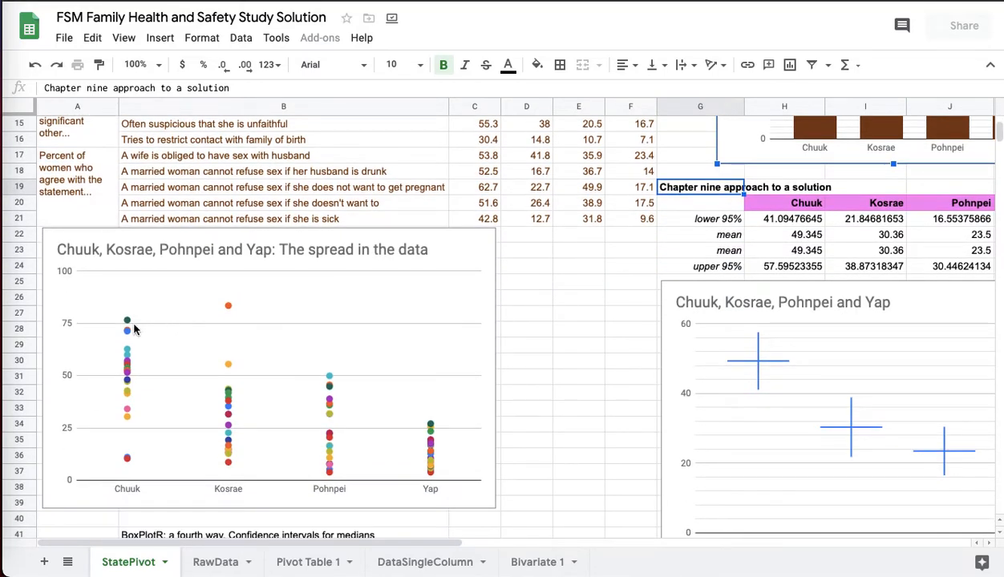
mouse_move(129, 347)
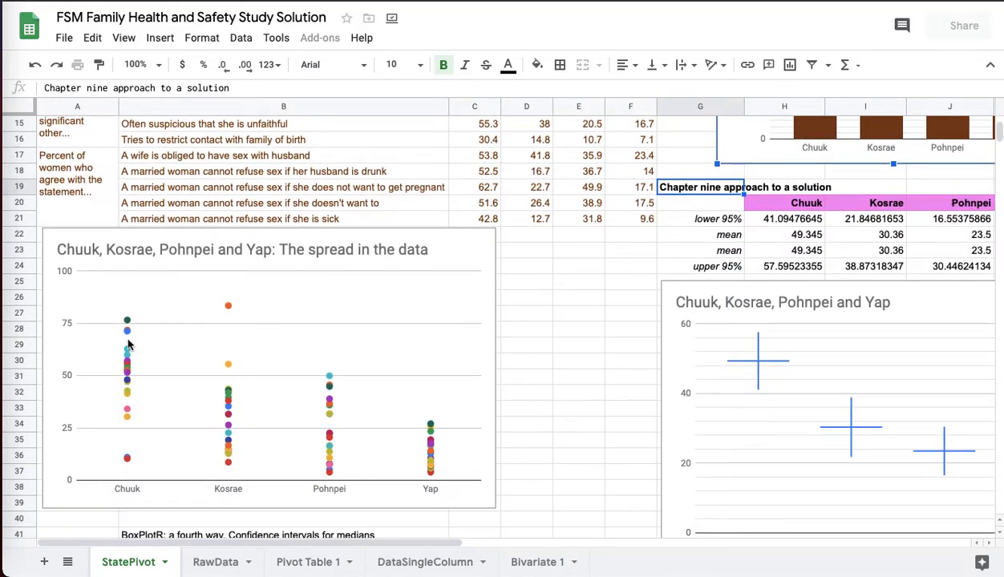
mouse_move(259, 470)
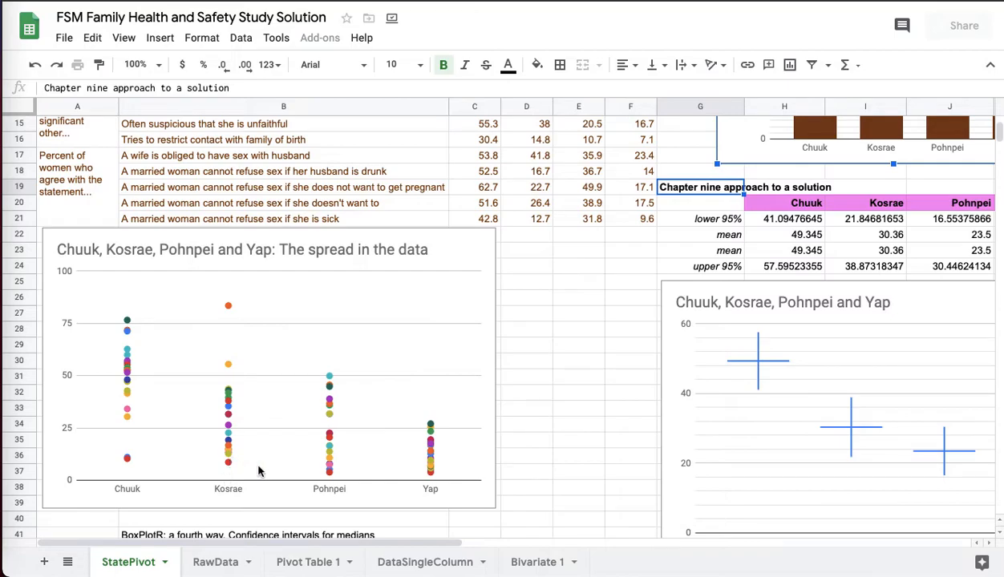
mouse_move(230, 447)
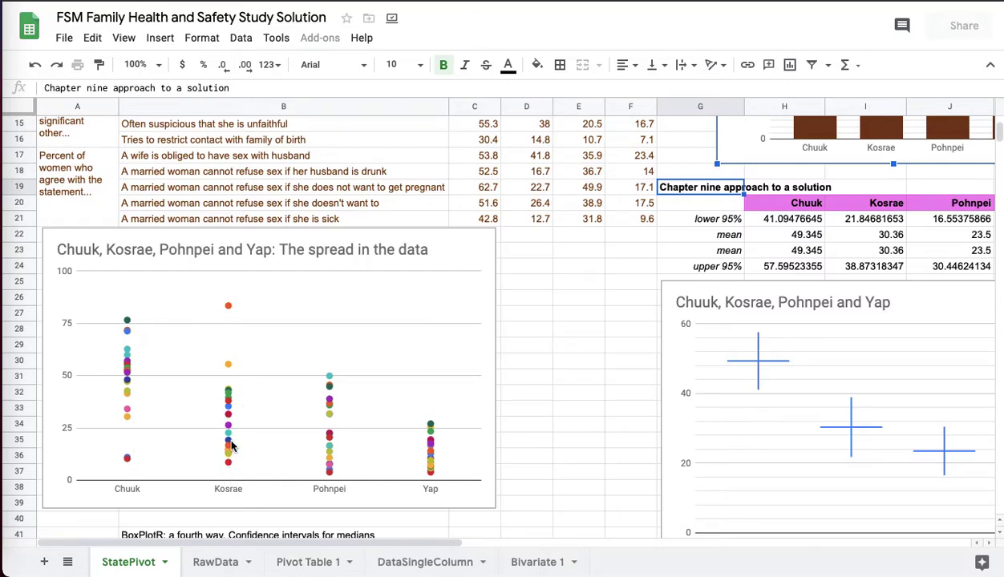
mouse_move(128, 321)
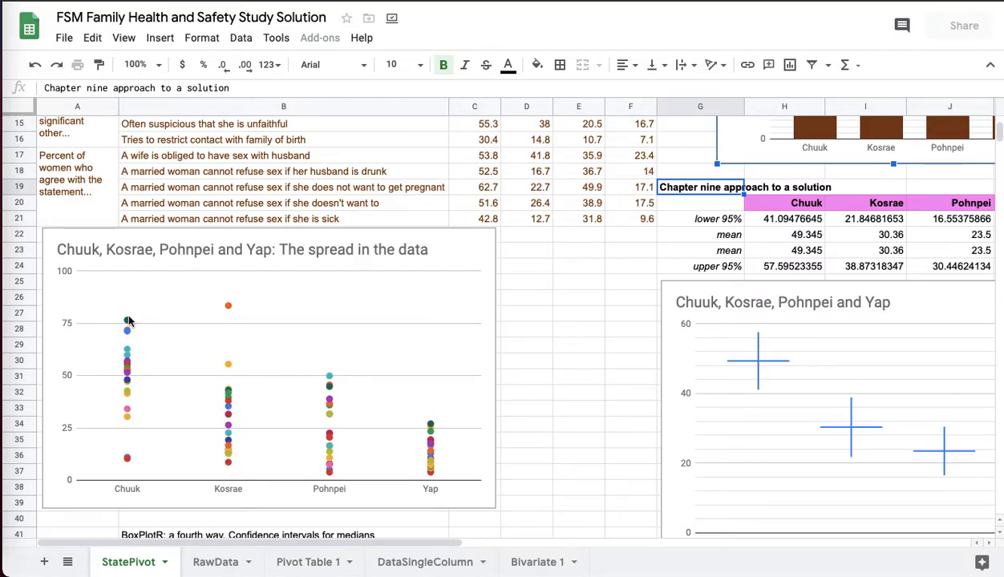
mouse_move(381, 454)
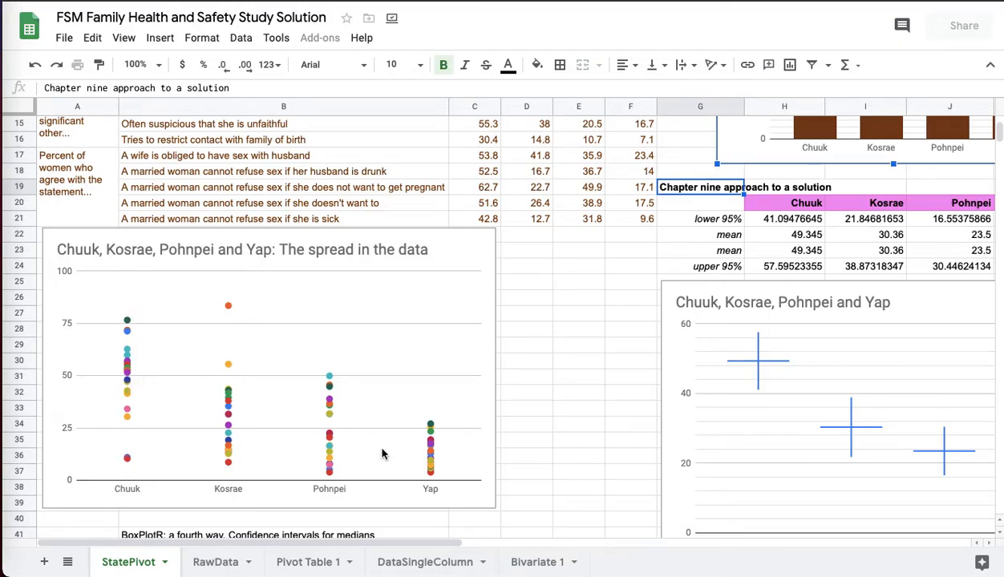
mouse_move(430, 465)
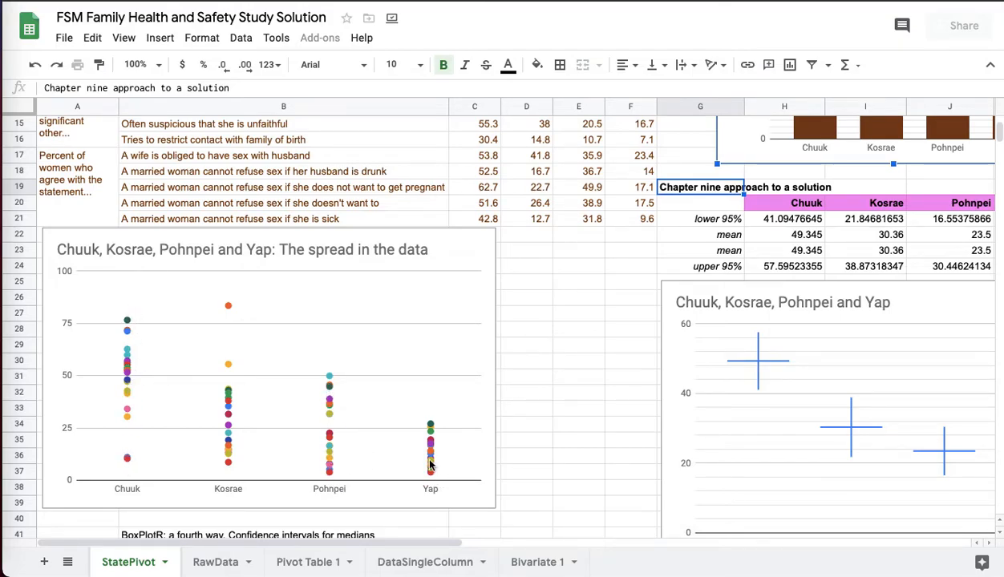
mouse_move(244, 320)
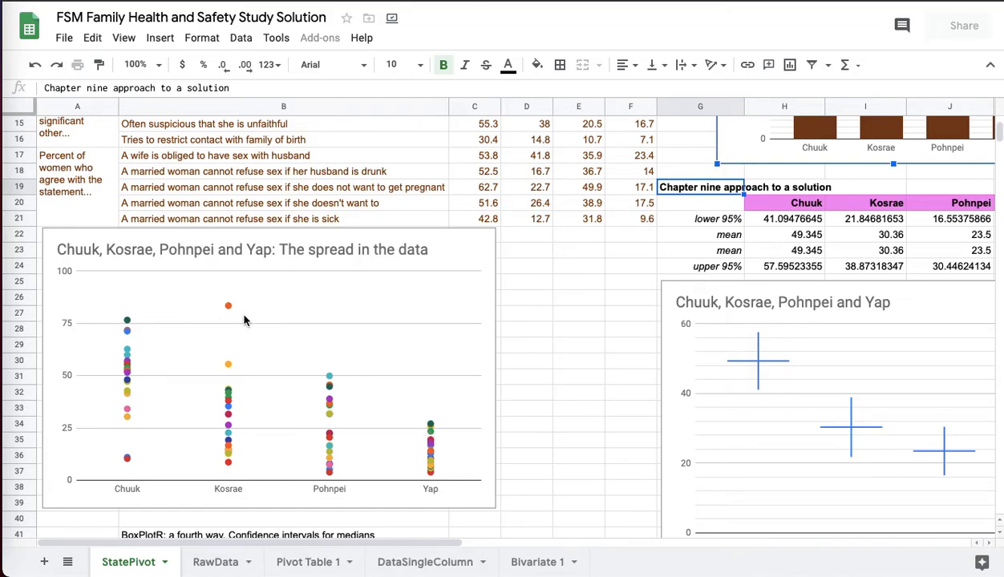
mouse_move(449, 343)
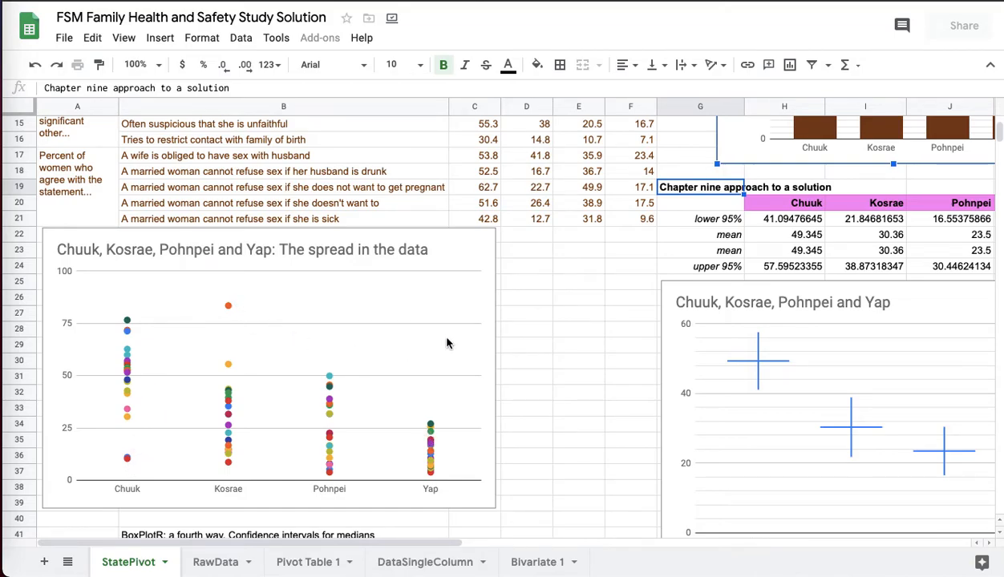
mouse_move(547, 402)
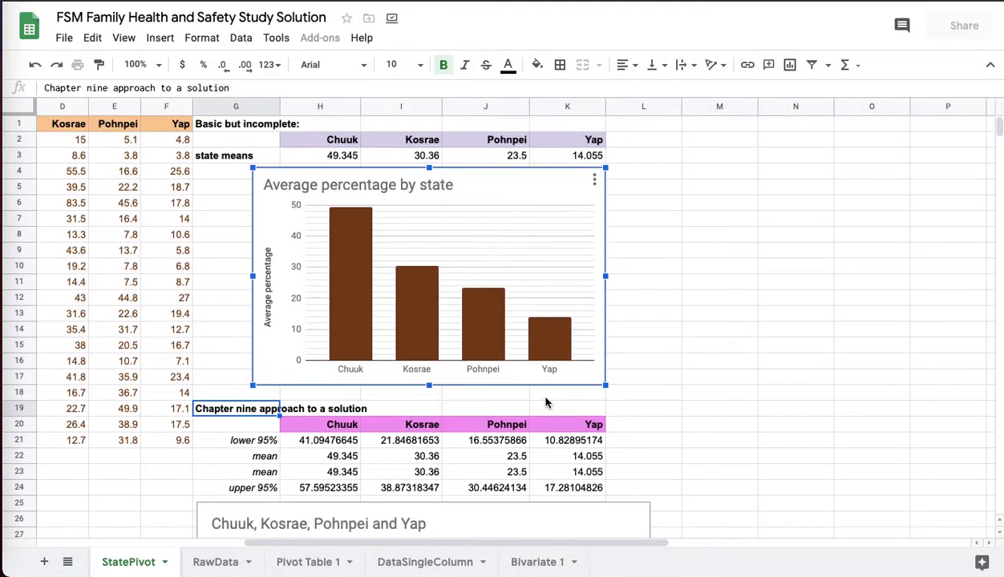
mouse_move(369, 268)
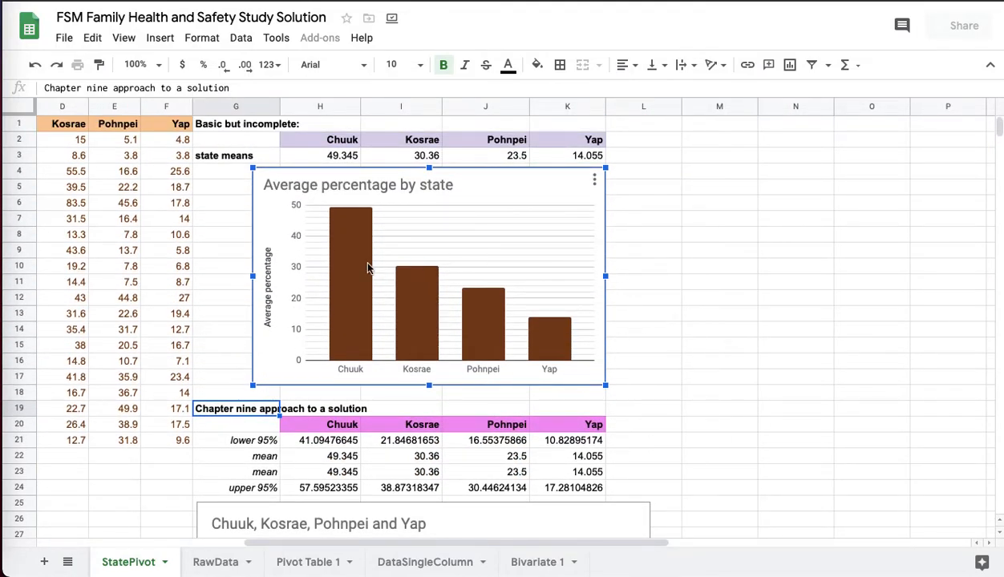
mouse_move(348, 259)
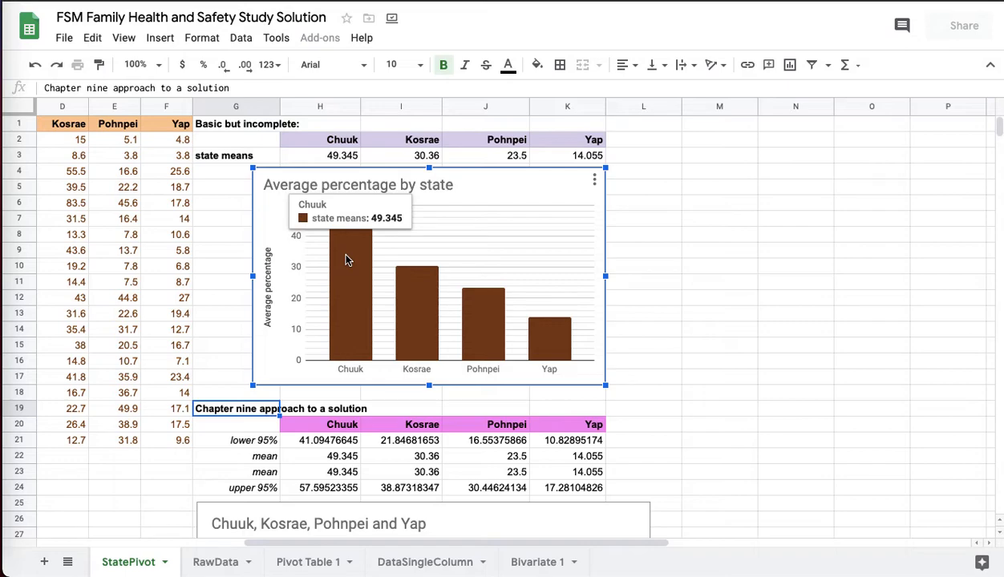
mouse_move(352, 272)
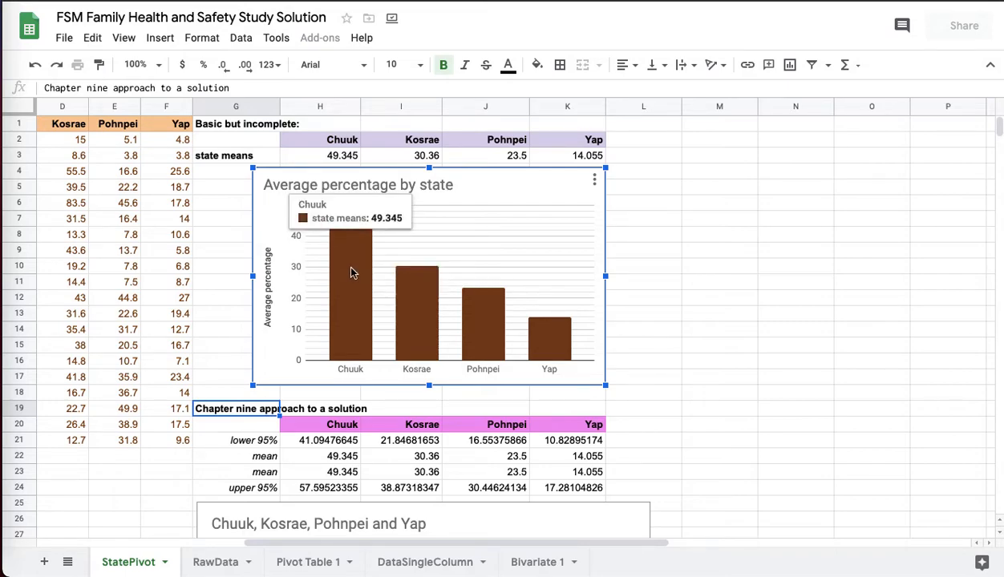
mouse_move(416, 284)
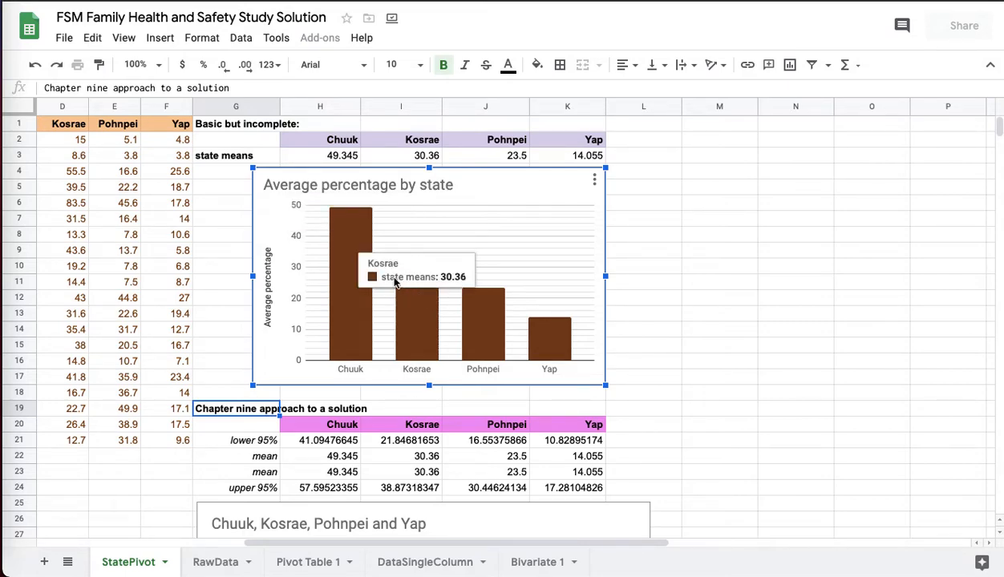
mouse_move(436, 310)
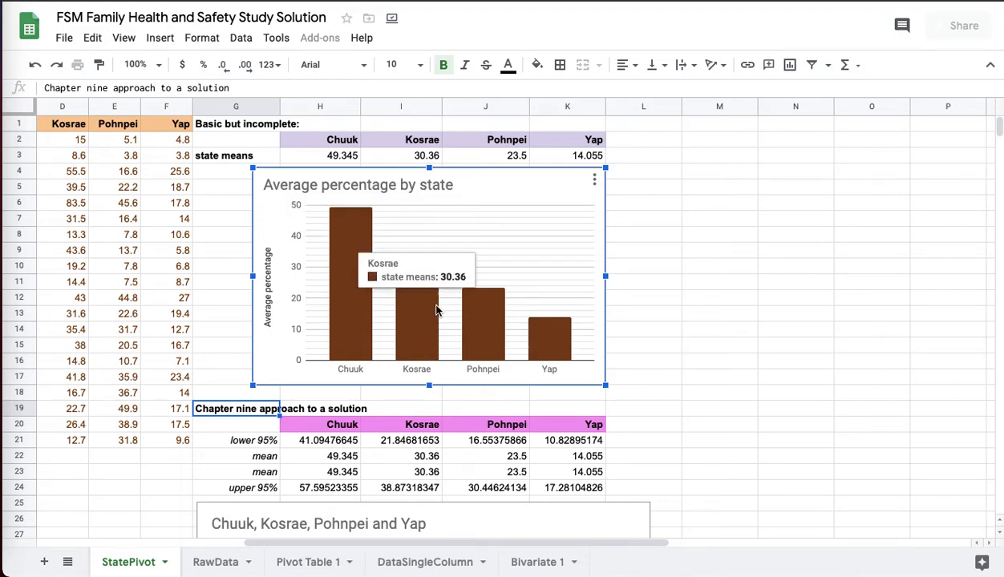
mouse_move(361, 280)
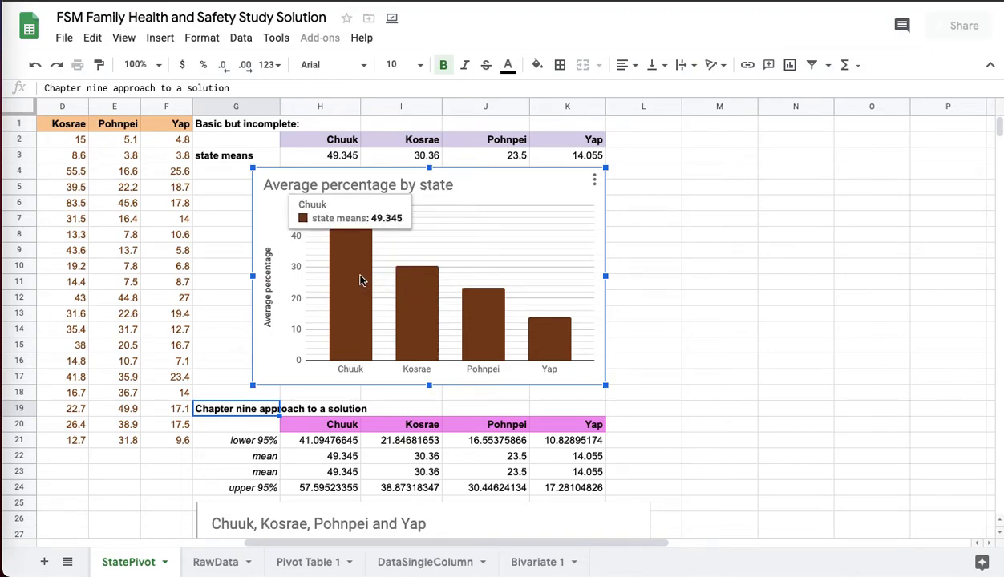
mouse_move(198, 249)
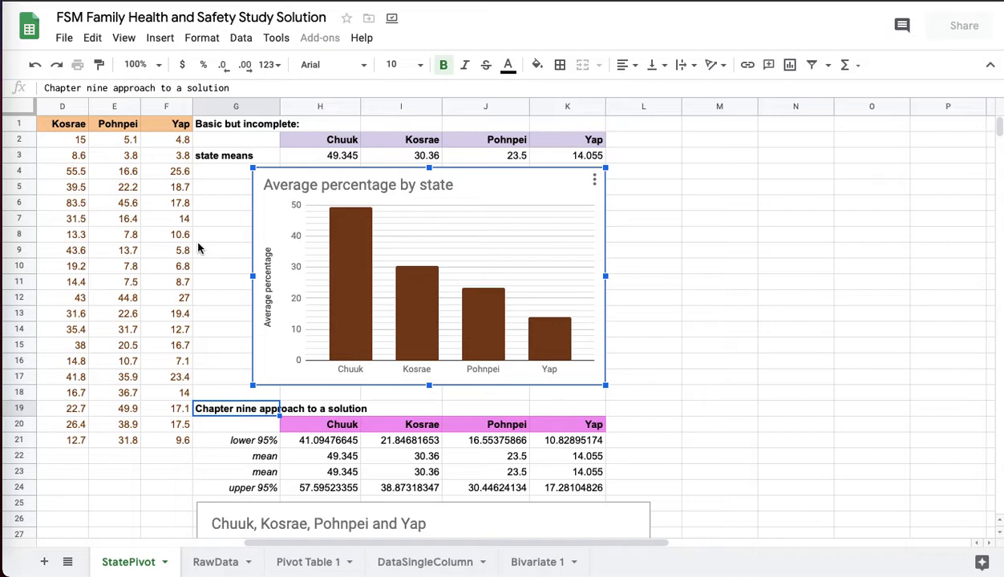
scroll(left, 3)
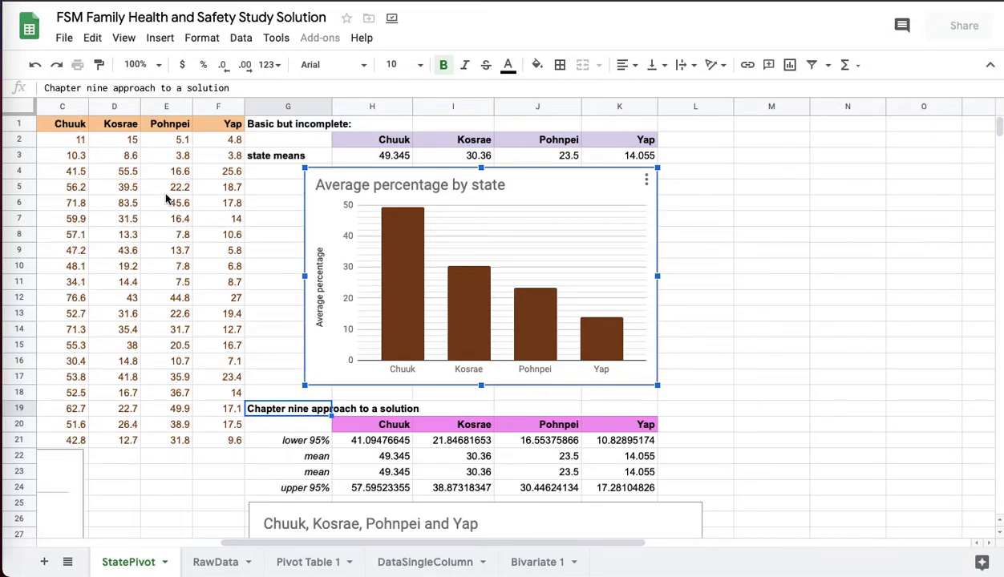
mouse_move(147, 182)
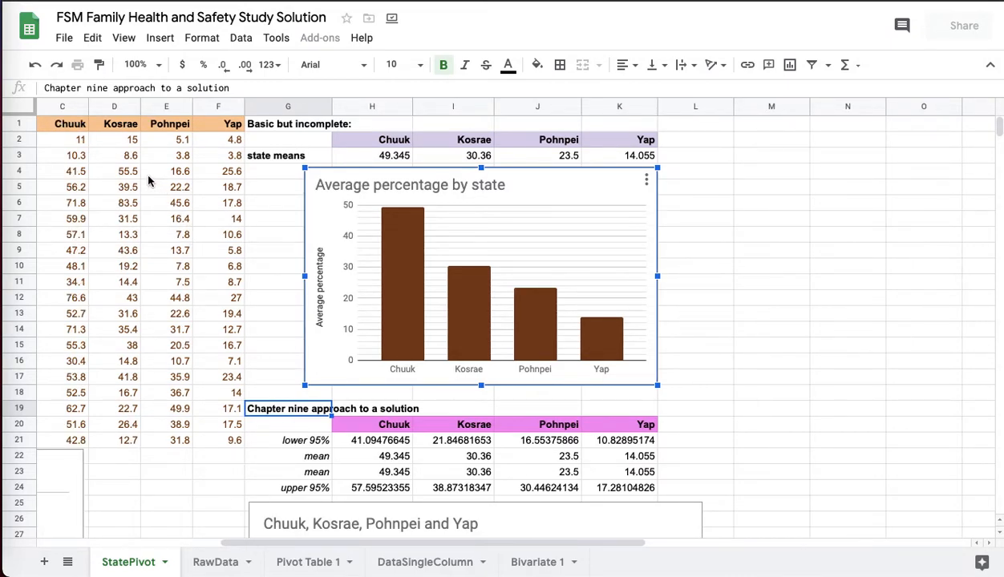
click(113, 202)
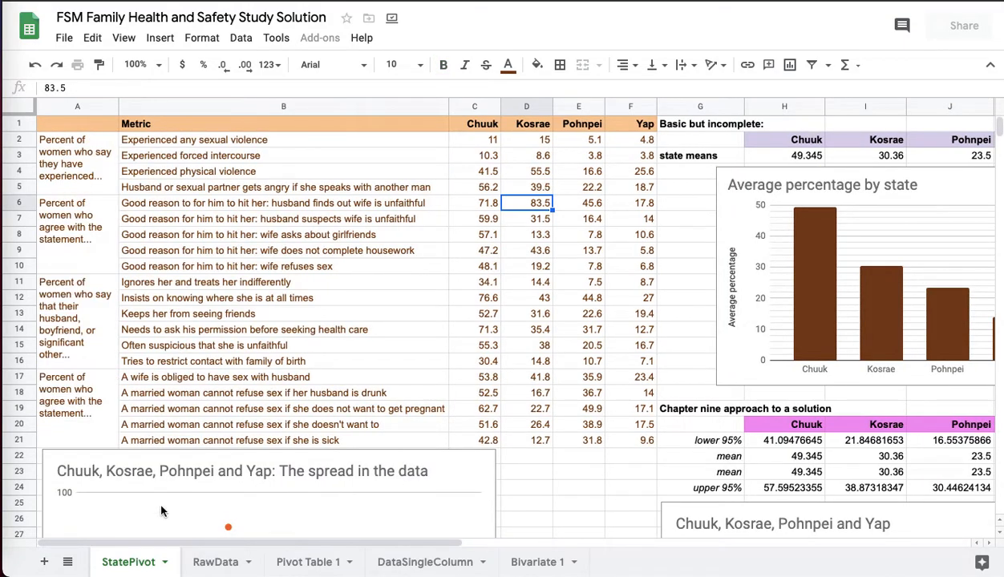
scroll(down, 3)
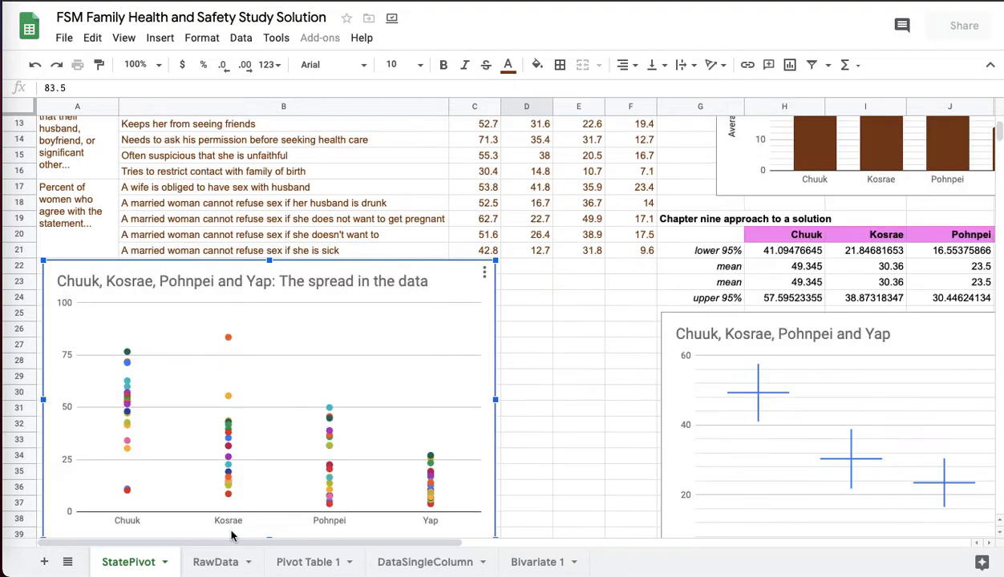
mouse_move(233, 343)
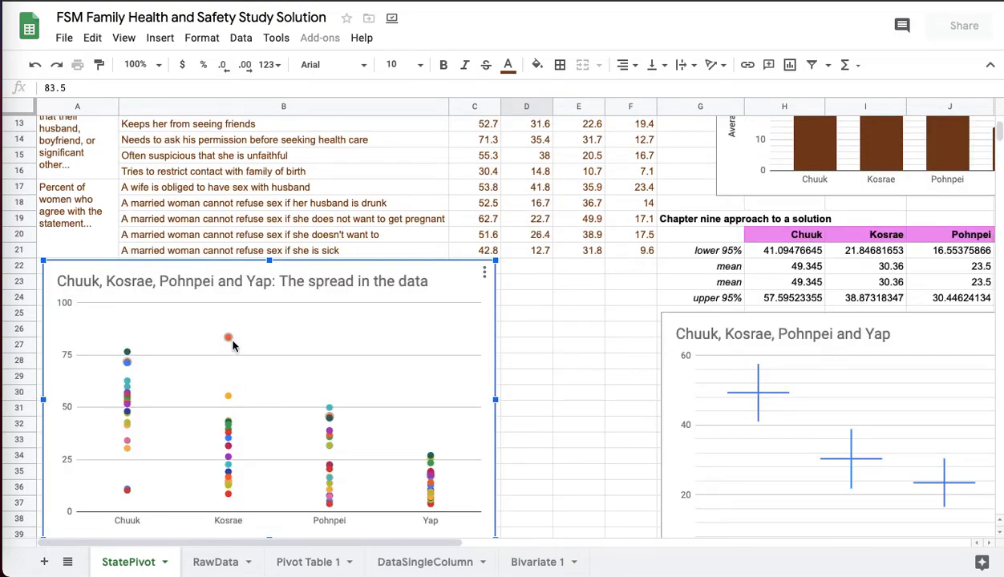
mouse_move(229, 339)
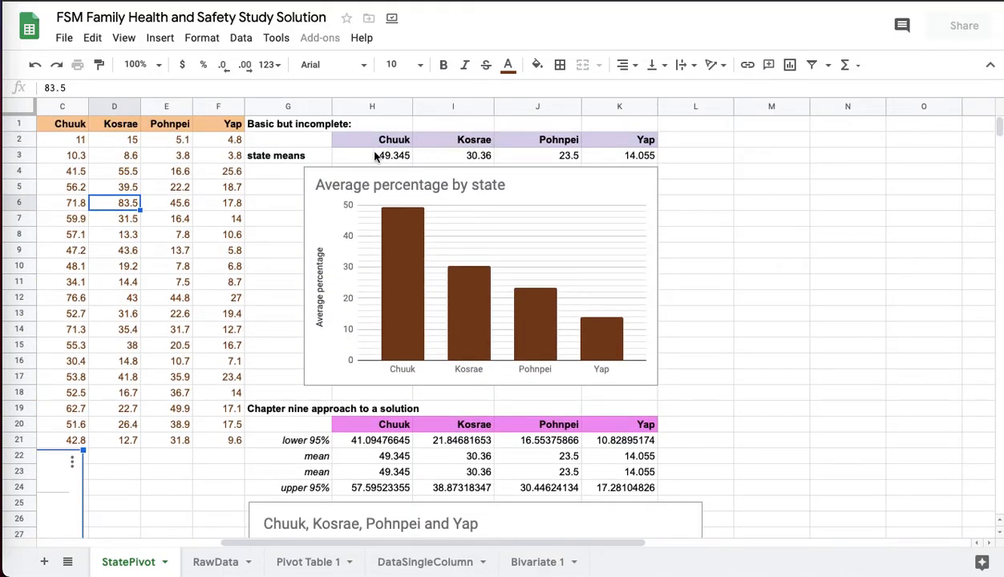
click(372, 156)
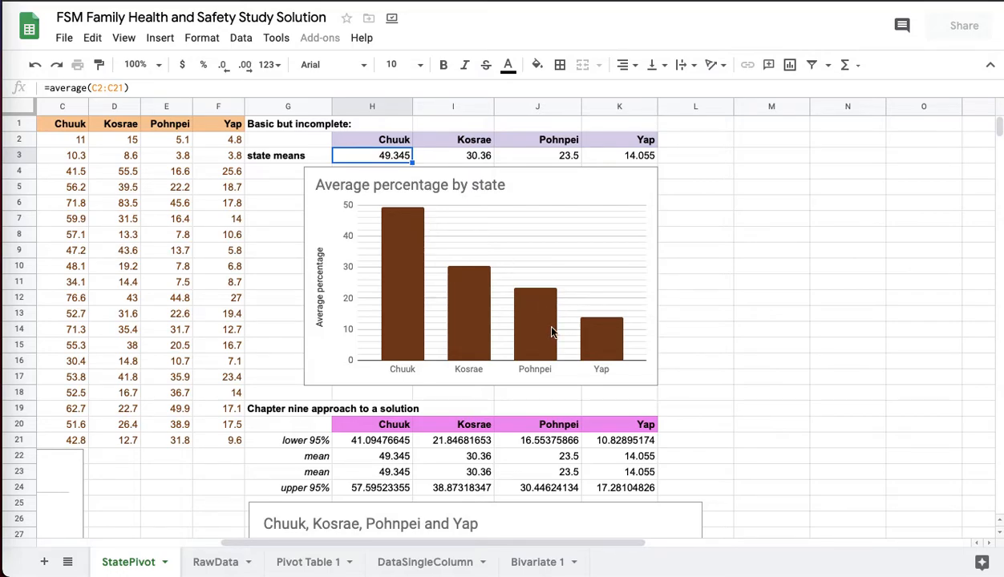
Step: Reach the Chapter nine table and inspect Chuuk's lower 95%, upper 95% and mean formulas
scroll(down, 3)
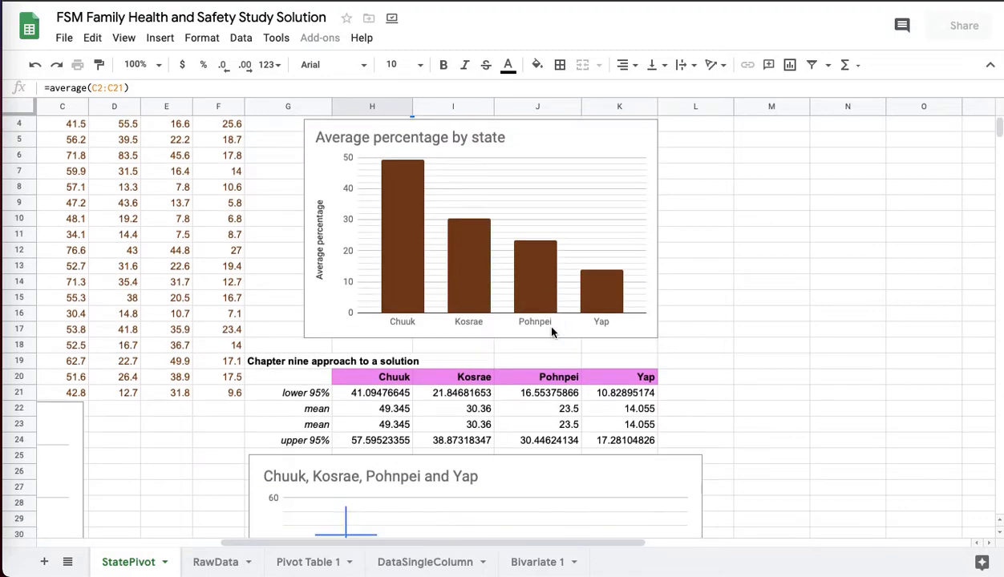
scroll(down, 3)
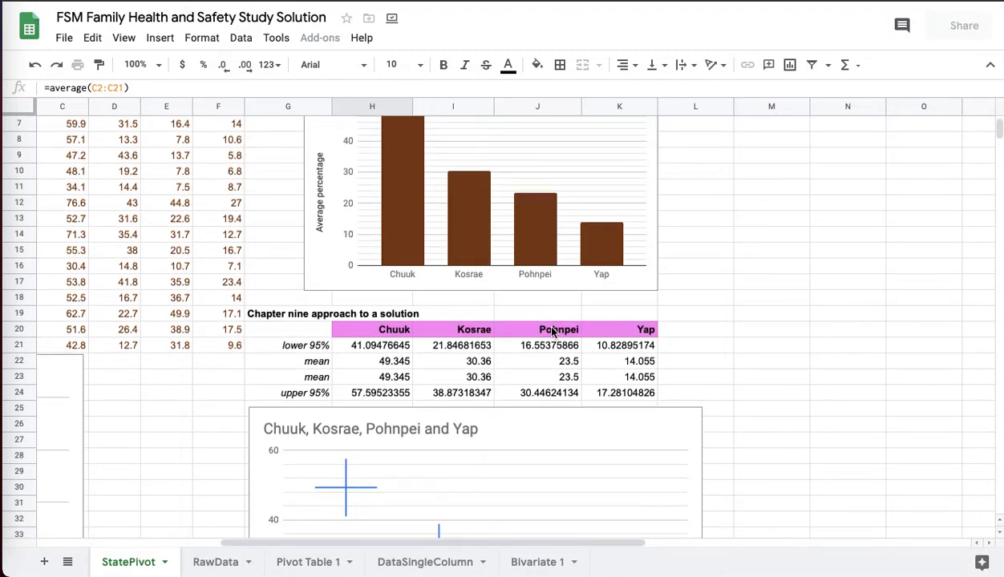
click(392, 313)
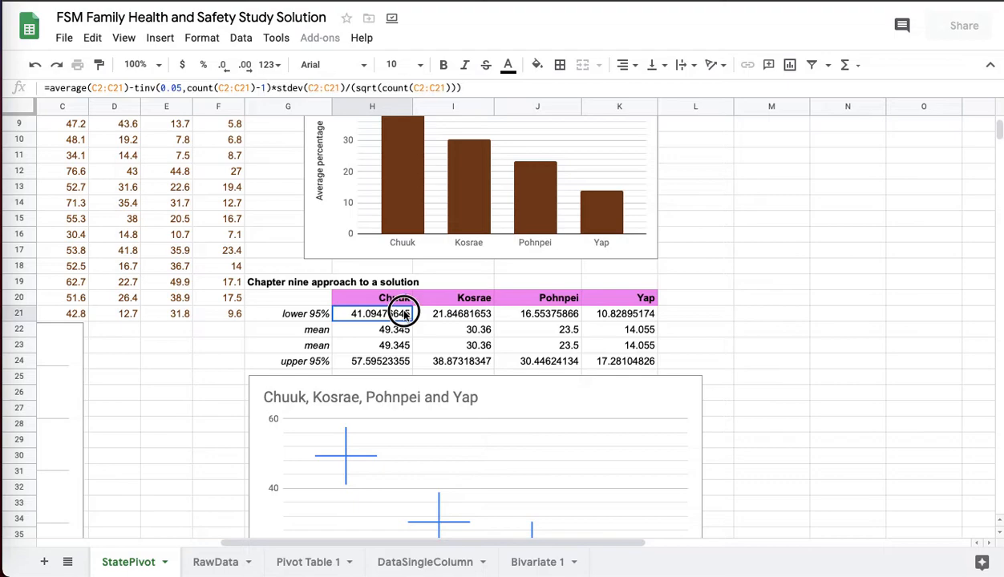
click(371, 362)
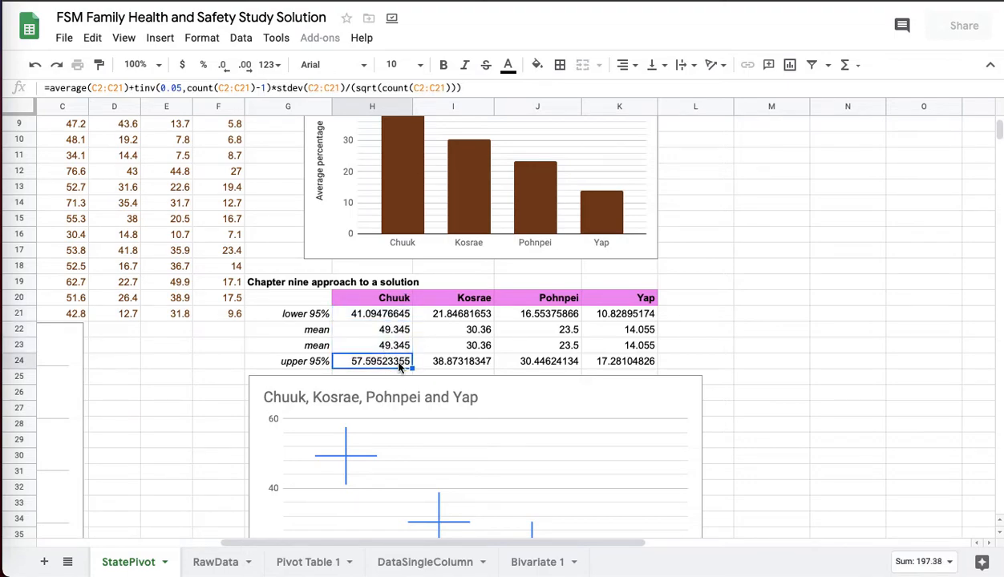
click(371, 330)
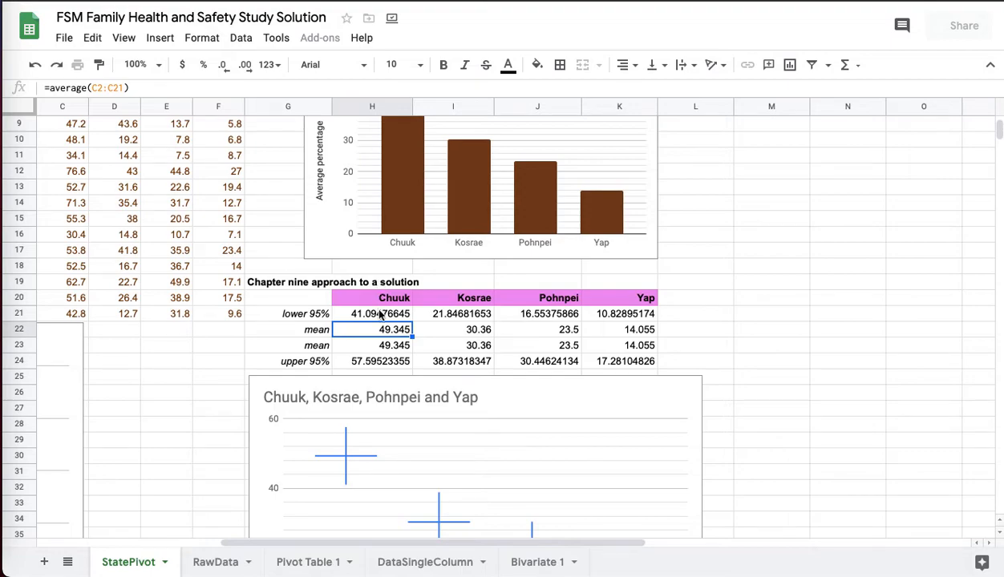
click(374, 313)
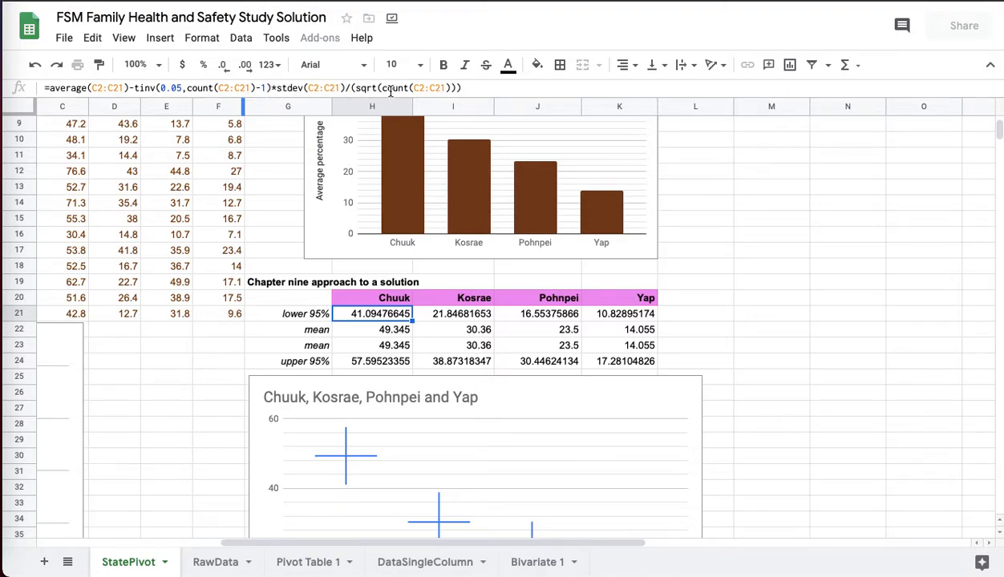
mouse_move(501, 84)
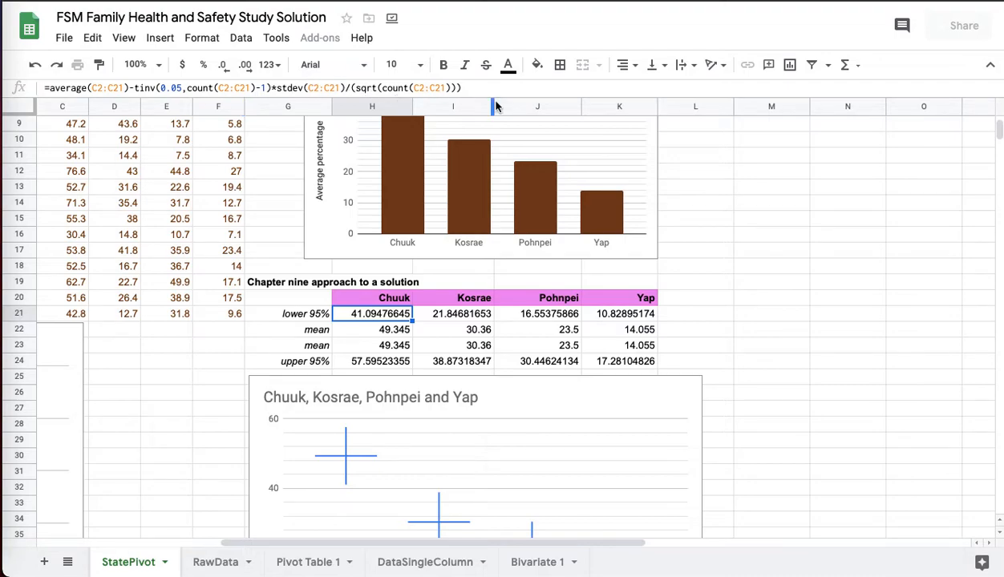
Step: Compare Chuuk's 95% bound formulas with Kosrae's upper 95% formula in the interval table
click(377, 361)
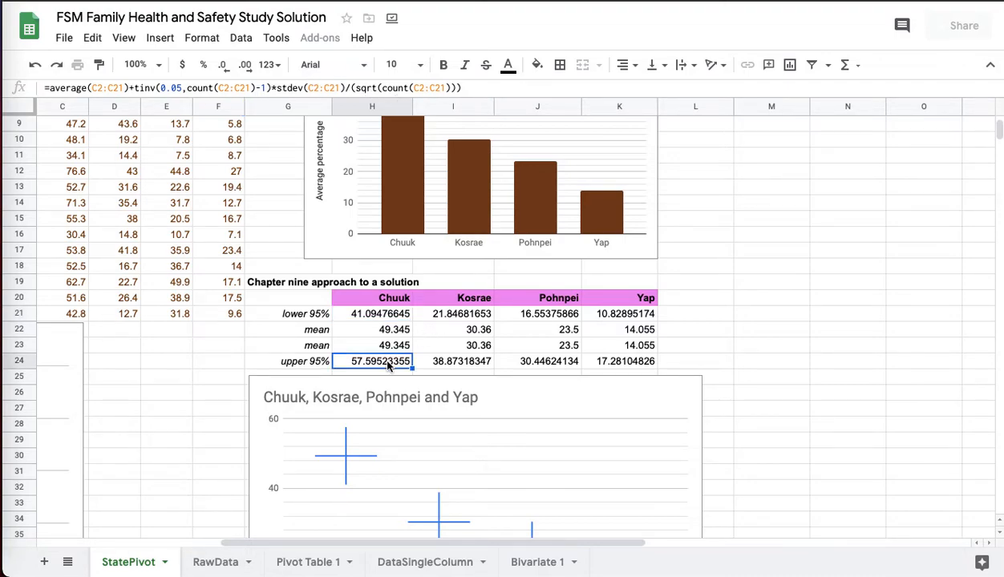
scroll(down, 3)
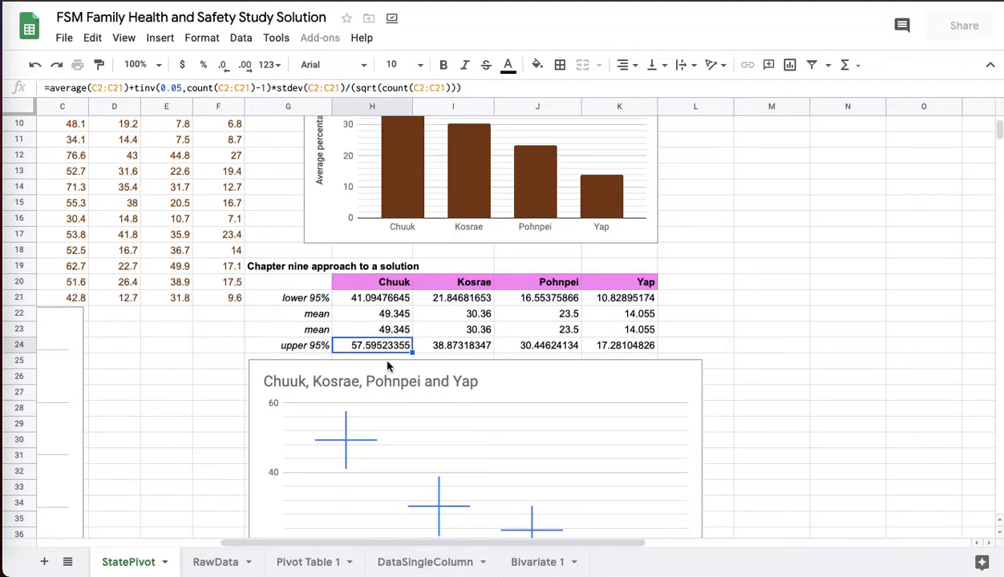
click(453, 344)
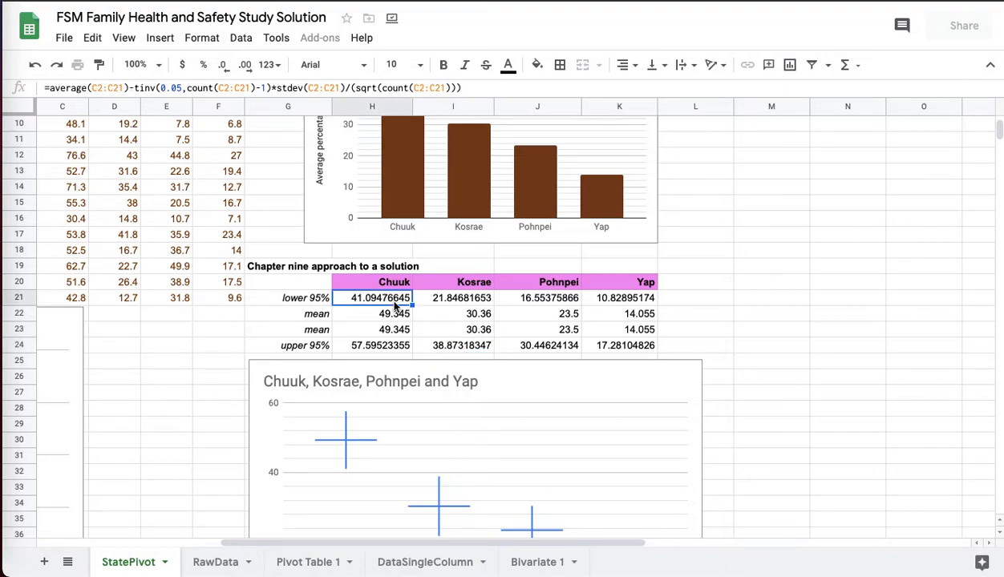
click(454, 346)
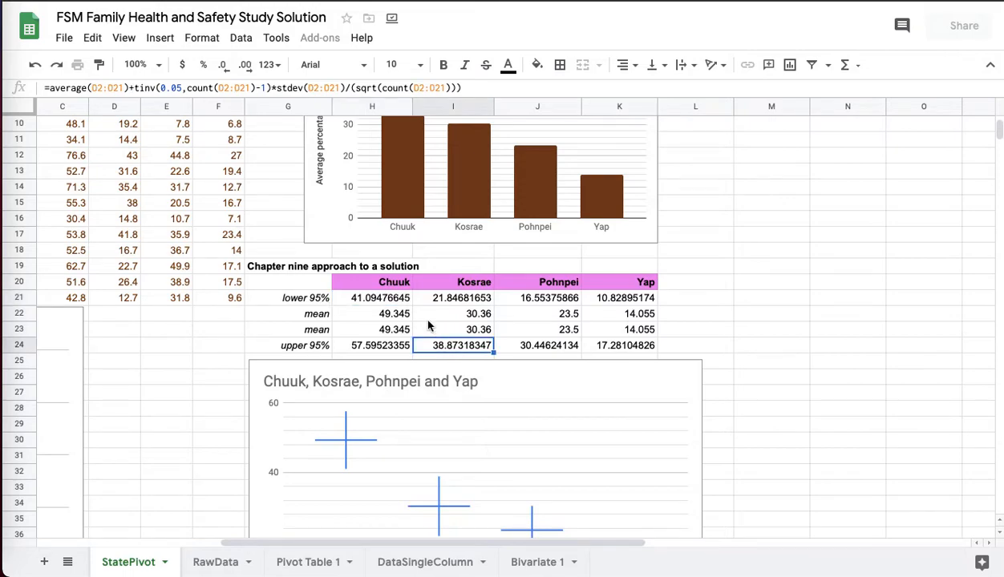
mouse_move(473, 281)
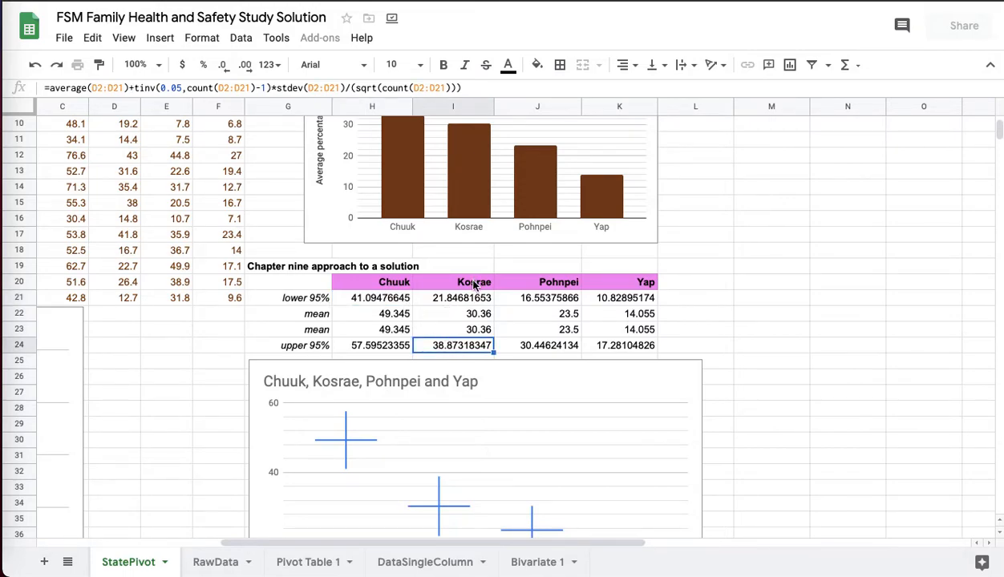
click(371, 282)
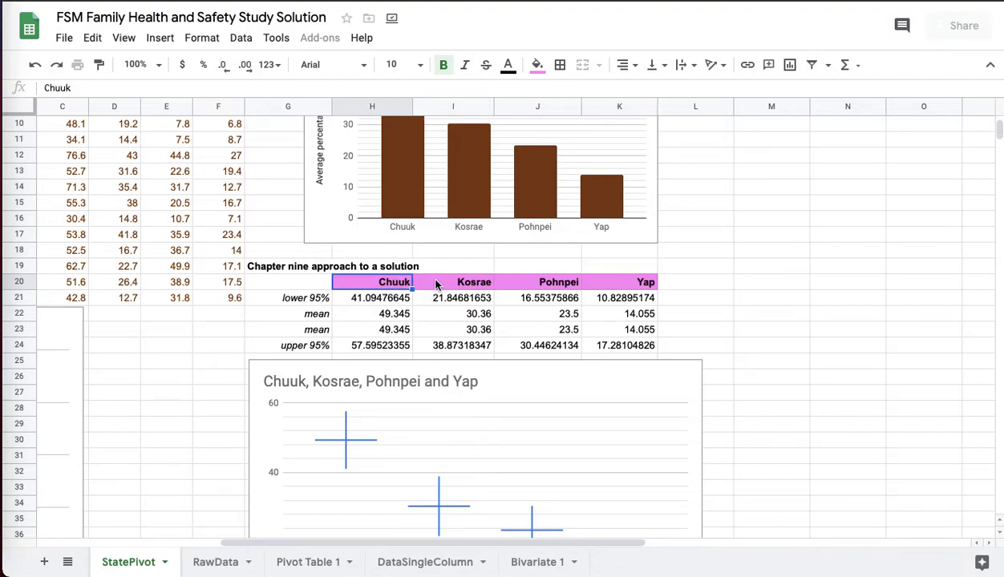
mouse_move(669, 367)
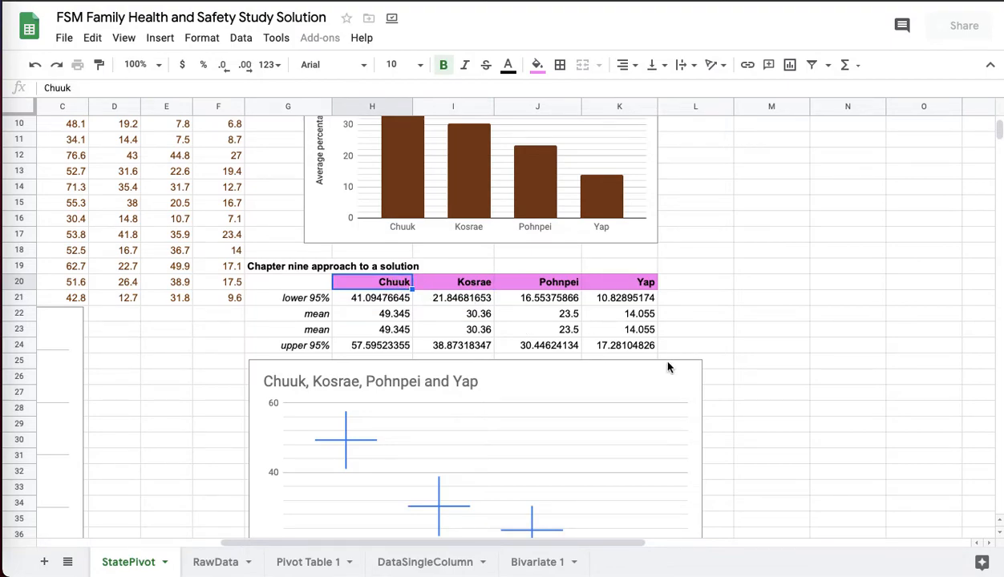
scroll(down, 3)
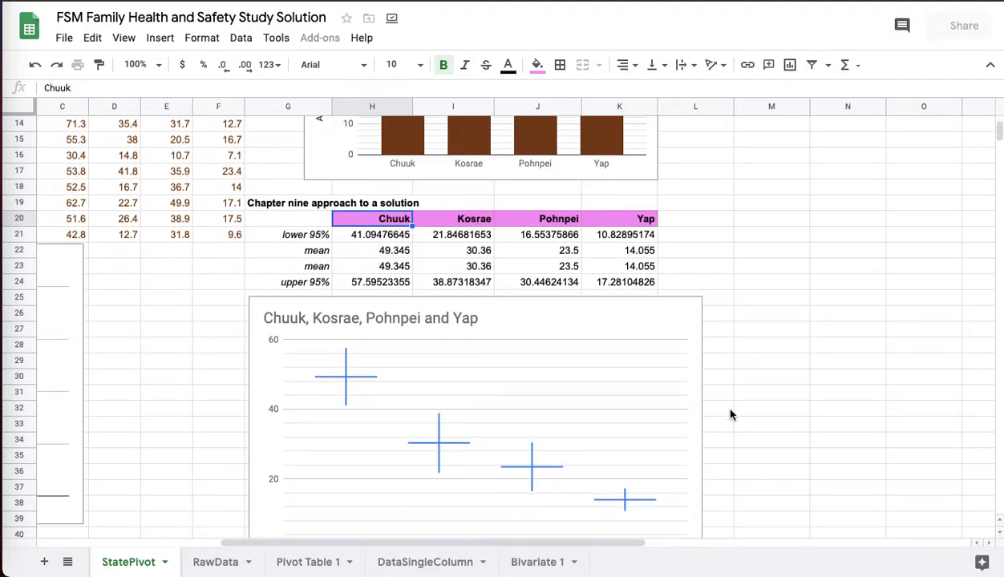
Step: Check H22's =average(C2:C21) Chuuk mean formula and shift the view to the full interval chart
scroll(down, 3)
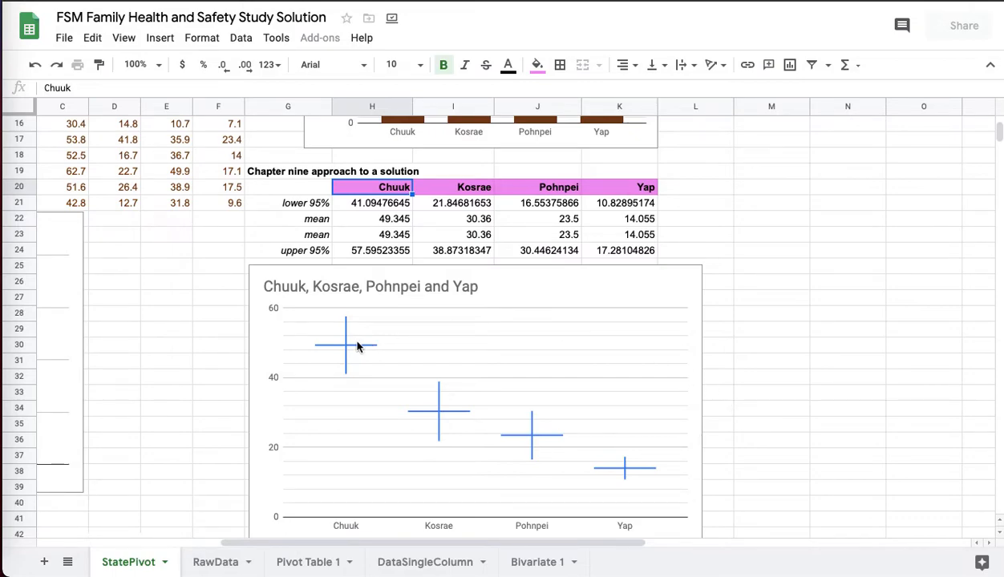
click(372, 218)
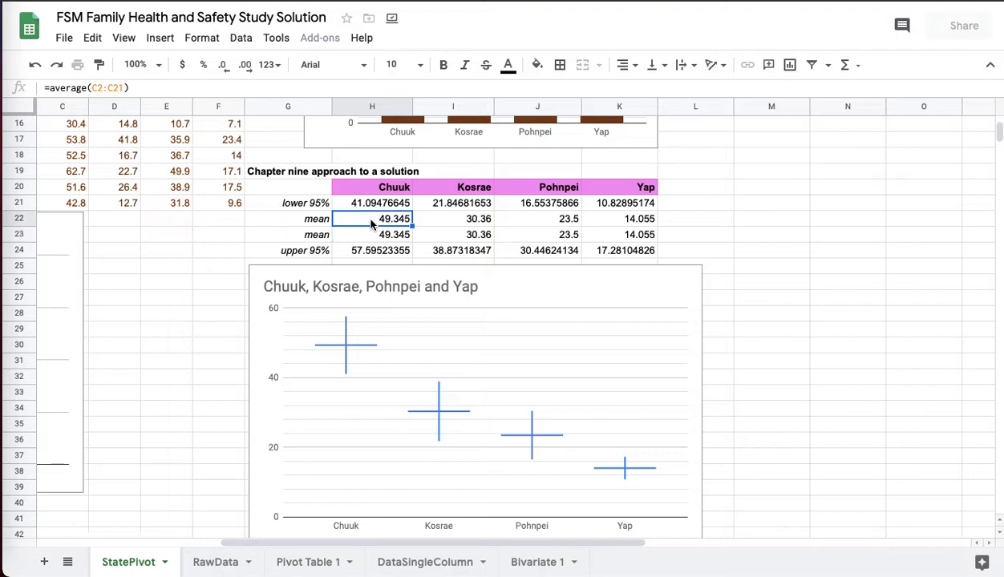
scroll(left, 3)
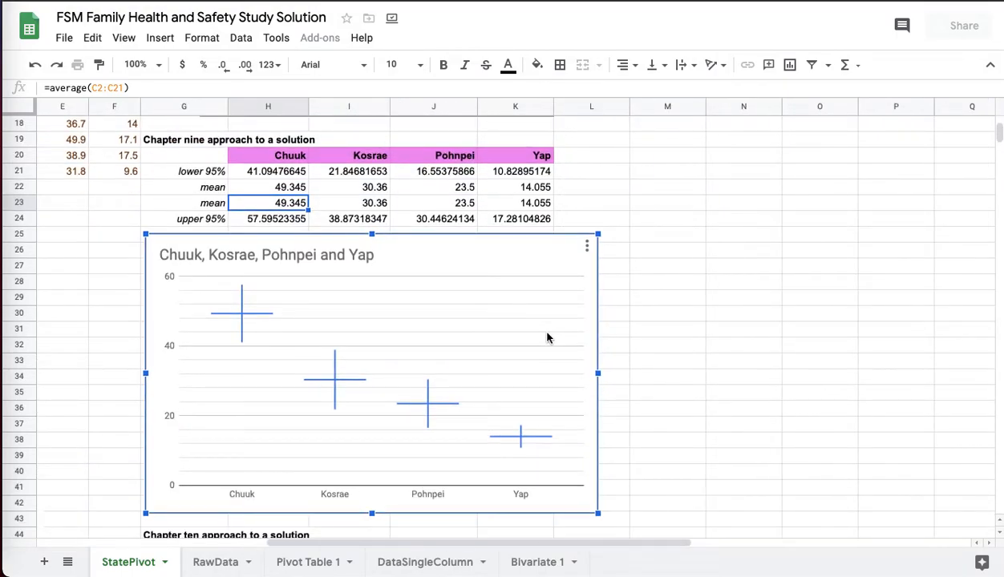
Step: Scroll down to review the Chuuk, Kosrae, Pohnpei and Yap confidence-interval chart
scroll(down, 3)
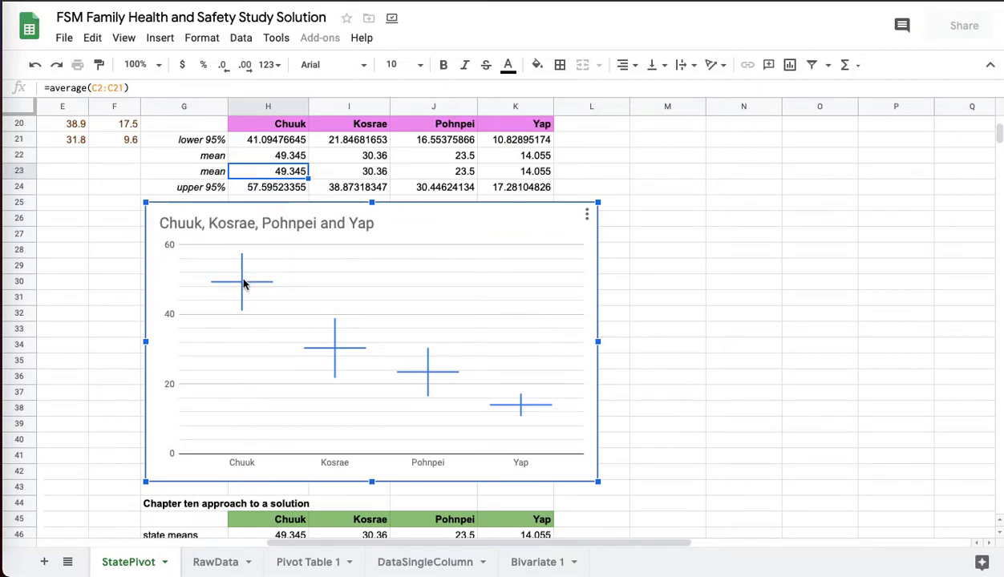
mouse_move(243, 282)
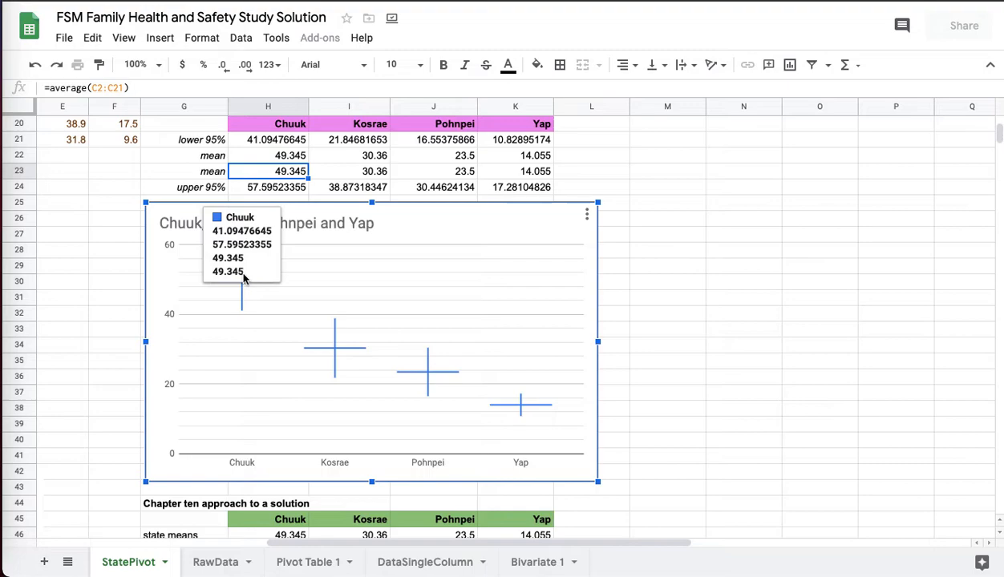
mouse_move(241, 312)
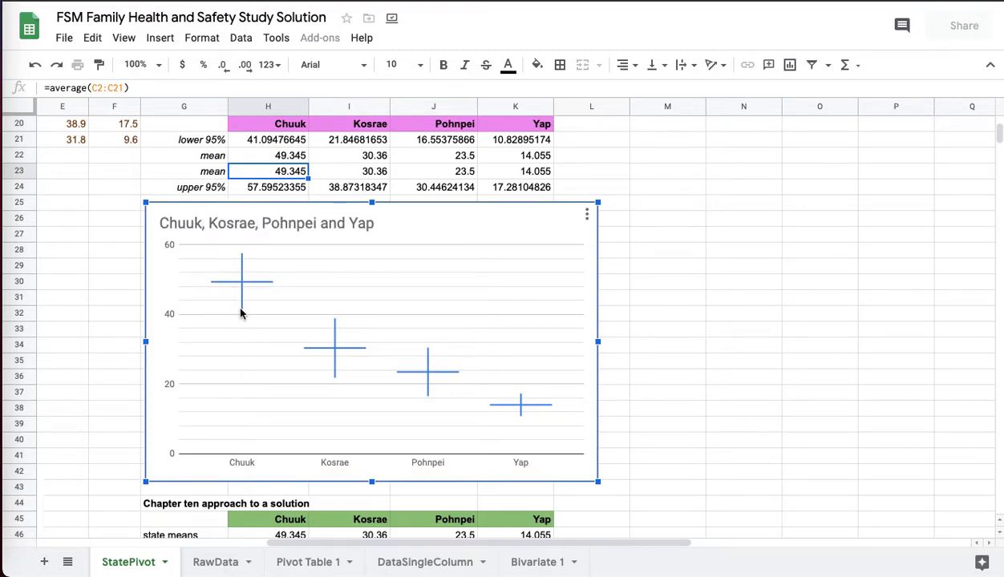
mouse_move(241, 282)
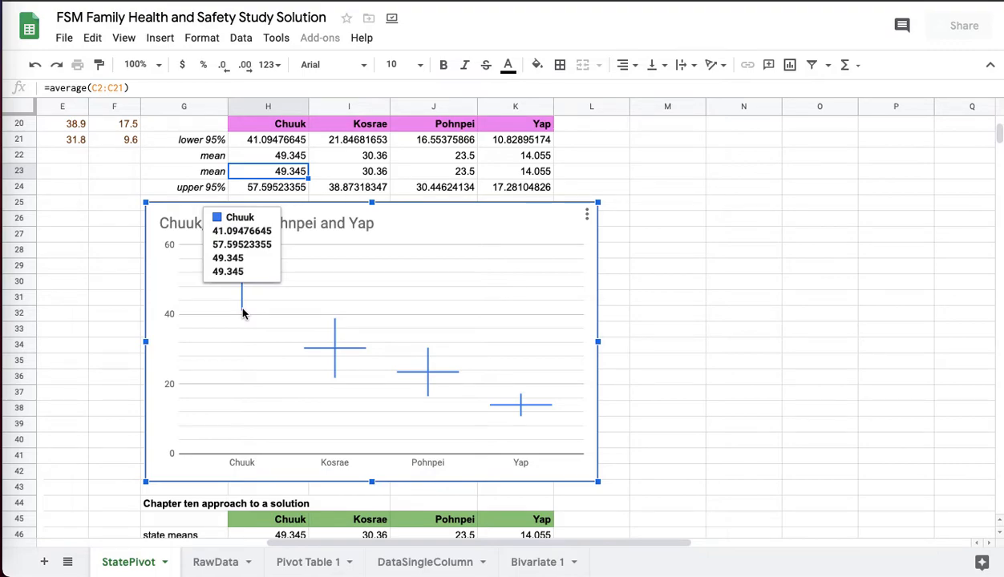
mouse_move(338, 356)
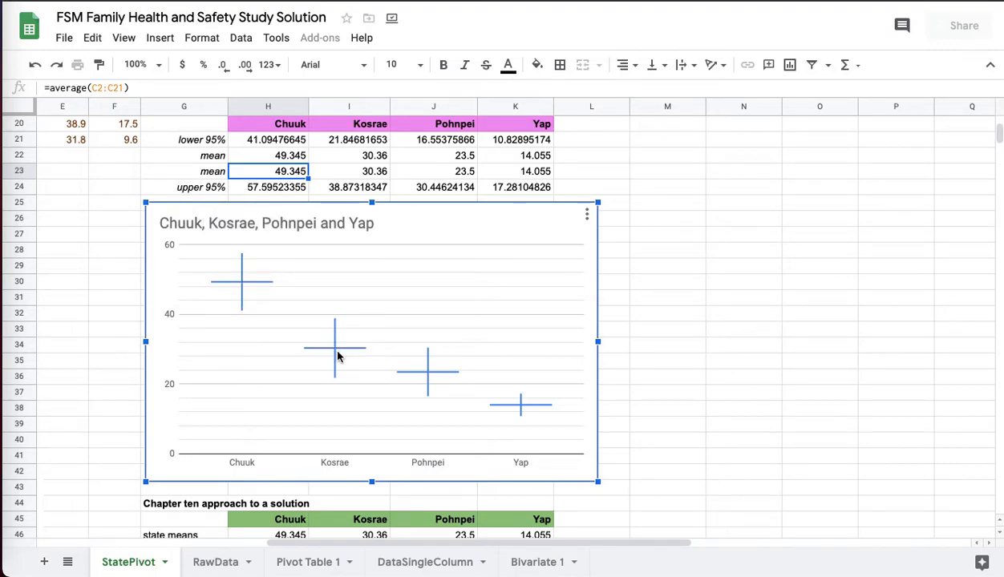
mouse_move(433, 367)
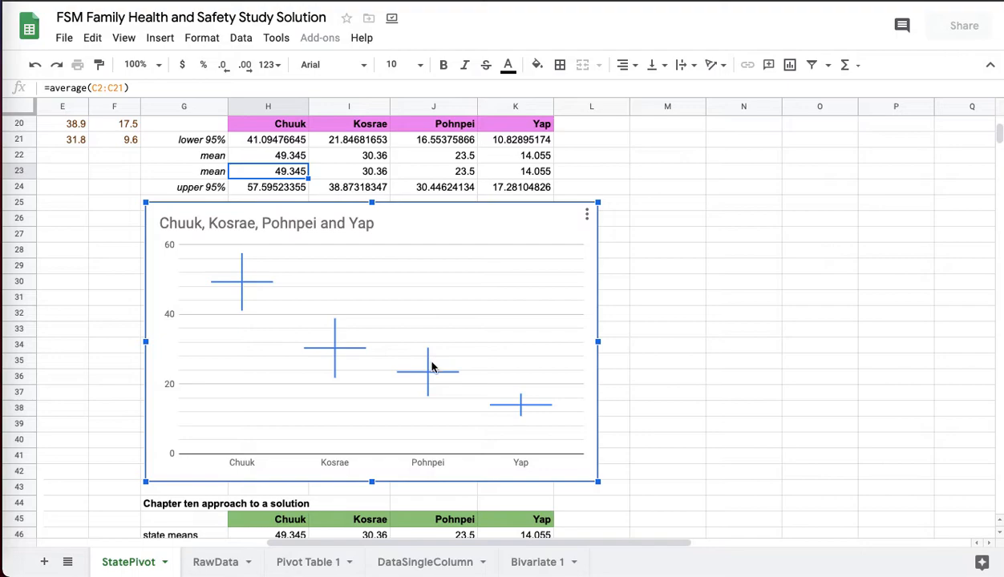
mouse_move(338, 338)
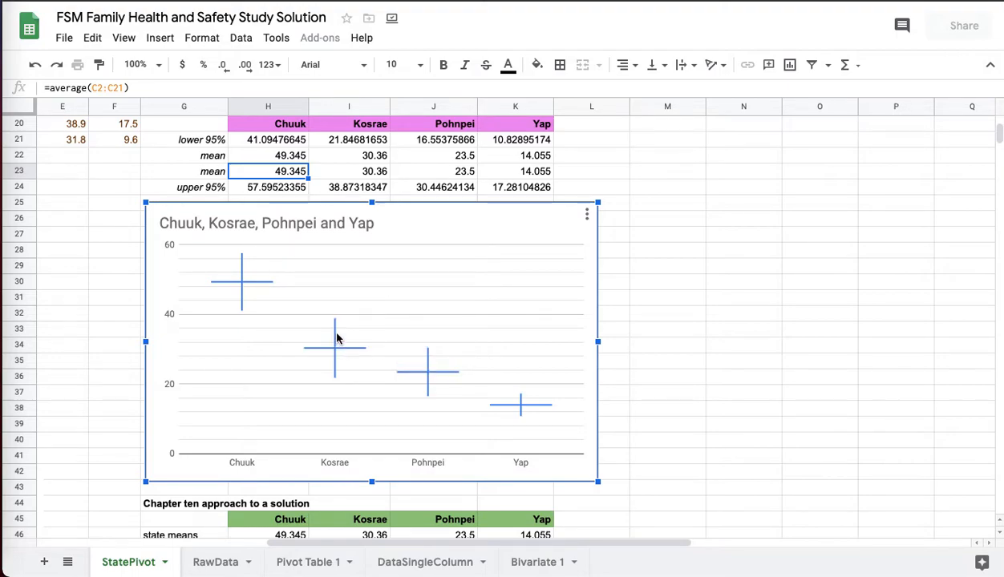
mouse_move(336, 338)
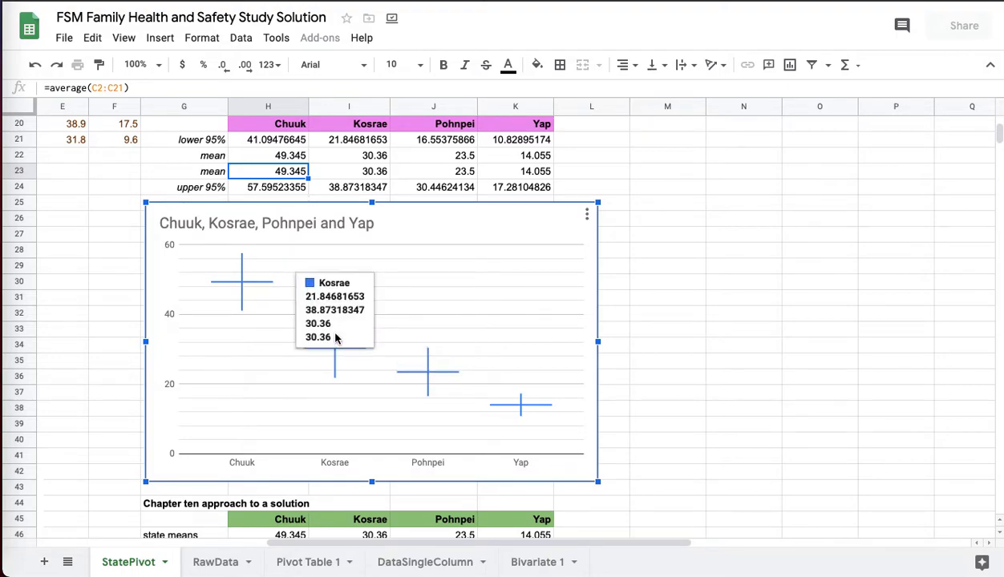
mouse_move(427, 371)
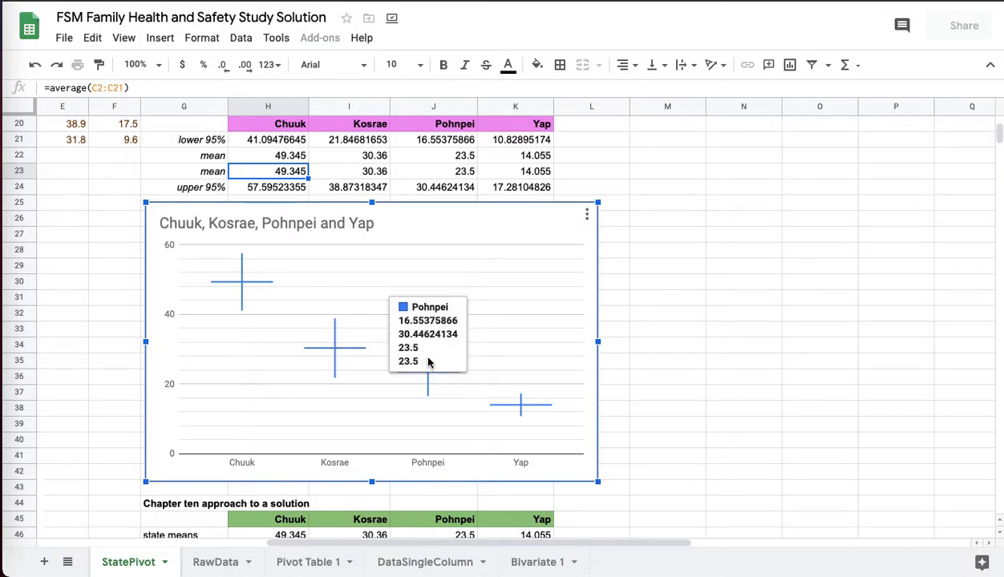
mouse_move(350, 375)
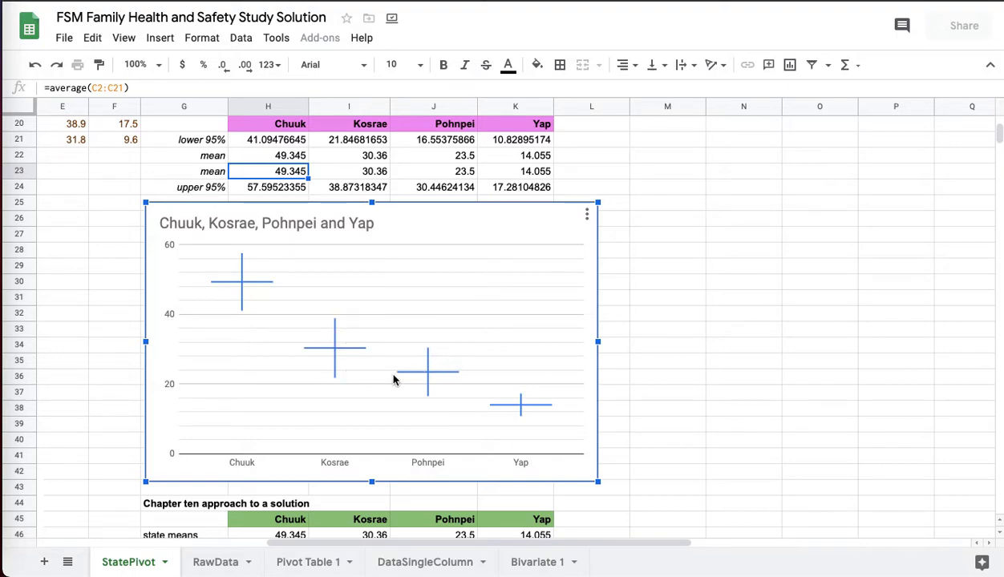
mouse_move(399, 375)
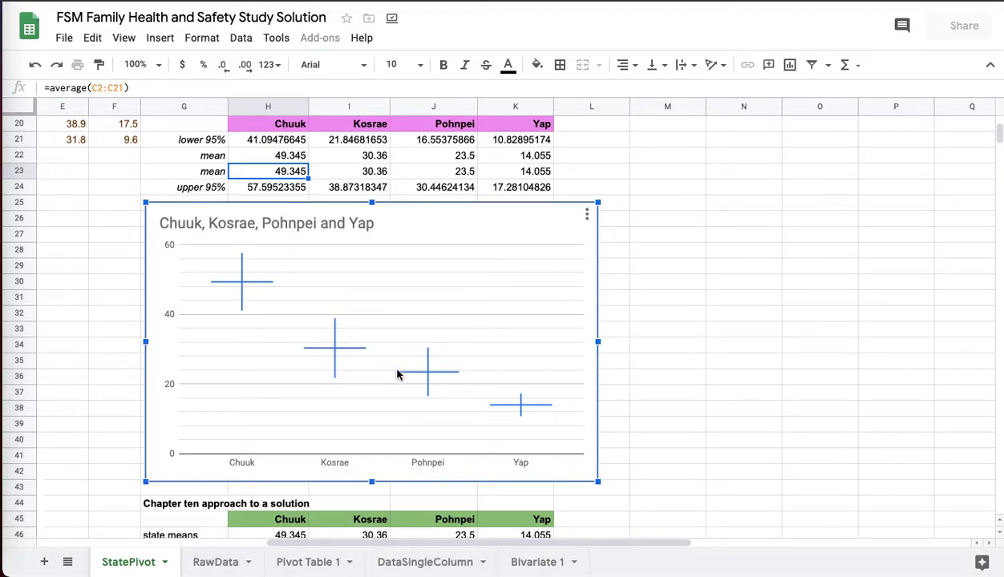
mouse_move(426, 379)
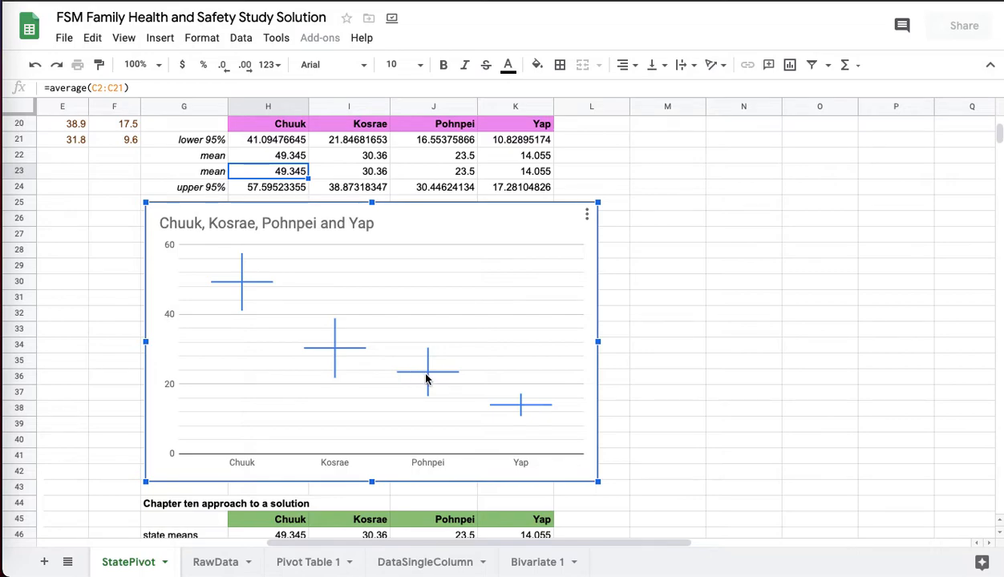
mouse_move(418, 372)
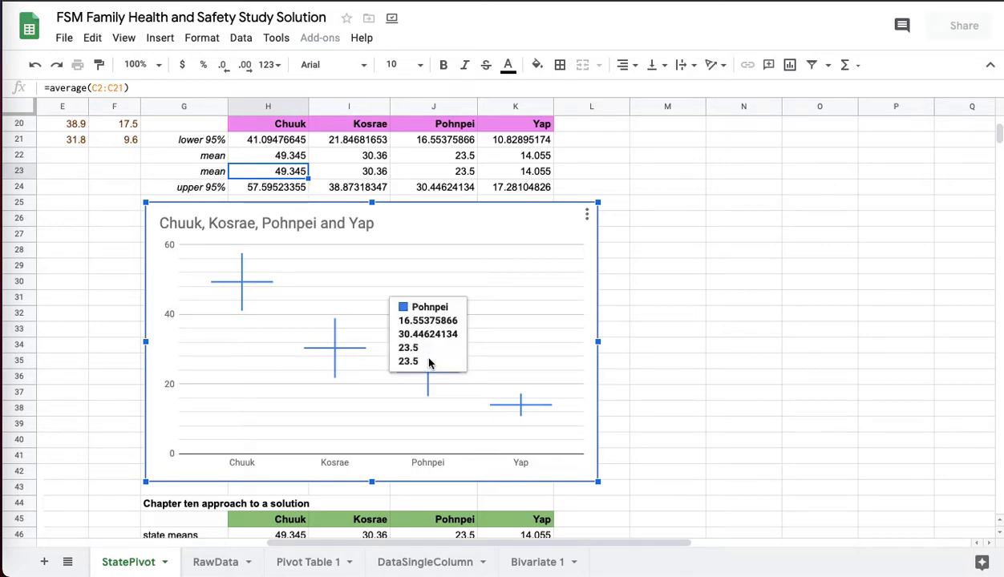
mouse_move(336, 355)
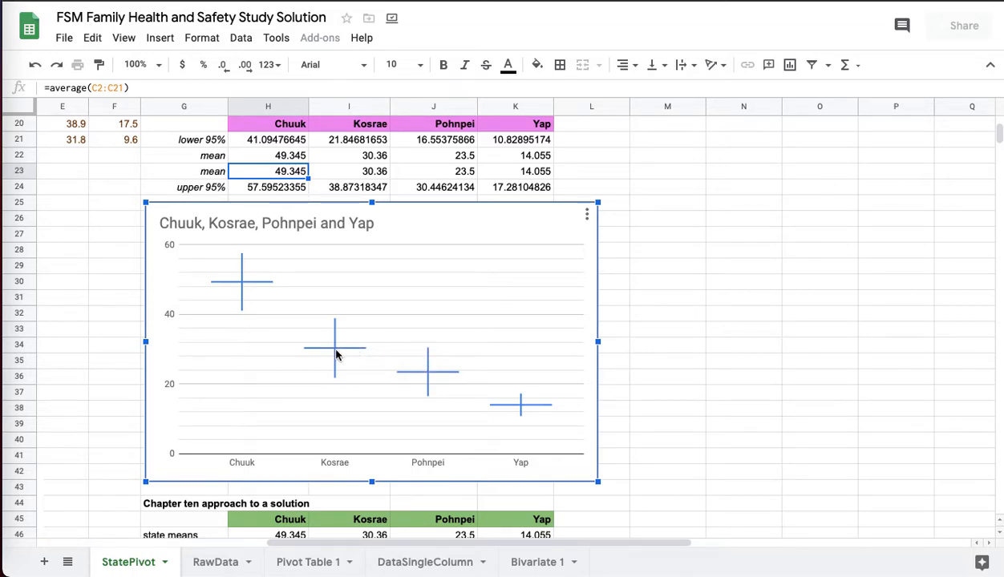
mouse_move(336, 355)
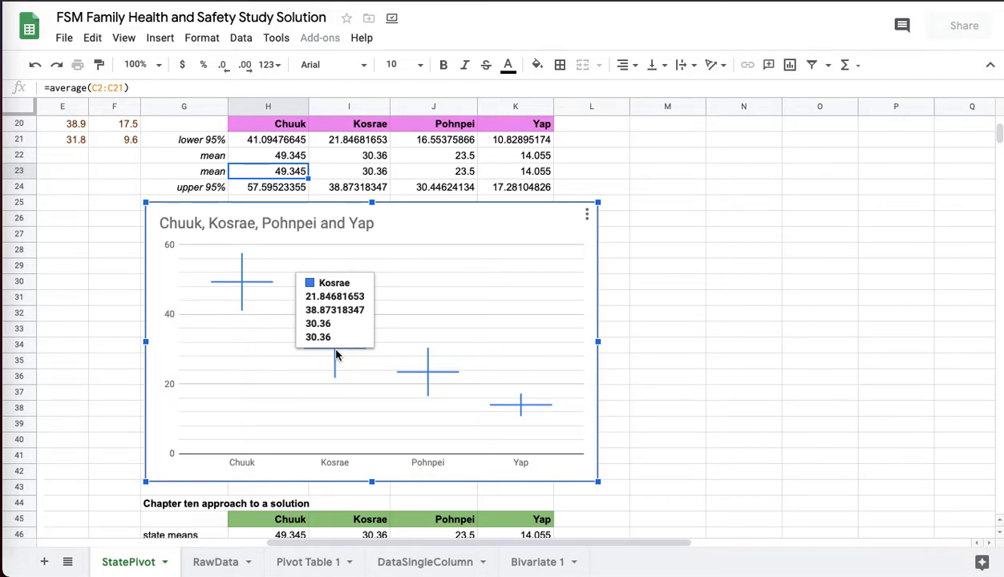
mouse_move(347, 351)
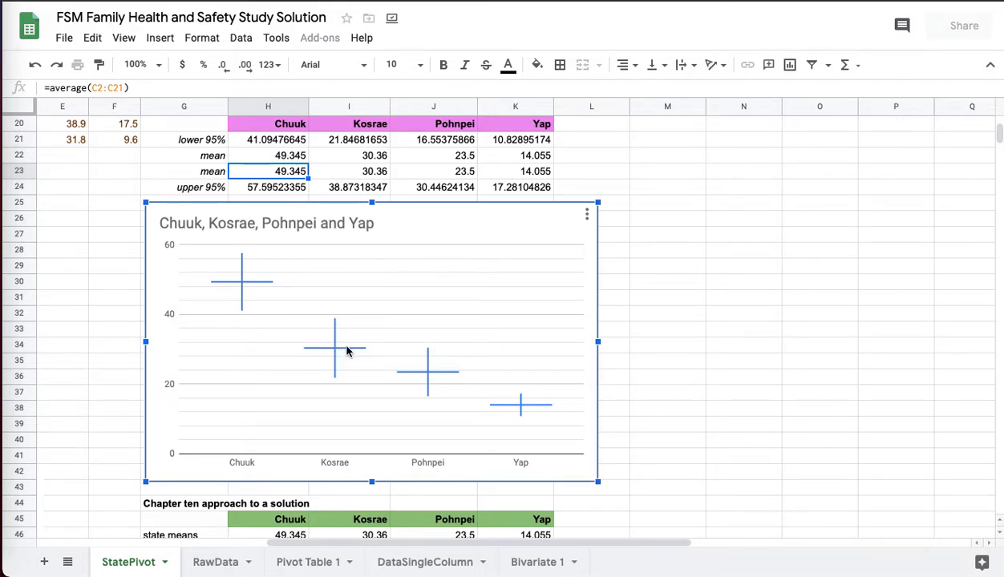
mouse_move(383, 372)
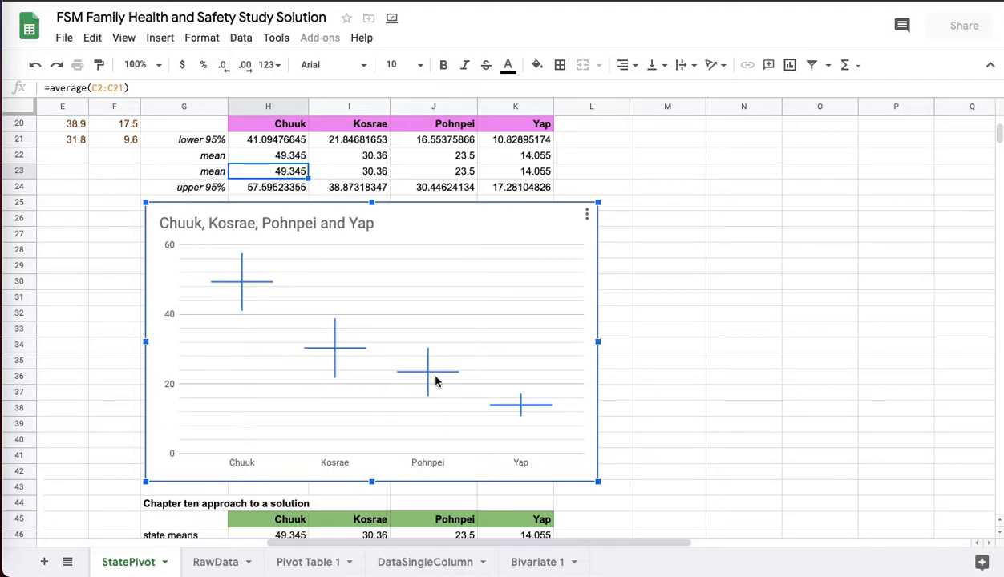
mouse_move(524, 410)
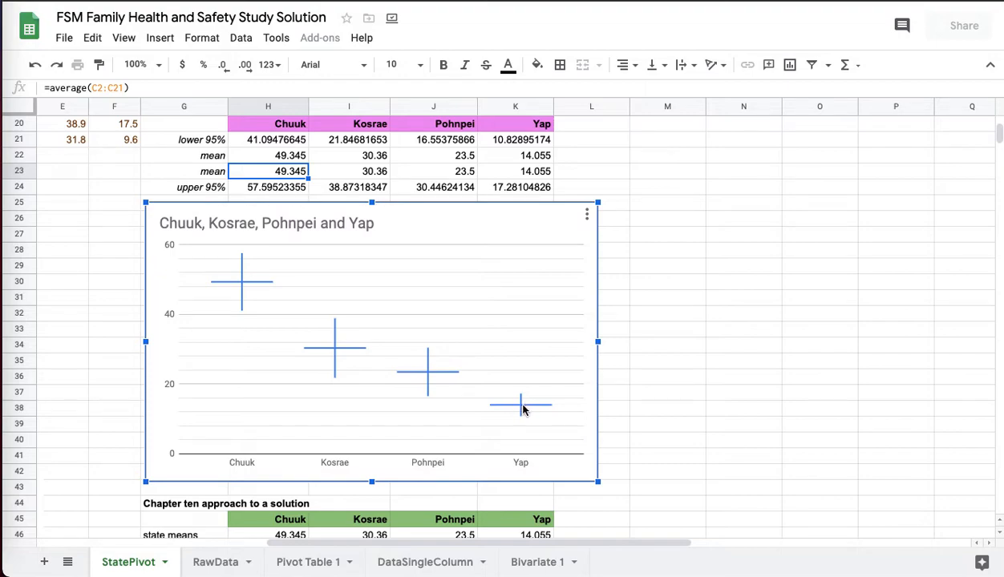
mouse_move(520, 404)
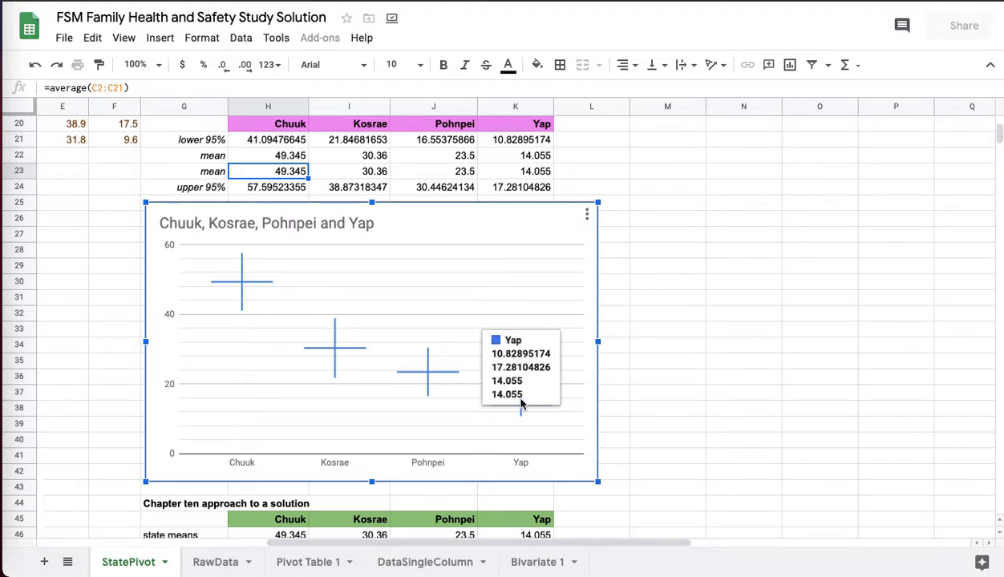
mouse_move(428, 387)
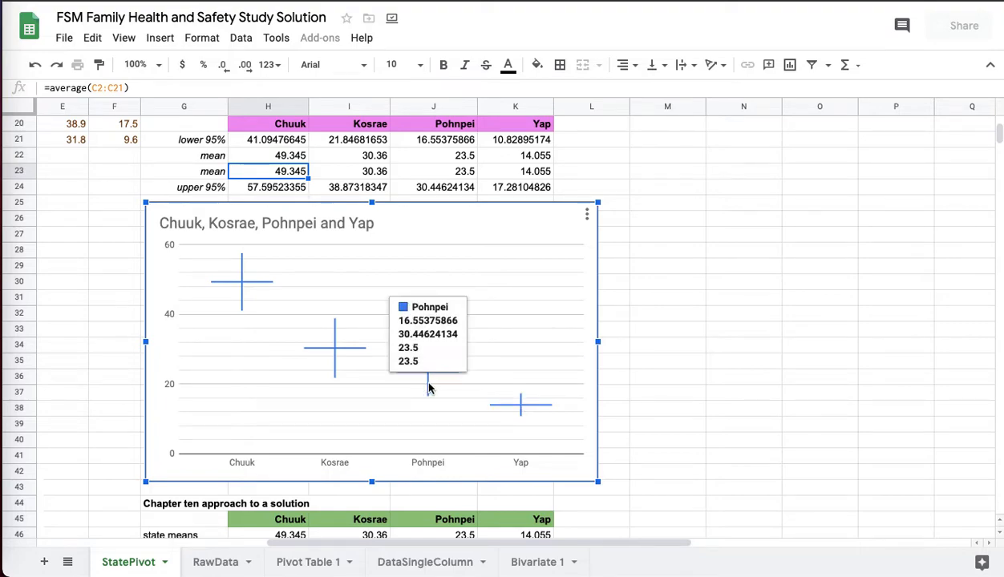
mouse_move(517, 397)
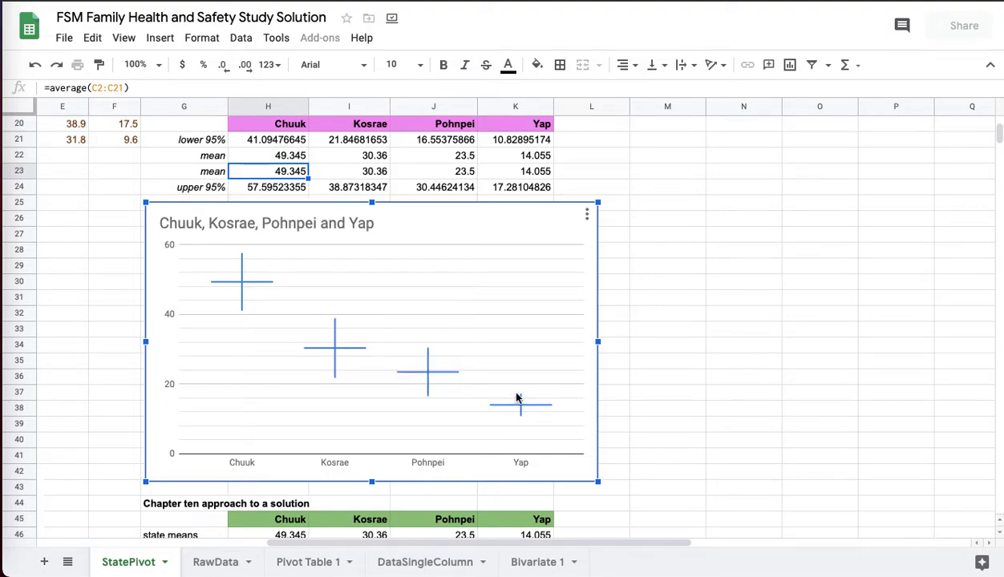
mouse_move(524, 404)
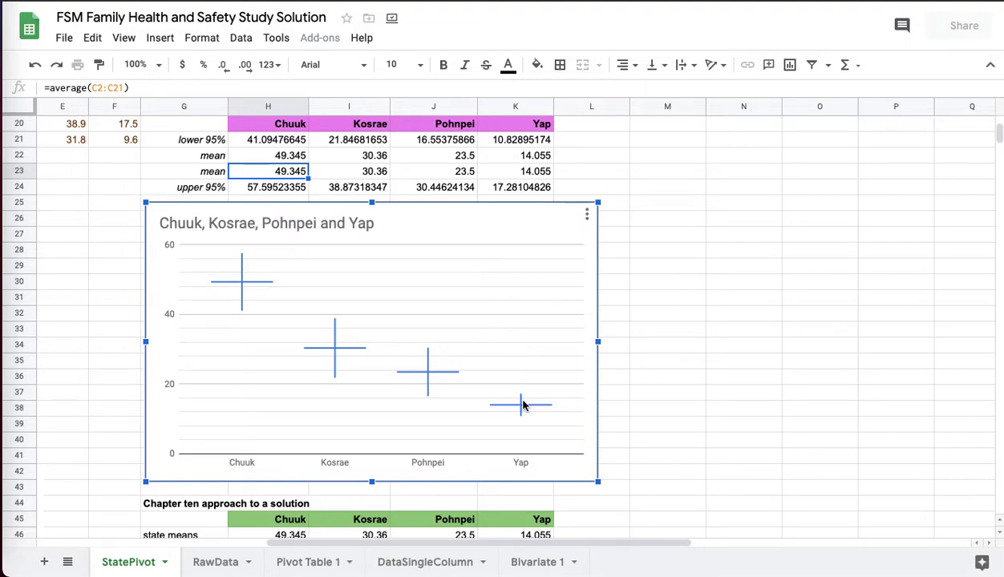
mouse_move(438, 395)
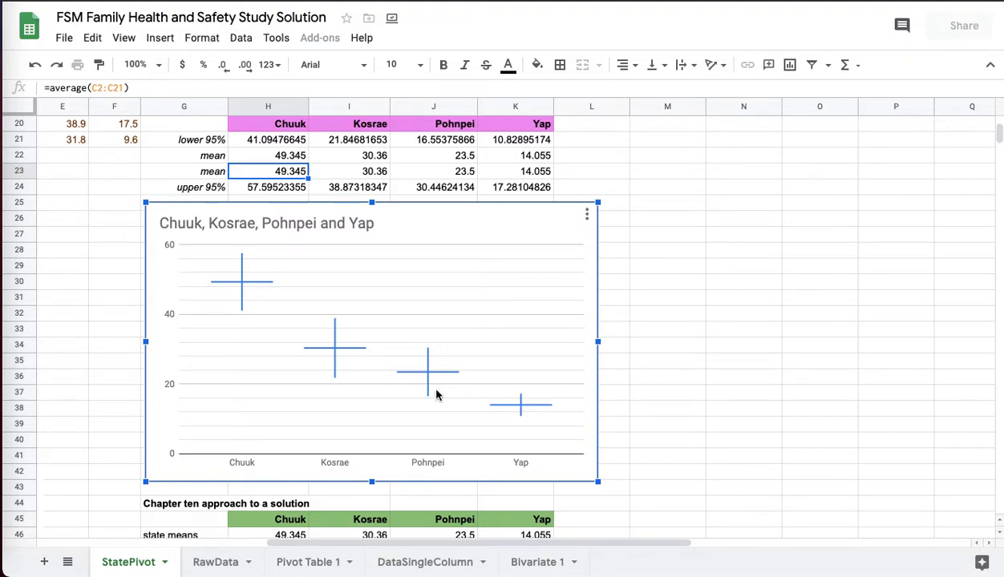
mouse_move(519, 411)
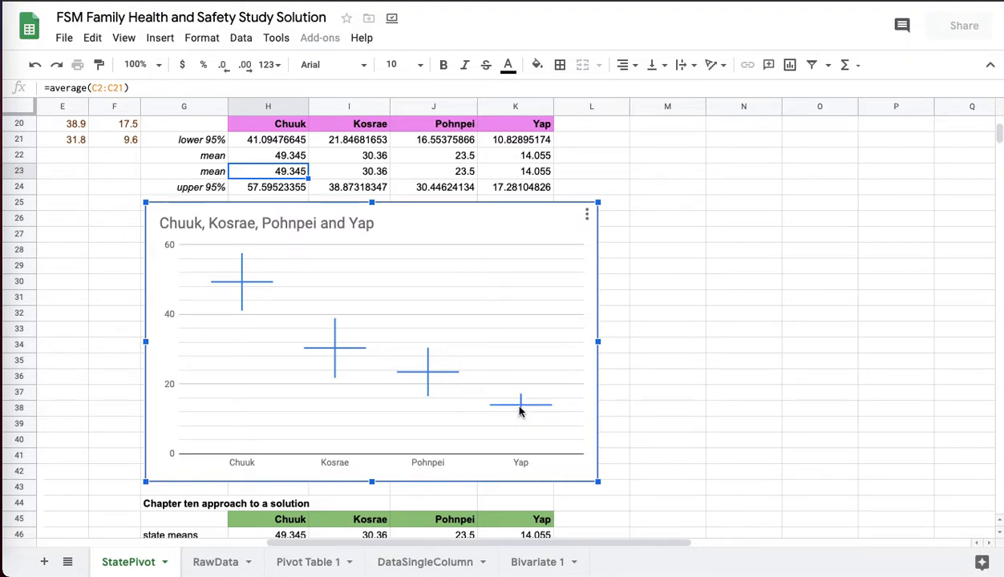
mouse_move(447, 377)
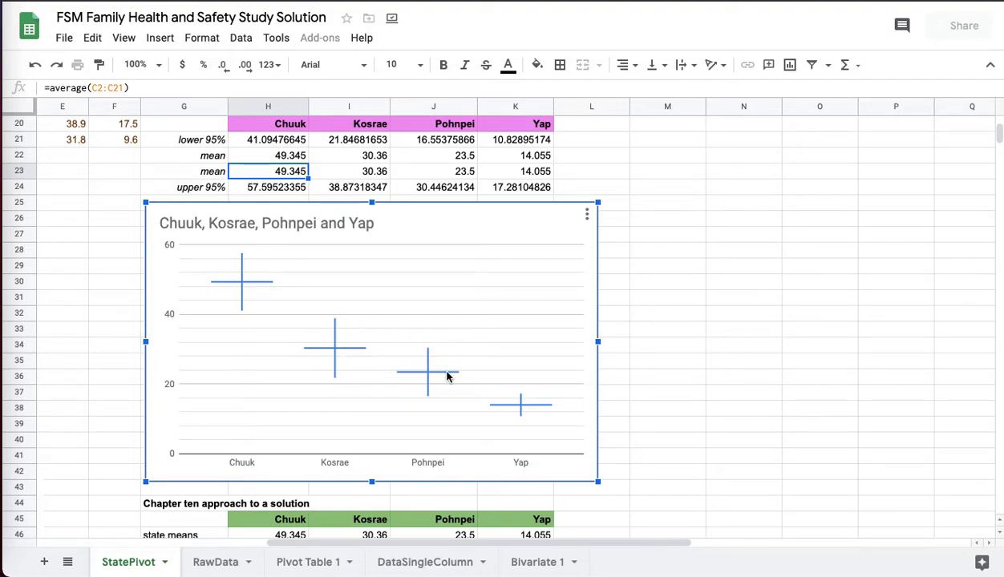
mouse_move(445, 320)
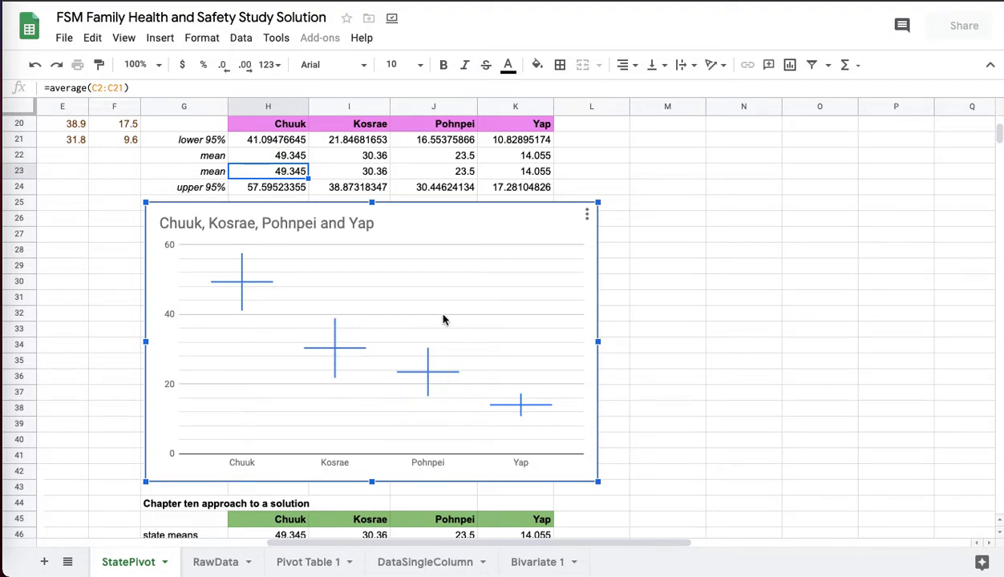
mouse_move(223, 332)
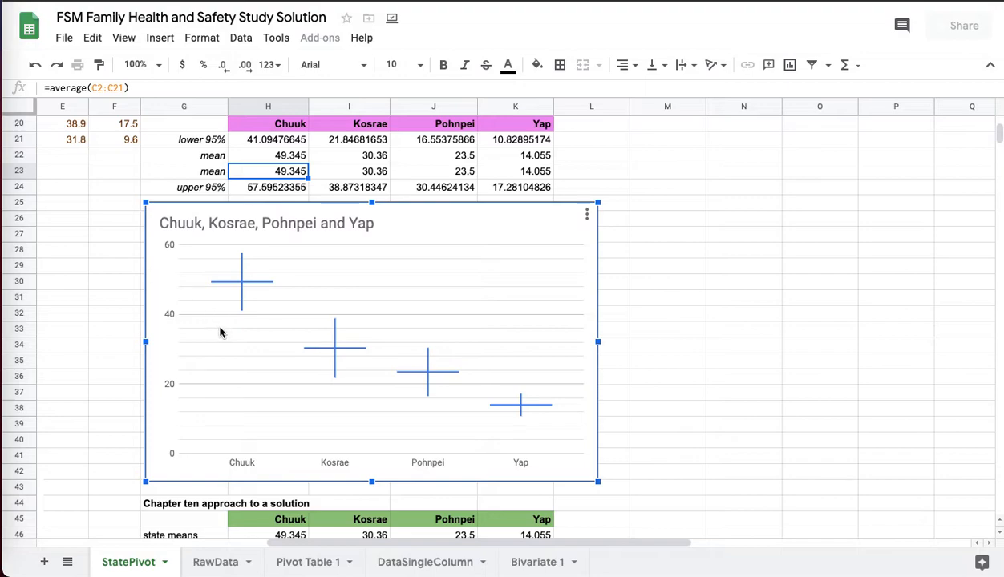
Step: Reveal the Chapter ten population mean 29.315 as =average(C2:F21) in cell H47
scroll(down, 3)
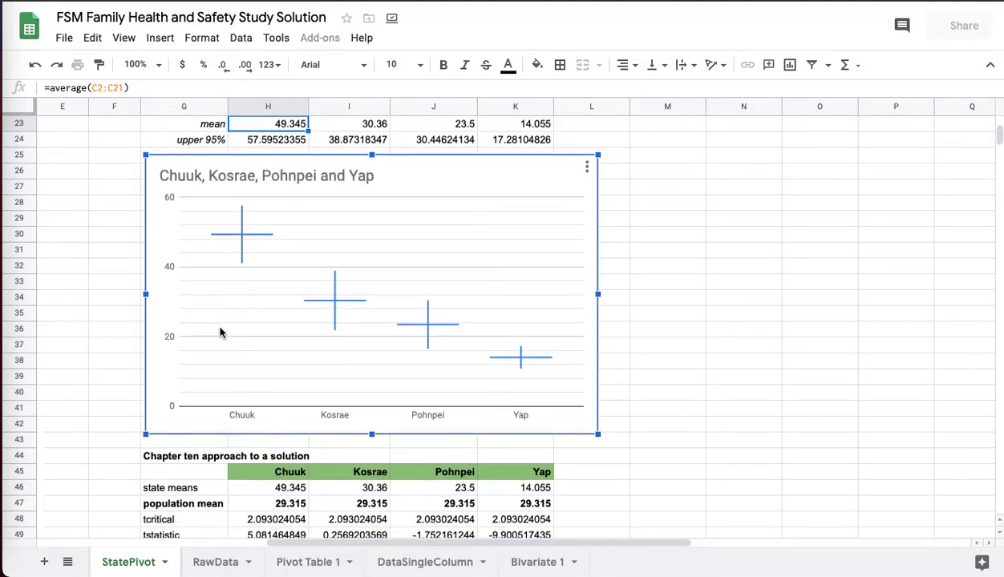
scroll(down, 3)
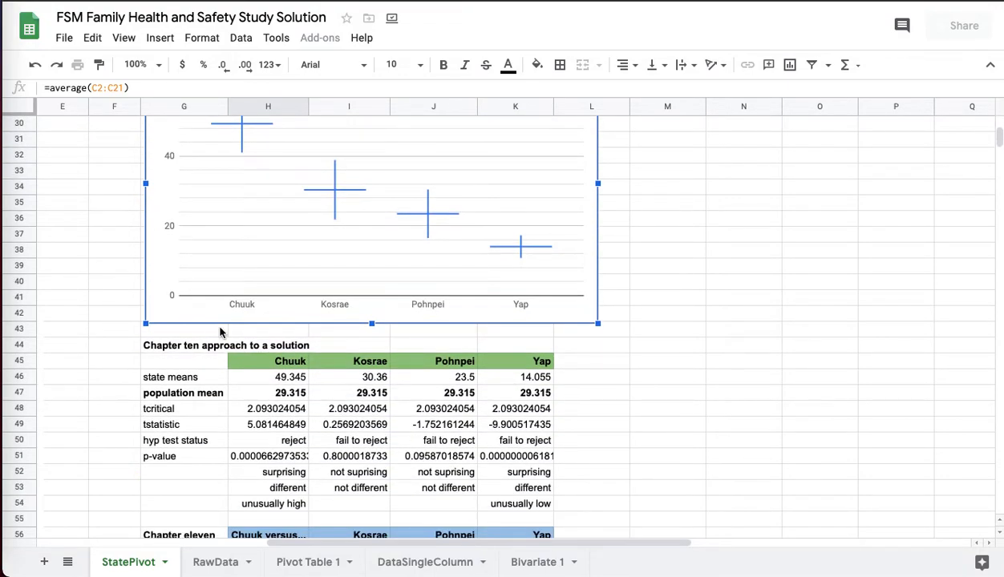
scroll(down, 3)
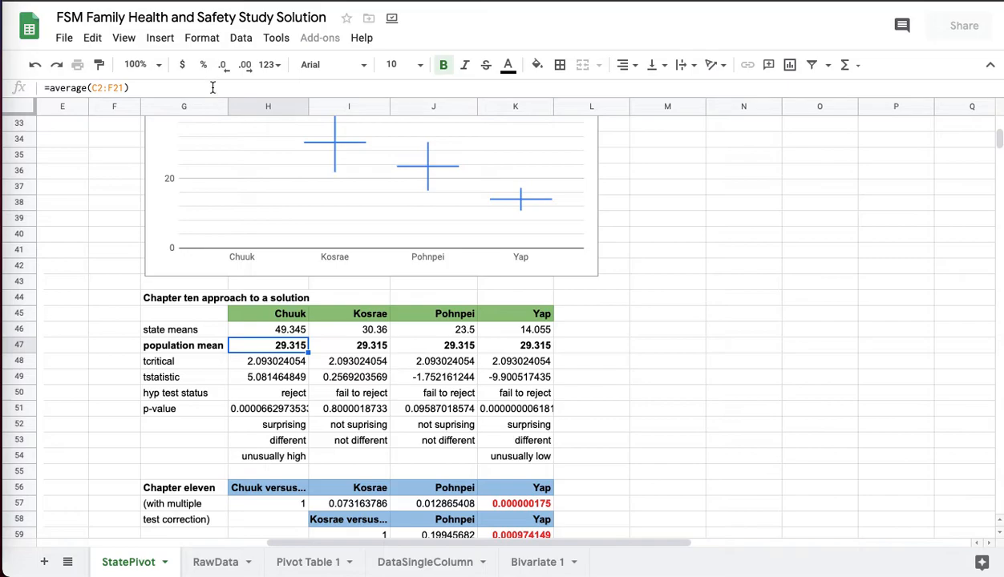
double_click(267, 345)
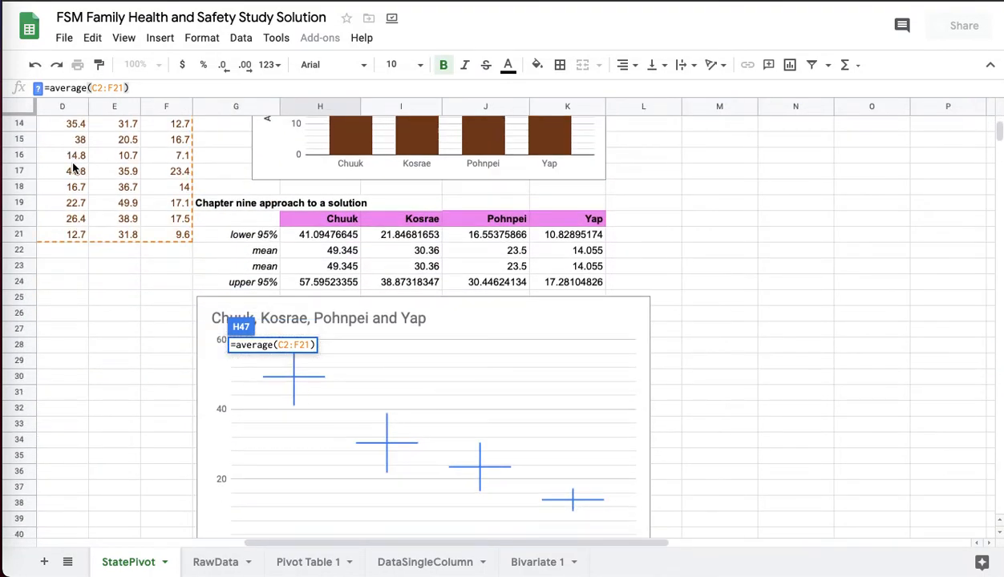
scroll(down, 3)
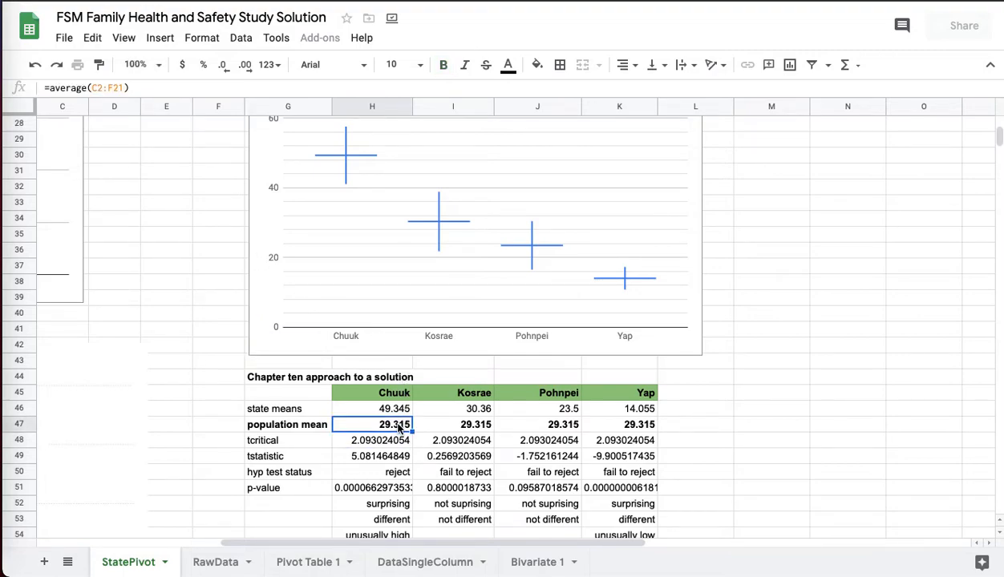
click(382, 408)
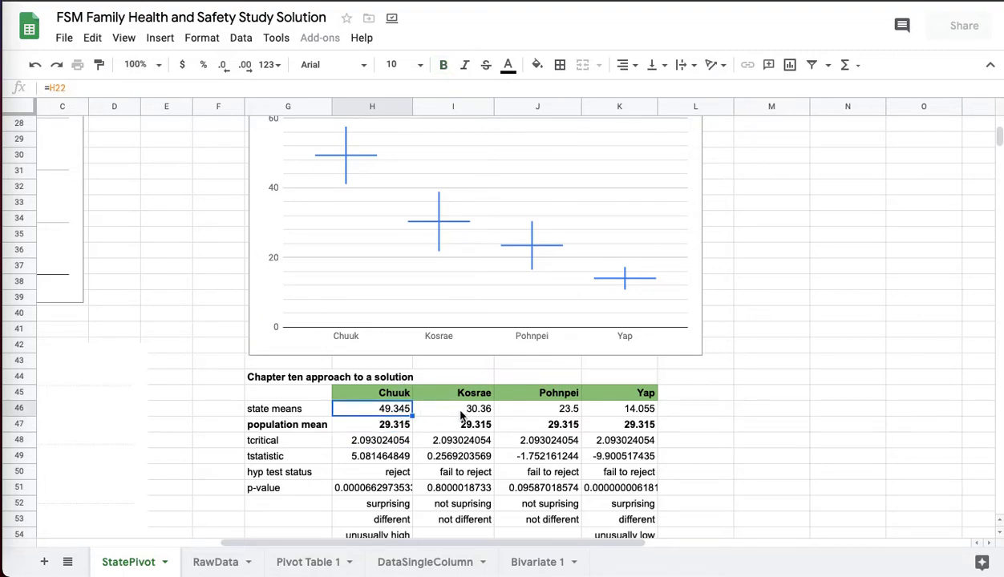
click(461, 393)
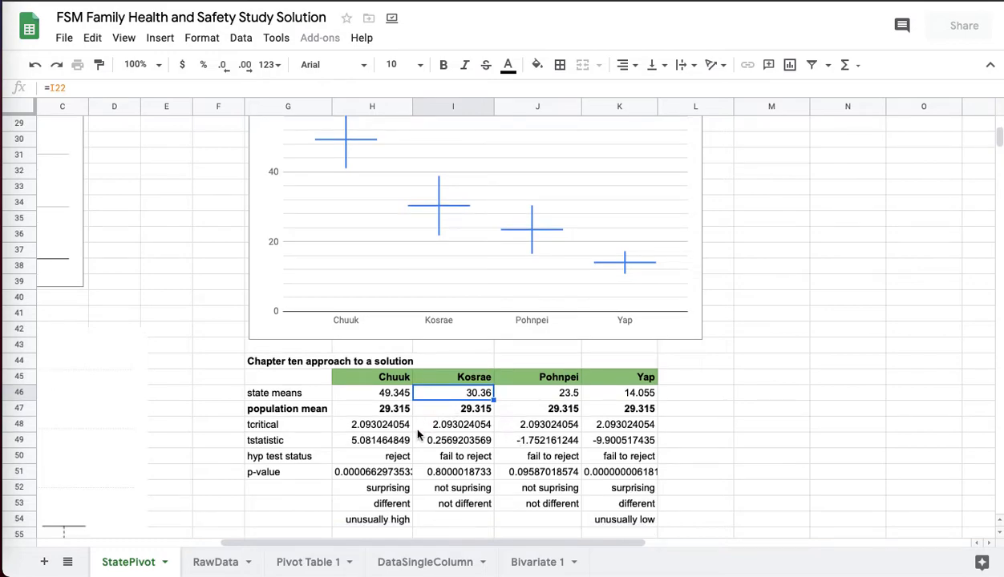
click(372, 393)
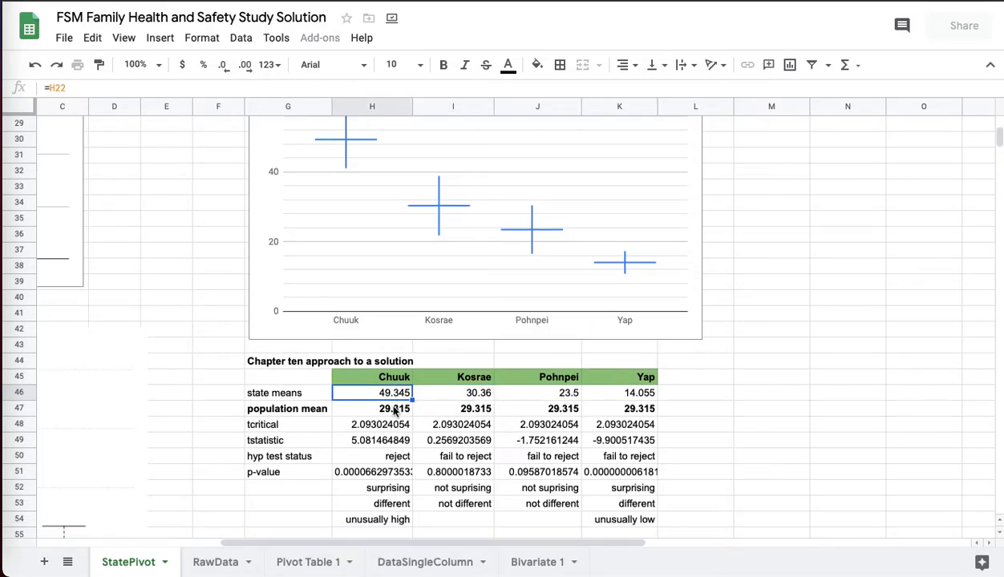
click(384, 409)
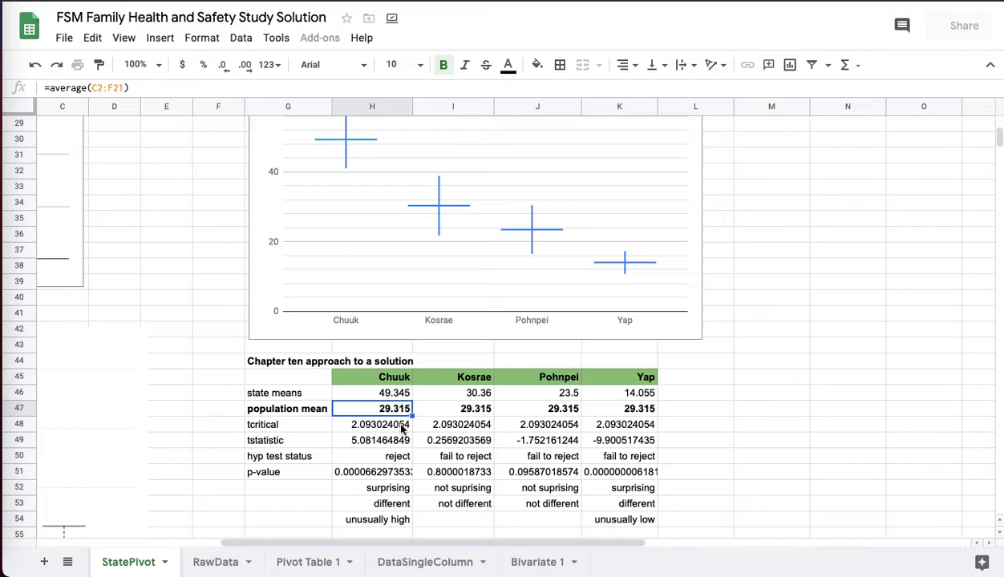
click(373, 424)
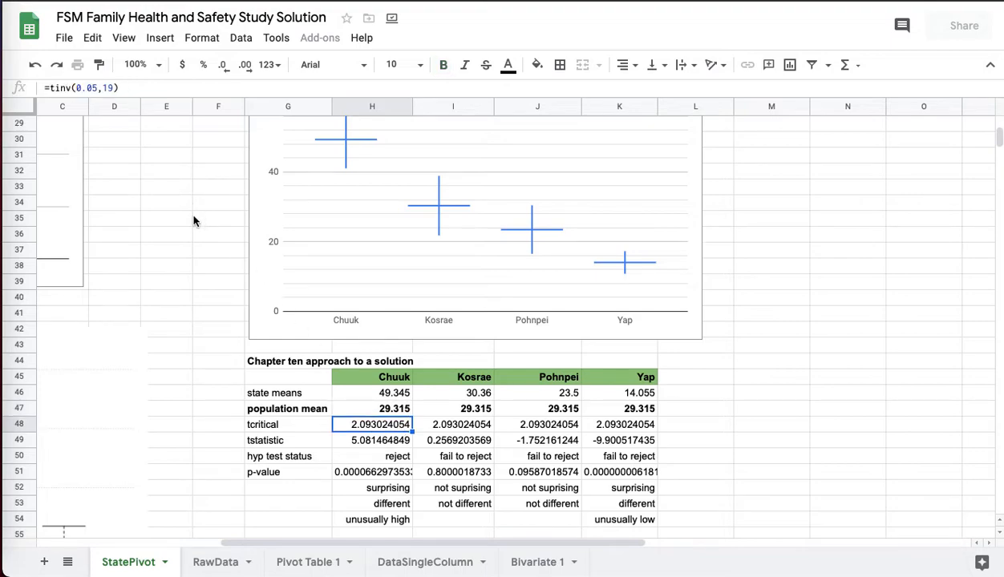
click(375, 441)
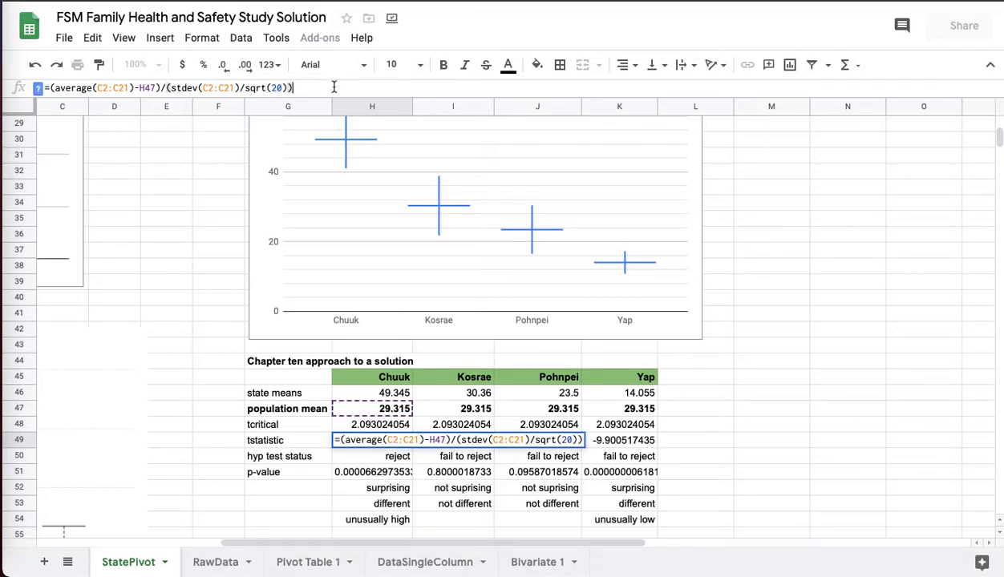
mouse_move(417, 461)
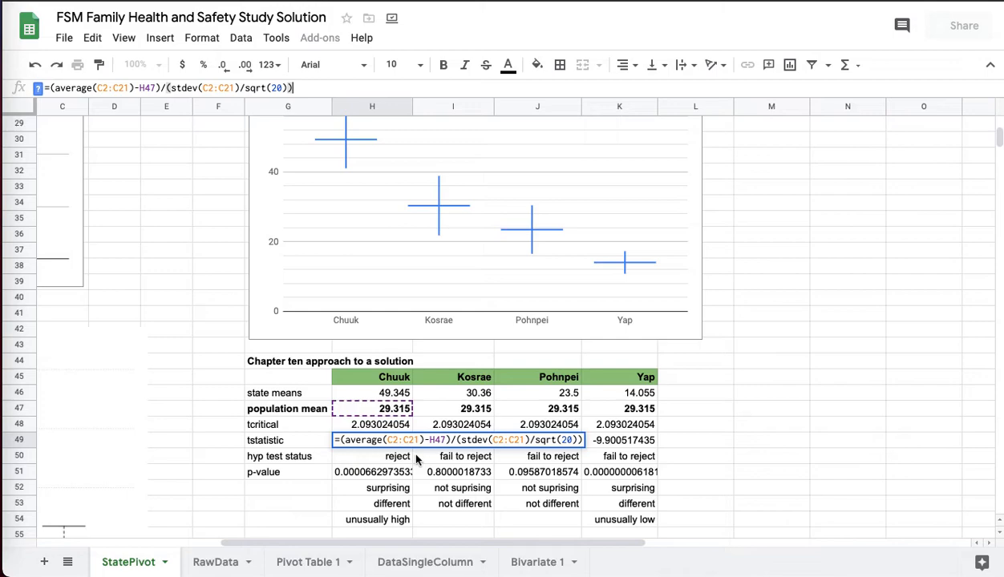
mouse_move(432, 441)
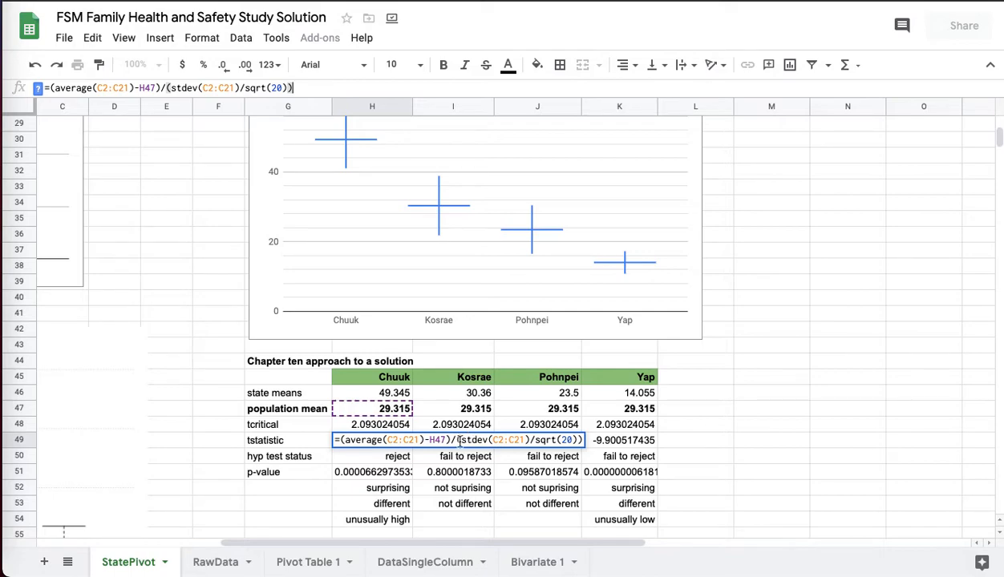
mouse_move(414, 492)
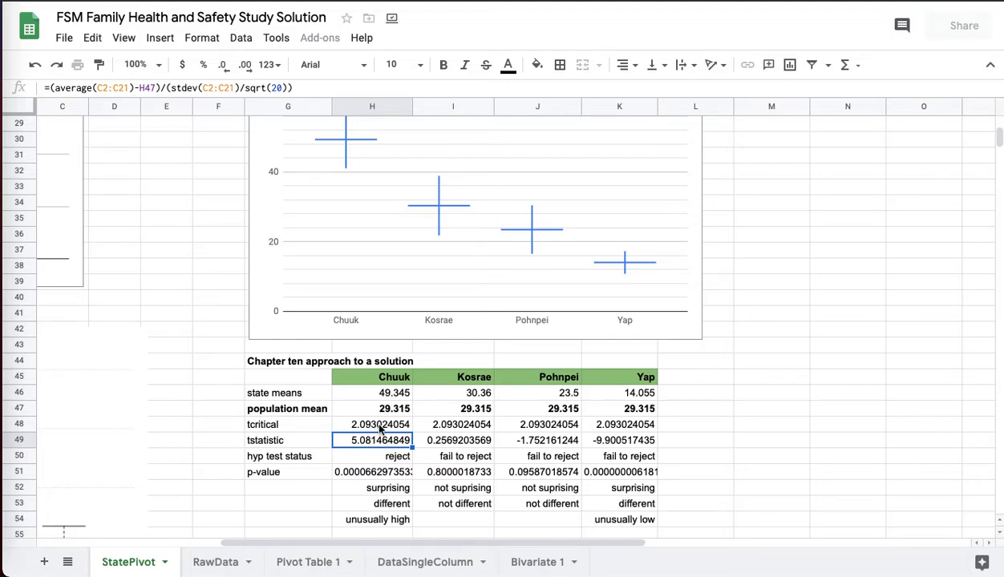
click(387, 456)
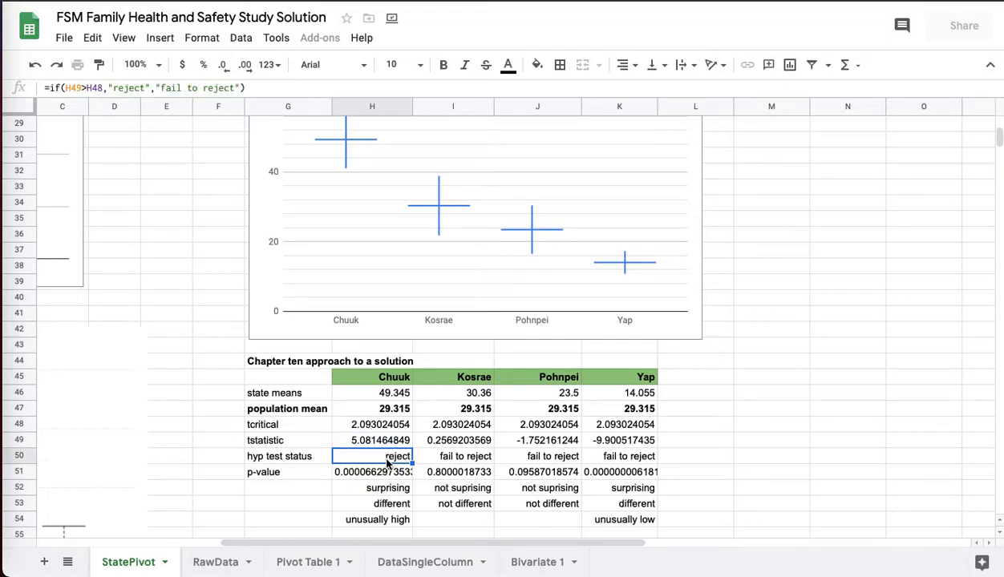
click(371, 440)
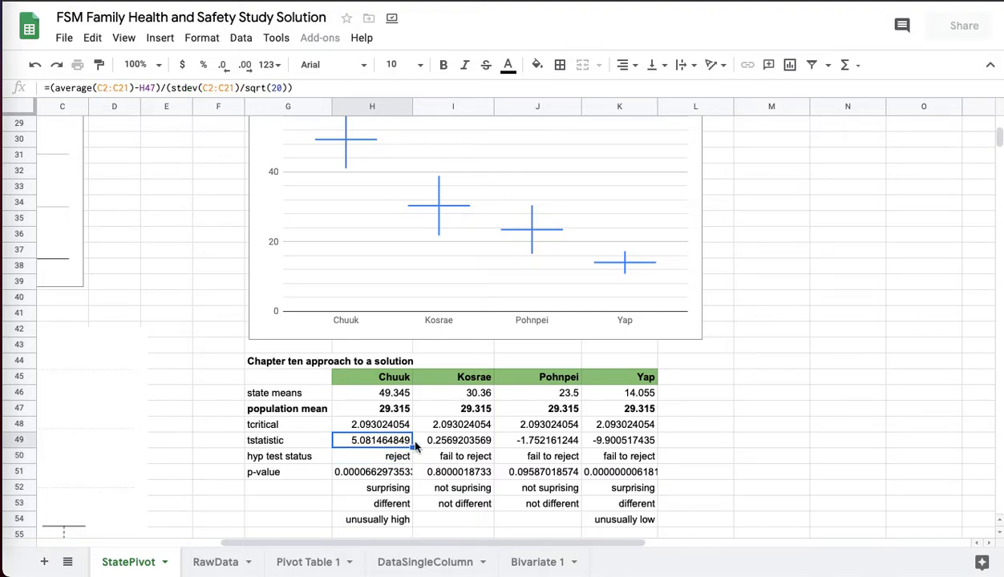
mouse_move(457, 457)
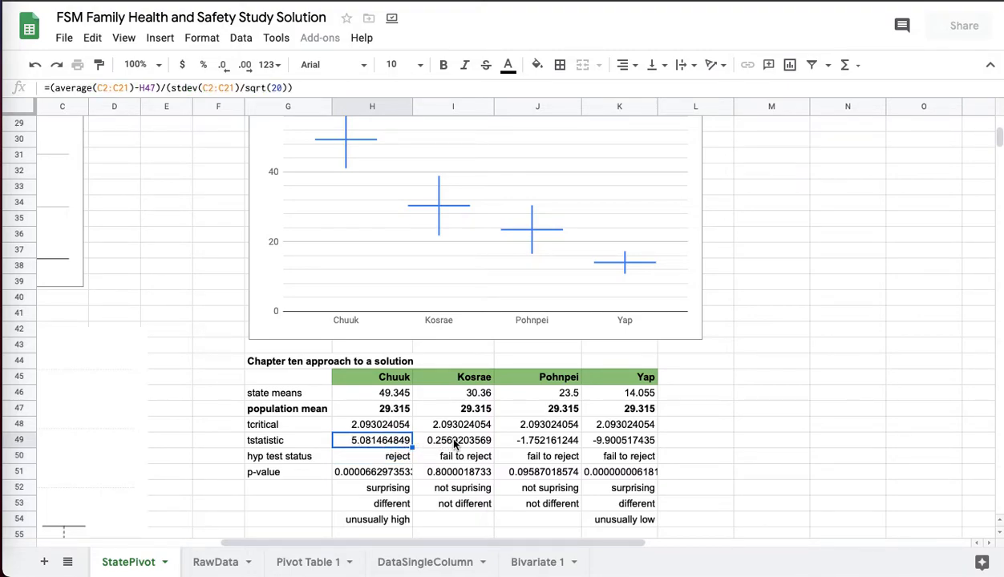
click(549, 440)
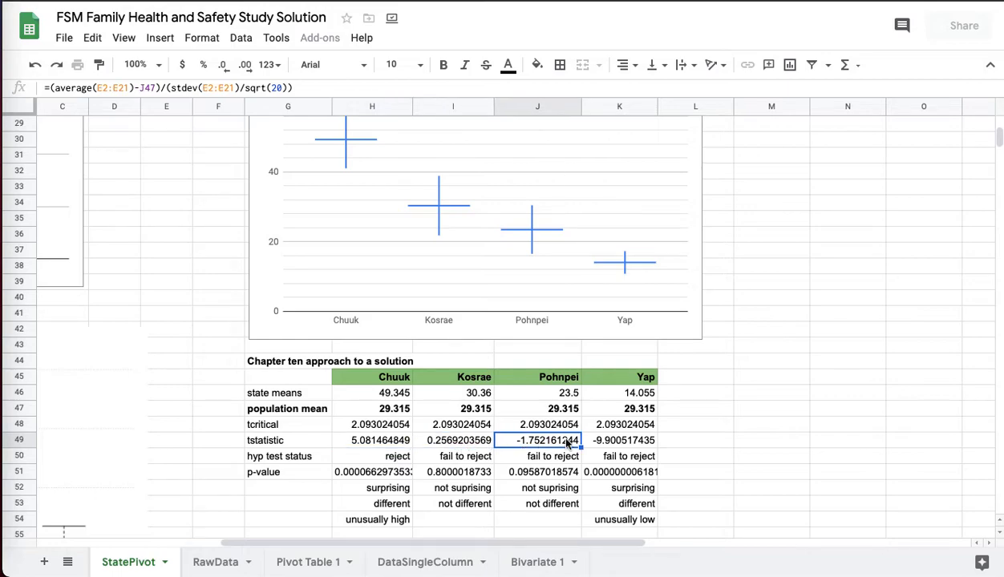
click(621, 441)
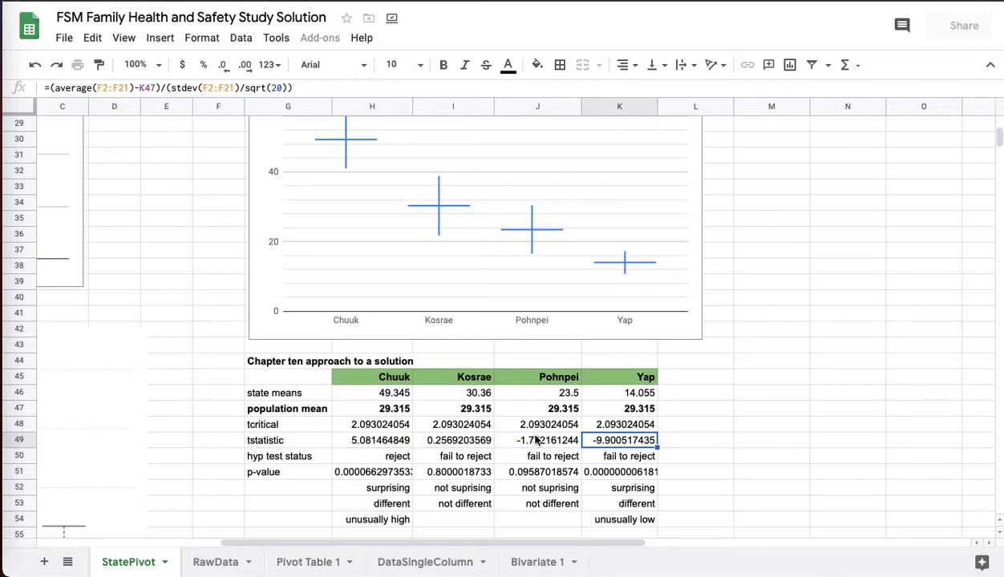
click(454, 440)
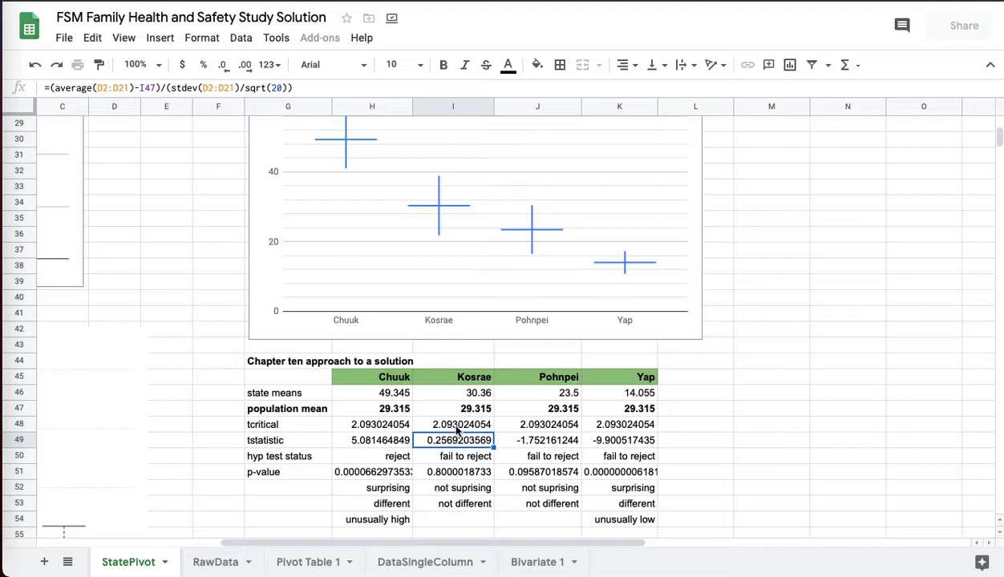
mouse_move(467, 462)
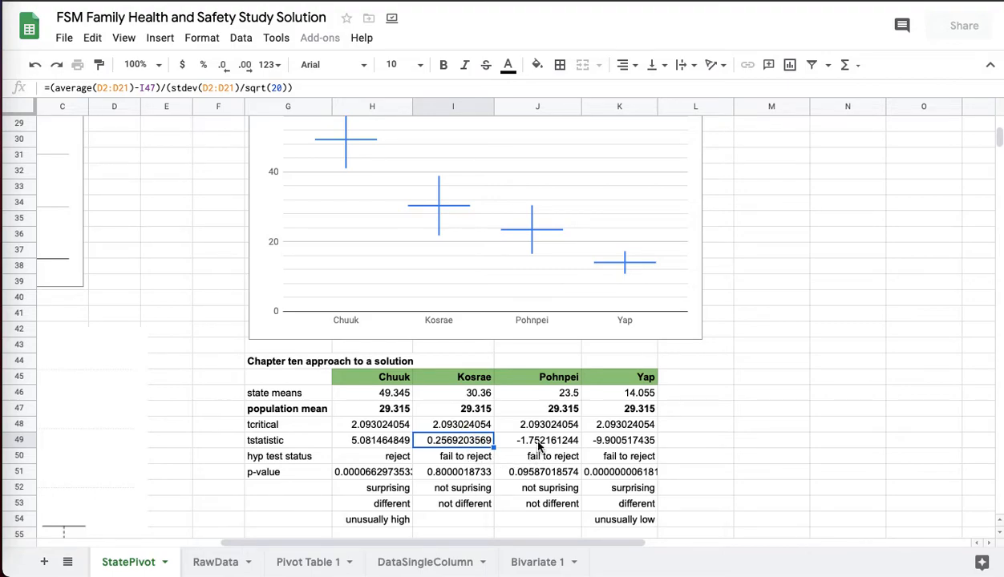
click(545, 440)
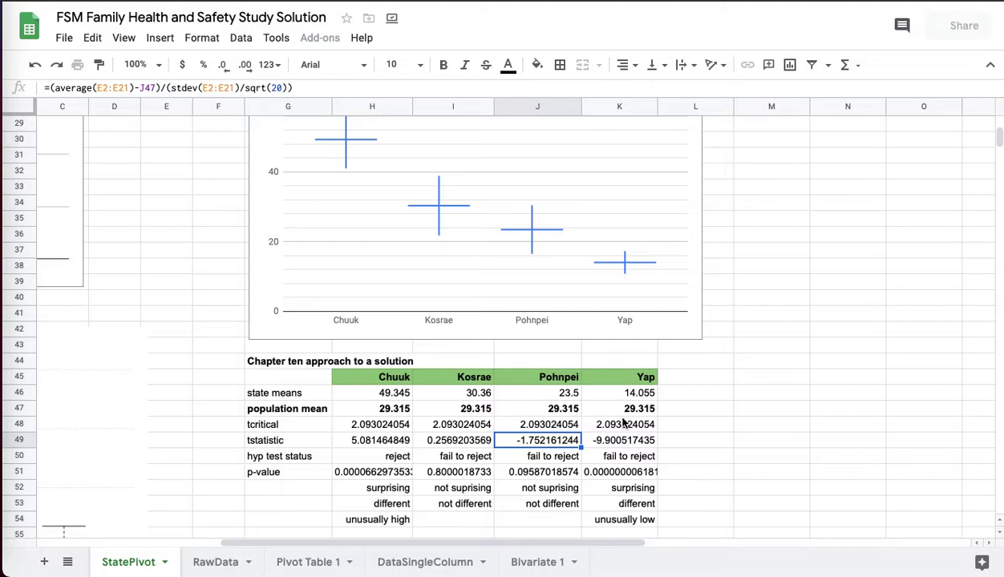
click(625, 440)
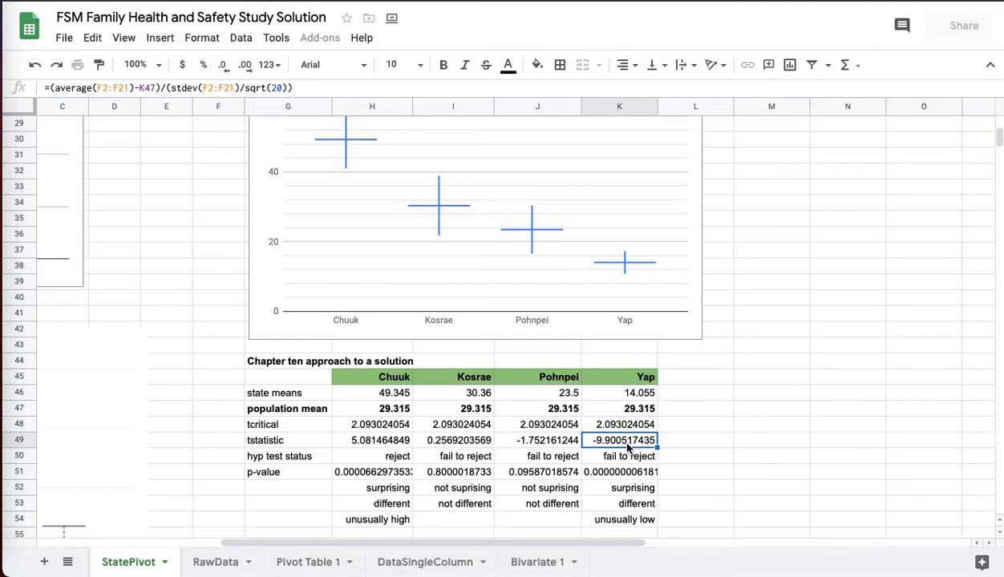
click(624, 424)
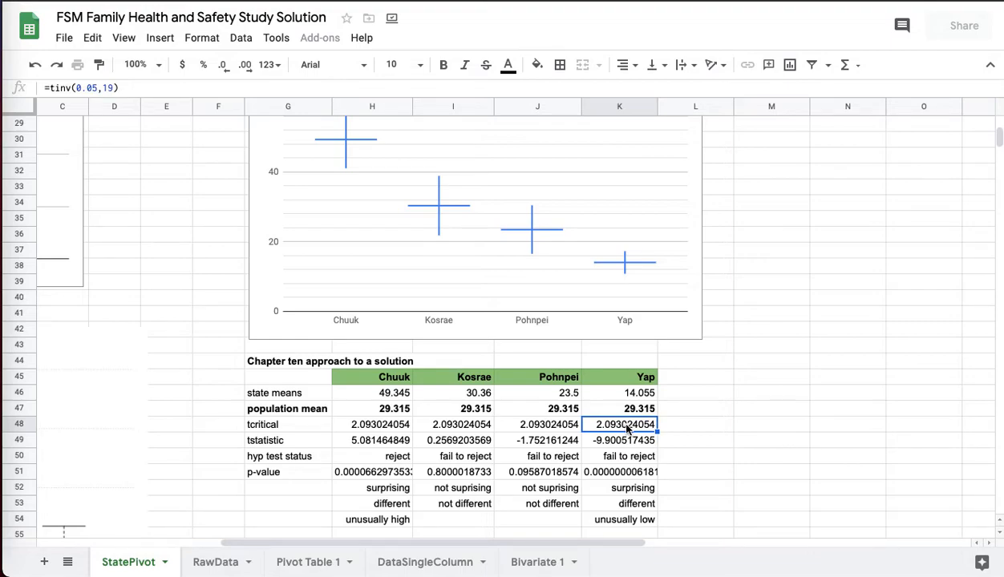
mouse_move(632, 437)
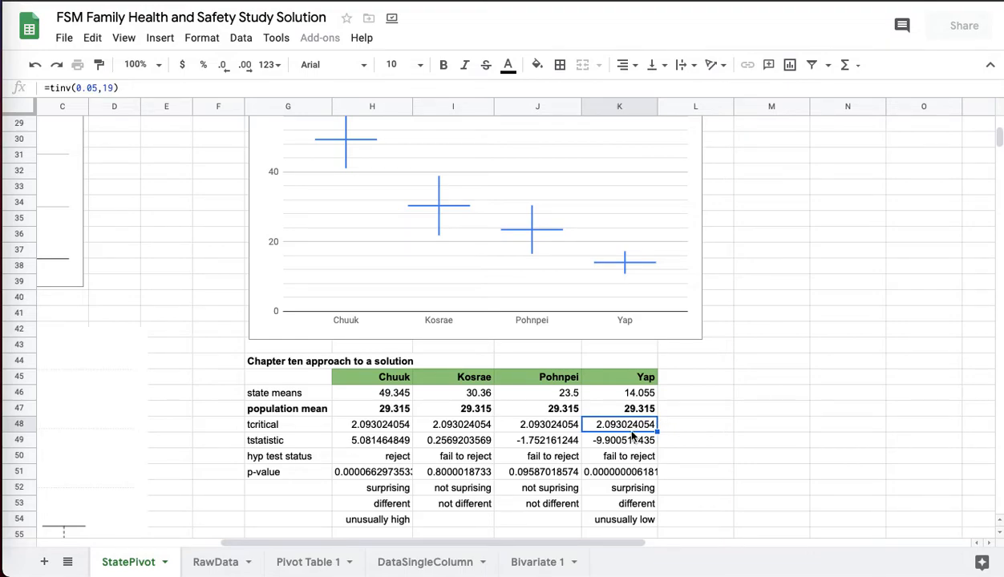
click(622, 439)
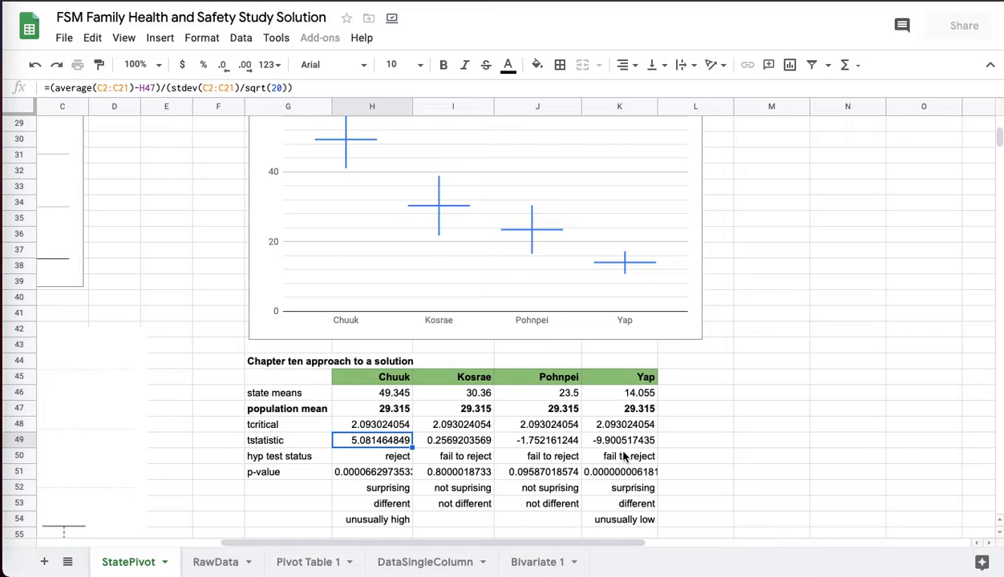
click(623, 440)
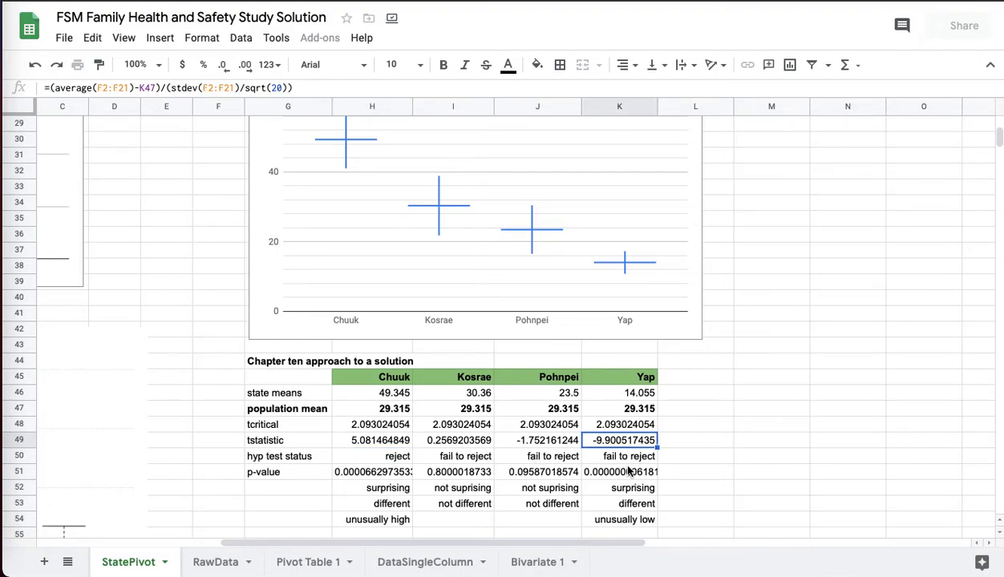
click(624, 456)
text(reject)
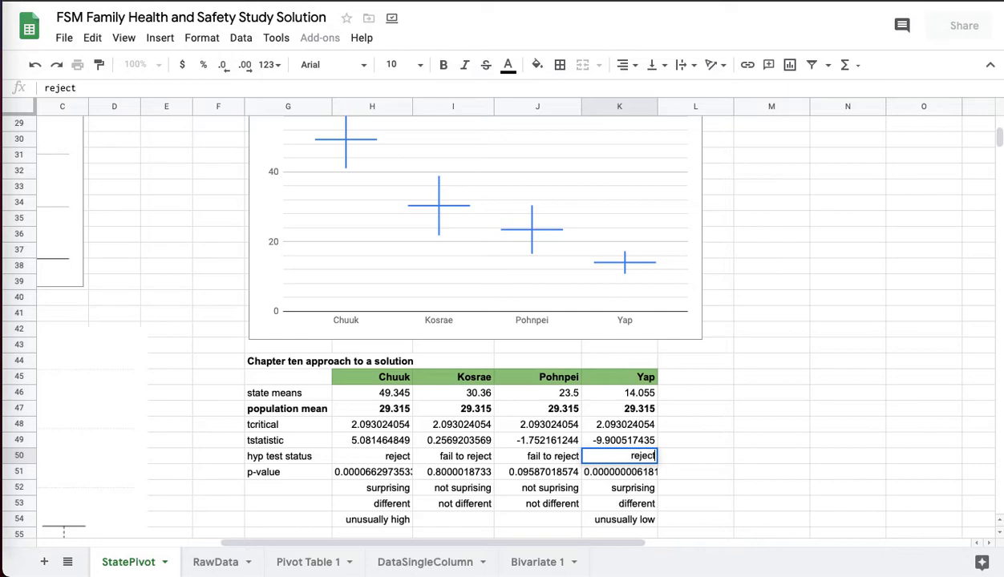
click(631, 471)
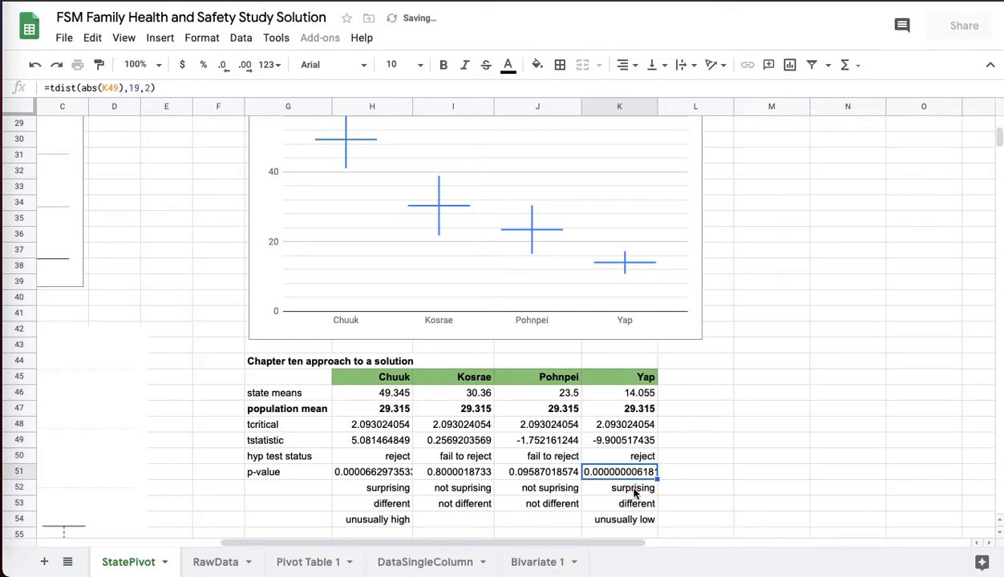
click(627, 456)
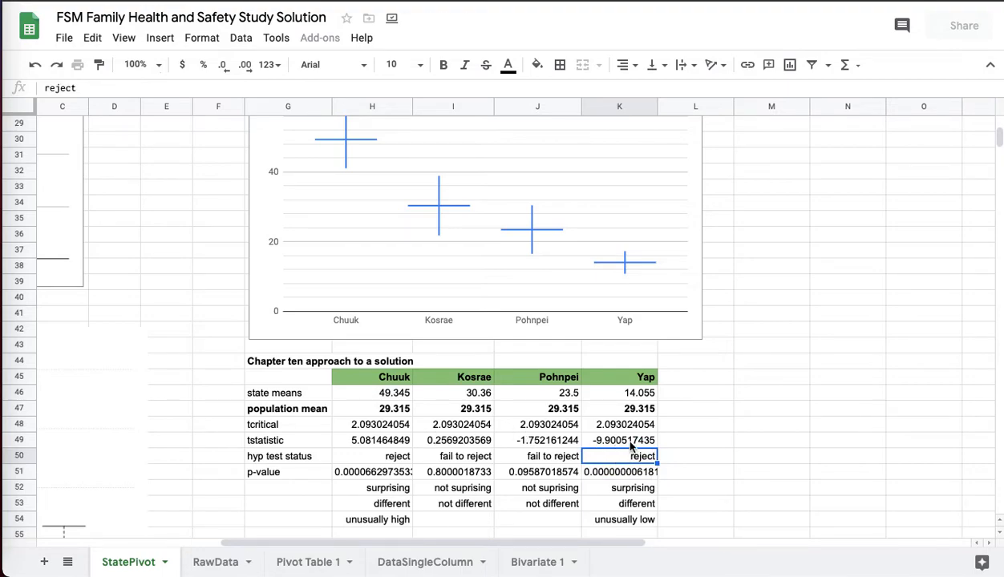
mouse_move(393, 460)
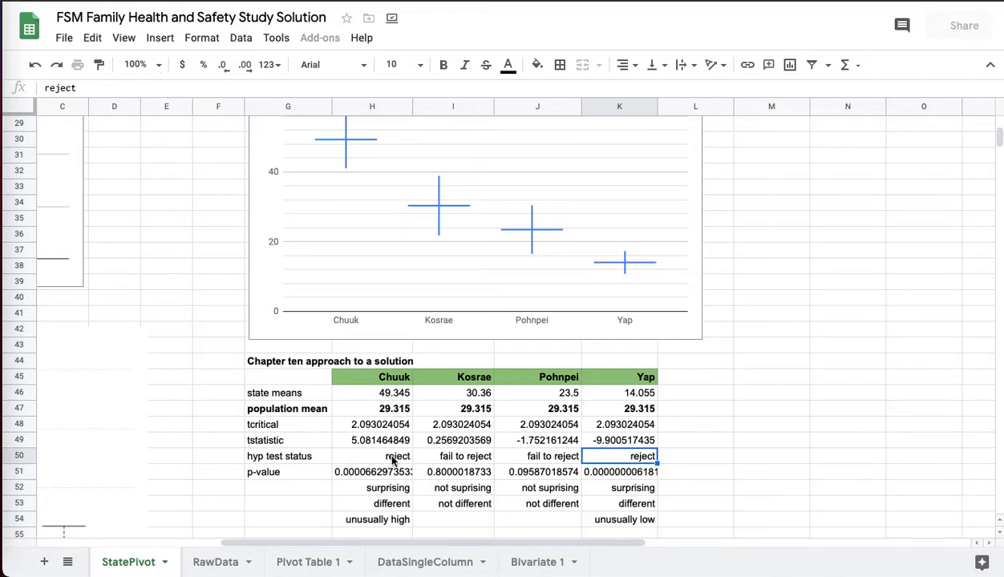
click(377, 456)
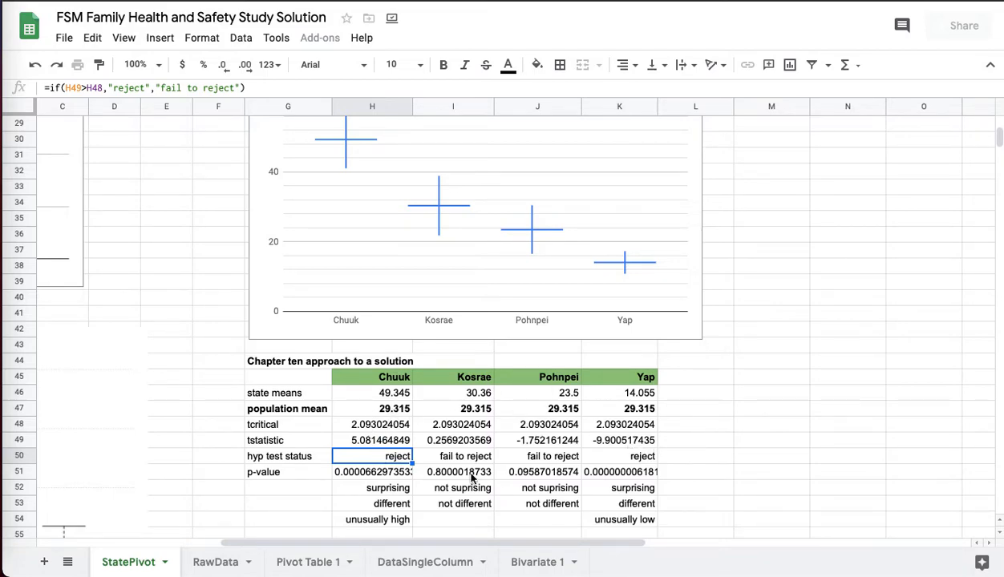
click(372, 472)
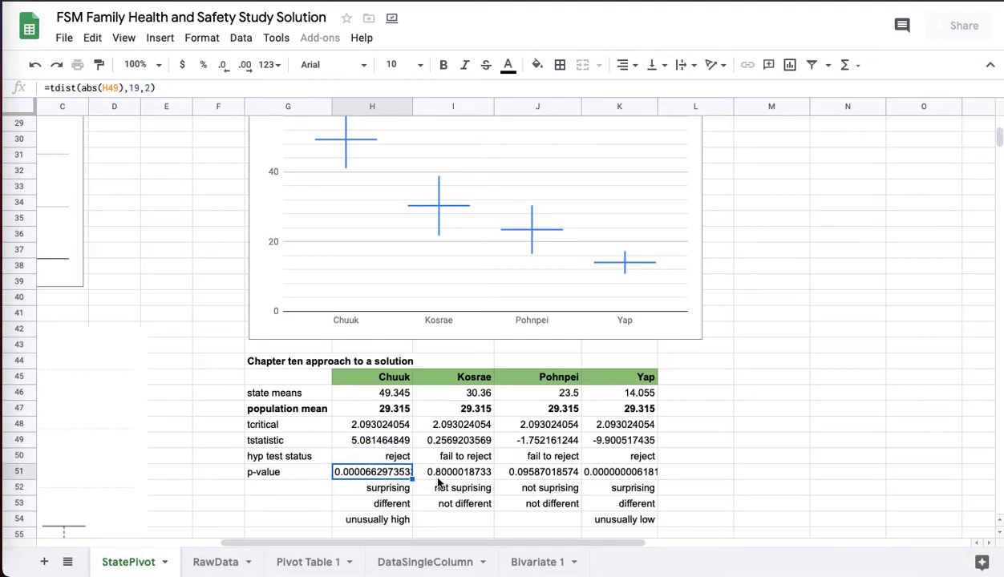
mouse_move(255, 131)
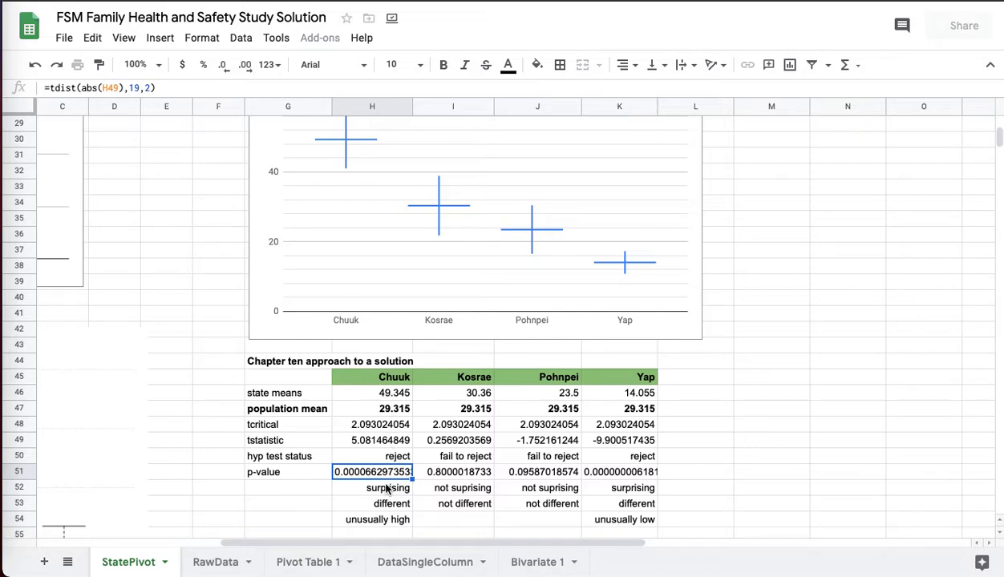
click(386, 487)
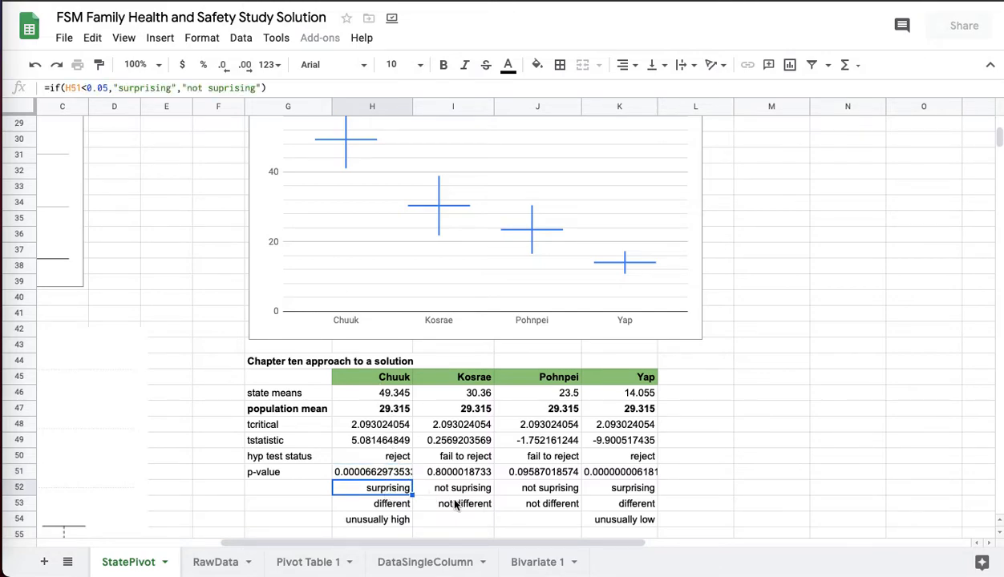
mouse_move(436, 488)
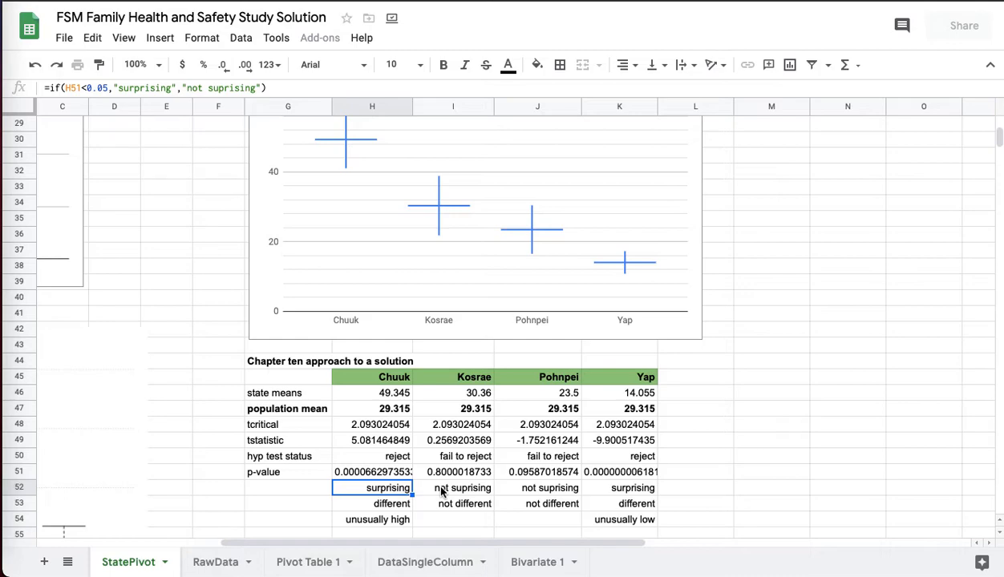
click(464, 488)
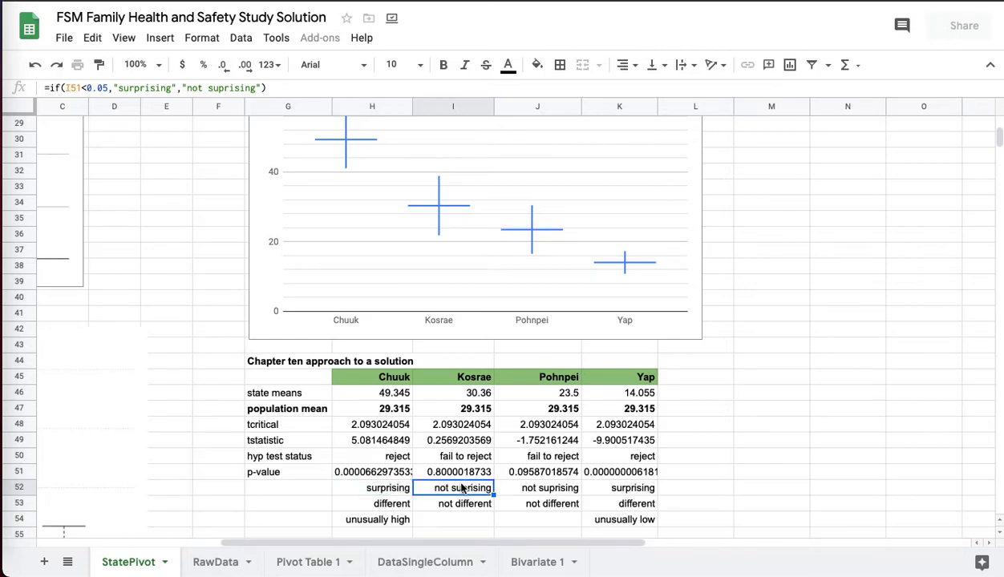
click(379, 487)
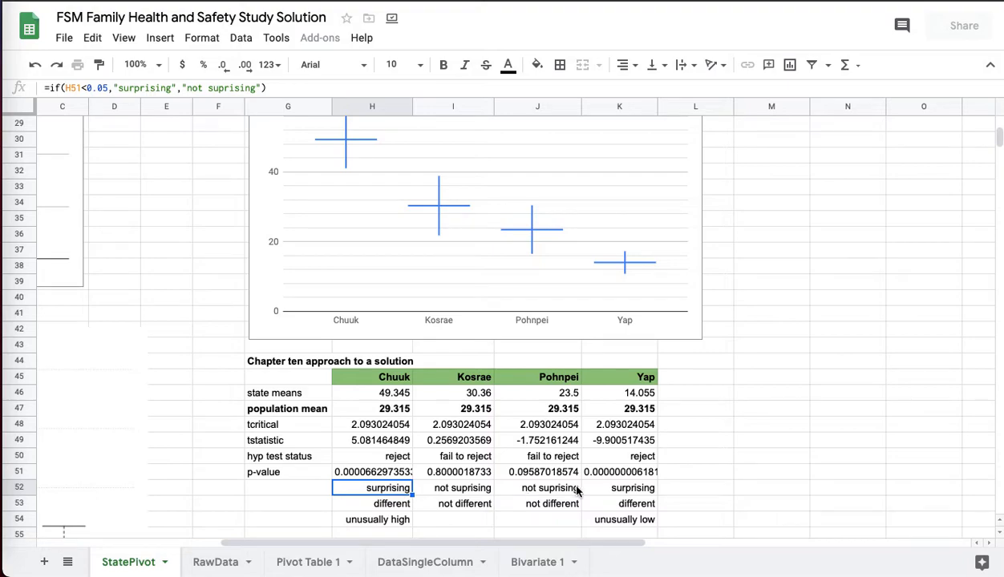
mouse_move(401, 490)
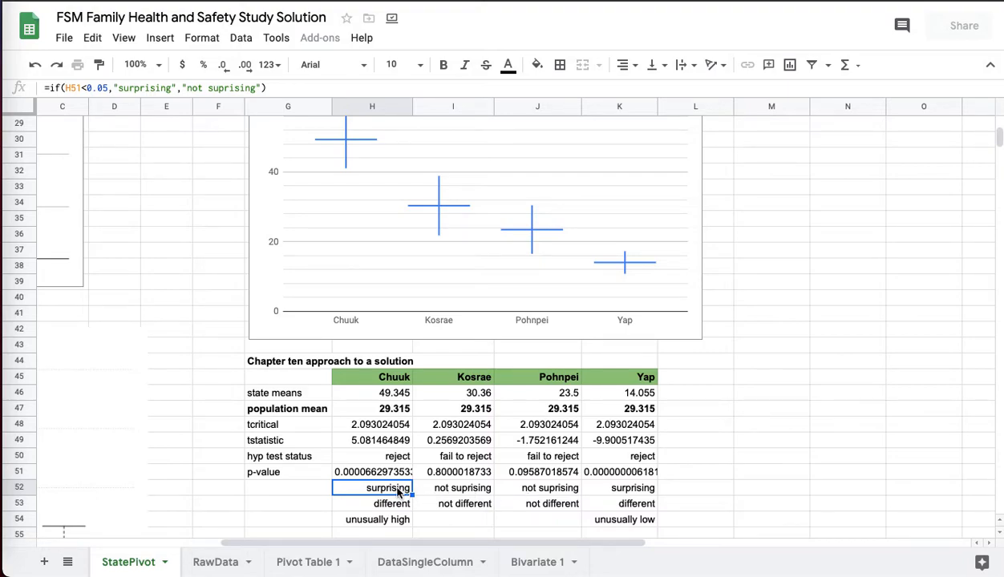
click(463, 487)
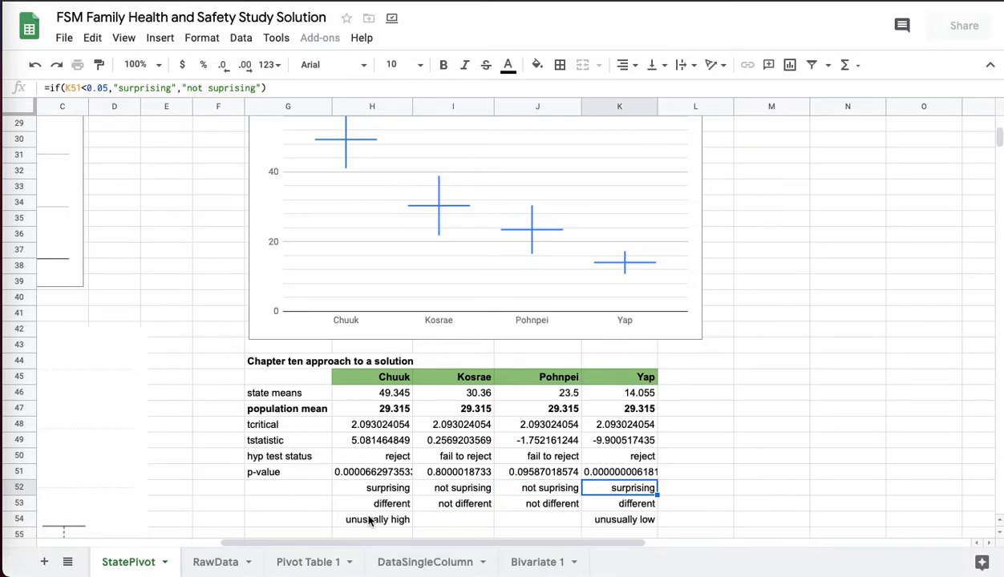
scroll(down, 3)
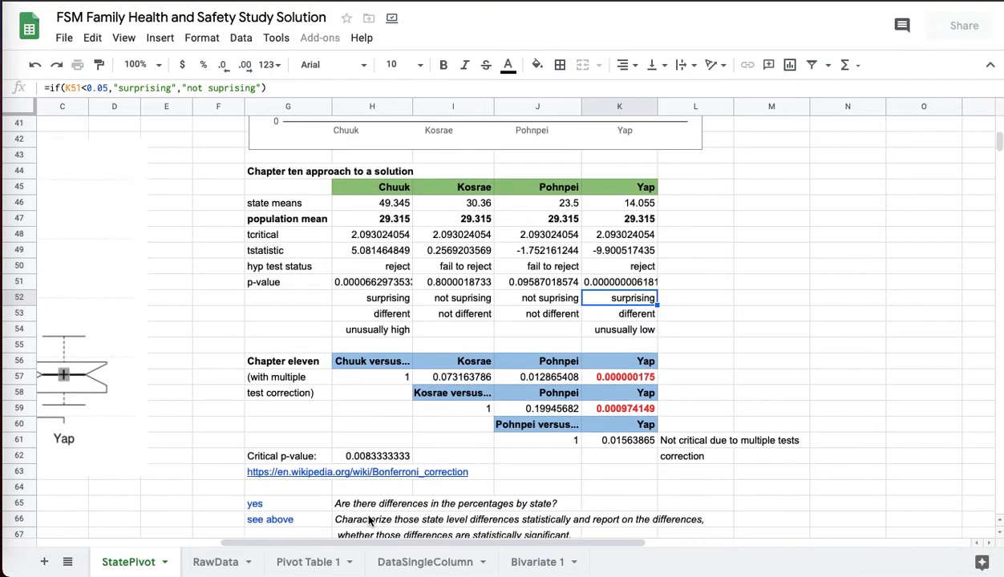
scroll(down, 3)
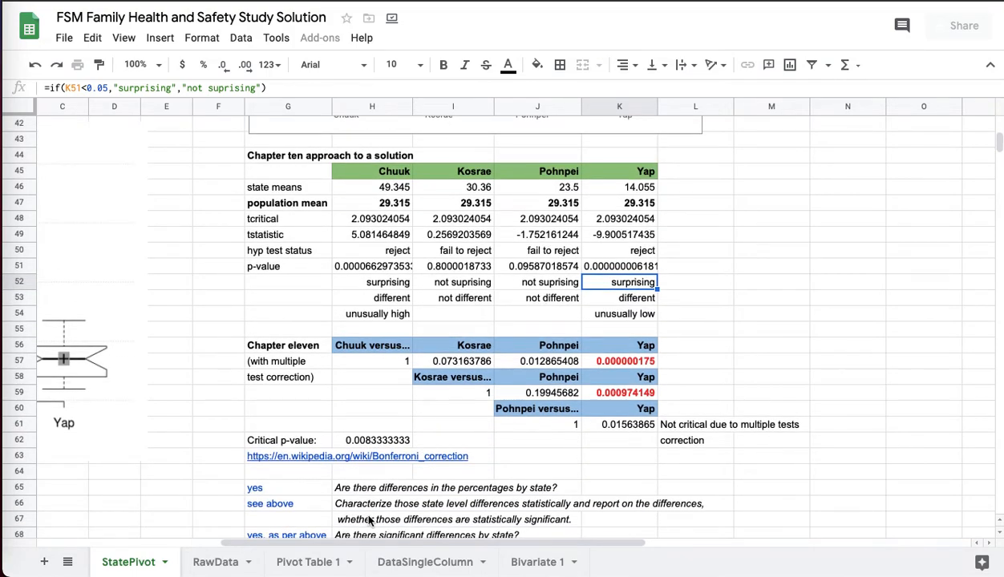
mouse_move(397, 370)
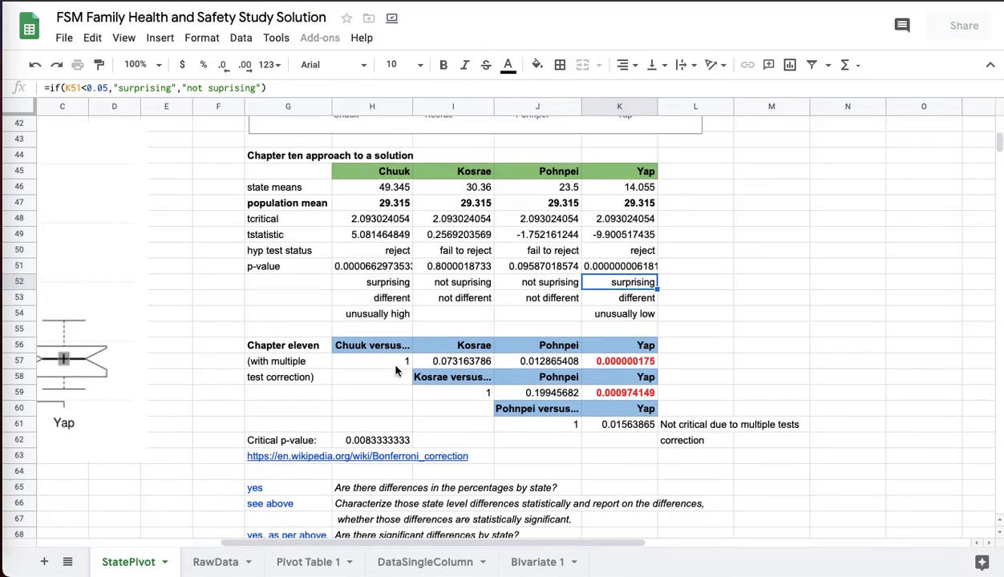
click(453, 362)
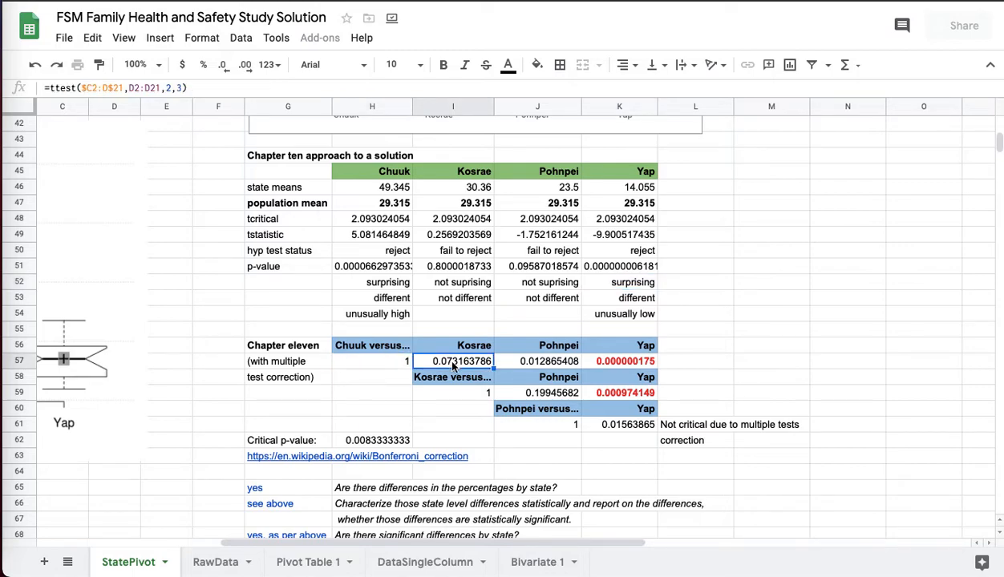
mouse_move(397, 389)
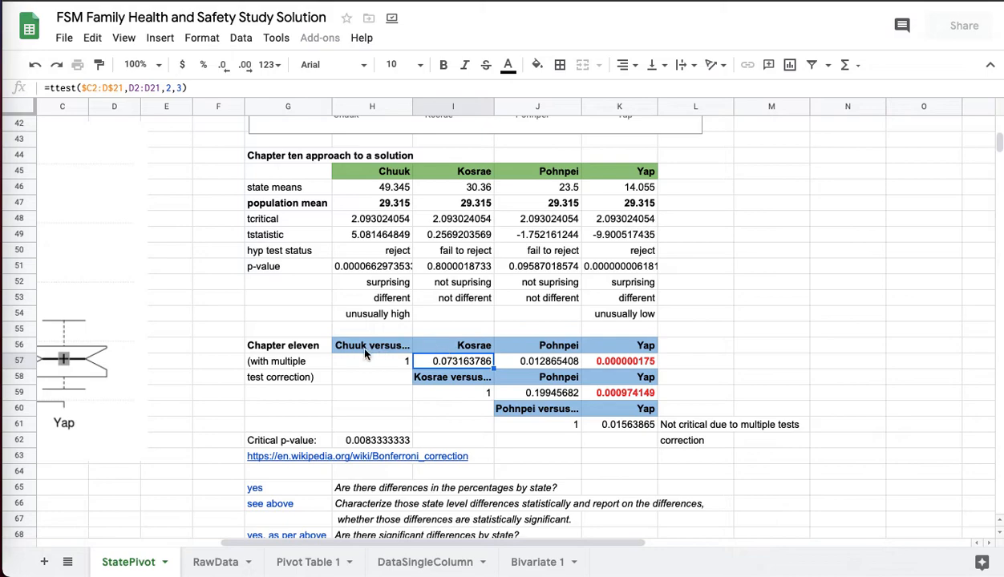
mouse_move(638, 357)
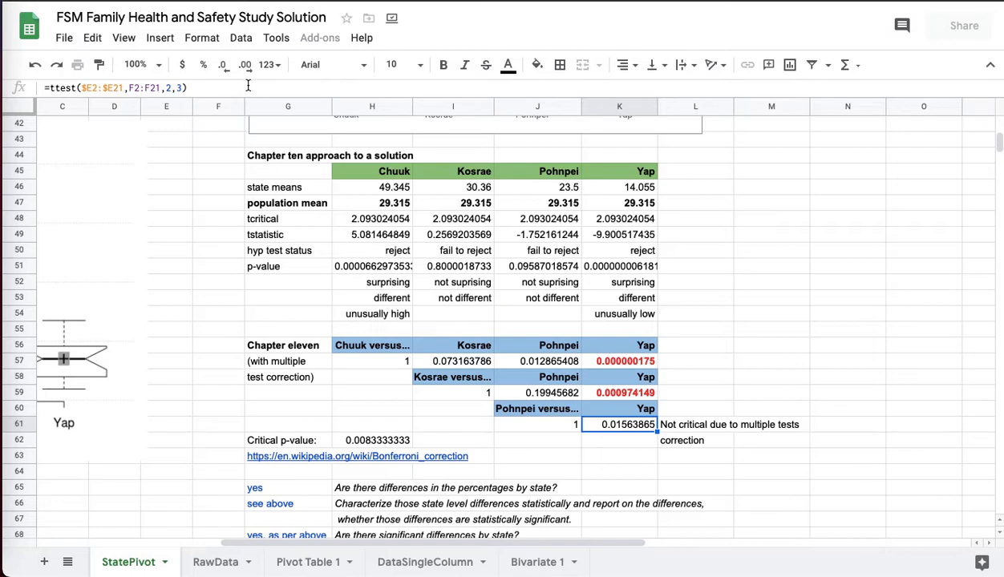
double_click(618, 424)
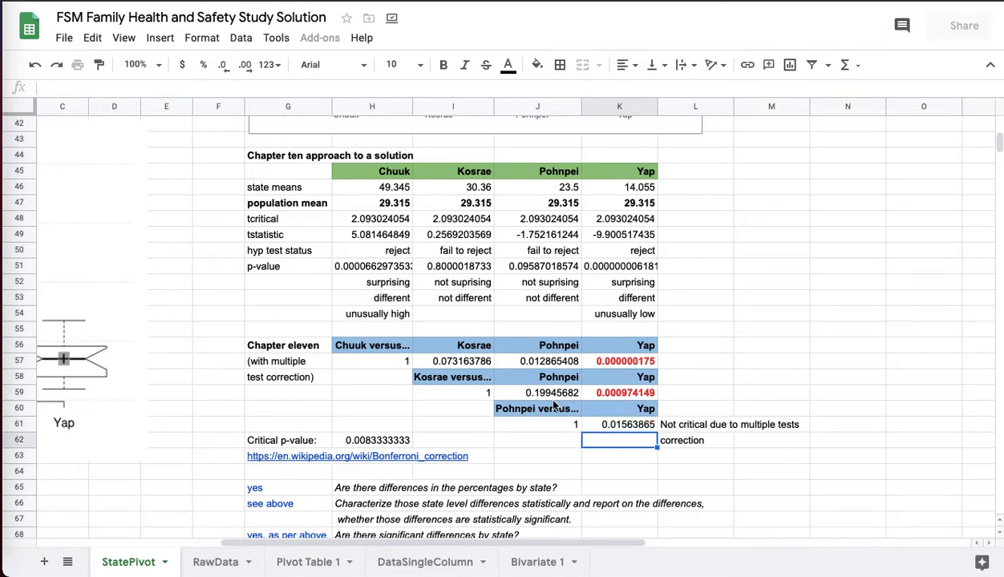
click(452, 361)
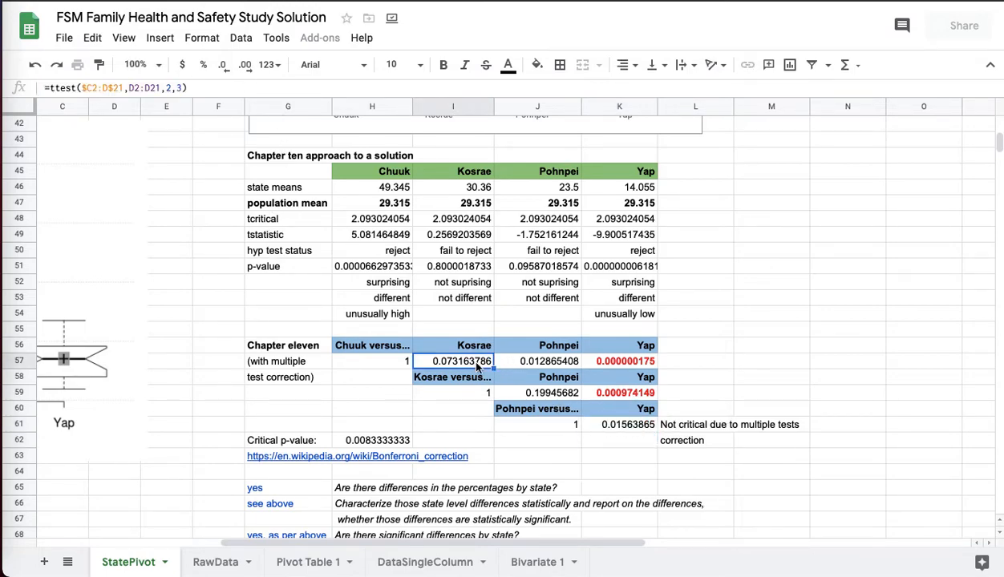
click(554, 361)
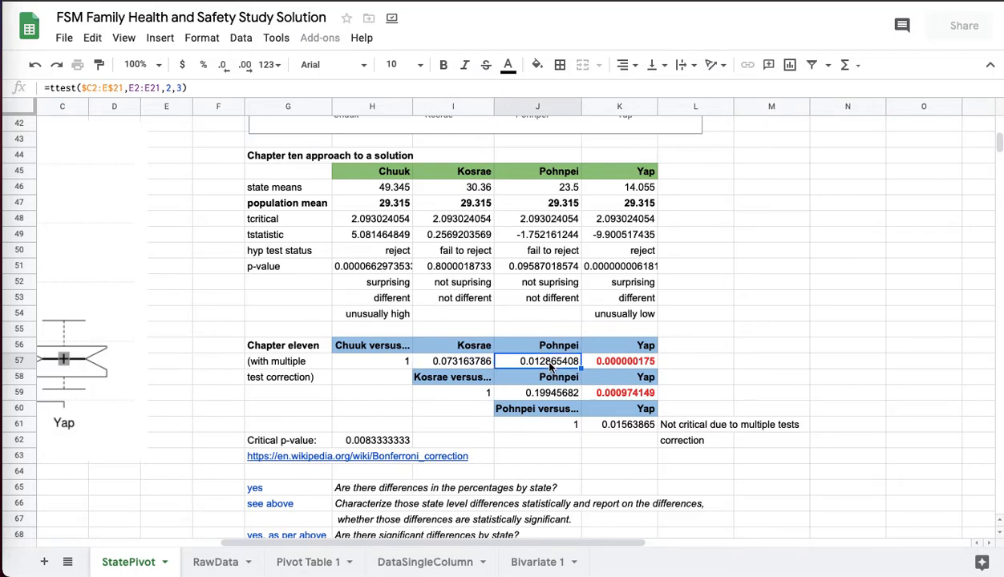
click(452, 362)
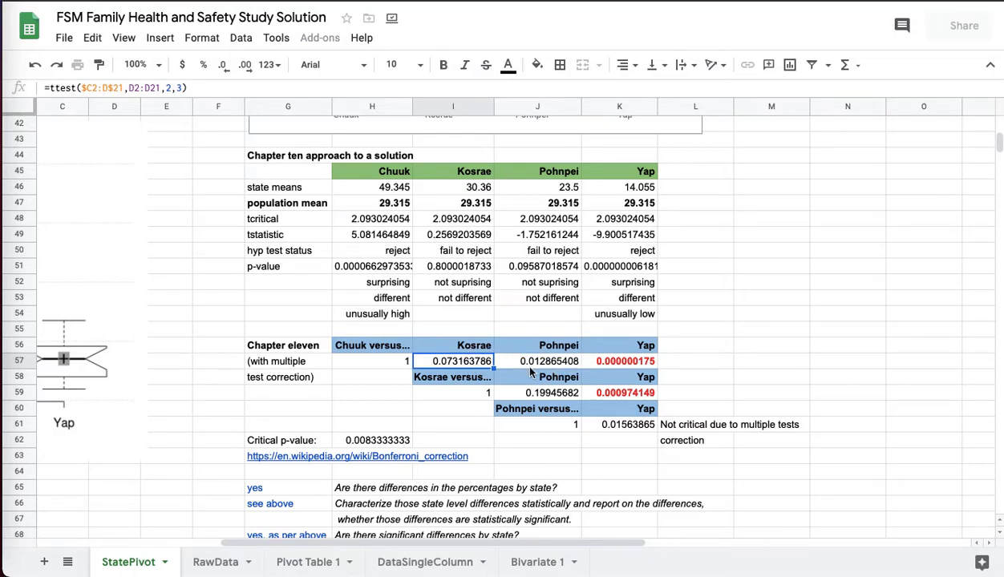
click(537, 360)
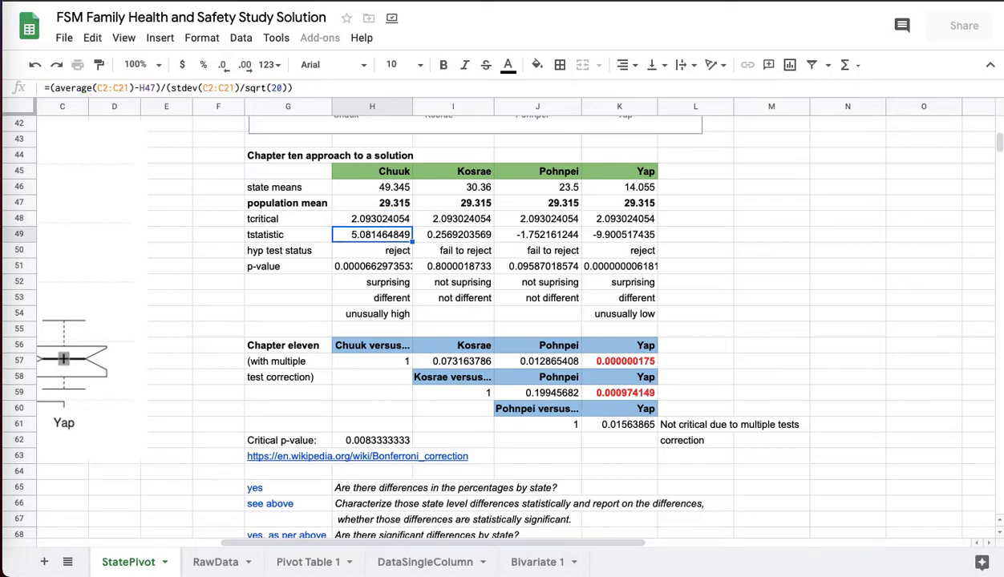
mouse_move(462, 381)
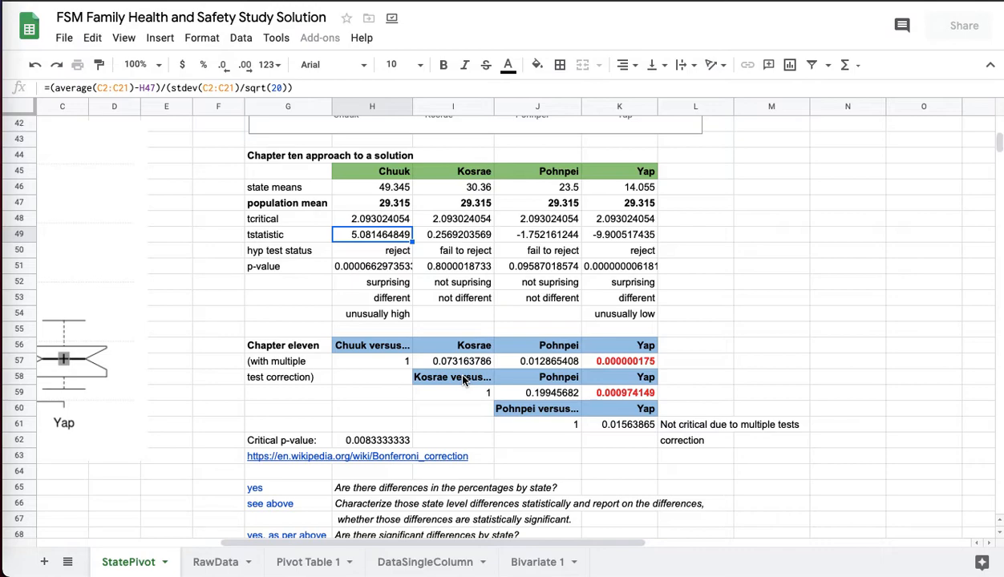
mouse_move(481, 368)
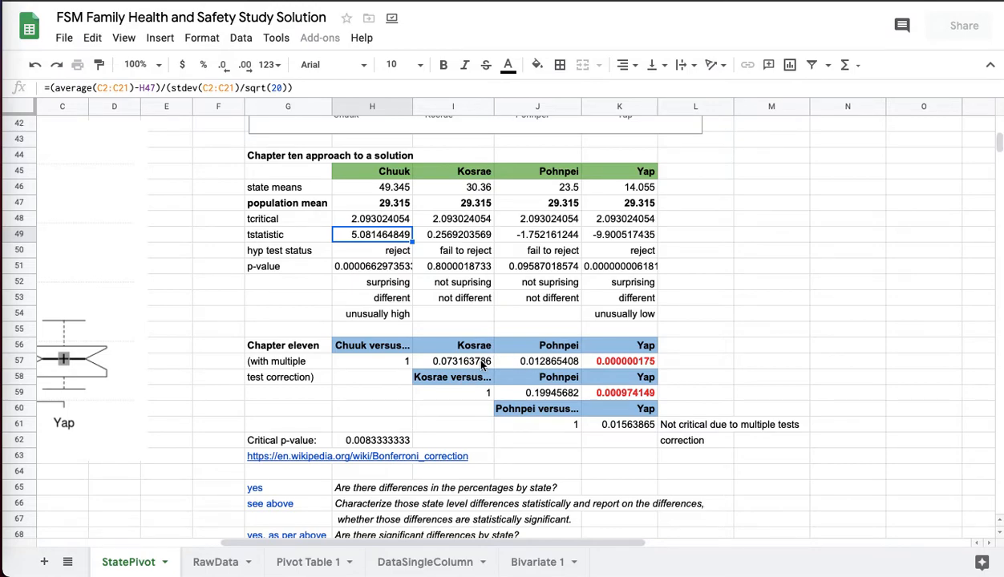
click(453, 360)
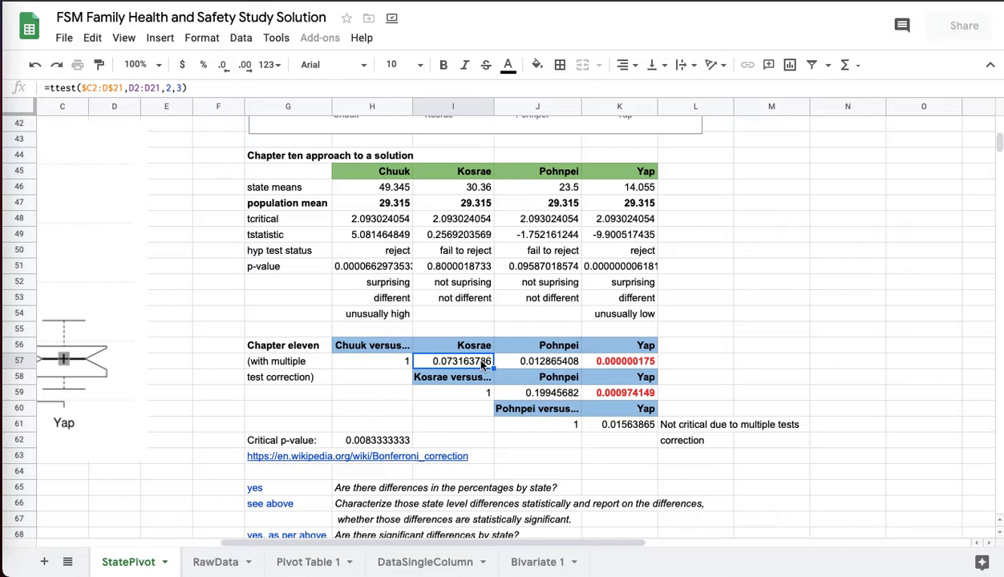
mouse_move(391, 331)
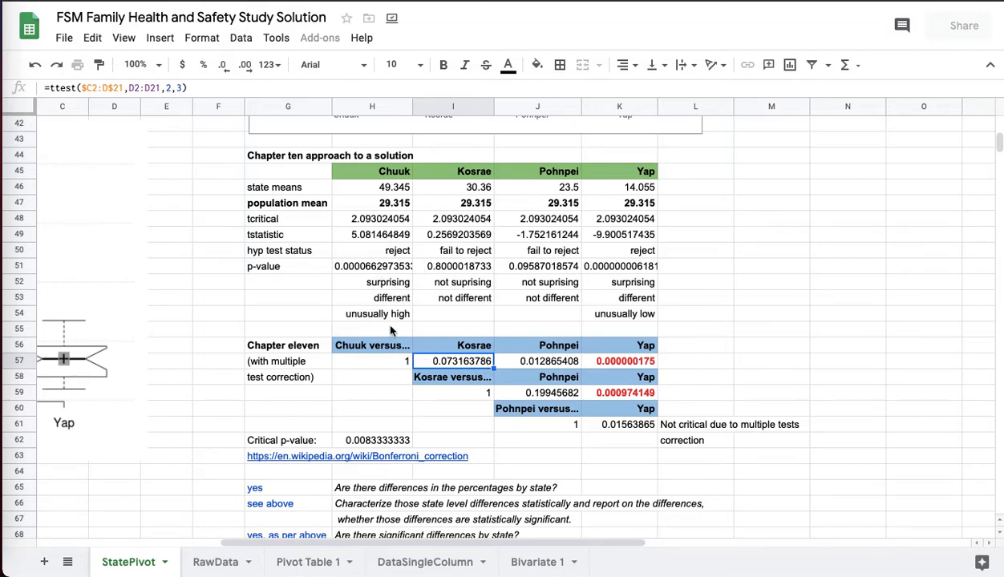
mouse_move(403, 447)
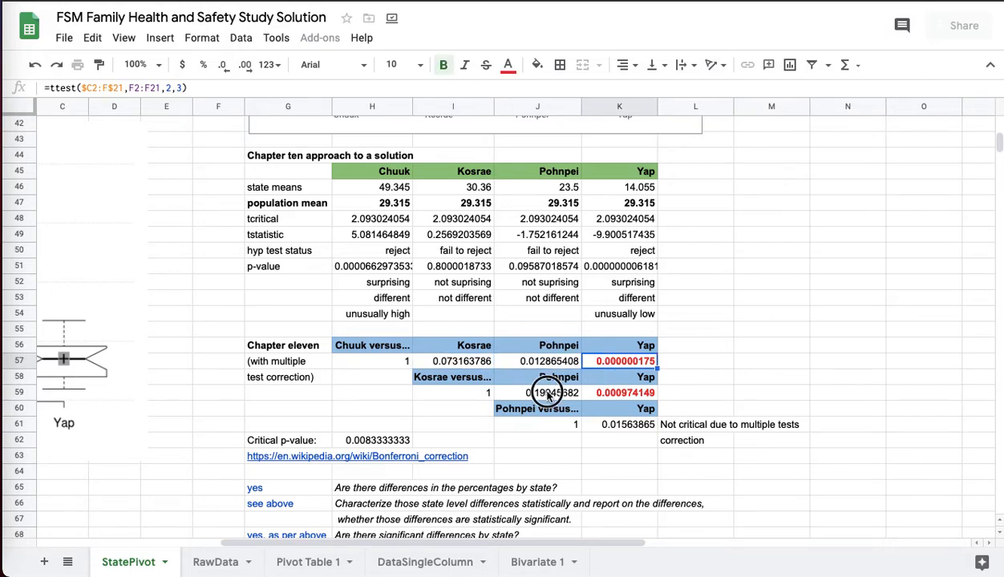
click(624, 424)
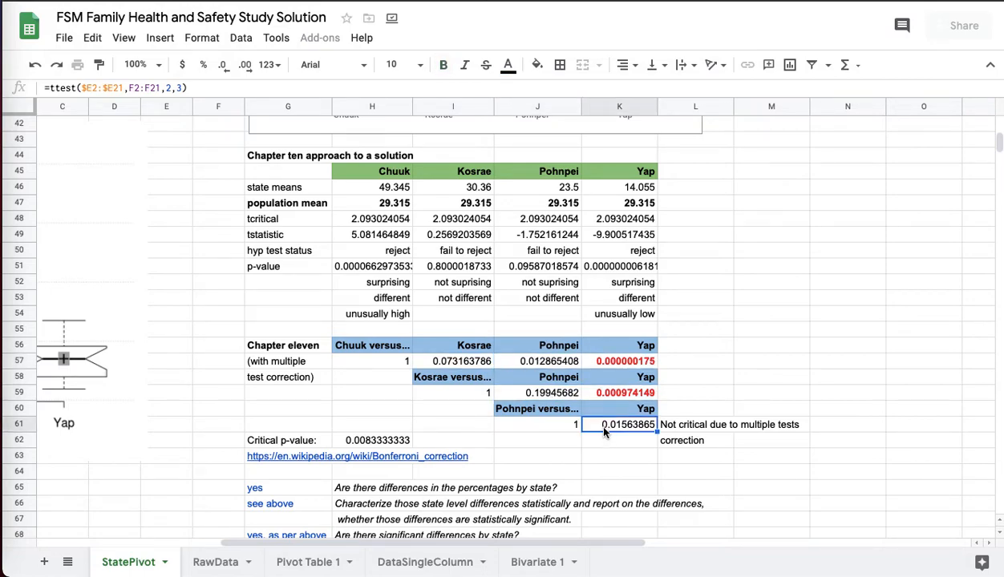
click(373, 440)
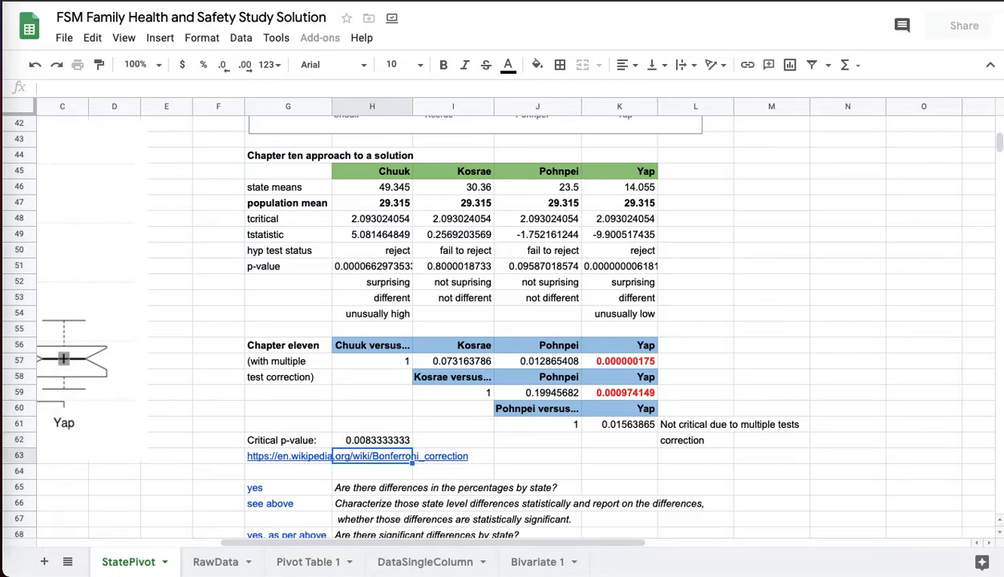
mouse_move(378, 442)
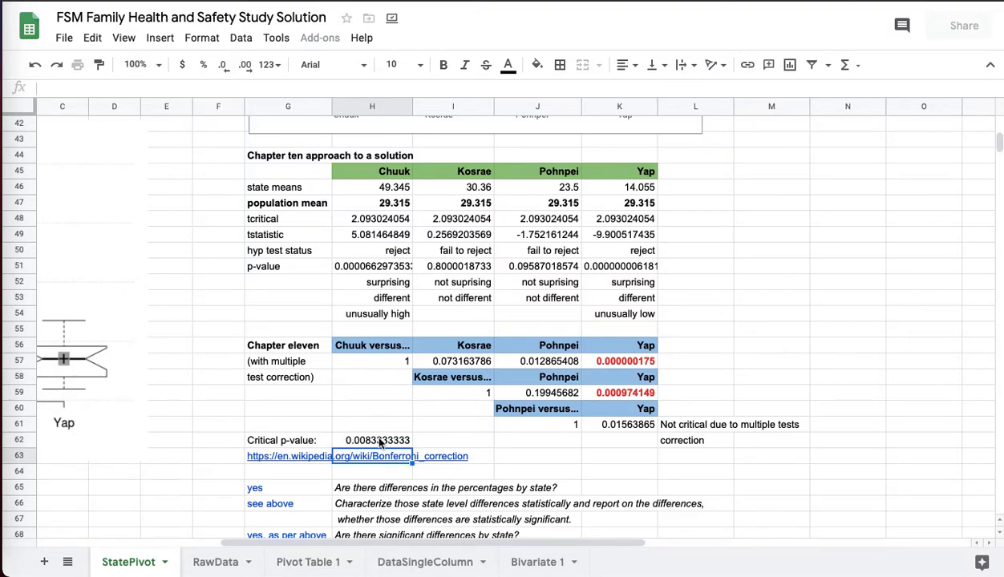
click(376, 440)
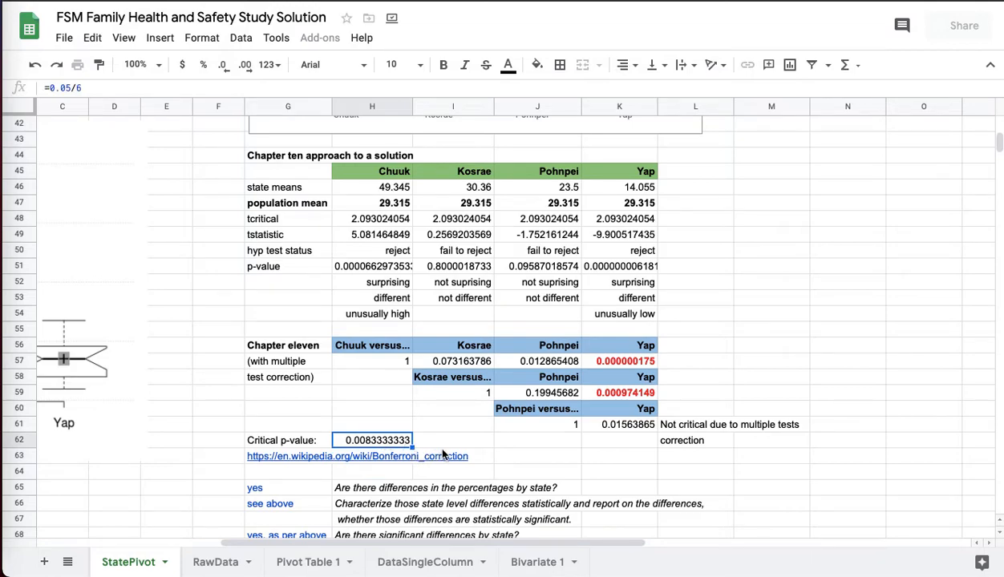
mouse_move(461, 438)
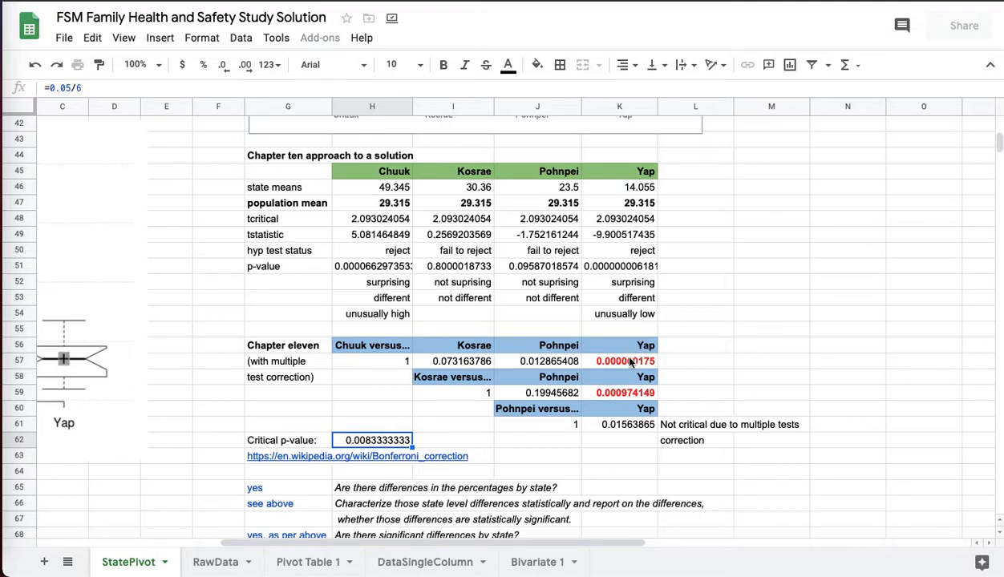
click(615, 392)
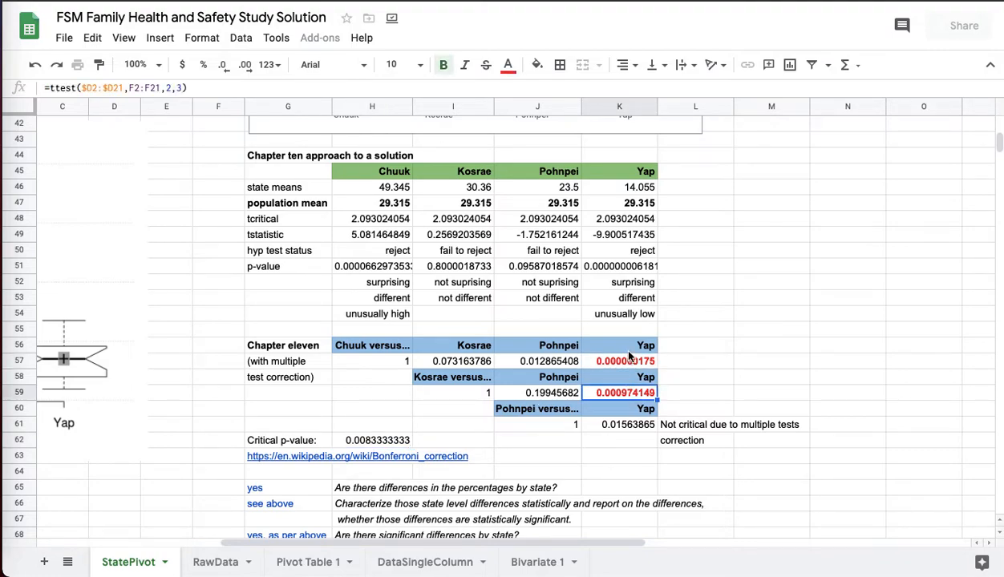
click(619, 360)
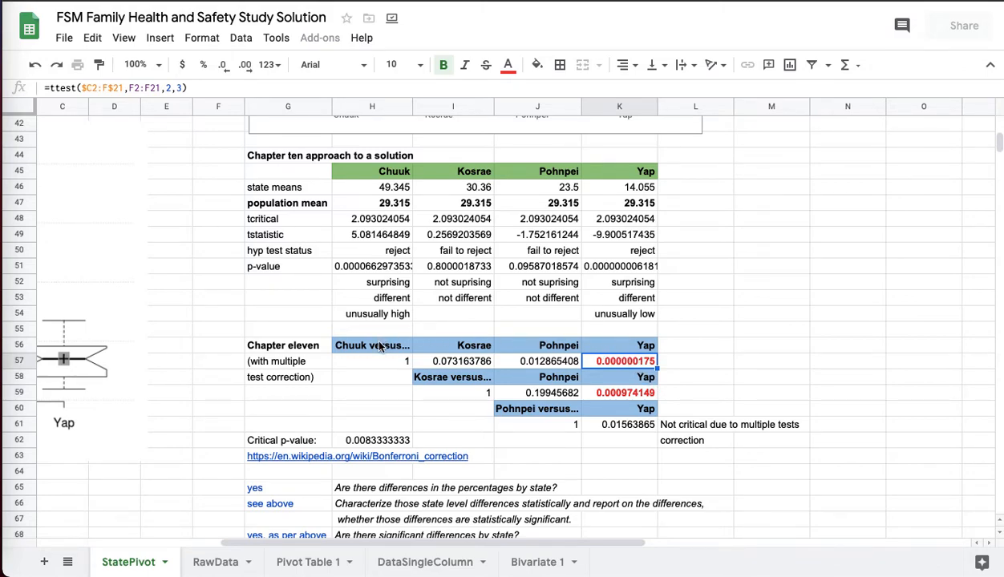
mouse_move(610, 403)
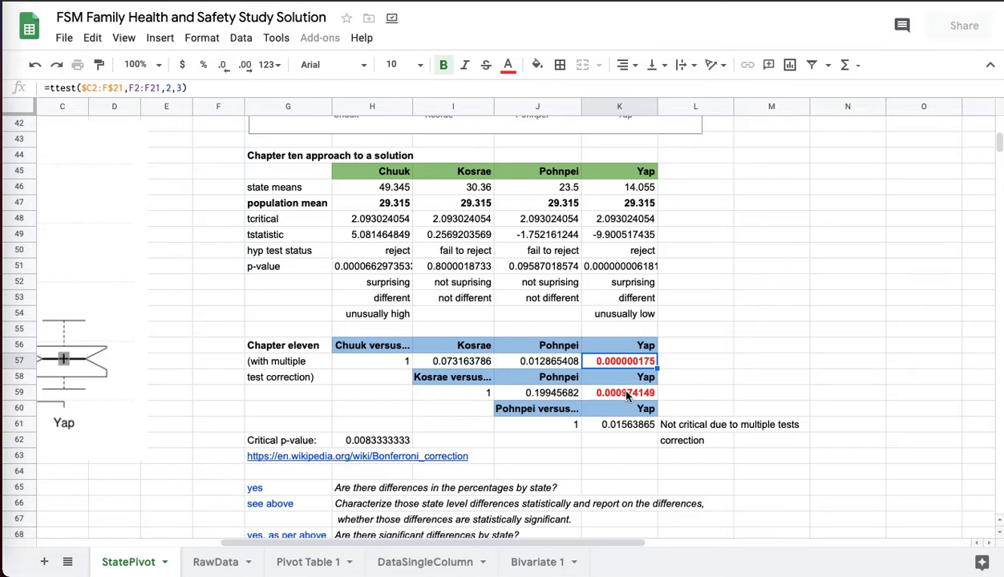
mouse_move(440, 368)
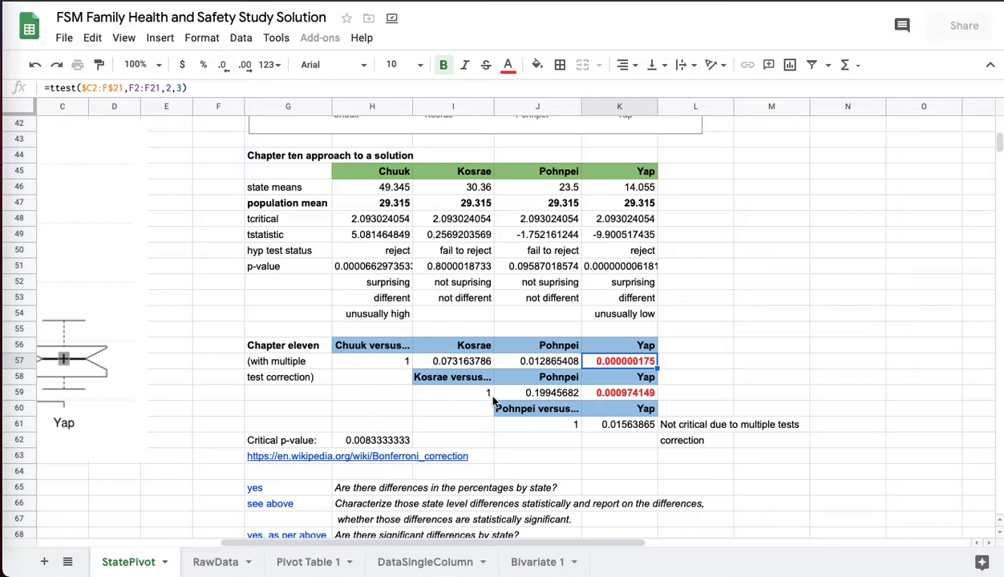
mouse_move(550, 431)
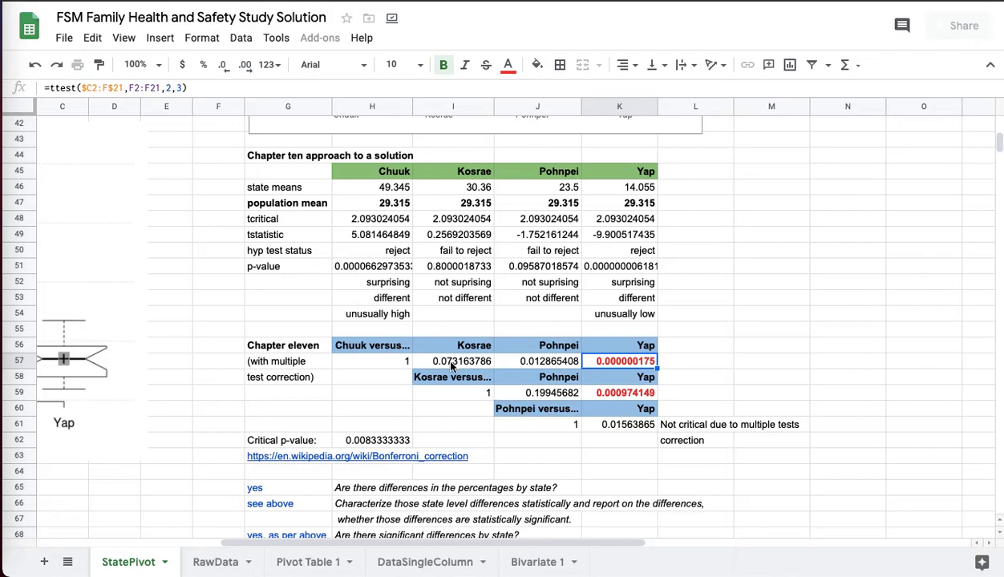
click(537, 361)
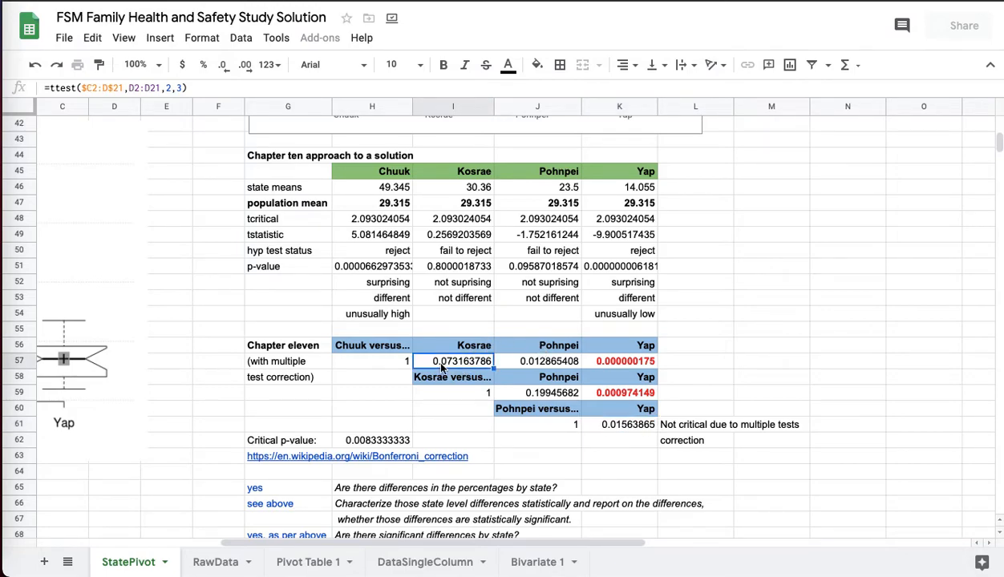
mouse_move(545, 408)
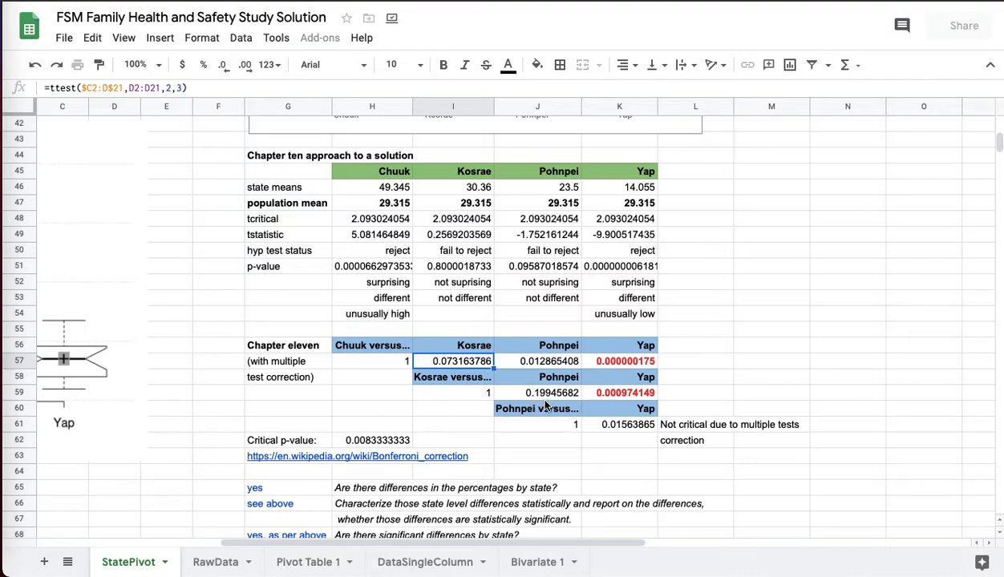
click(537, 392)
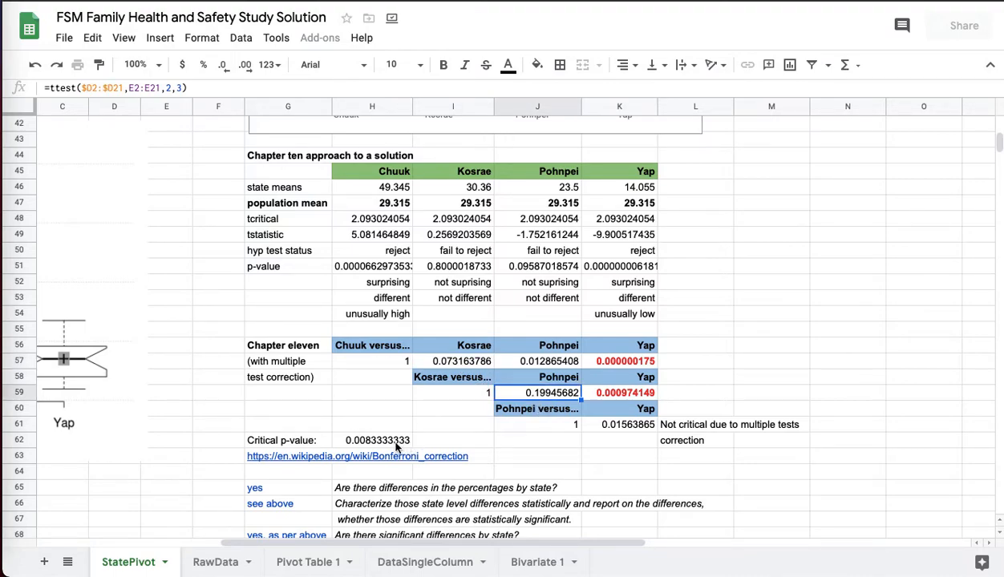
click(453, 361)
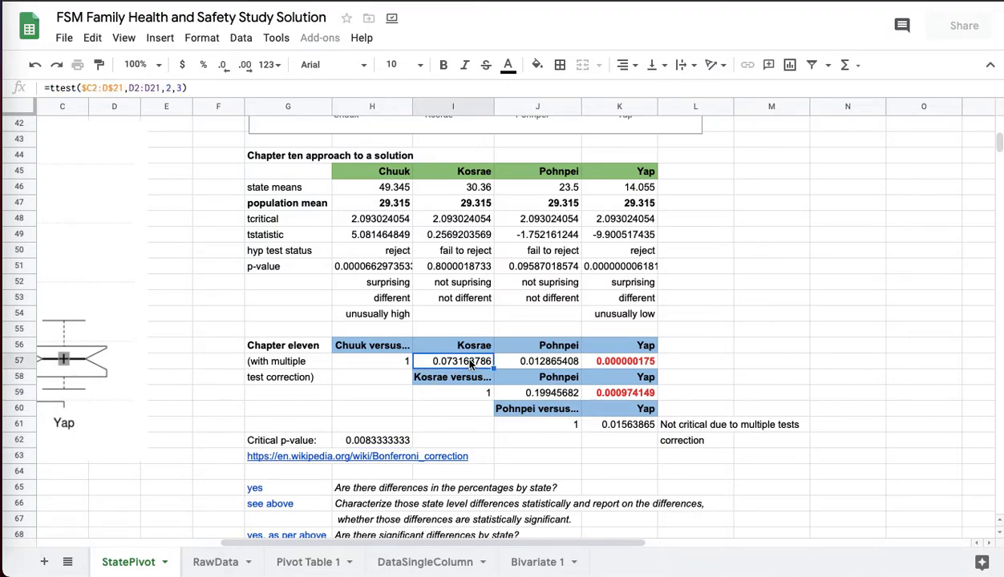
click(626, 361)
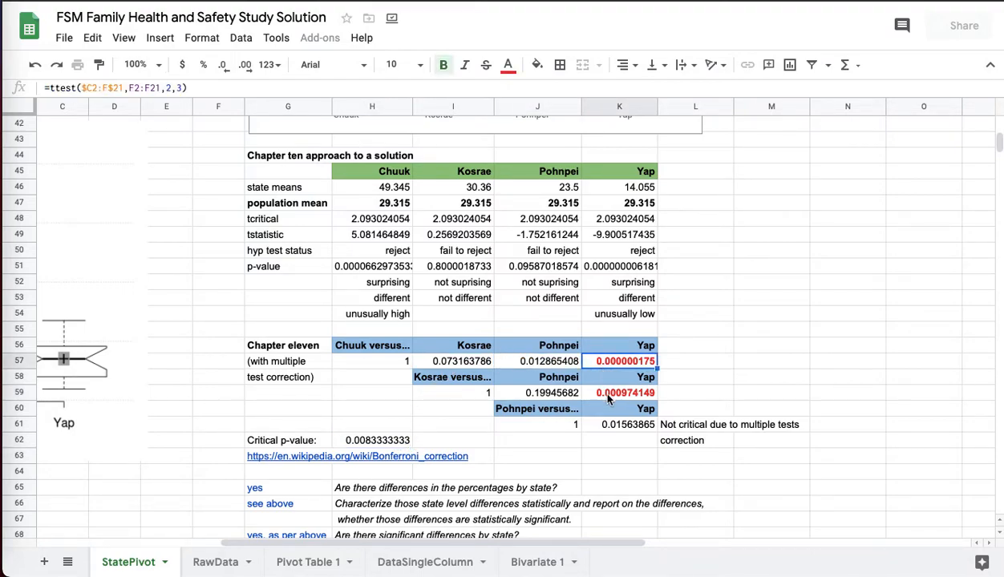
click(616, 424)
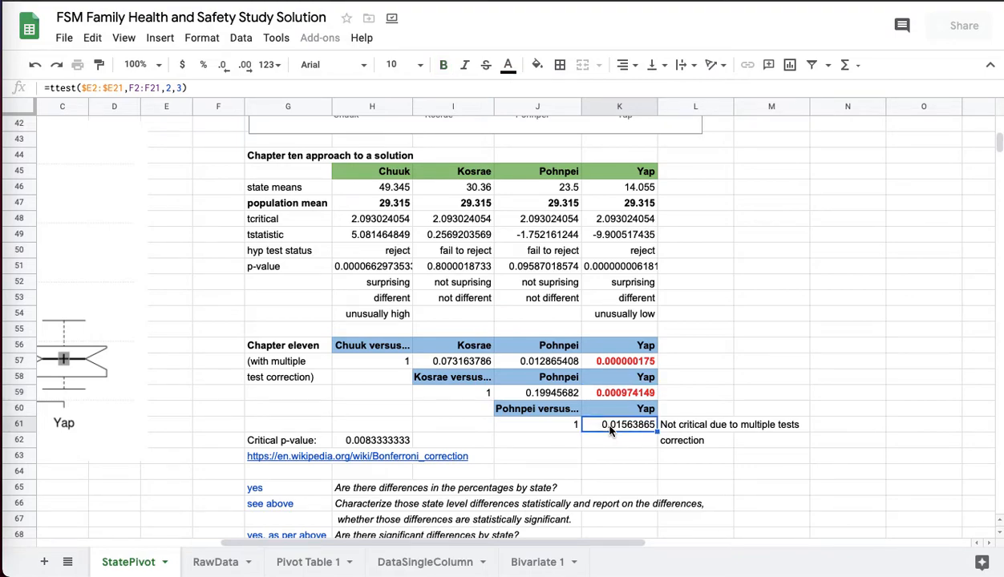
click(537, 218)
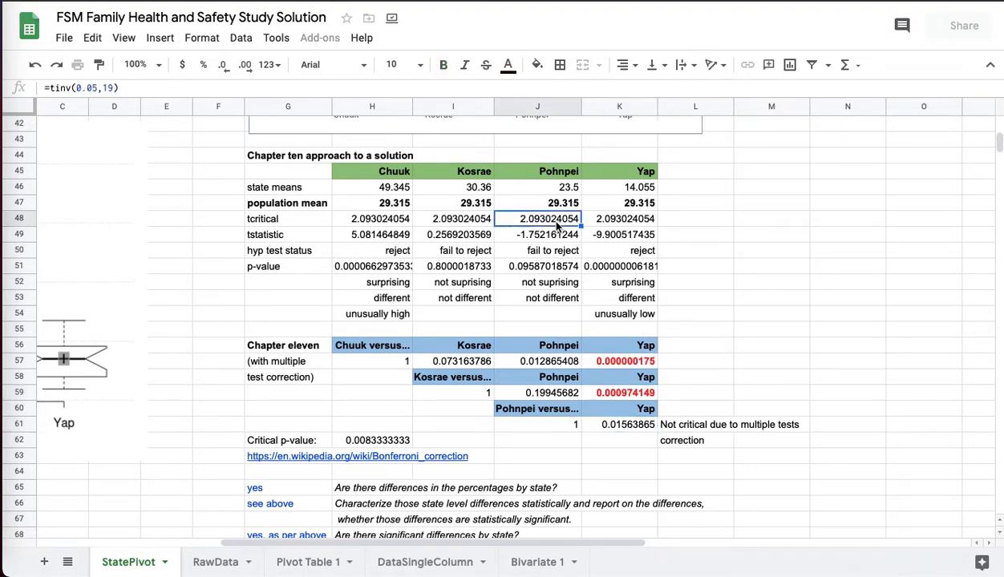
click(537, 234)
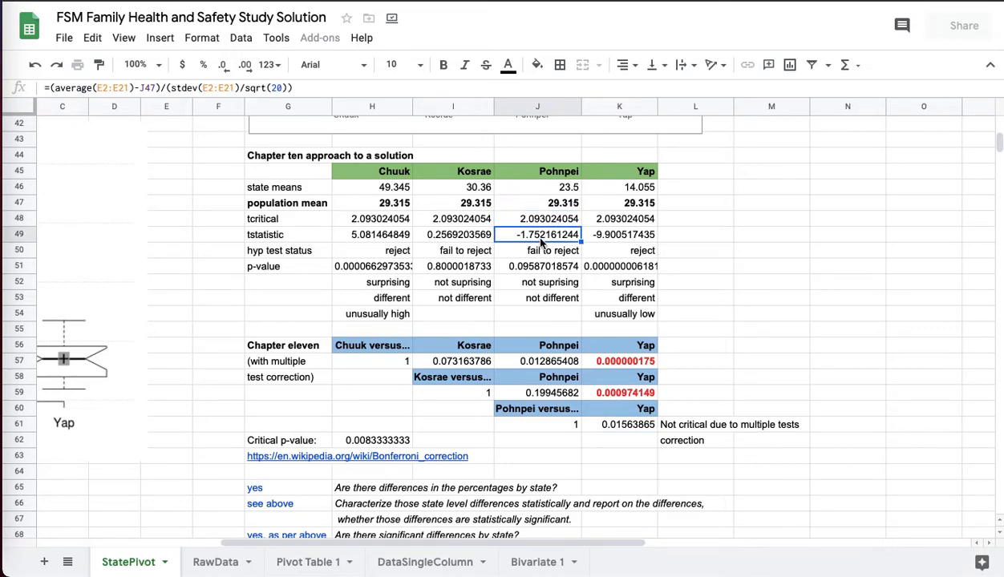
click(537, 218)
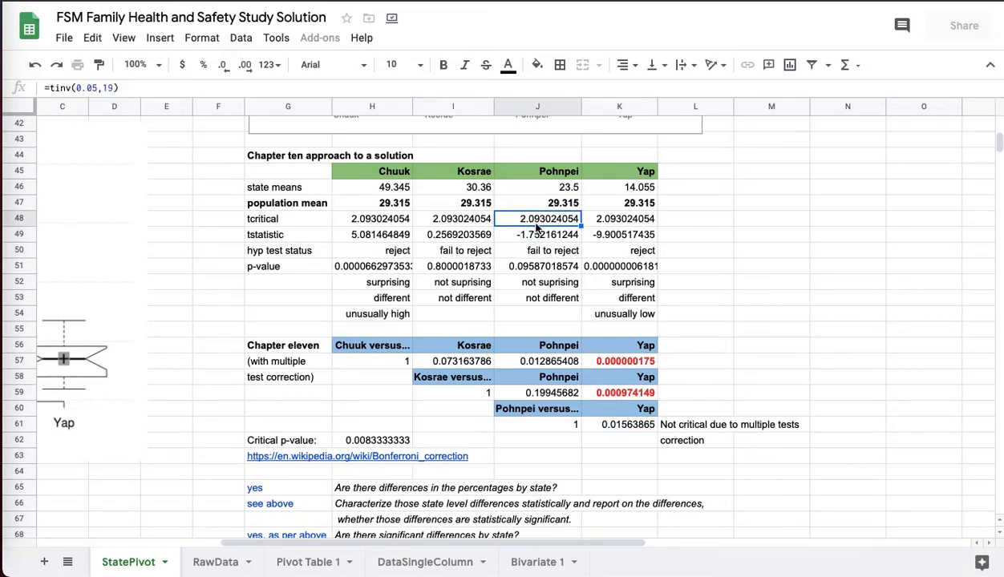
click(372, 218)
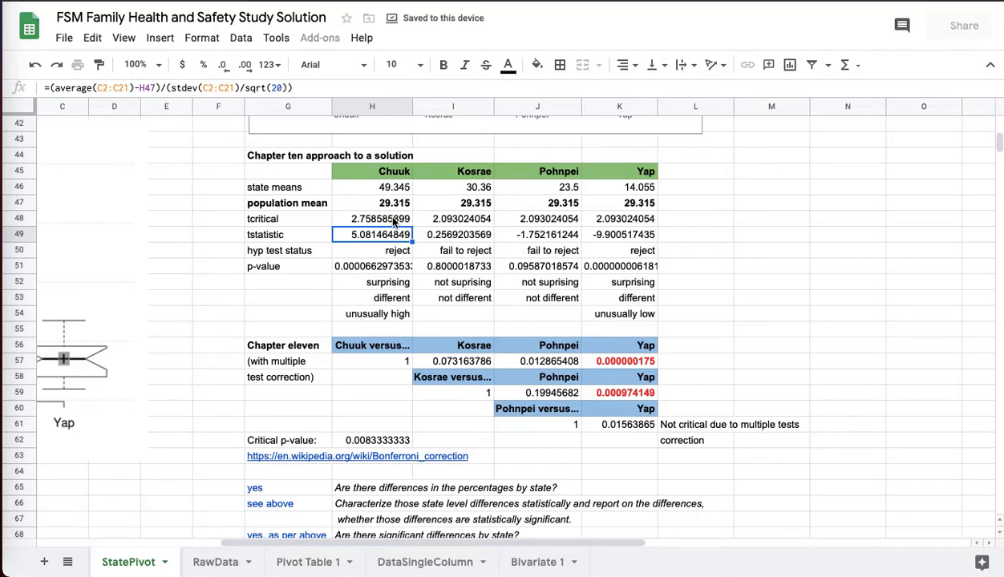
click(371, 218)
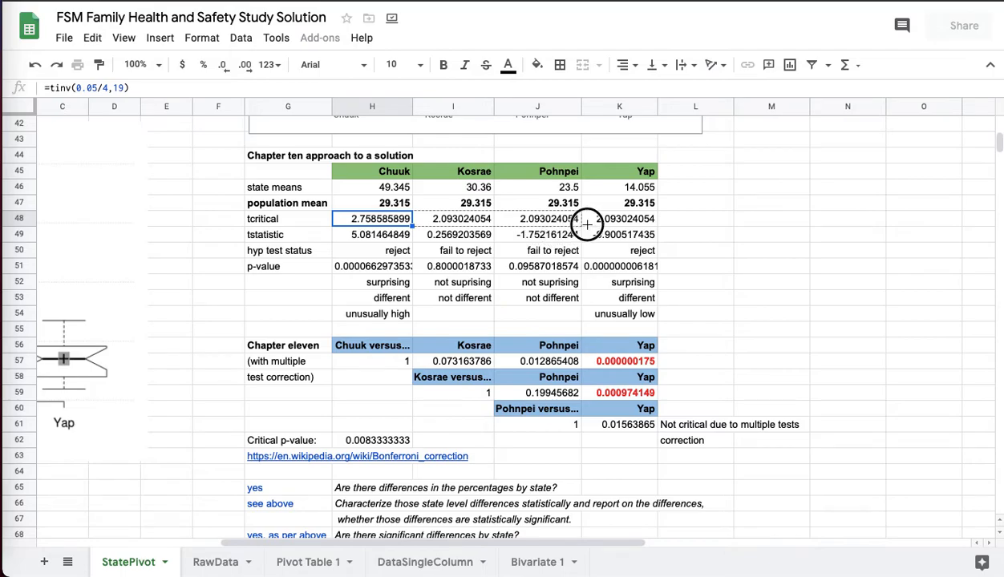
drag(380, 218, 624, 218)
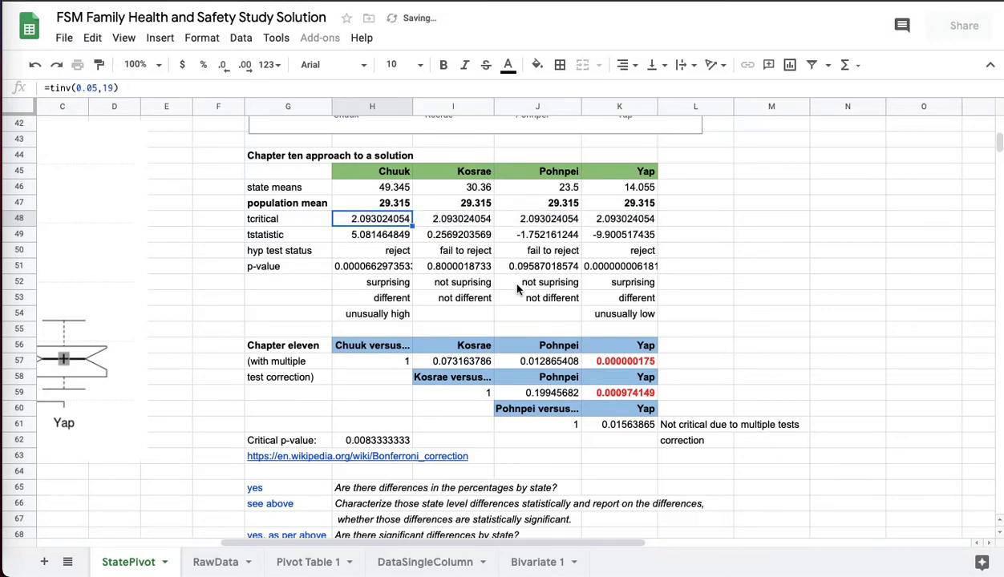
scroll(down, 3)
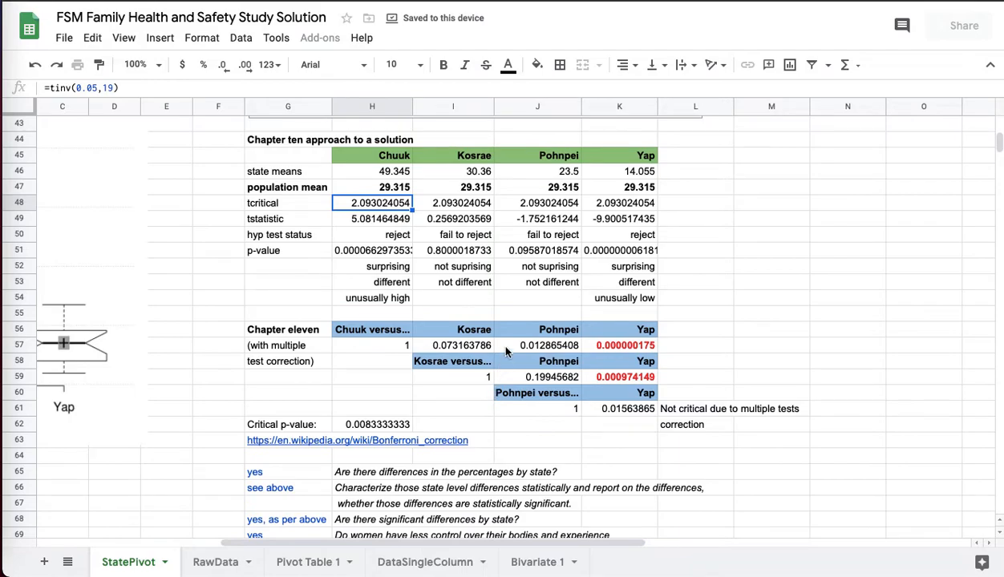
scroll(down, 3)
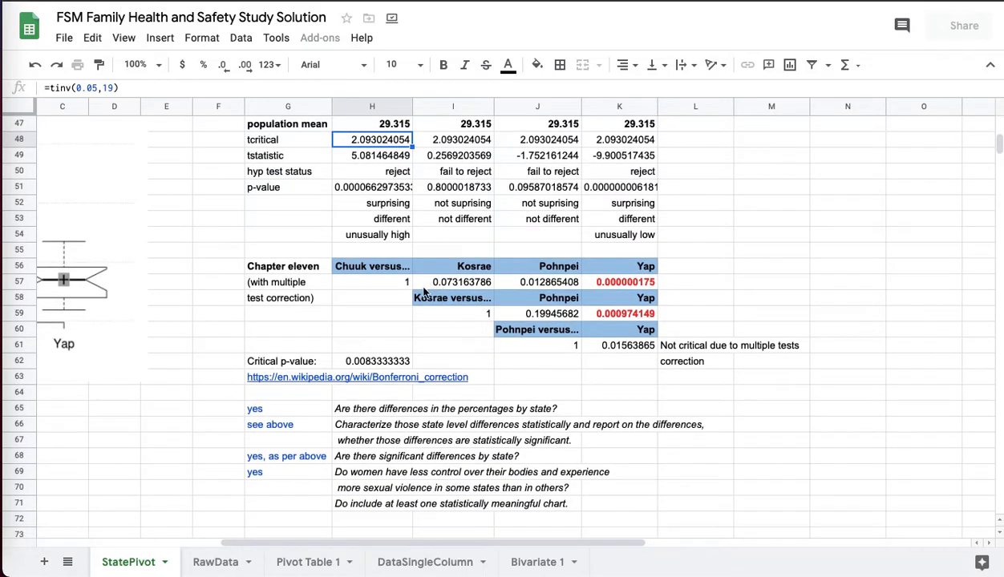
click(537, 281)
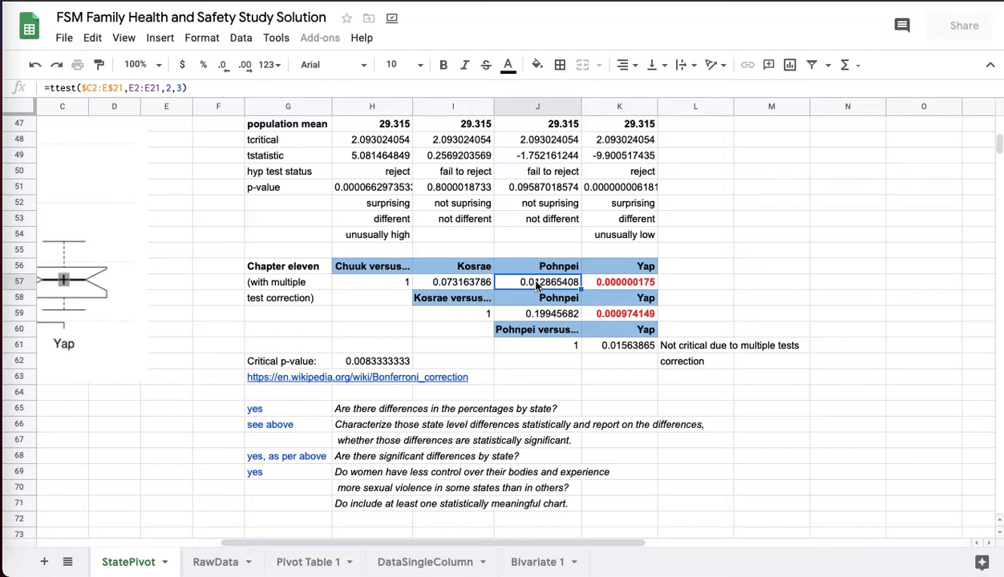
scroll(down, 3)
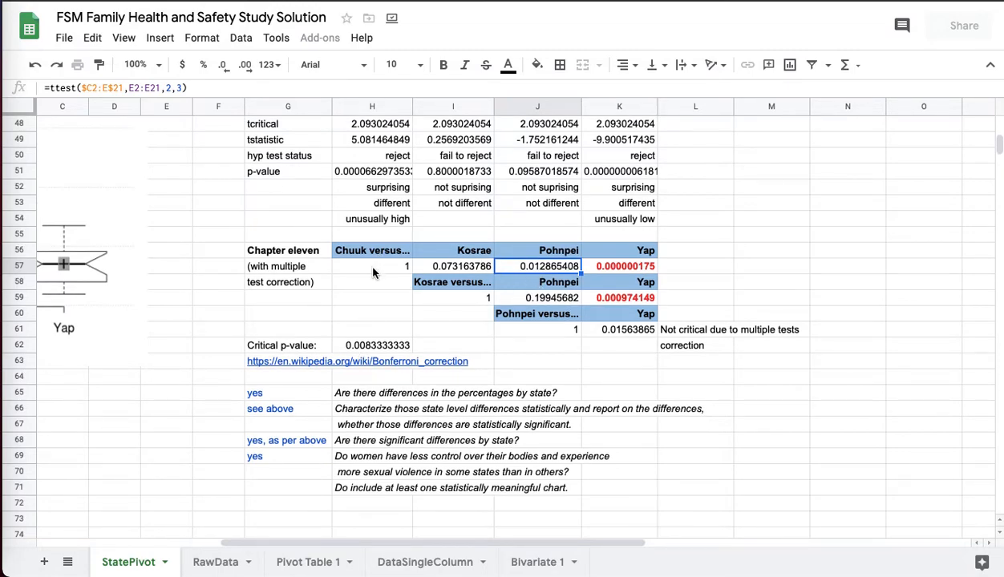
mouse_move(392, 326)
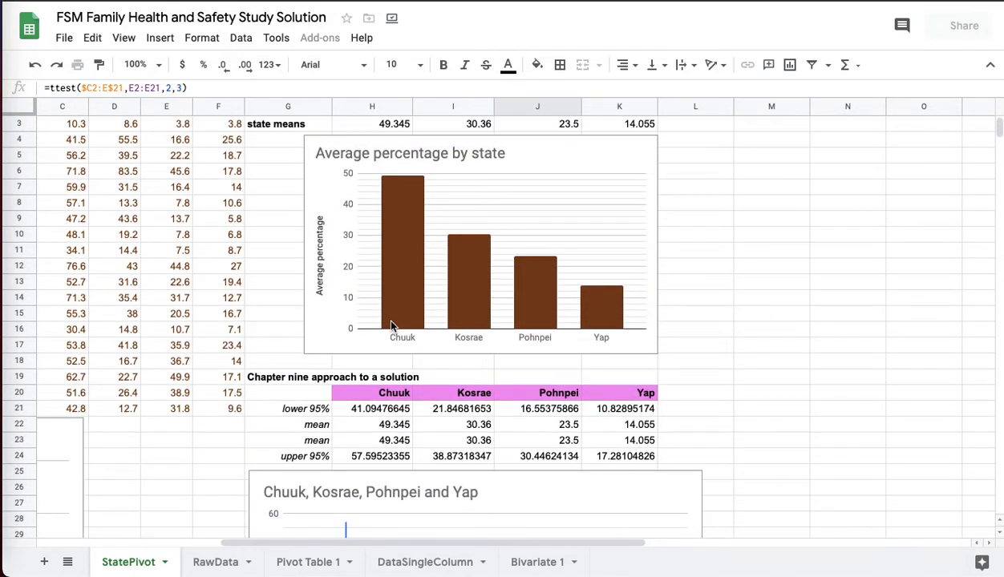
scroll(down, 3)
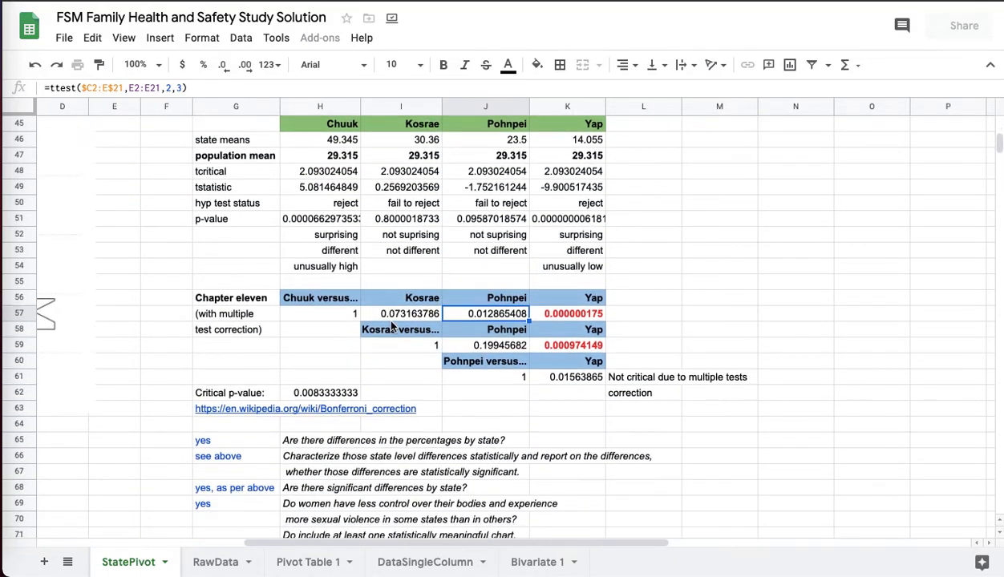
scroll(down, 3)
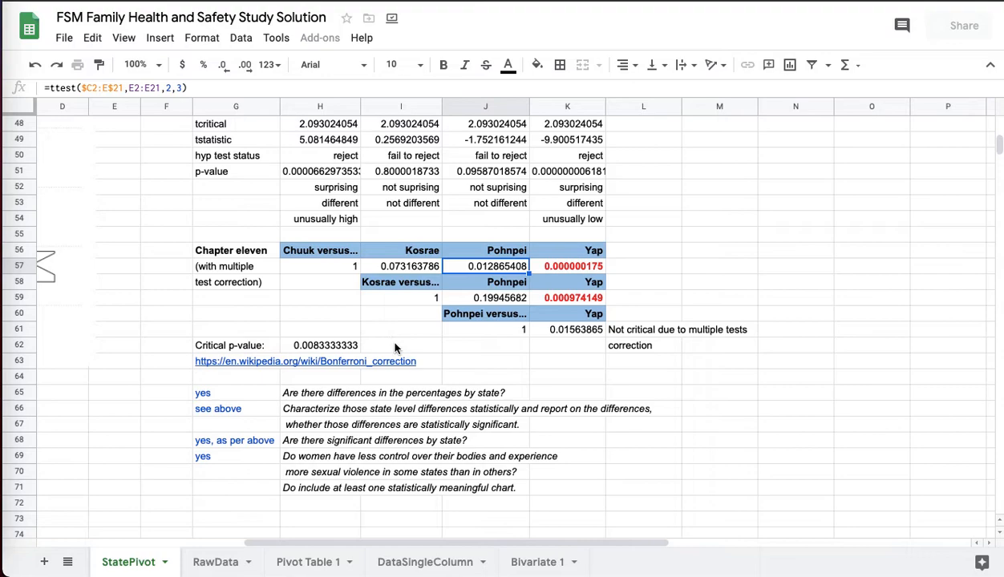
click(399, 346)
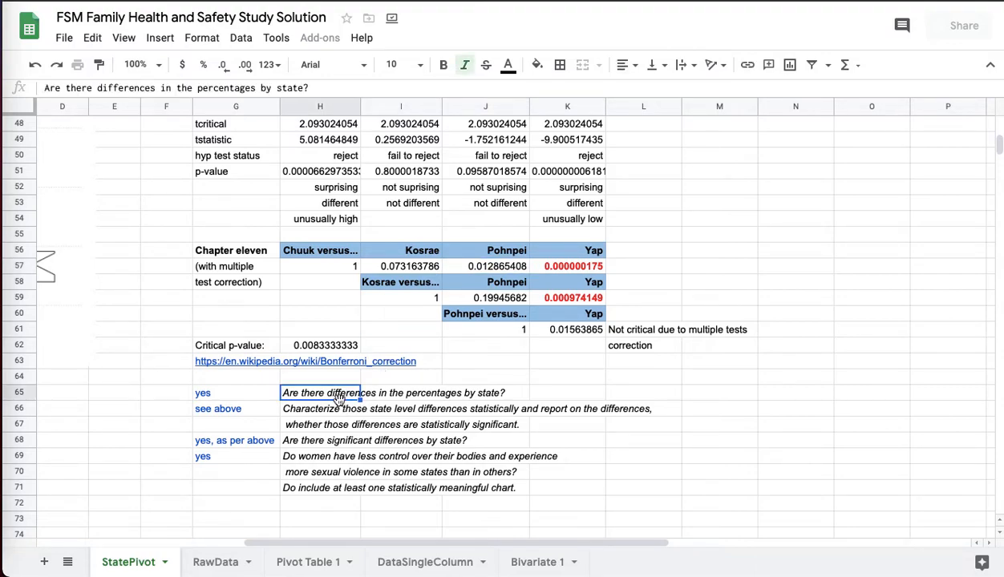
mouse_move(353, 265)
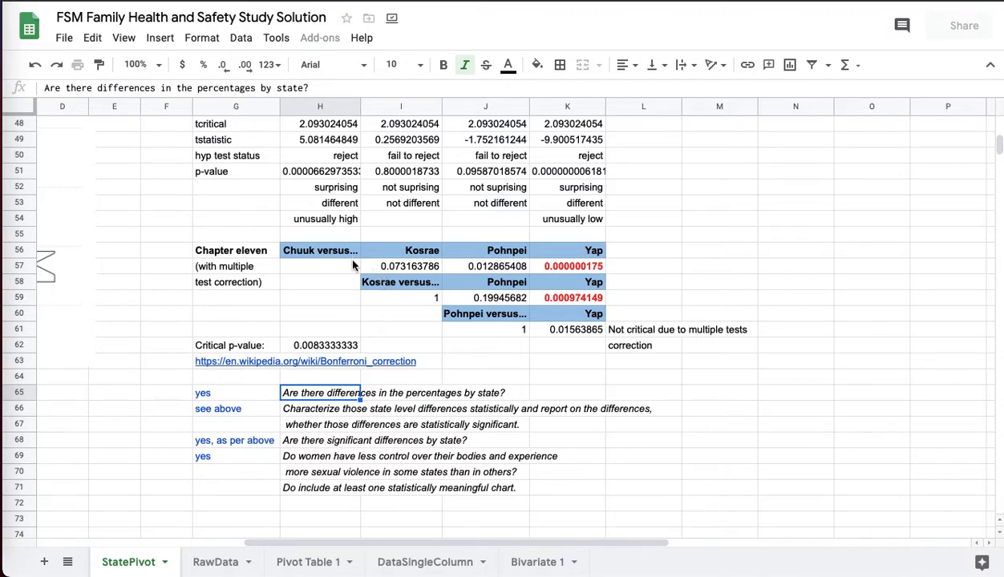
mouse_move(356, 269)
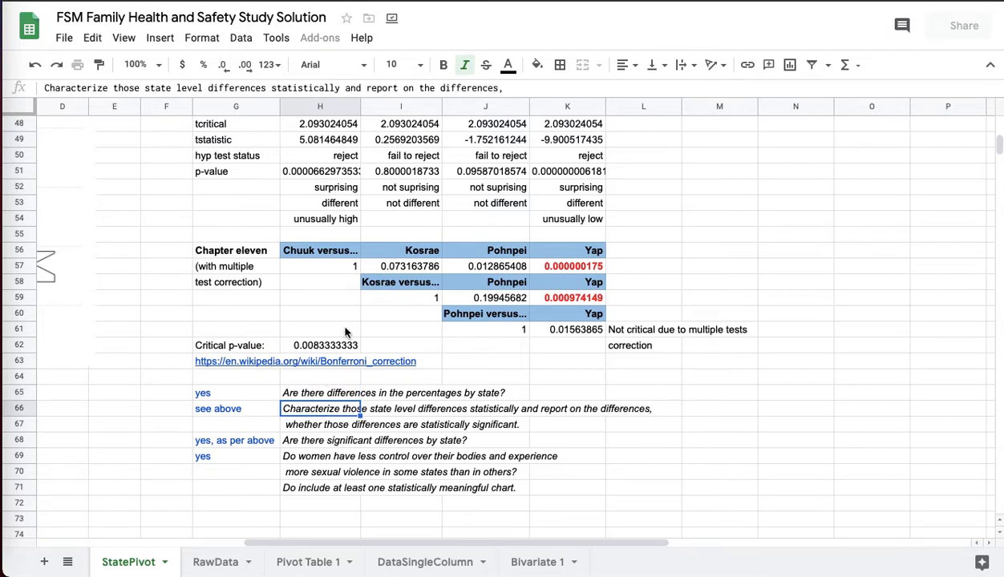
click(321, 440)
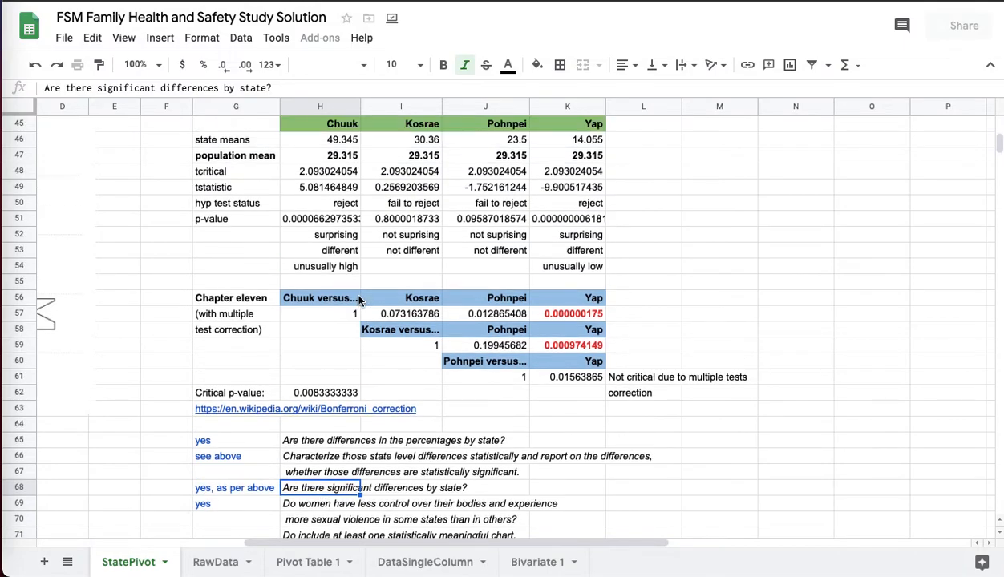
scroll(up, 3)
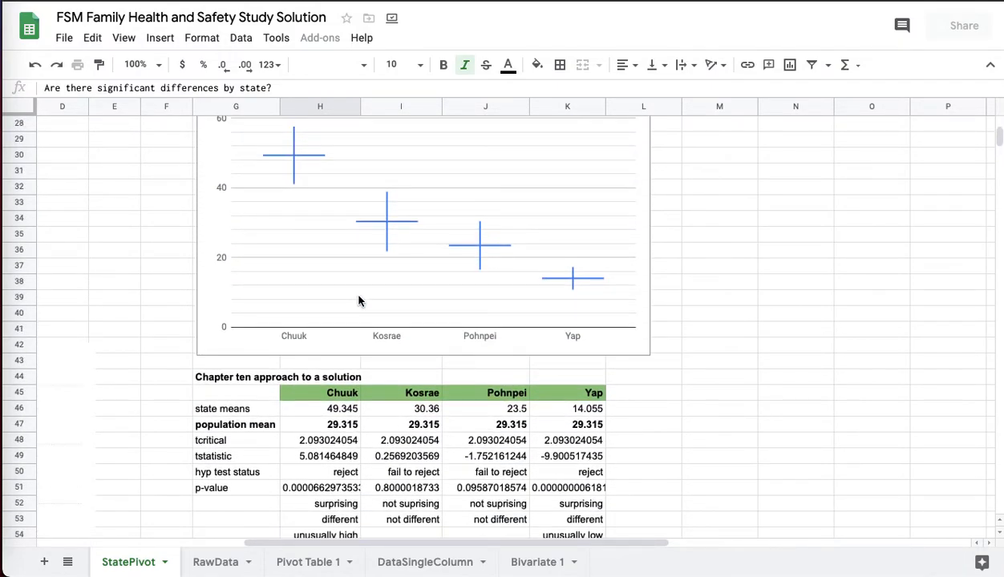
scroll(down, 3)
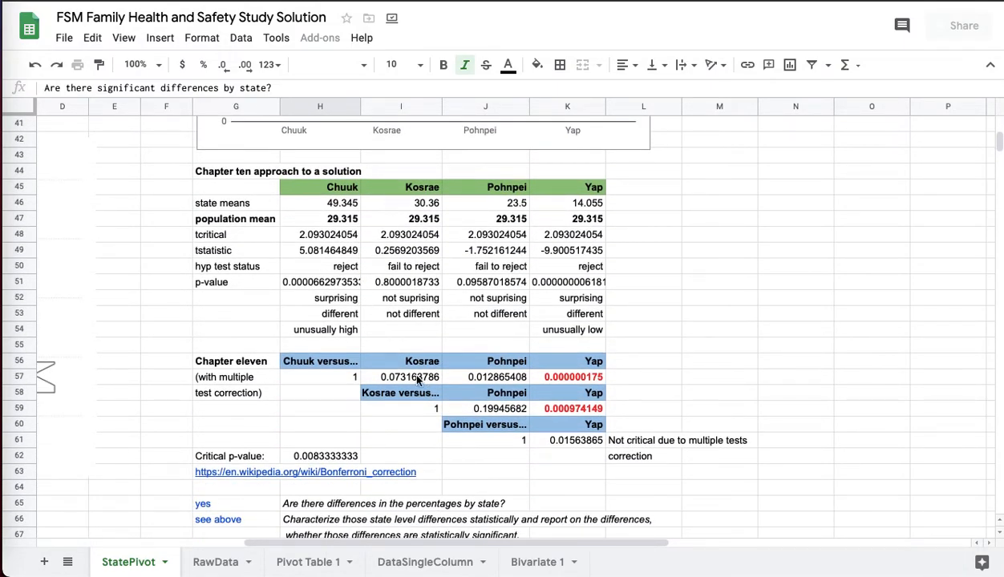
scroll(down, 3)
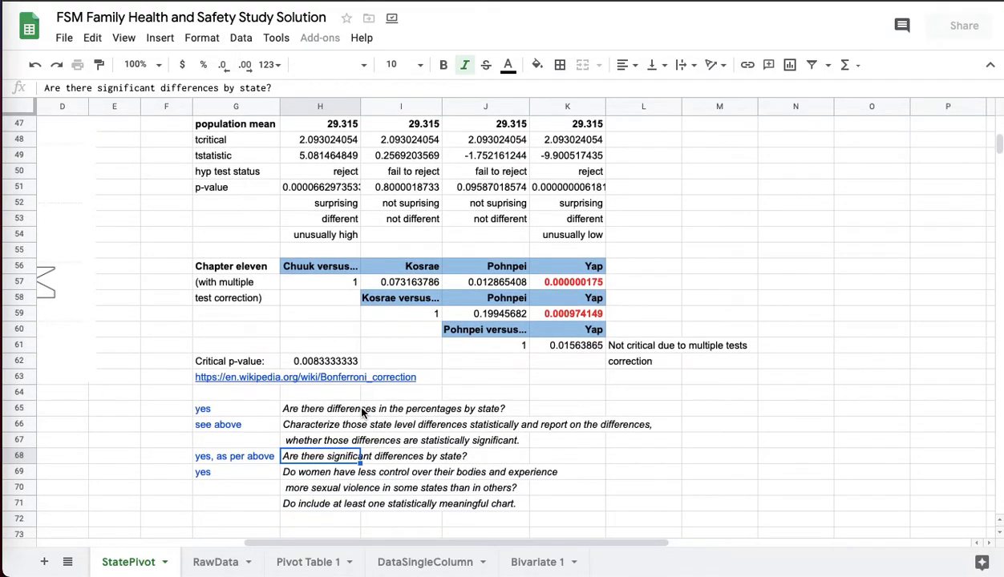
click(320, 473)
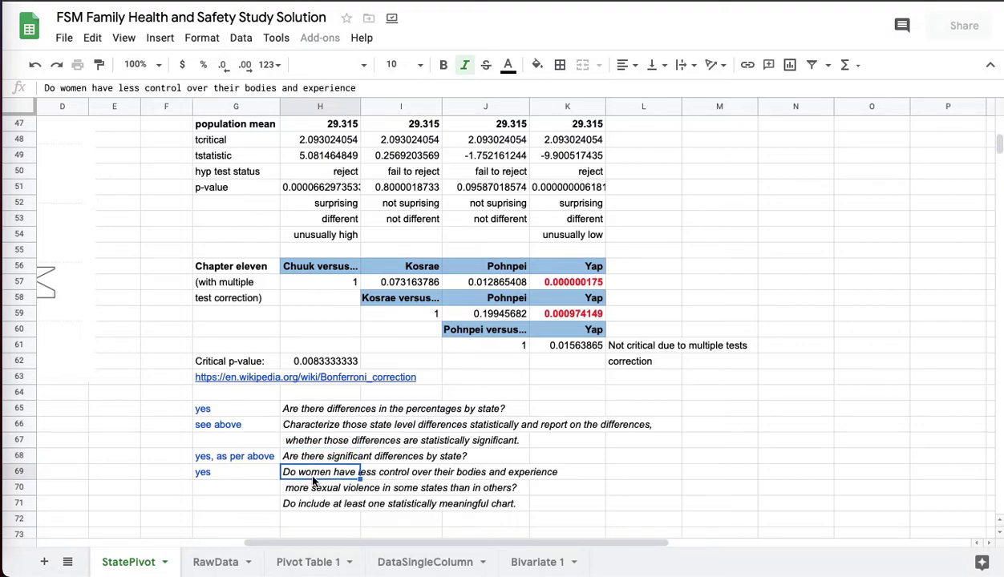
mouse_move(323, 504)
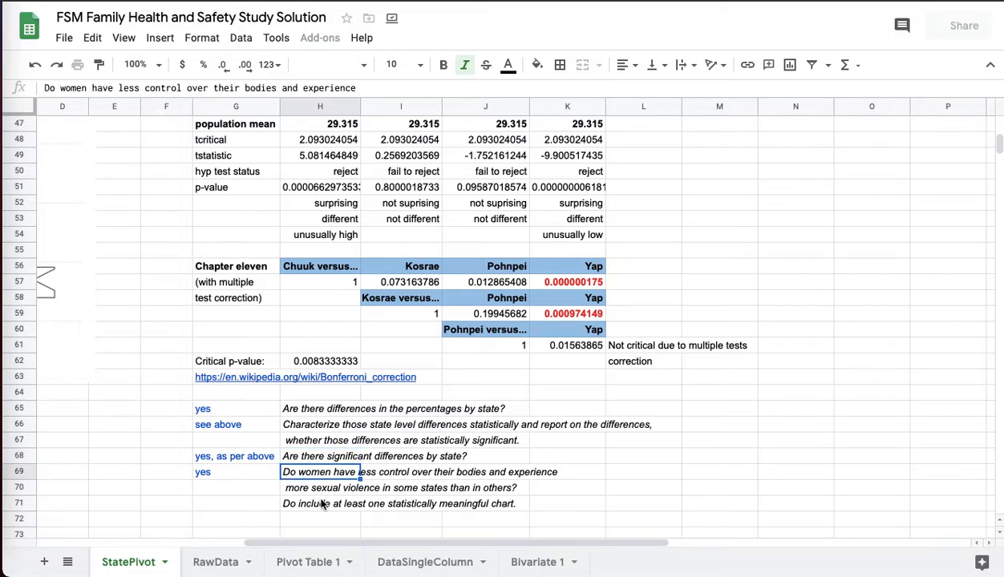
click(331, 505)
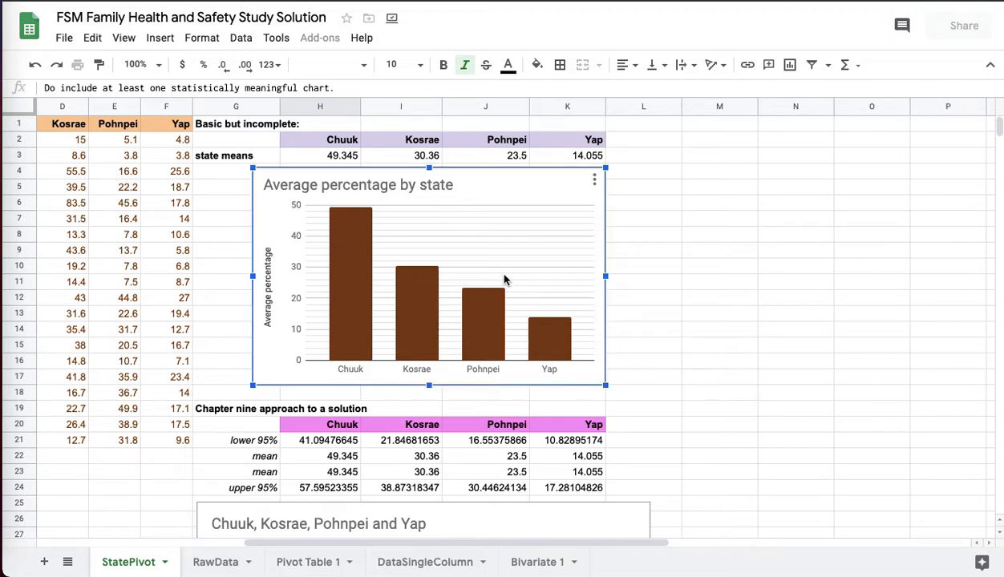
mouse_move(415, 472)
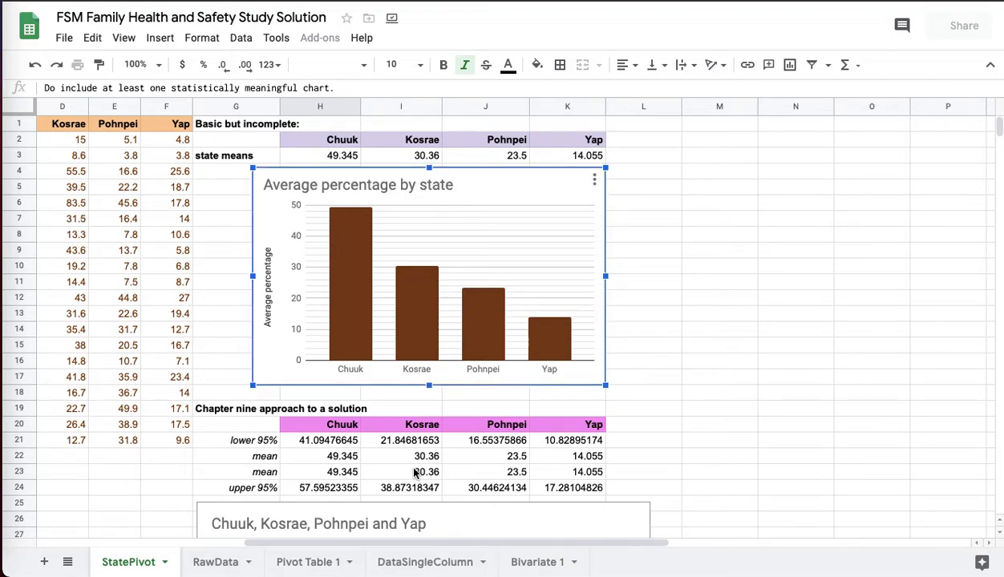
scroll(down, 3)
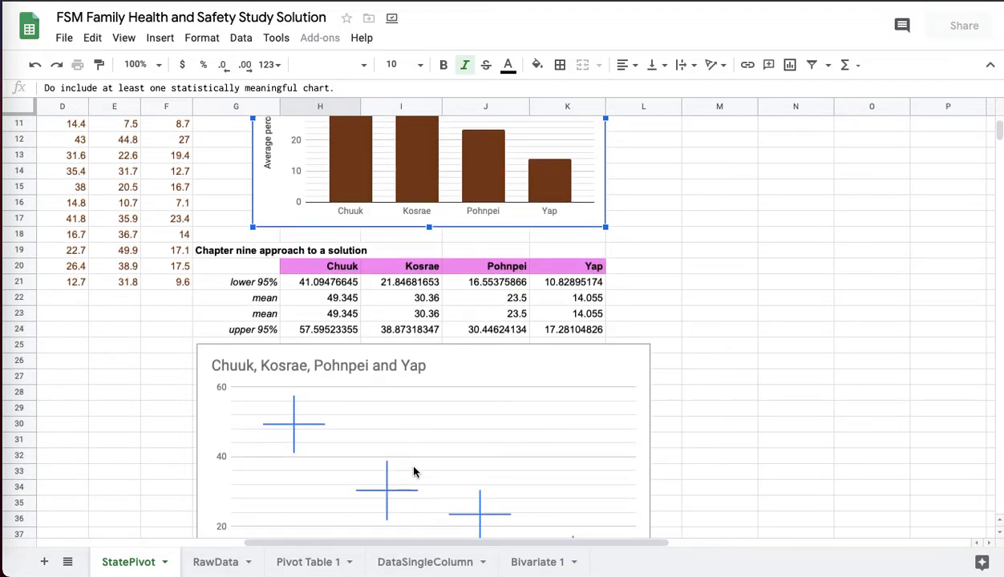
scroll(down, 3)
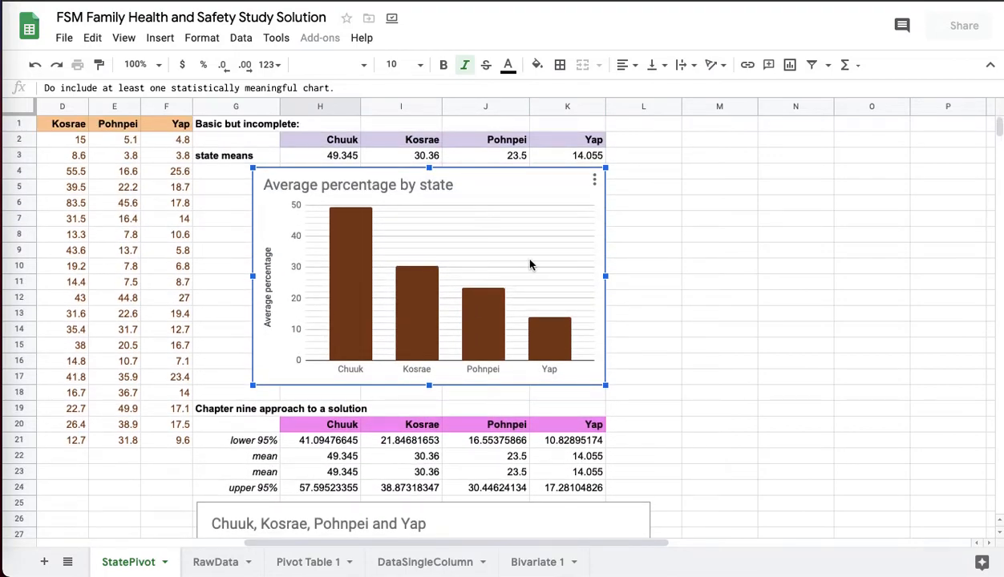
mouse_move(223, 320)
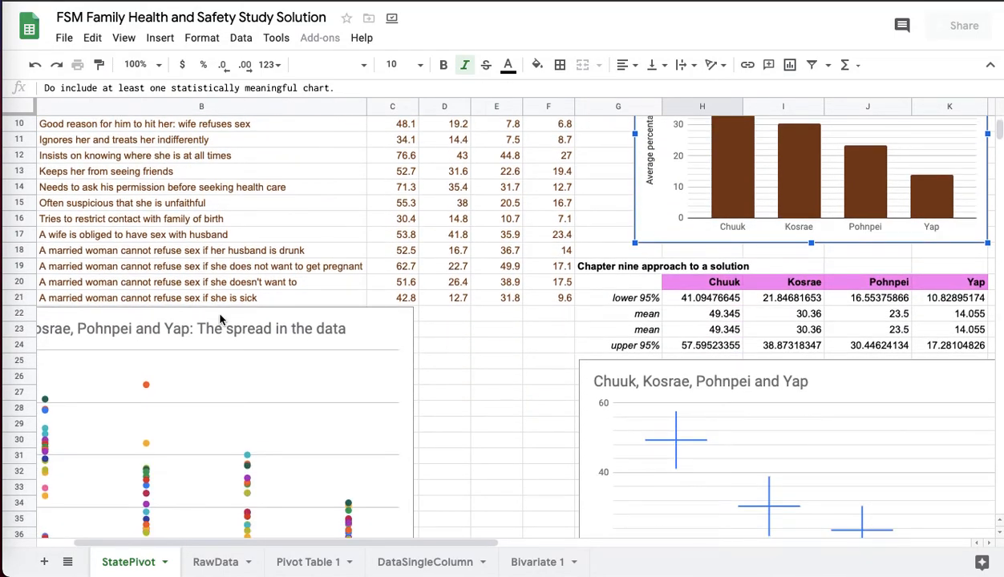
Step: Scroll down until the full BoxPlotR notched box plot and critical p-value row are visible
scroll(down, 3)
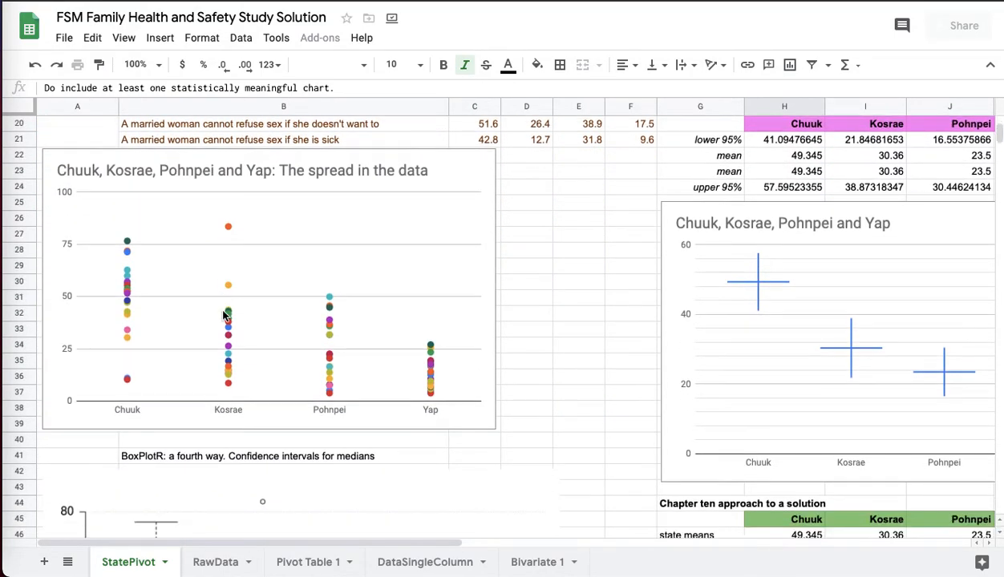
scroll(down, 3)
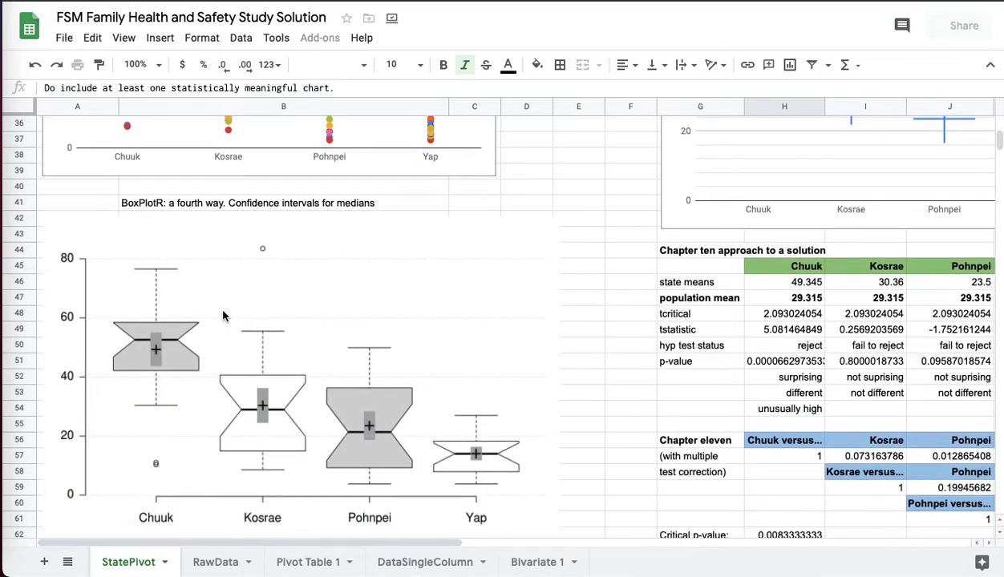
scroll(down, 3)
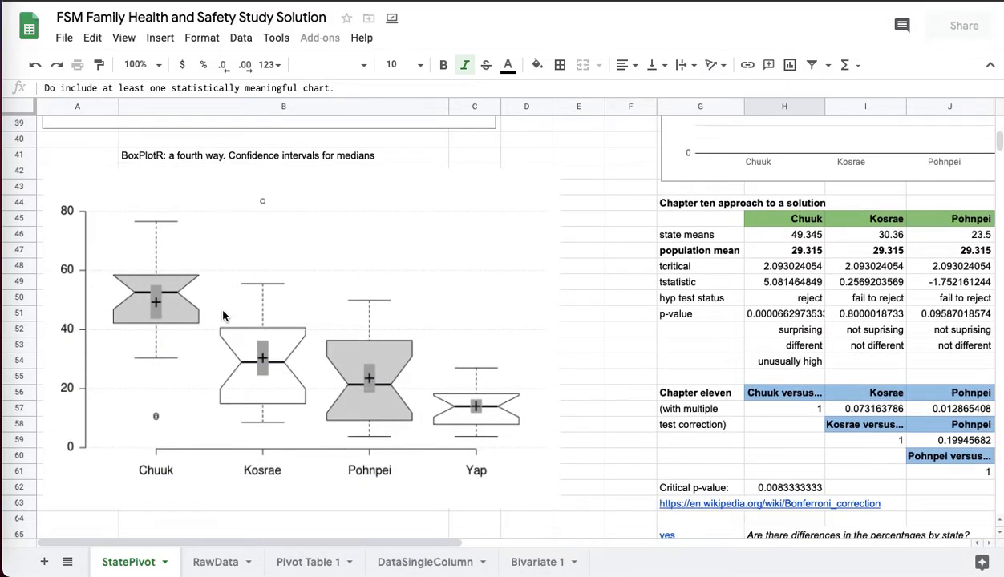
scroll(down, 3)
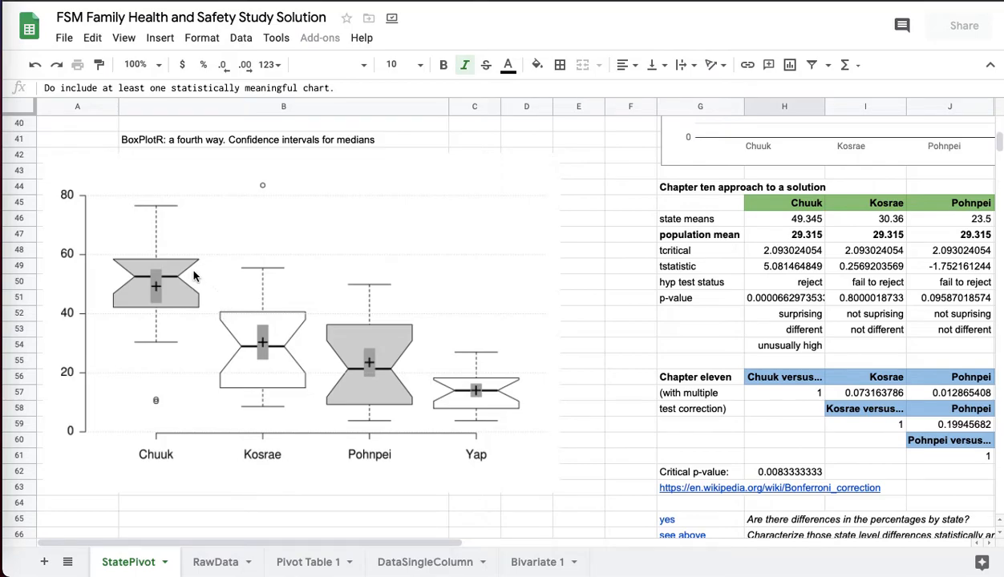
mouse_move(197, 300)
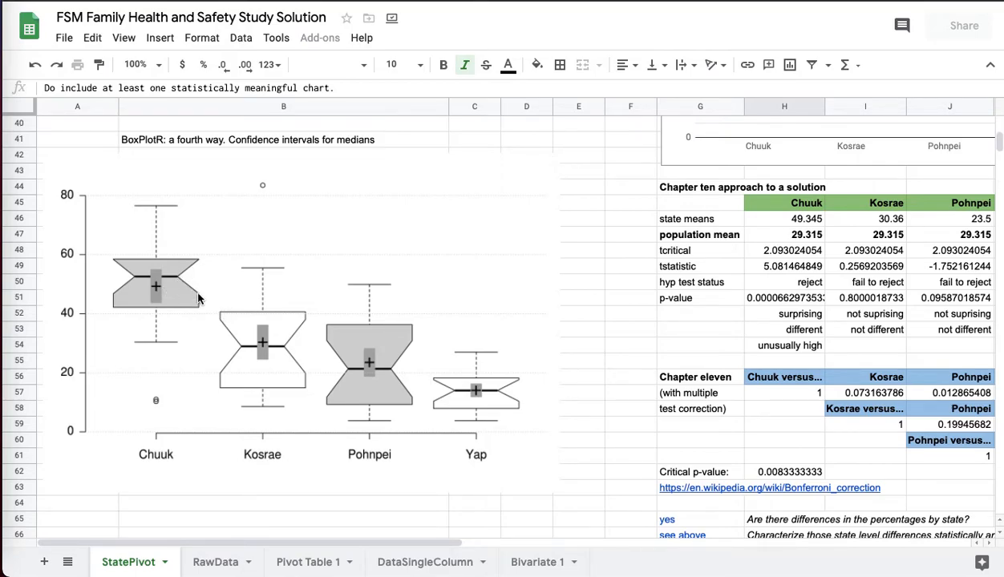
mouse_move(321, 352)
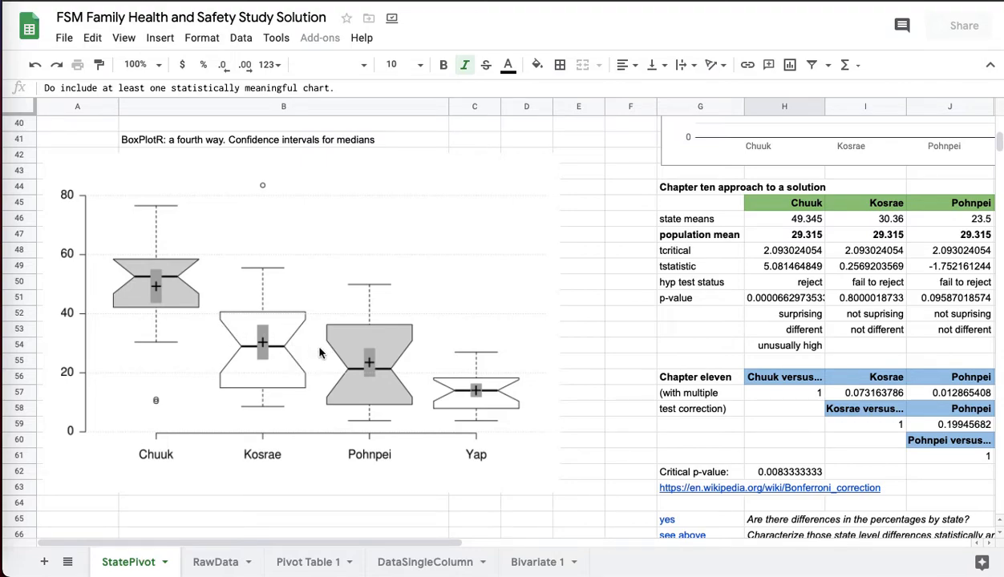
mouse_move(158, 280)
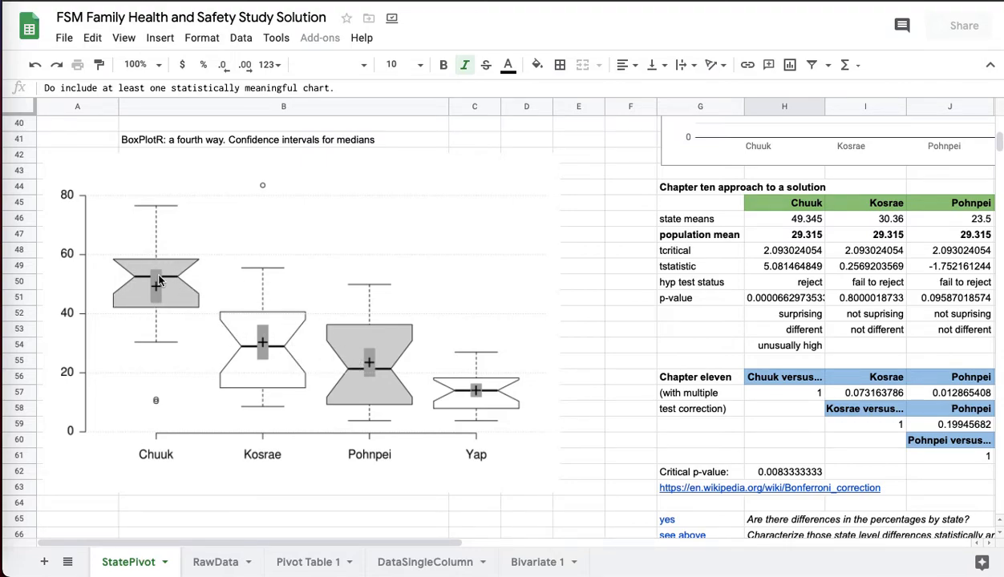
mouse_move(495, 382)
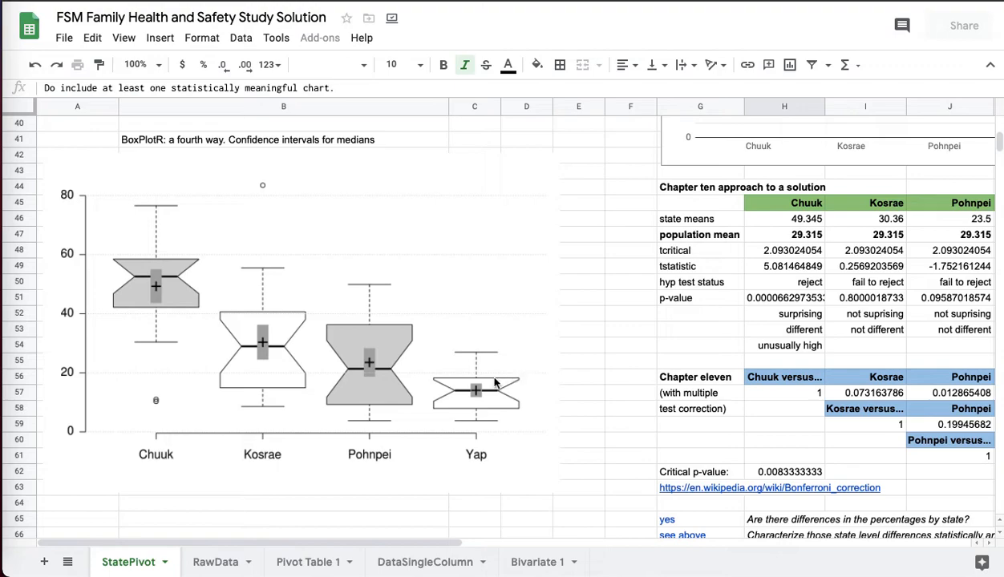
mouse_move(432, 389)
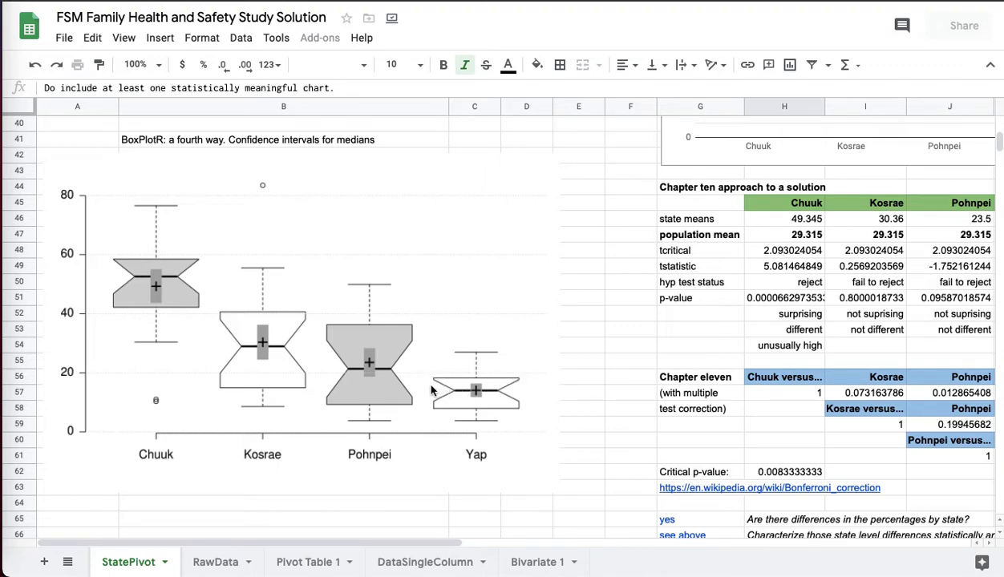
mouse_move(413, 390)
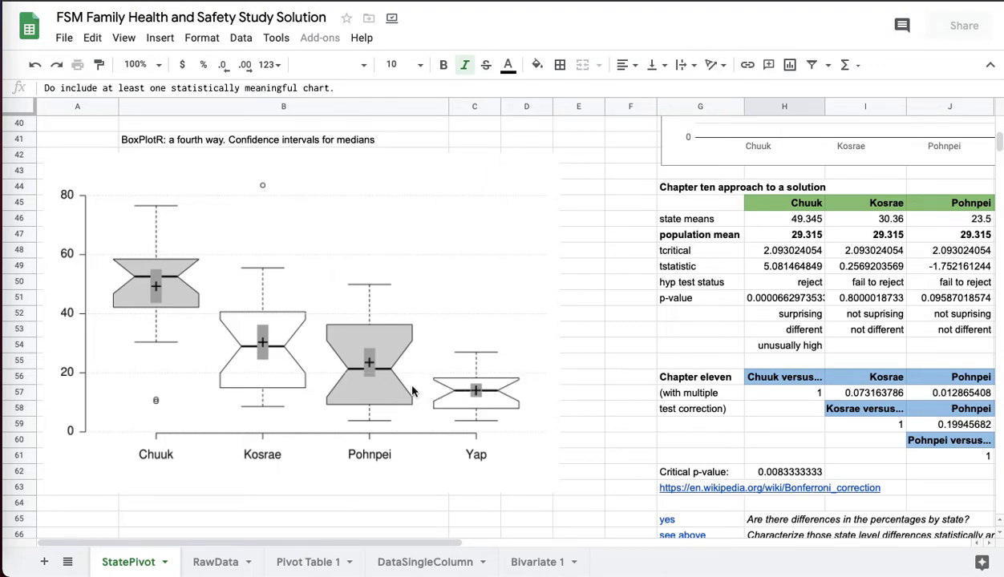
mouse_move(389, 399)
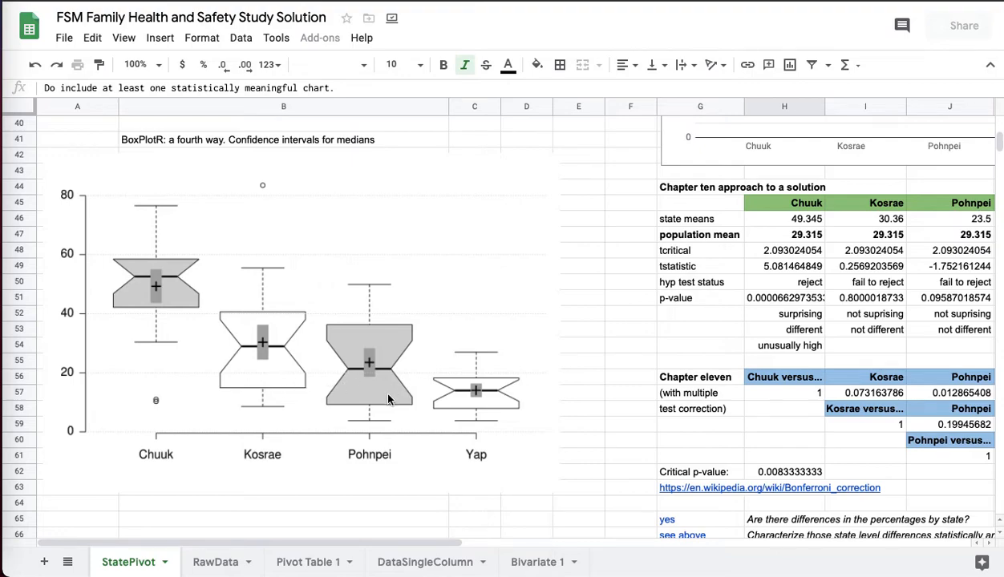
mouse_move(337, 385)
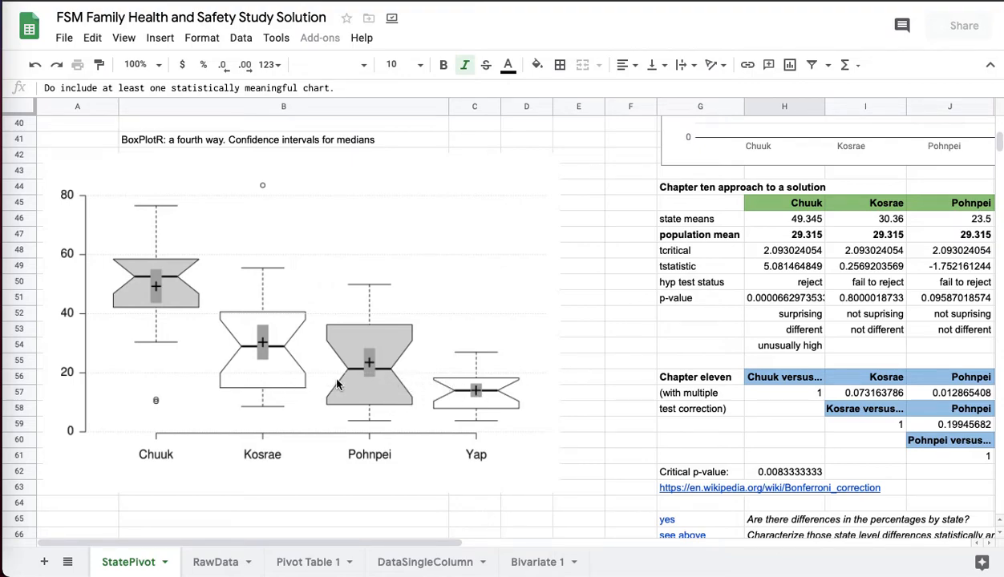
mouse_move(487, 387)
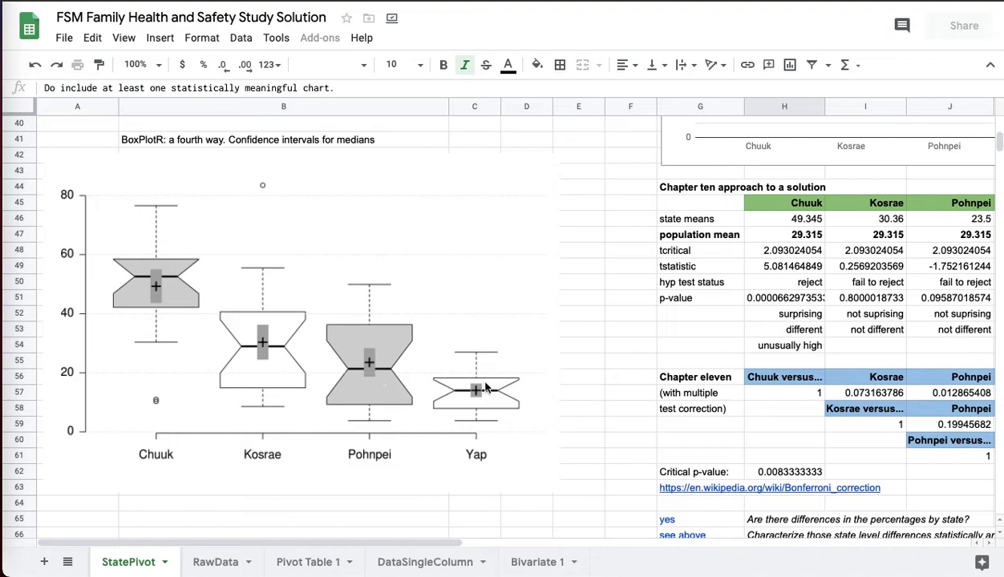
scroll(down, 3)
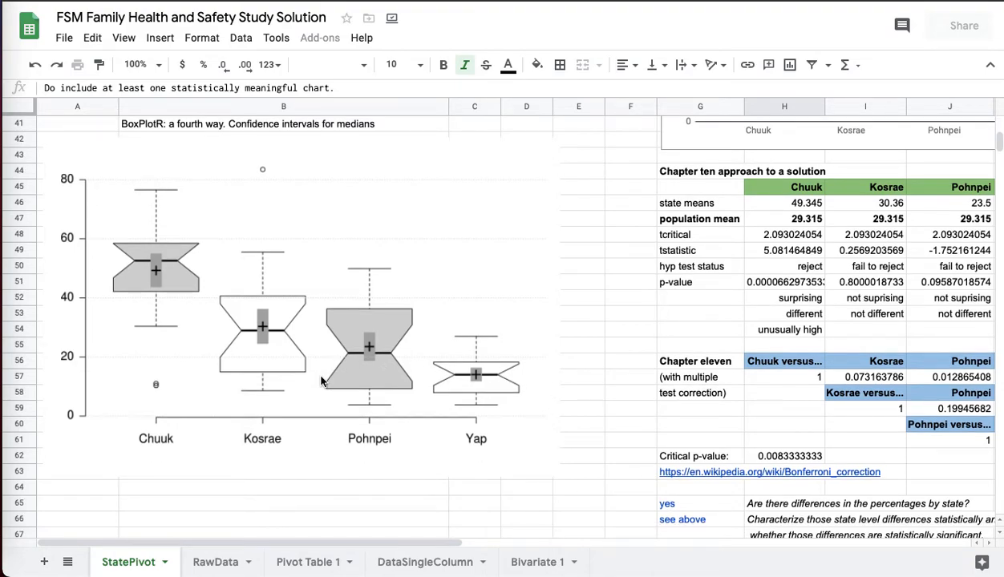
mouse_move(261, 182)
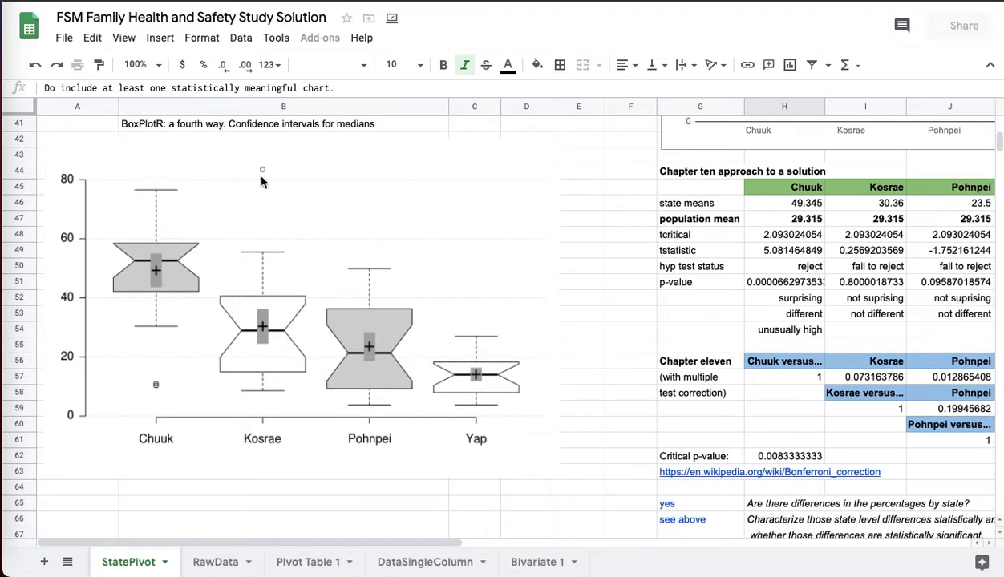
mouse_move(282, 260)
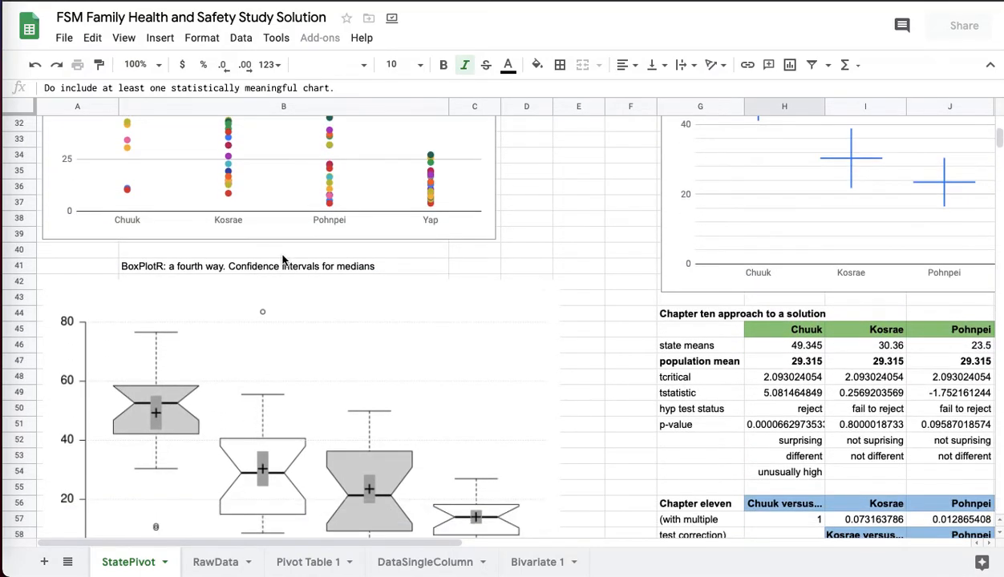
mouse_move(263, 318)
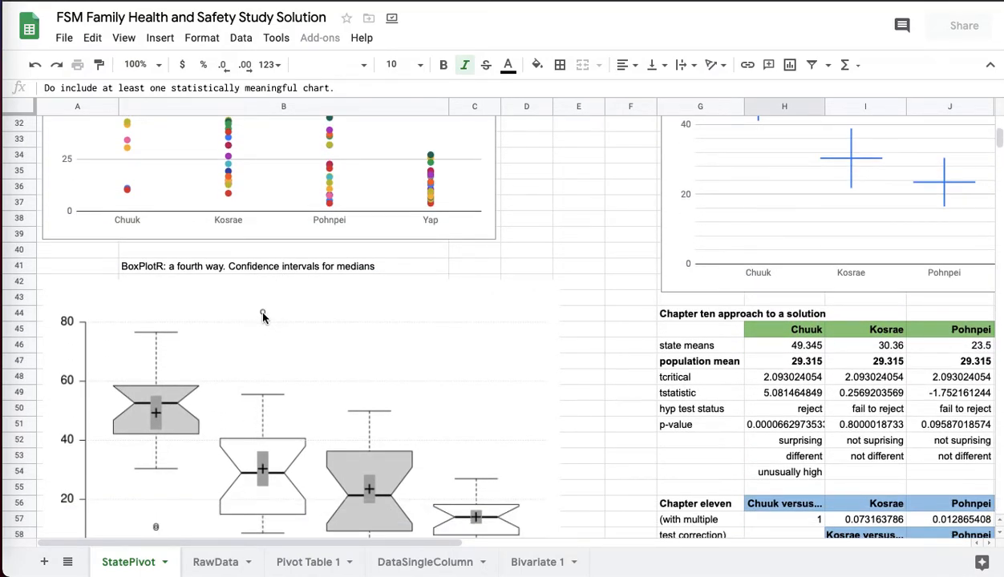
scroll(down, 3)
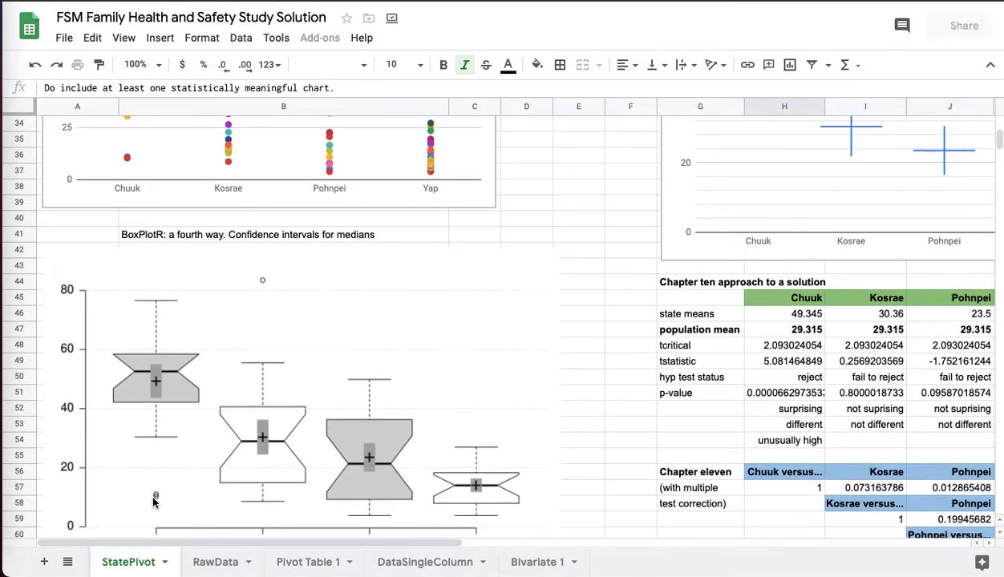
scroll(down, 3)
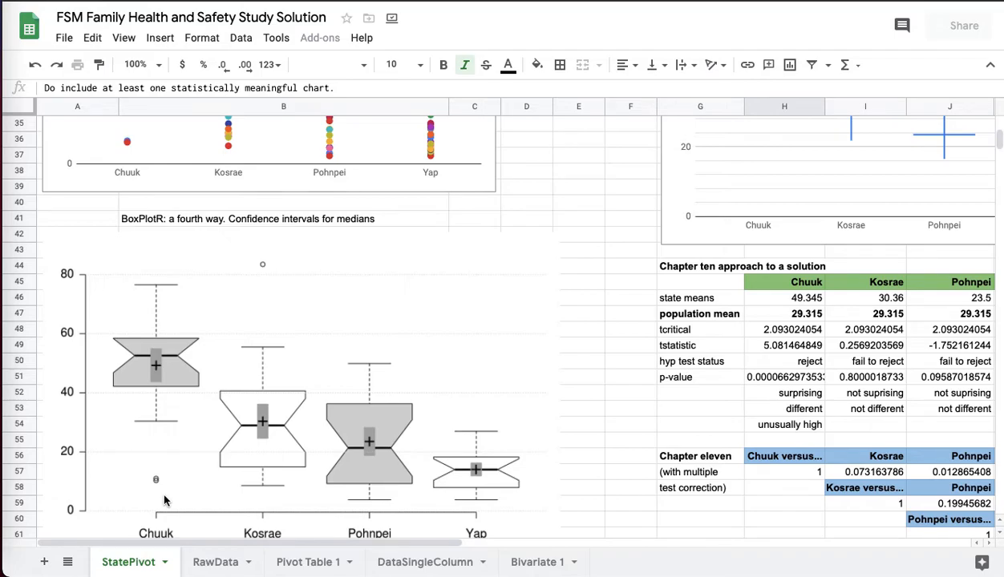
scroll(down, 3)
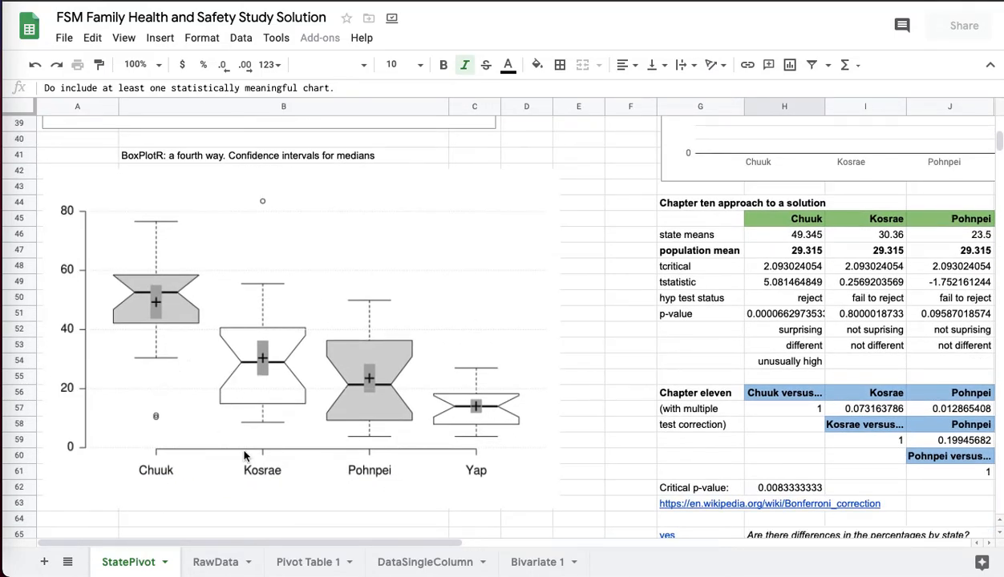
mouse_move(186, 409)
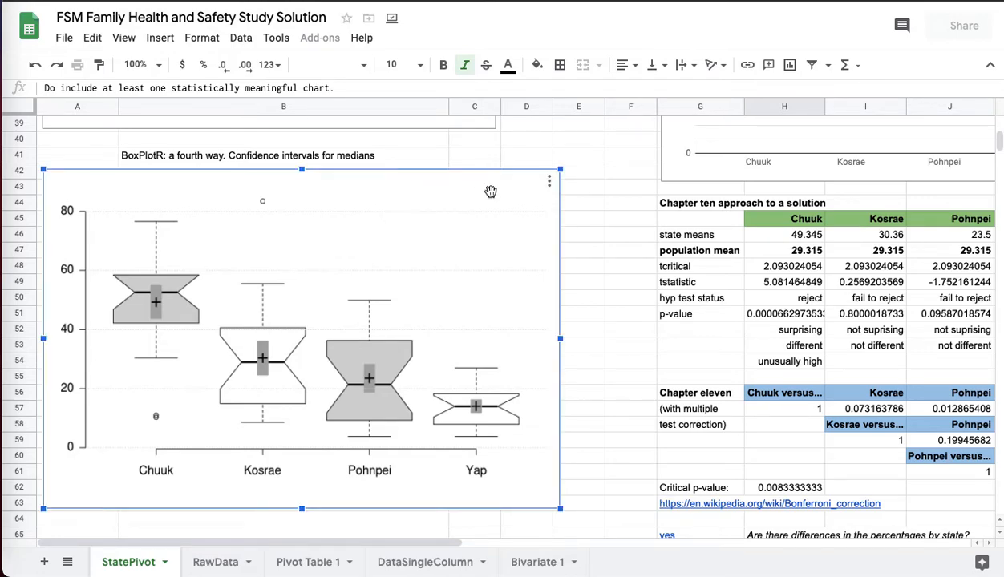
mouse_move(582, 160)
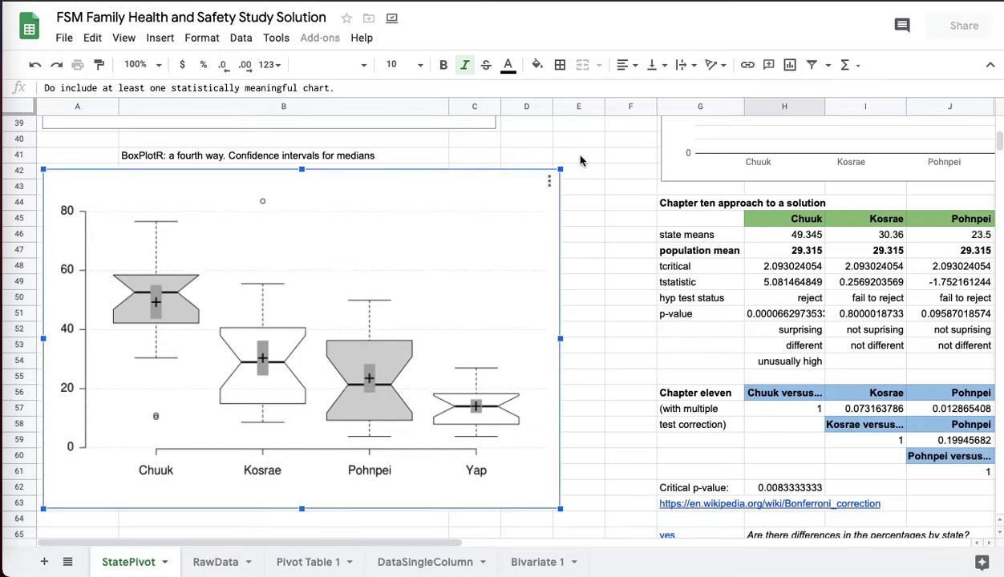
mouse_move(190, 298)
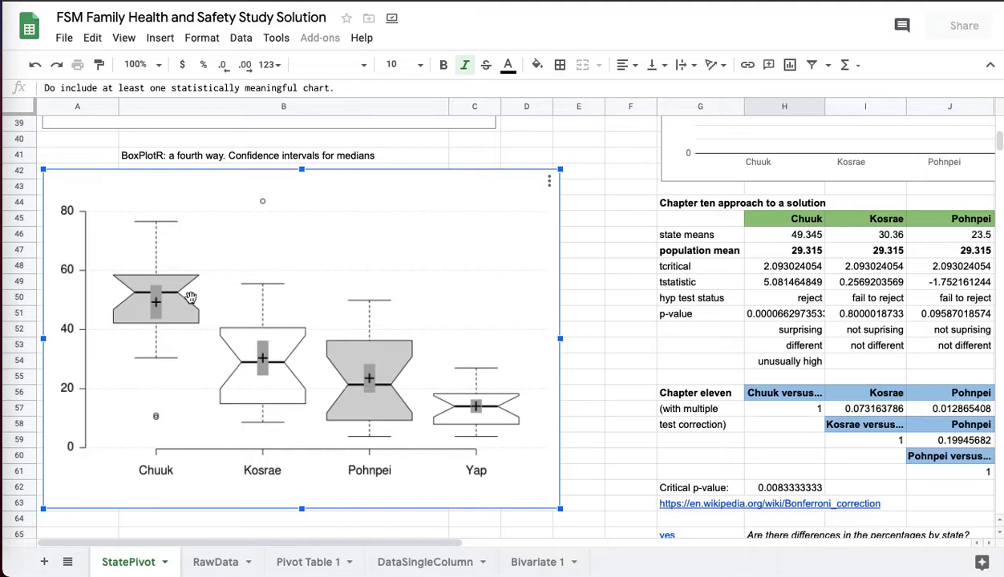
mouse_move(214, 319)
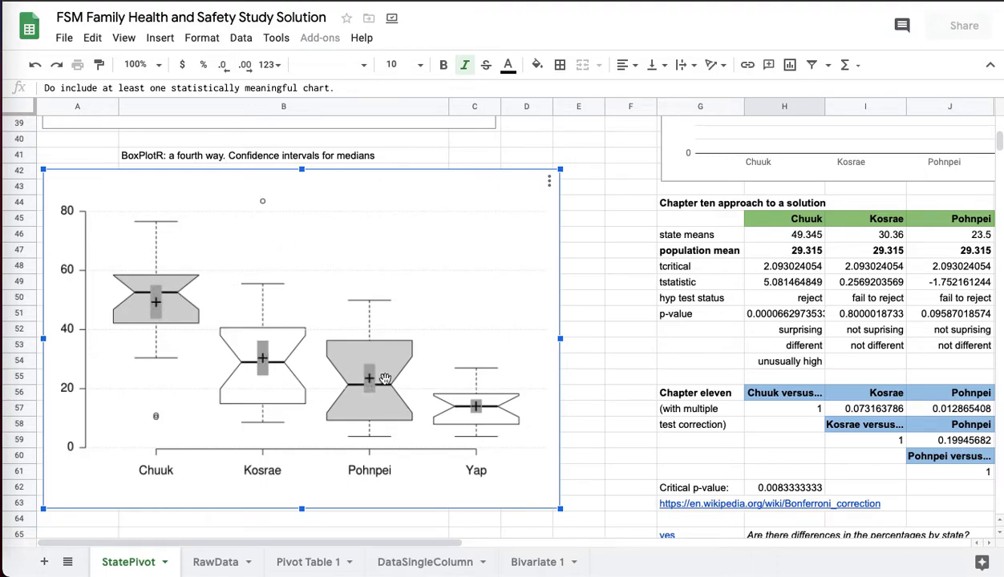
mouse_move(260, 365)
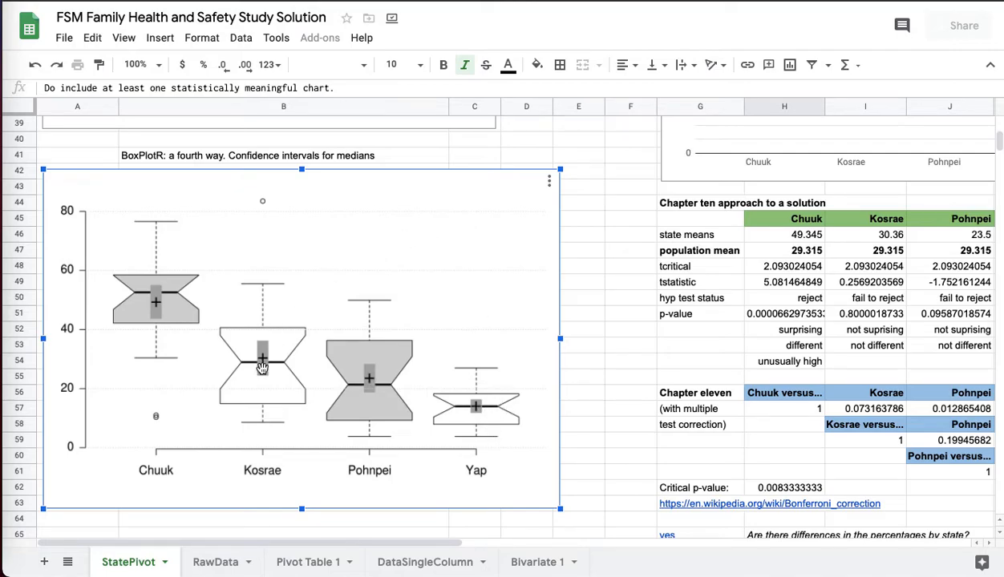
mouse_move(582, 191)
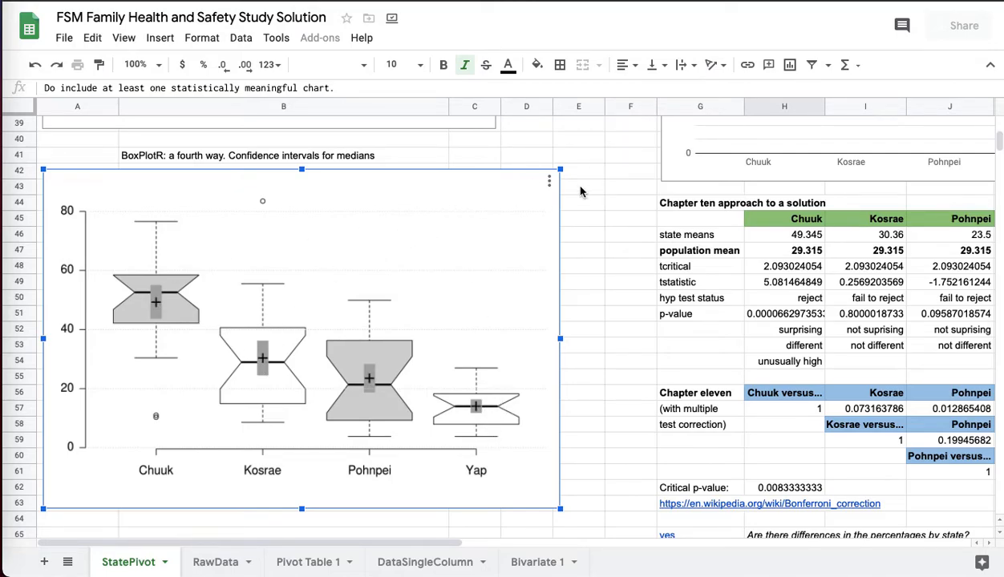
Step: Scroll up to row 1 of StatePivot with the state data table
scroll(up, 3)
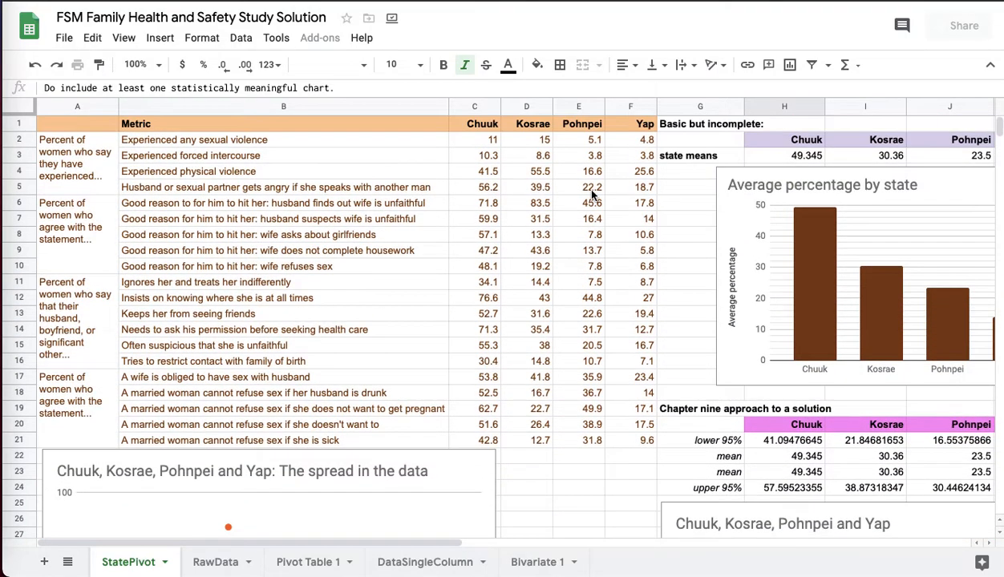
Step: Show columns C–O with the state means row, including Yap's 14.055, and the bar chart
scroll(right, 3)
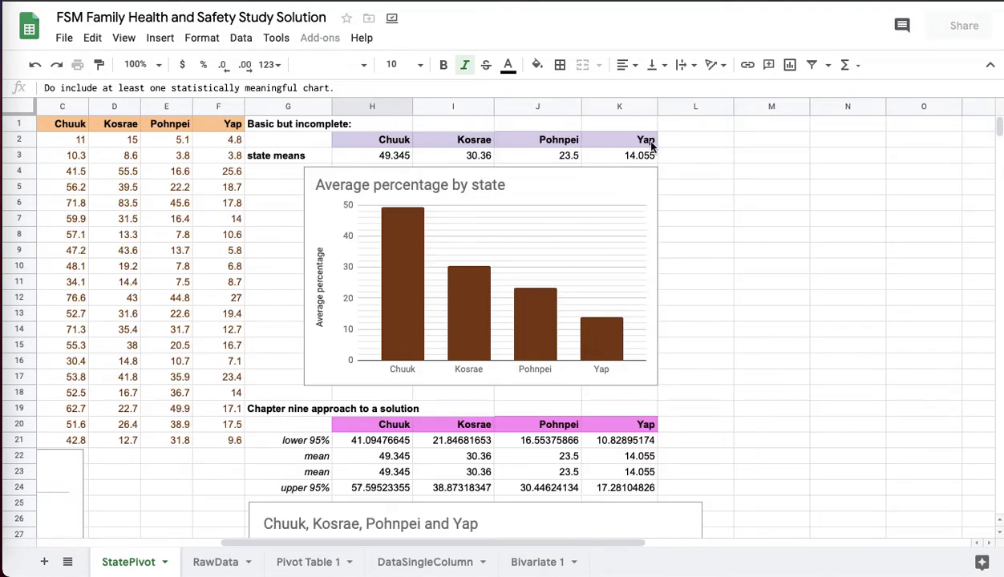
scroll(down, 3)
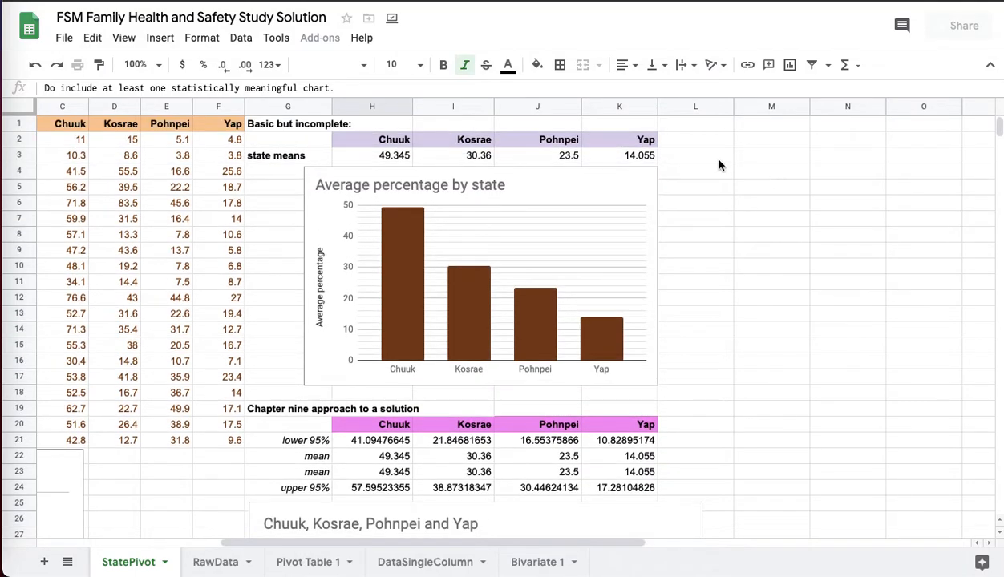
mouse_move(542, 306)
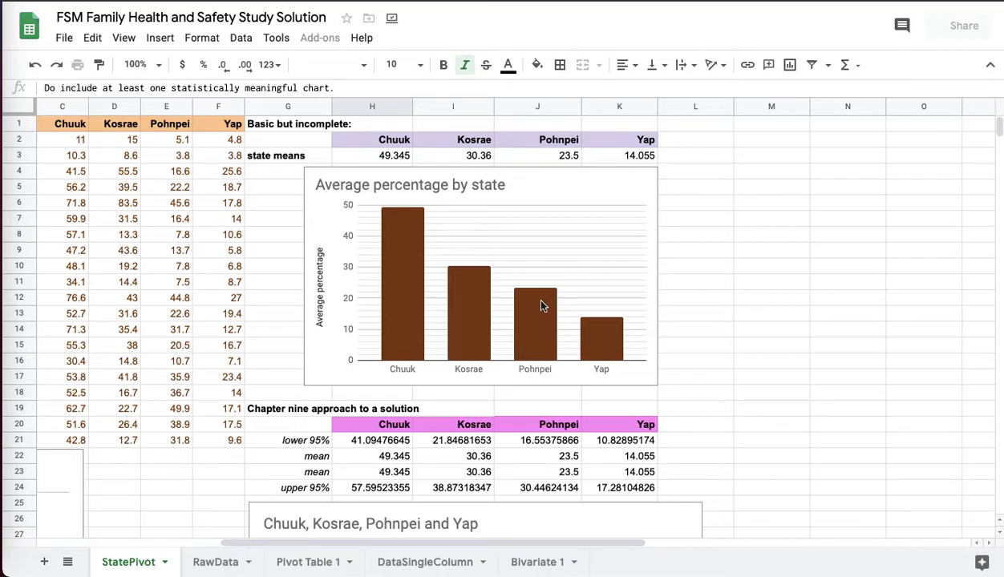
mouse_move(592, 334)
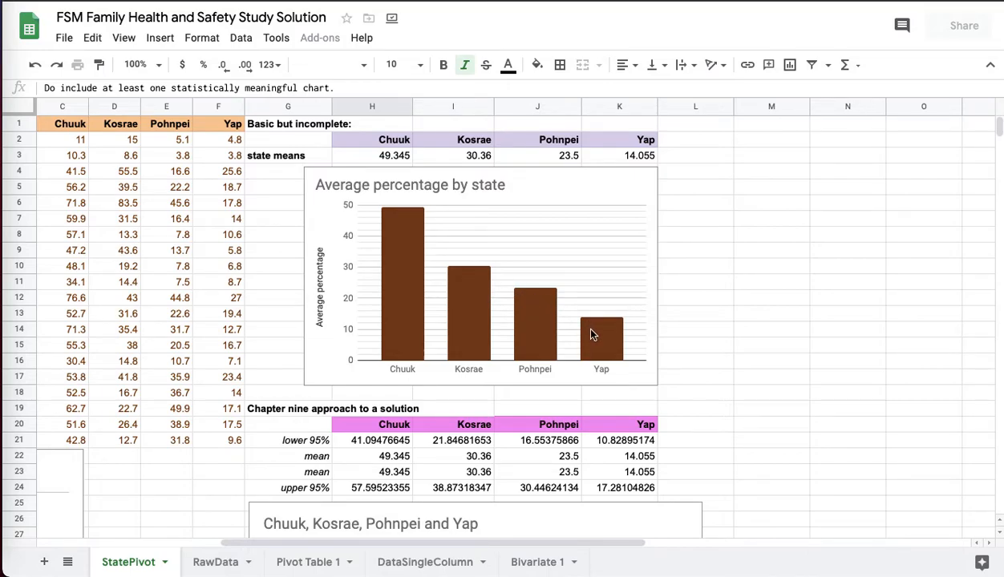
mouse_move(682, 334)
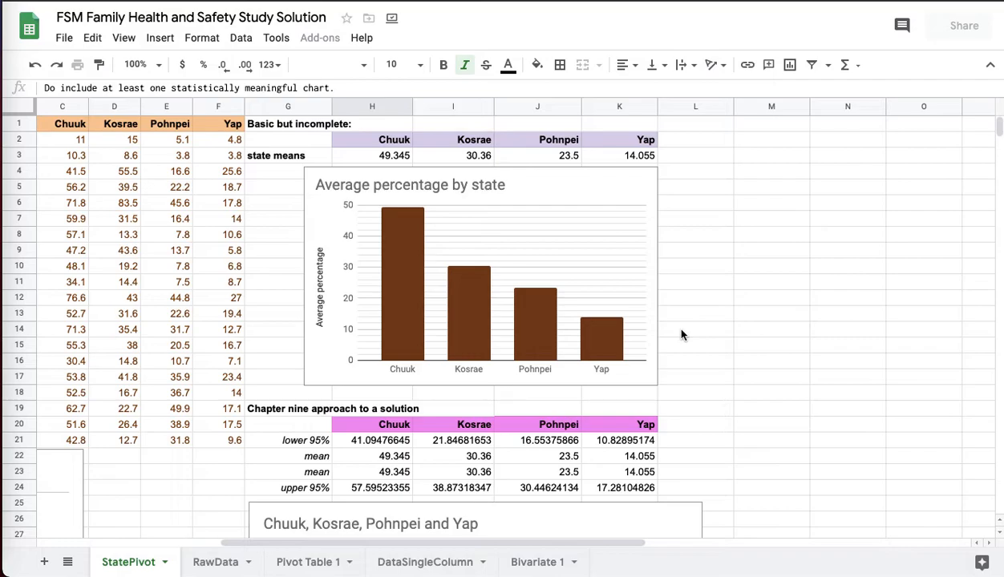
scroll(down, 3)
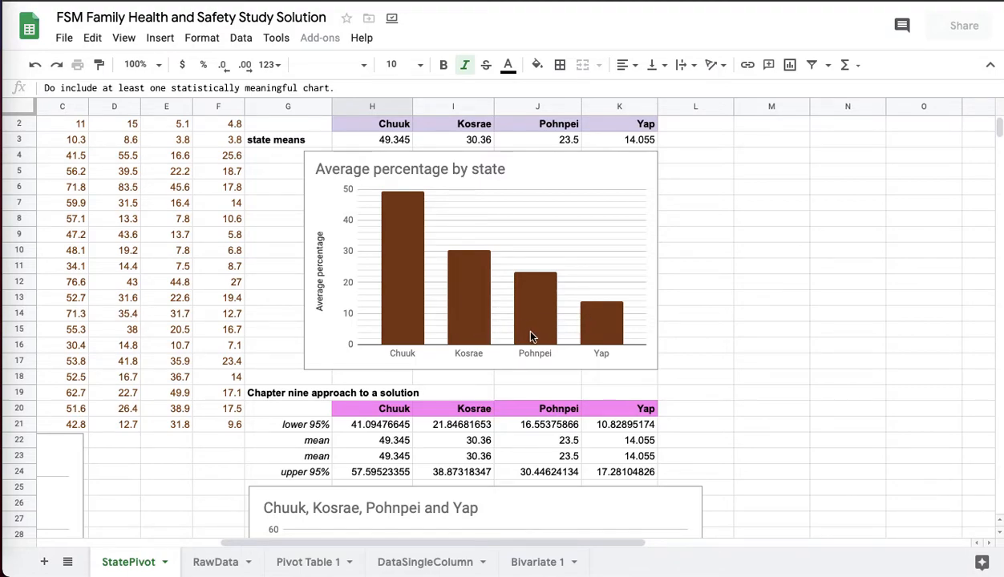
mouse_move(473, 317)
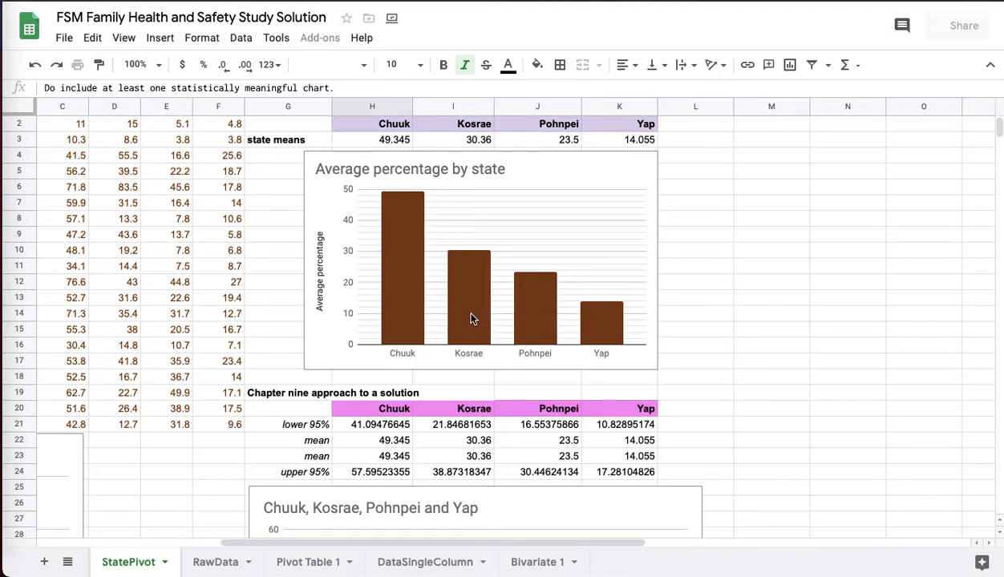
mouse_move(544, 319)
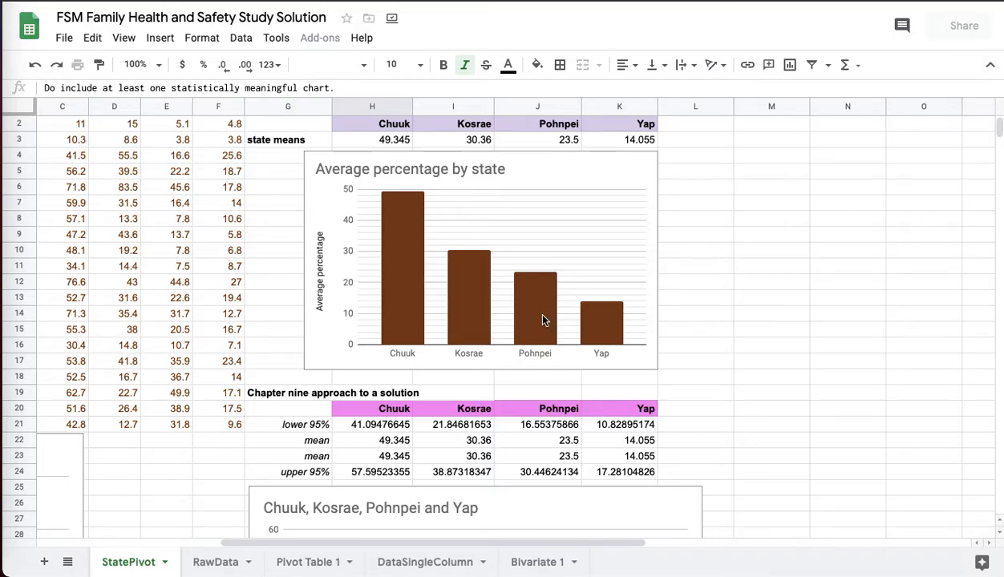
Step: Scroll down to the Chapter nine 95% interval table and chart, with Chapter ten below
scroll(down, 3)
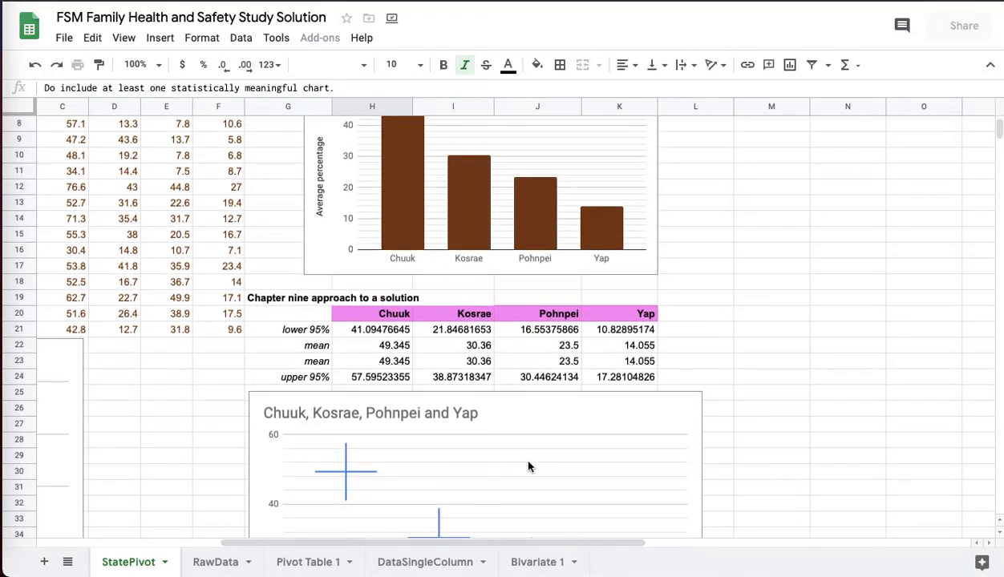
scroll(down, 3)
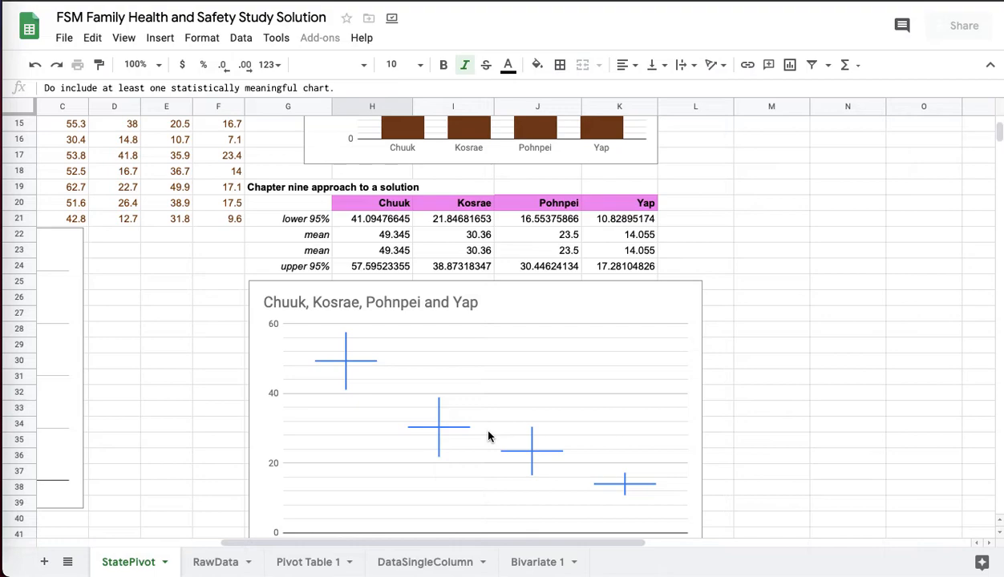
mouse_move(434, 464)
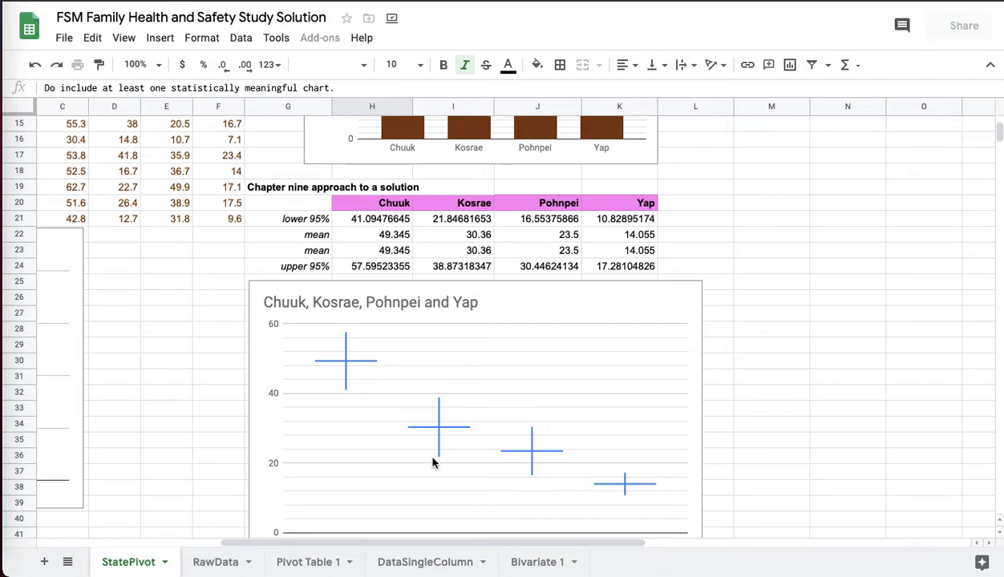
mouse_move(462, 421)
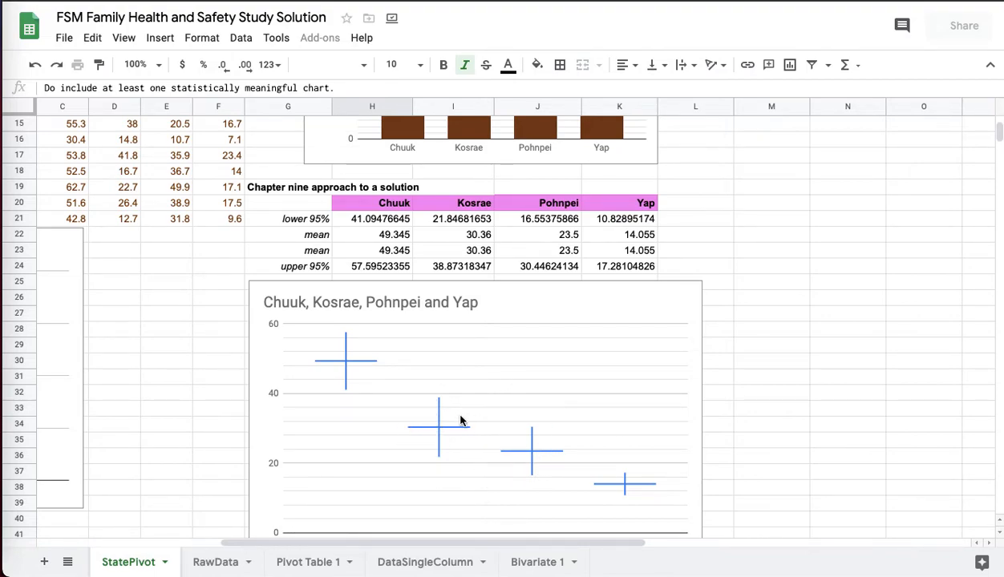
mouse_move(520, 445)
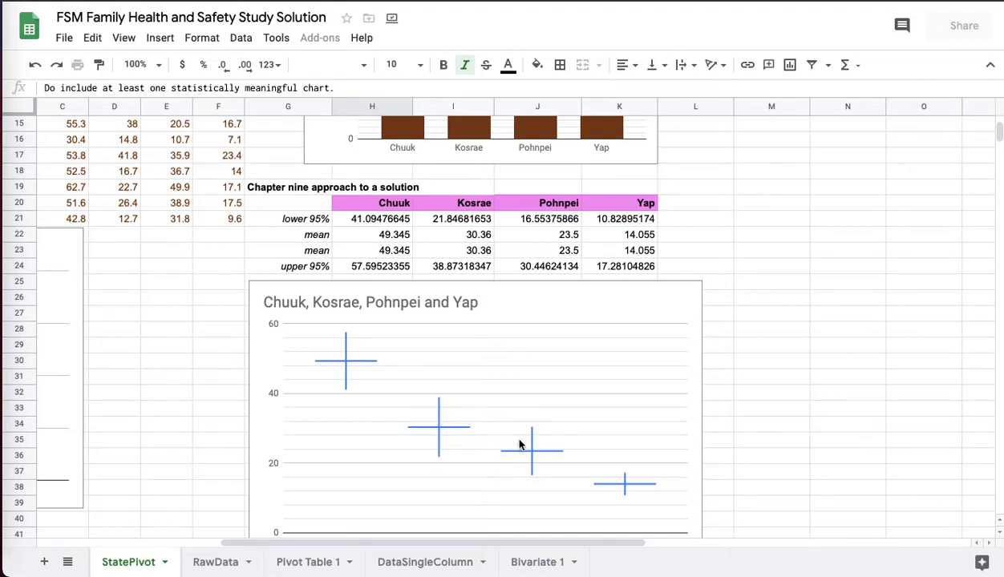
mouse_move(534, 419)
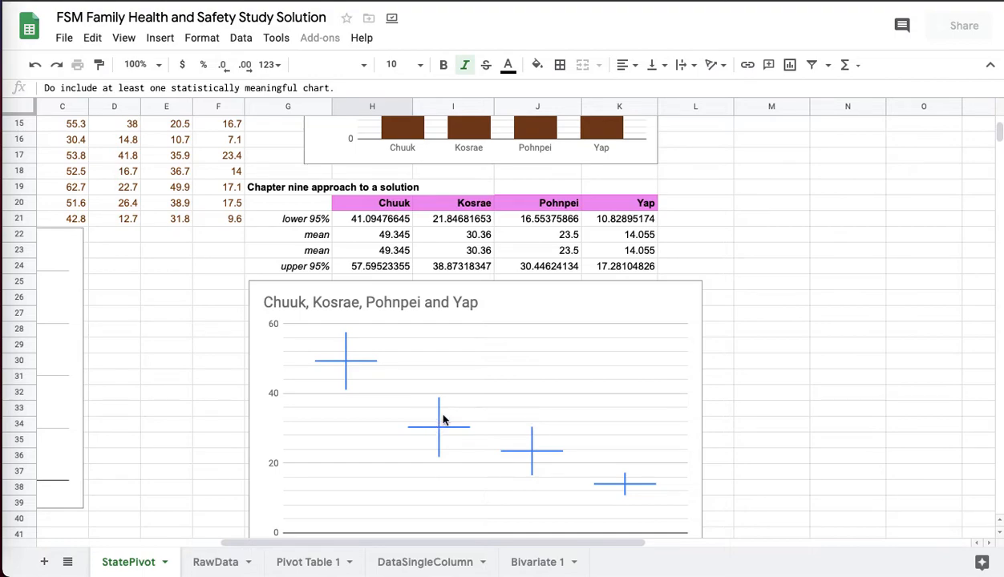
mouse_move(513, 452)
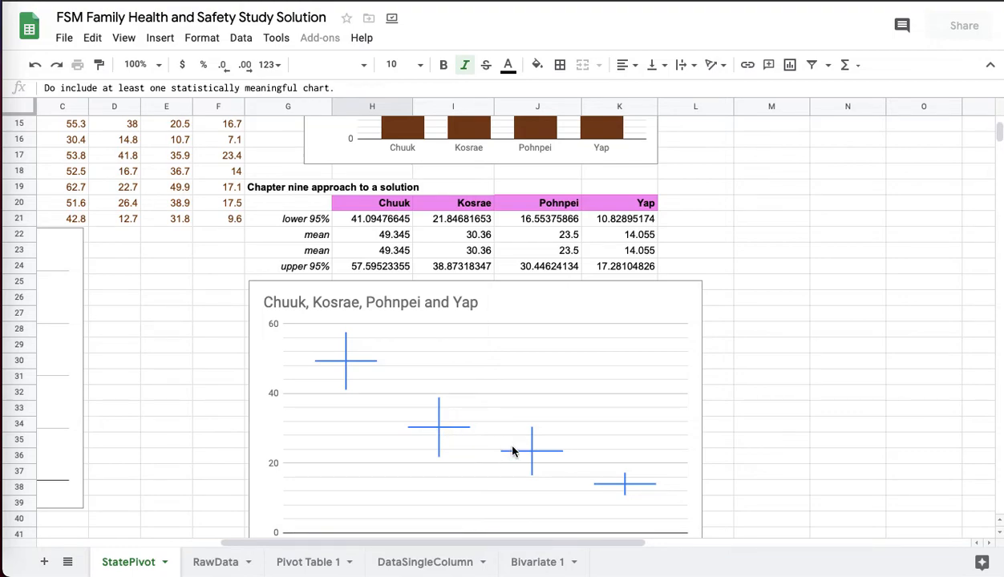
mouse_move(518, 454)
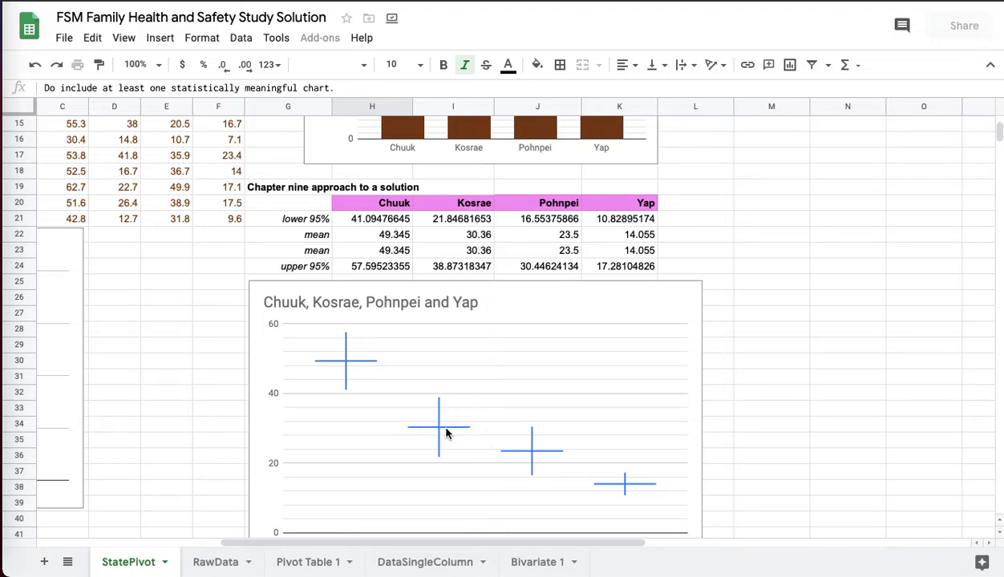
scroll(down, 3)
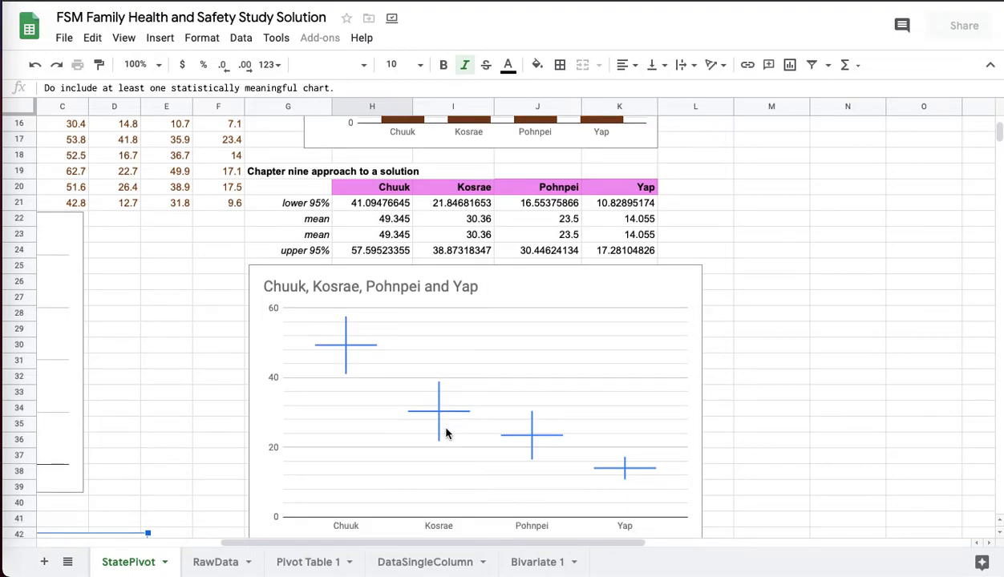
scroll(down, 3)
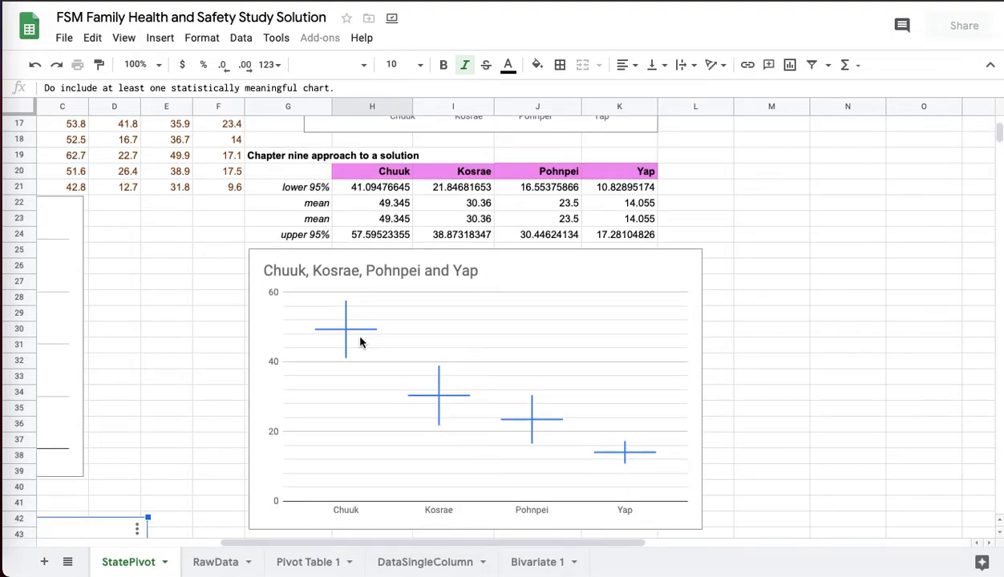
mouse_move(343, 299)
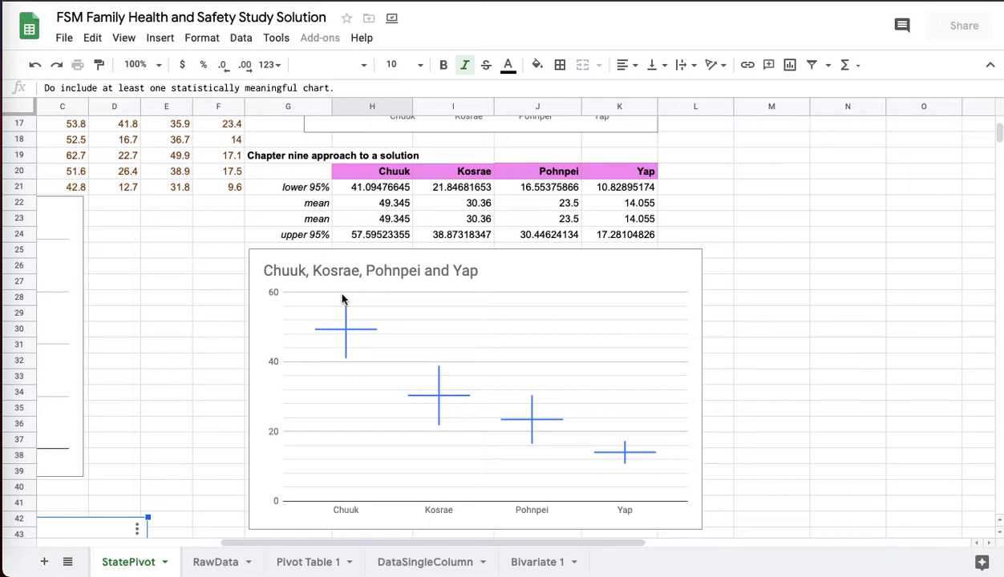
mouse_move(432, 342)
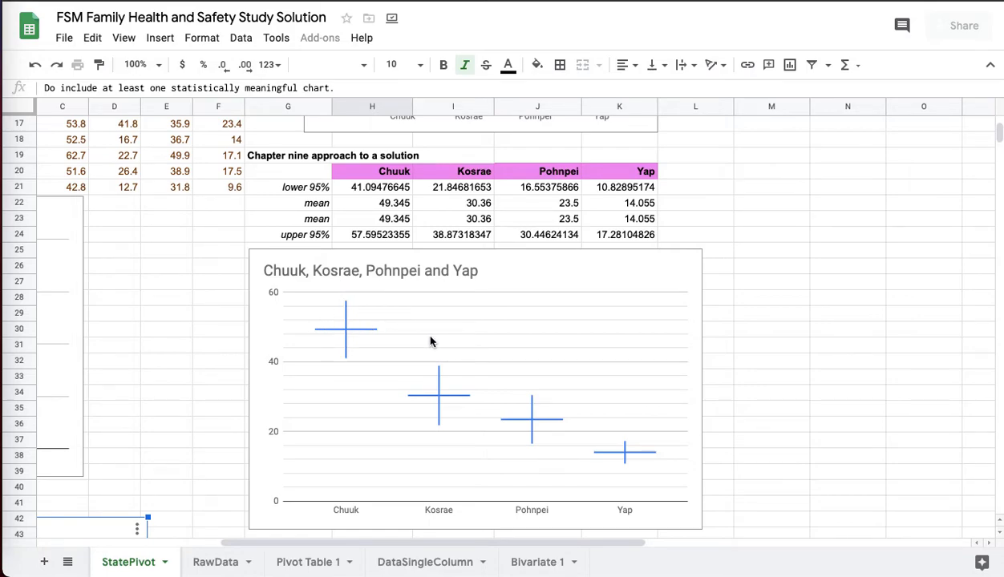
mouse_move(647, 480)
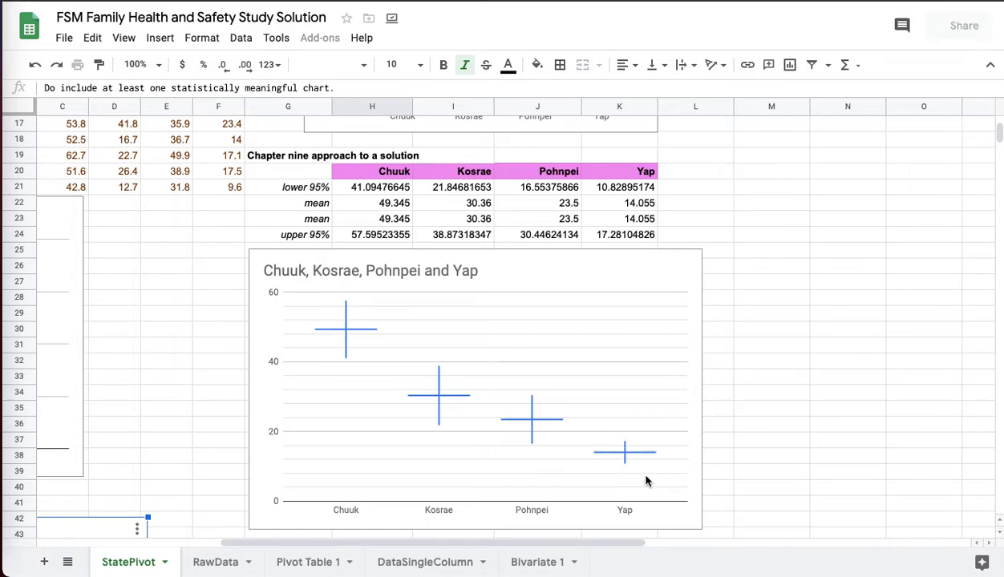
scroll(down, 3)
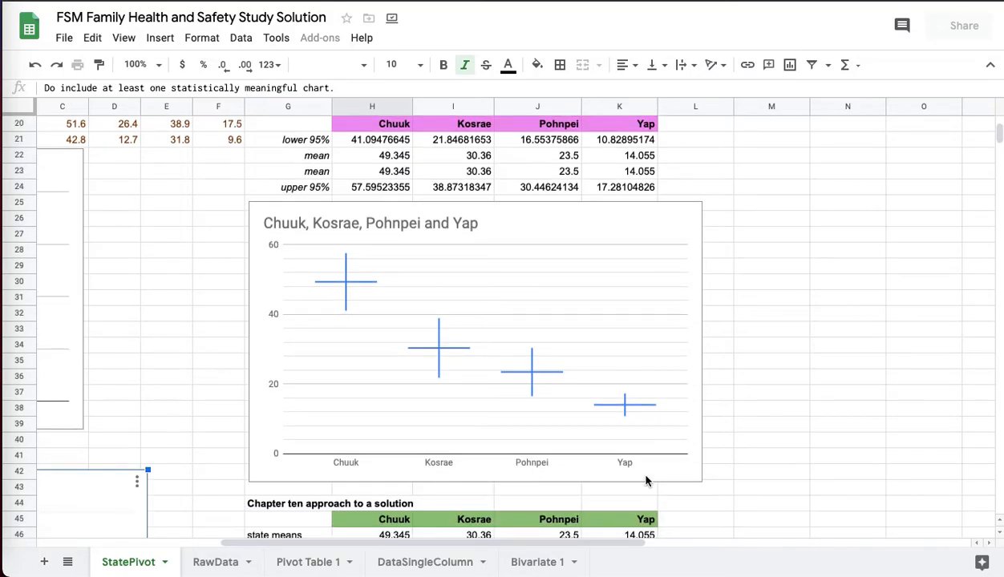
Step: Adjust the view near the top of StatePivot, showing the state data table and bar chart
scroll(down, 3)
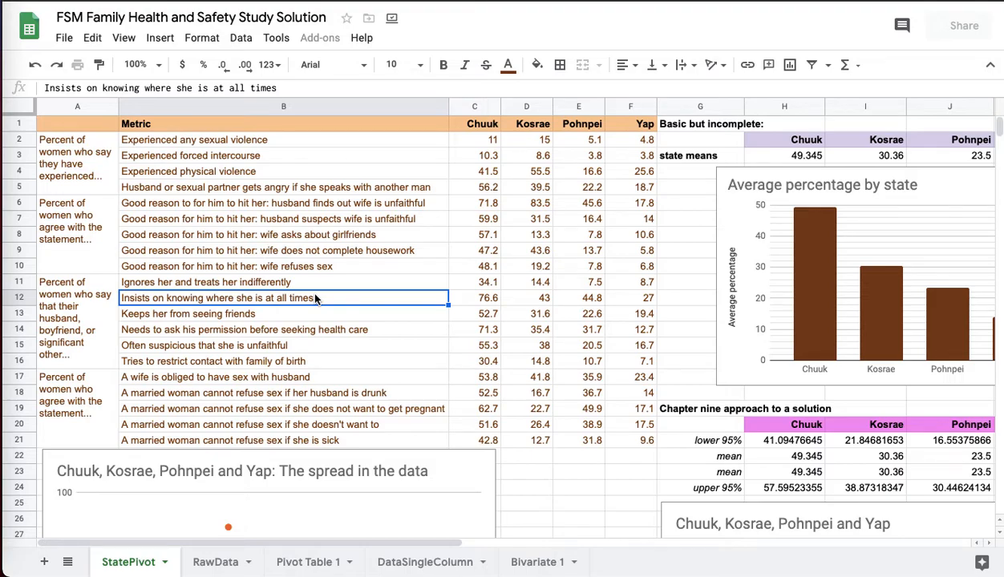
scroll(right, 3)
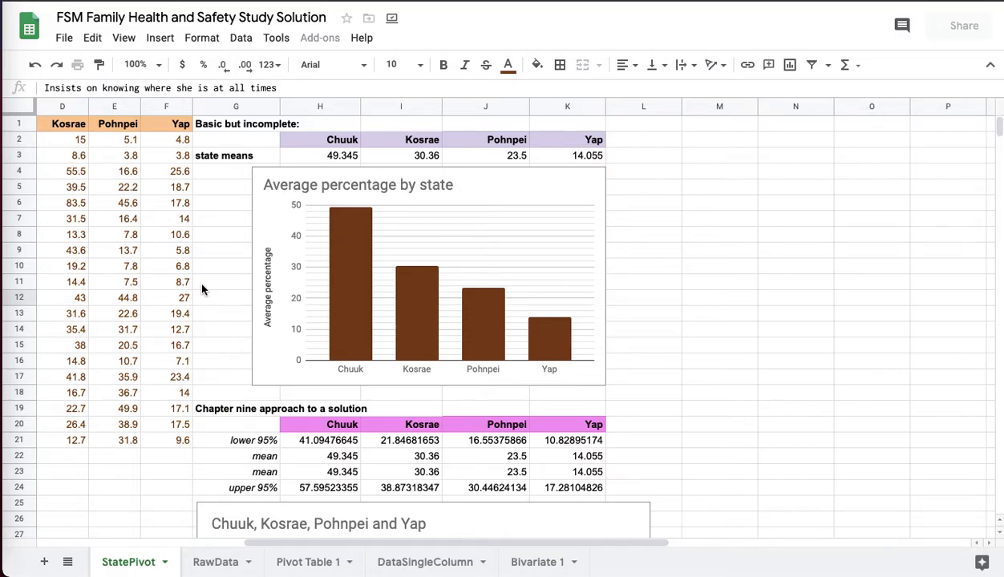
scroll(down, 3)
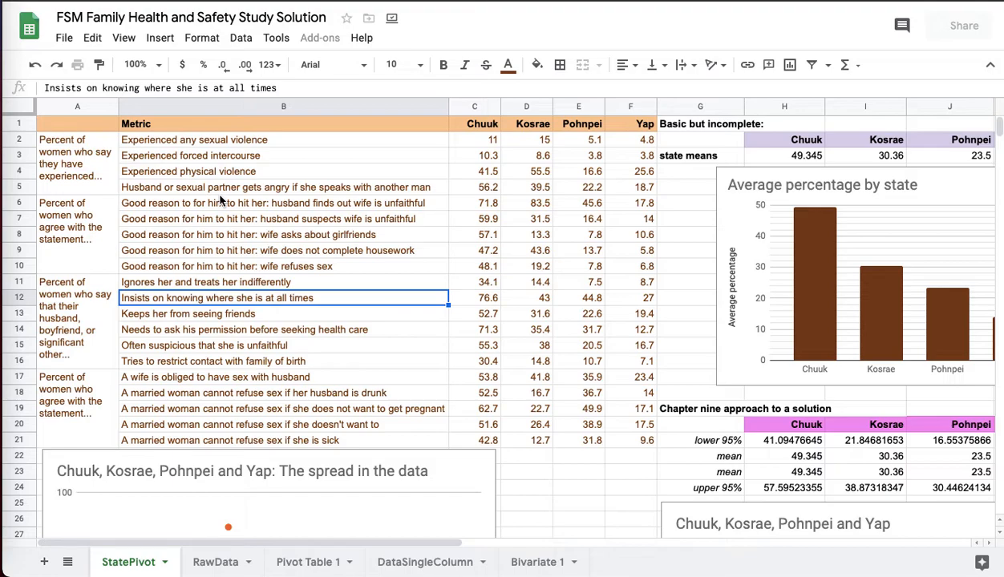
click(283, 218)
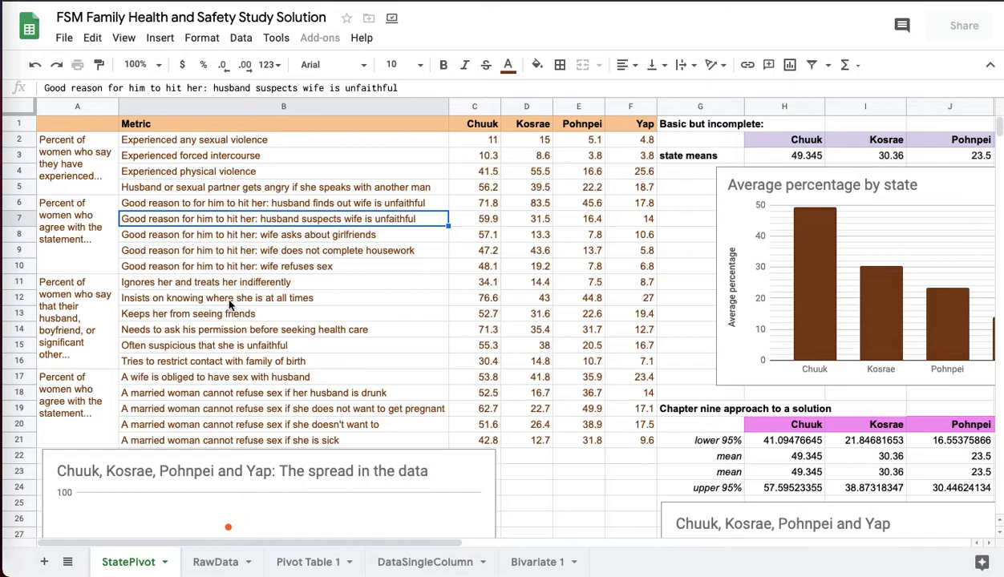
click(213, 361)
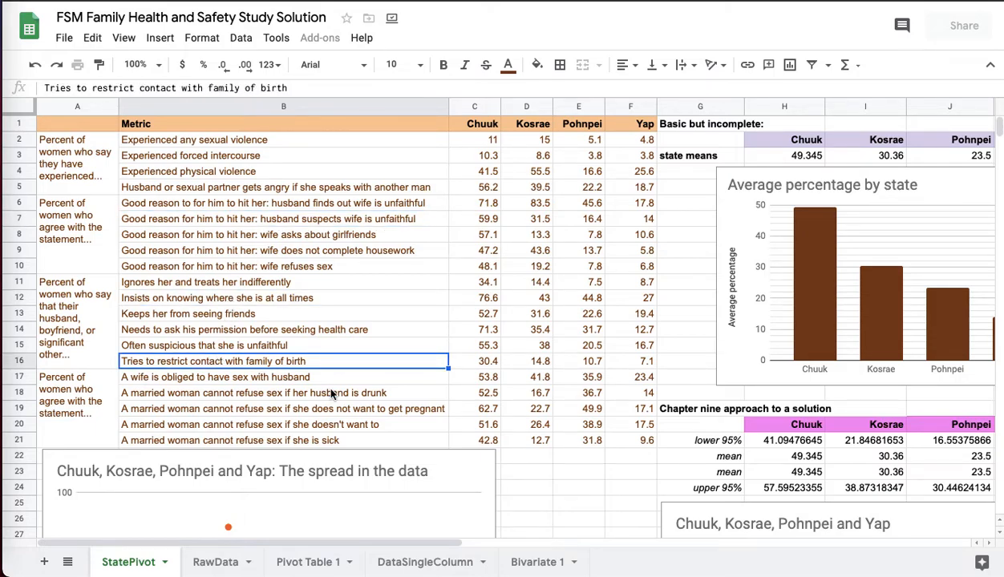
click(477, 392)
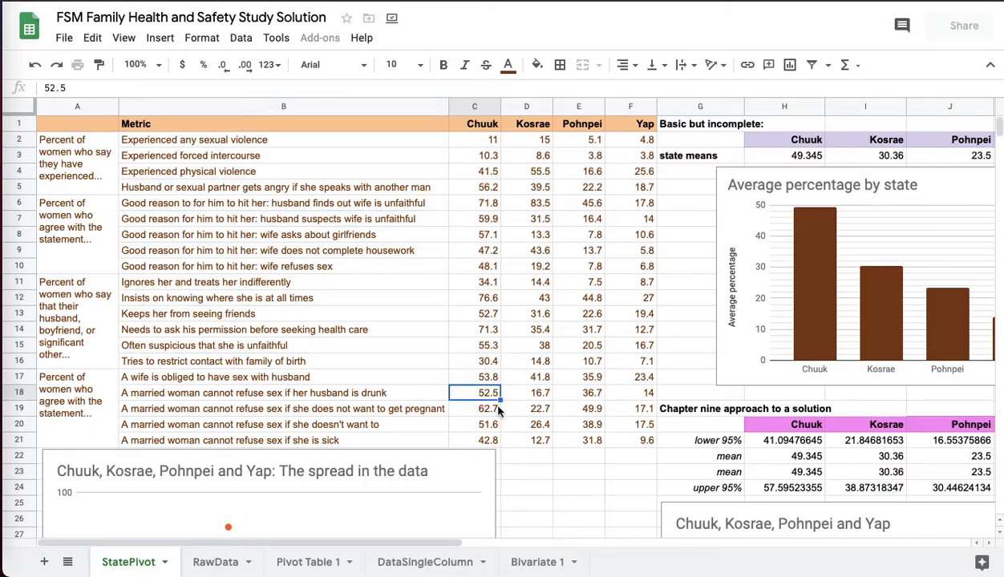
click(487, 440)
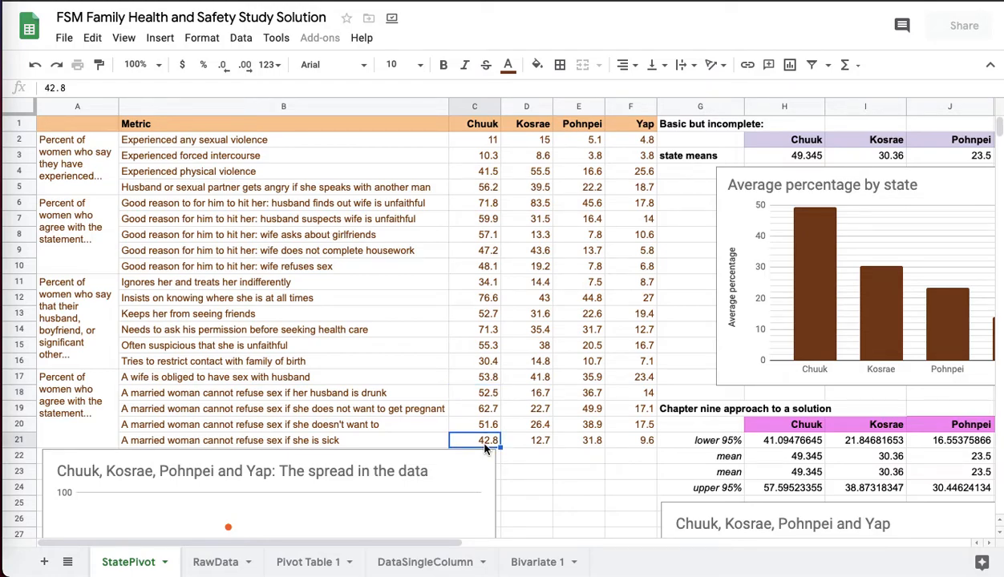
mouse_move(519, 401)
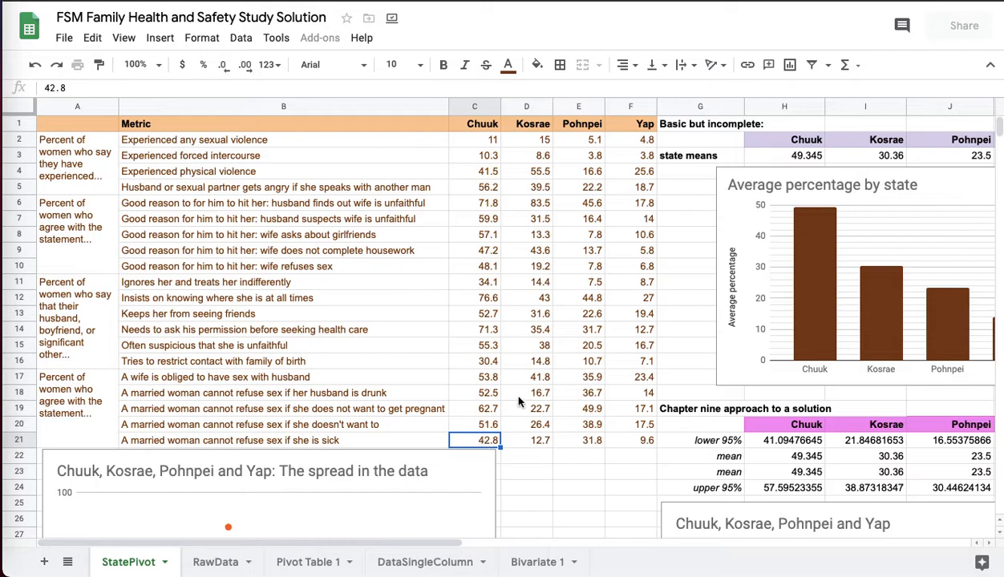
click(474, 266)
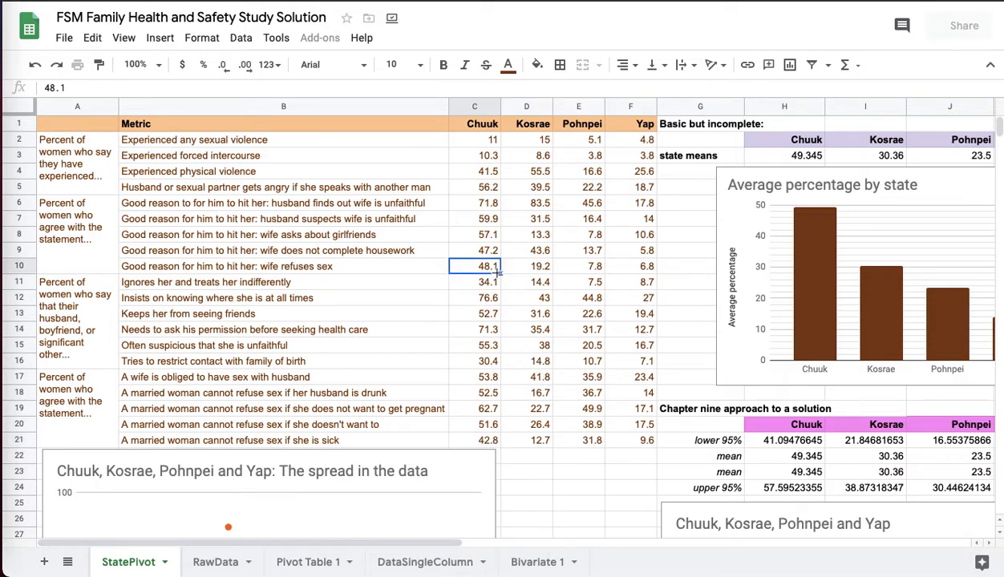
click(474, 297)
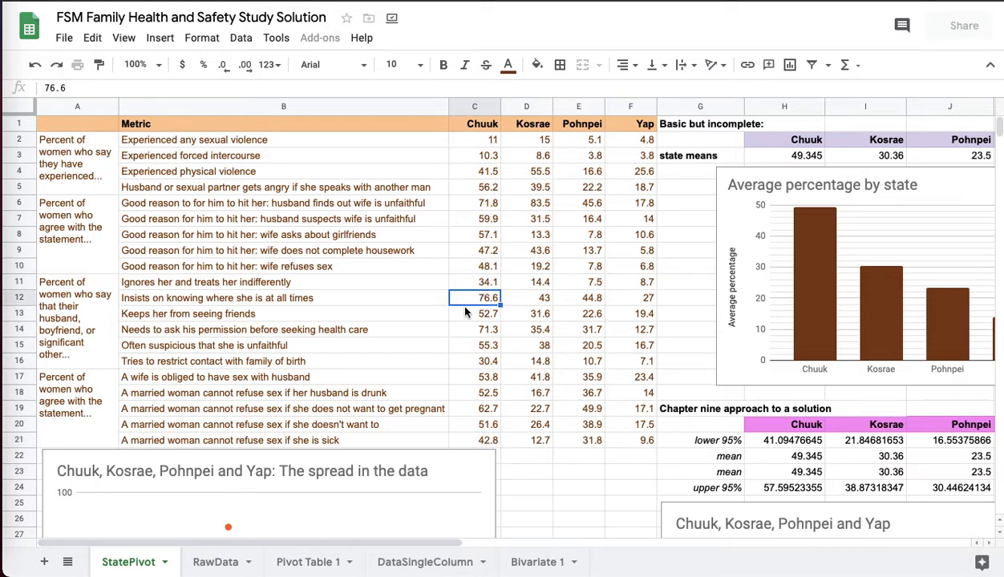
mouse_move(324, 329)
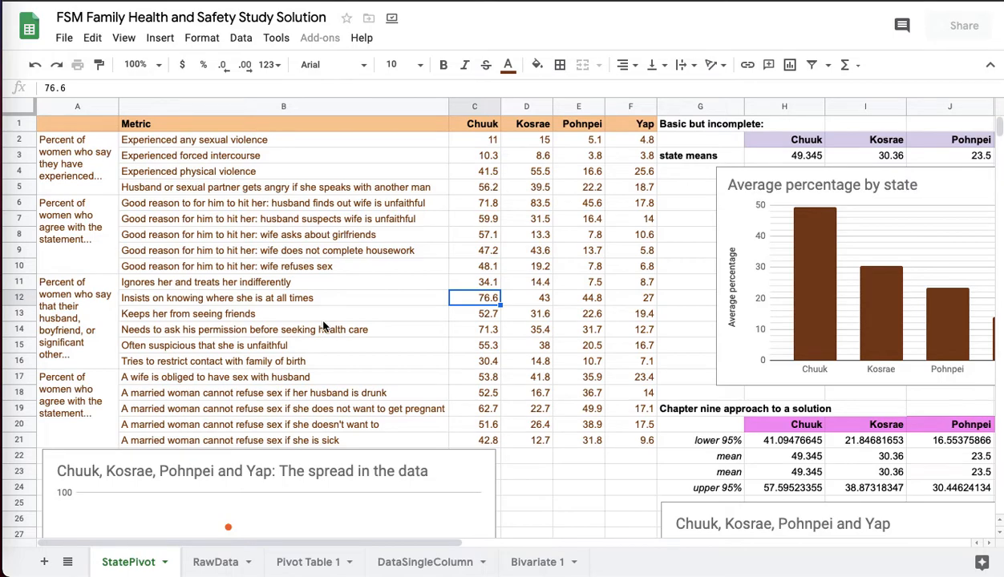
mouse_move(300, 352)
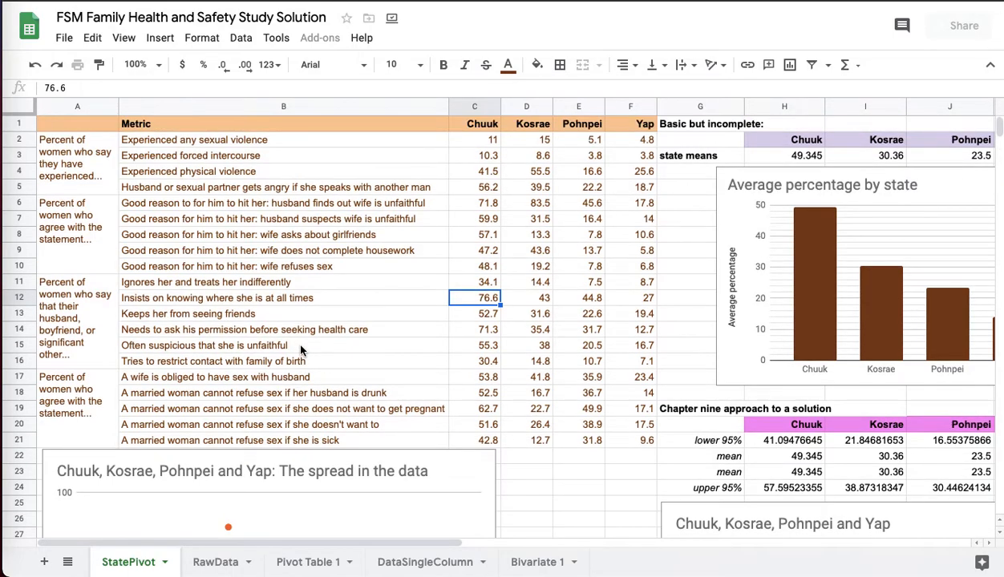
click(474, 155)
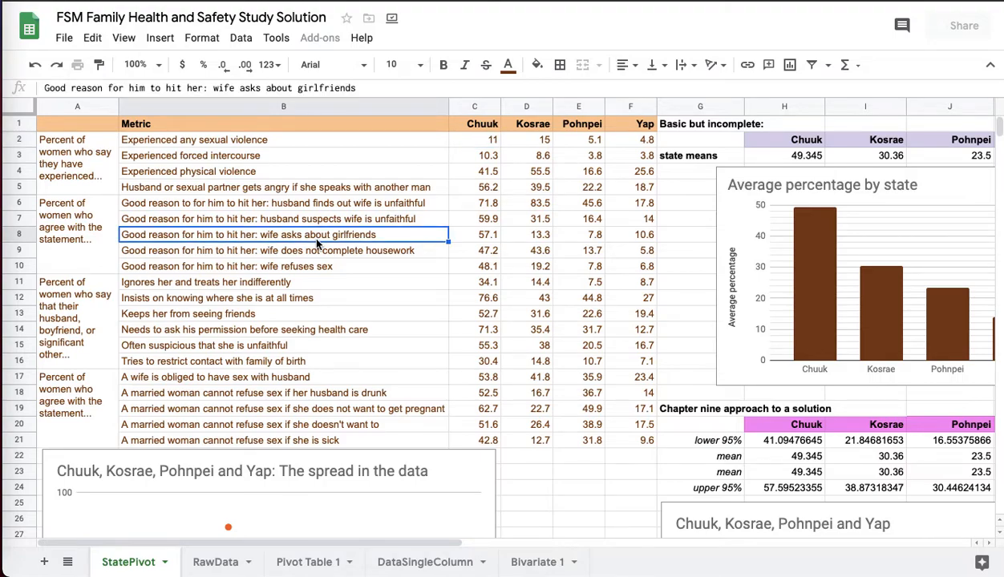
click(277, 187)
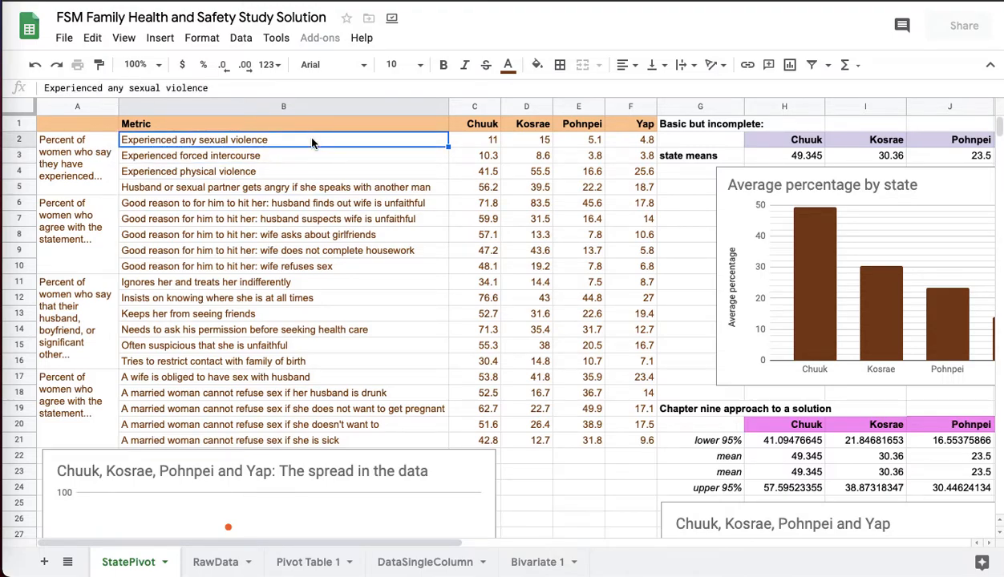
mouse_move(309, 203)
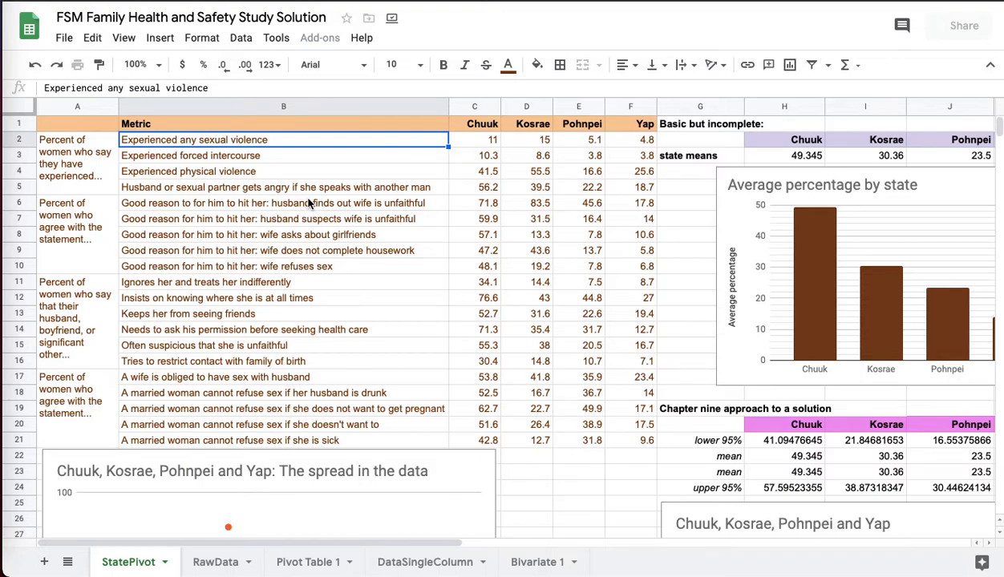
mouse_move(430, 350)
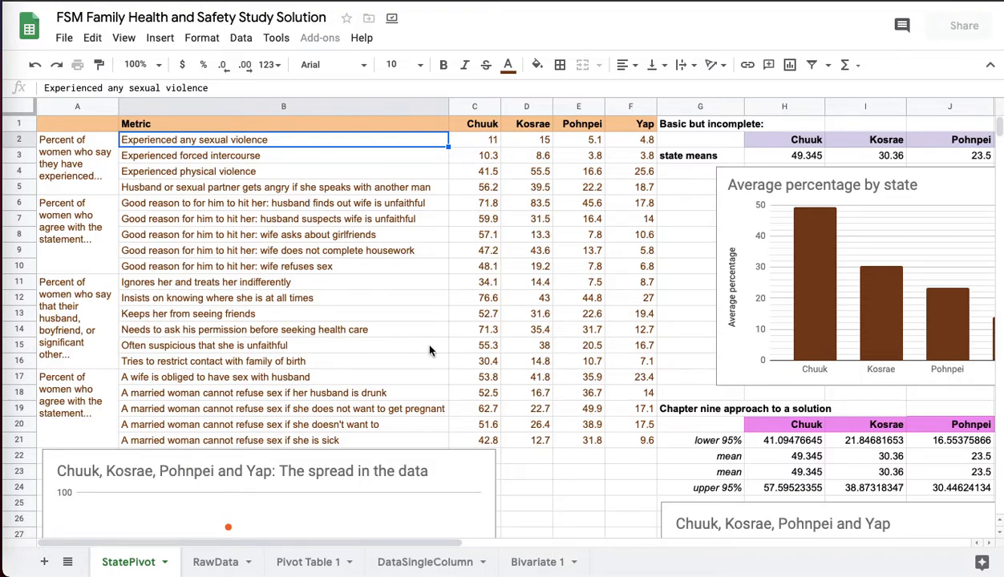
mouse_move(470, 342)
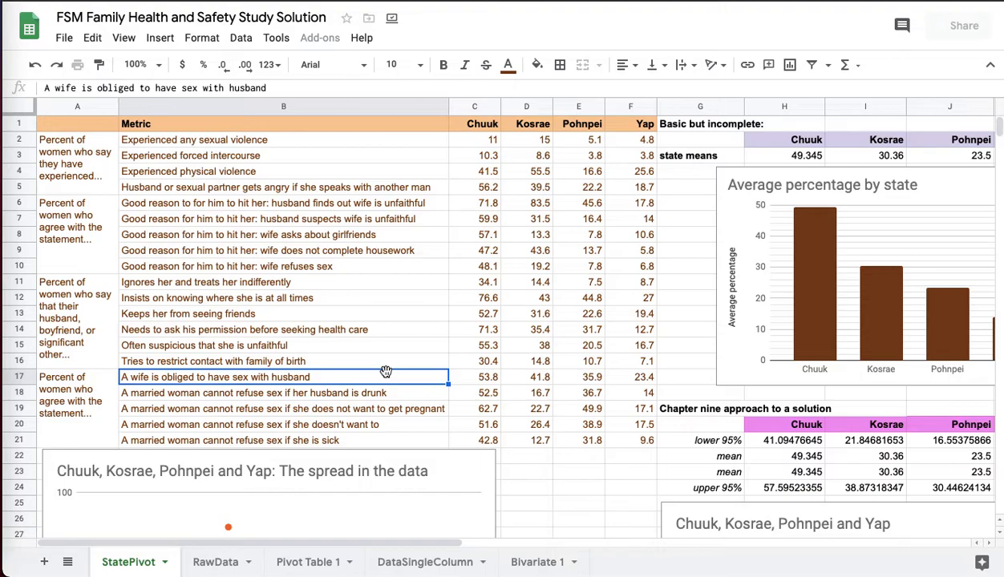
mouse_move(385, 367)
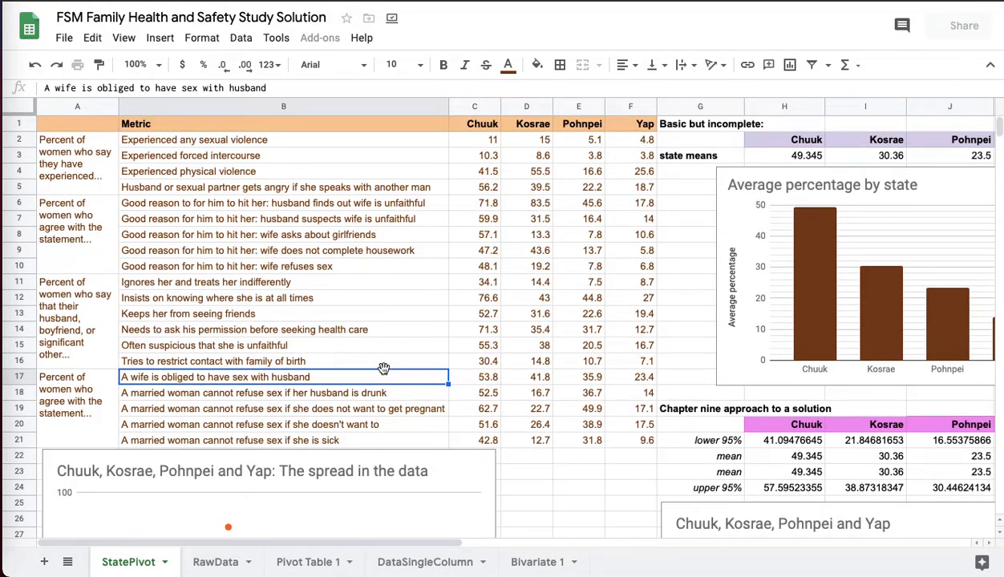
click(283, 251)
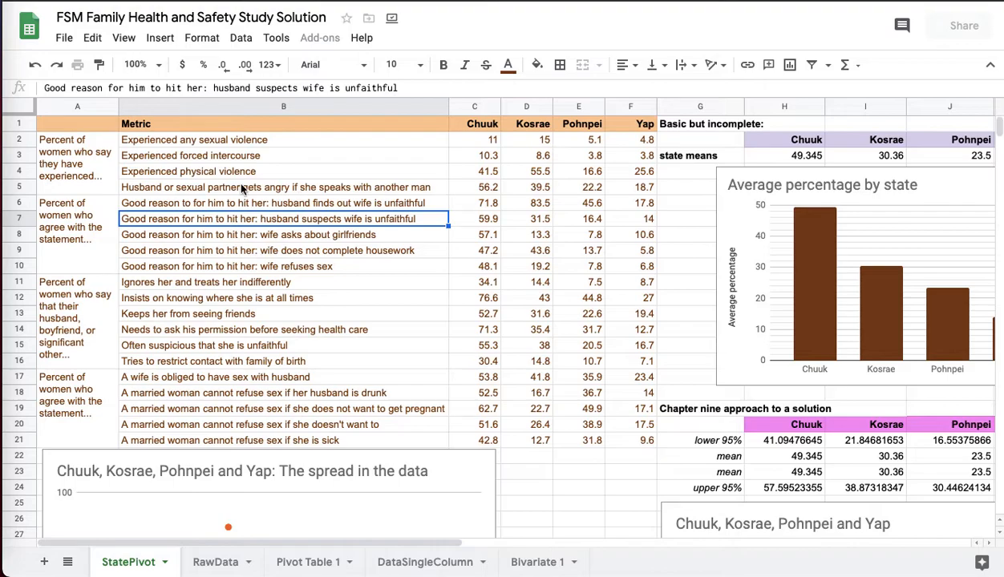
mouse_move(230, 291)
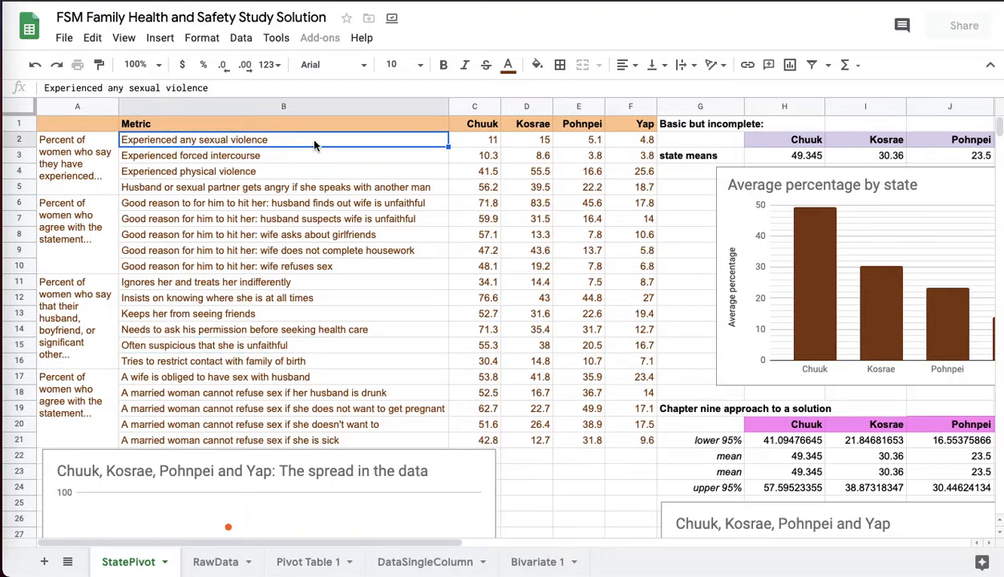
mouse_move(266, 240)
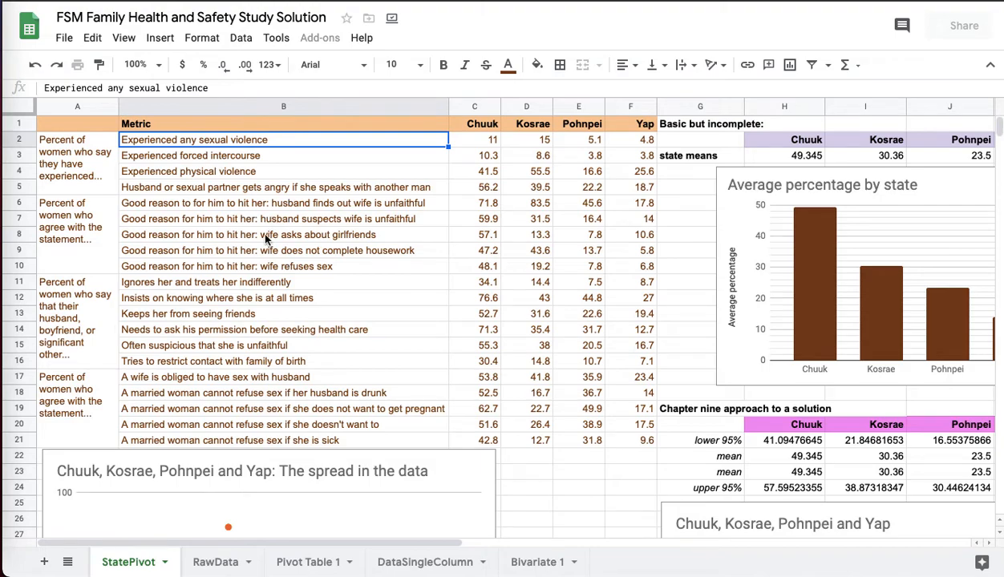